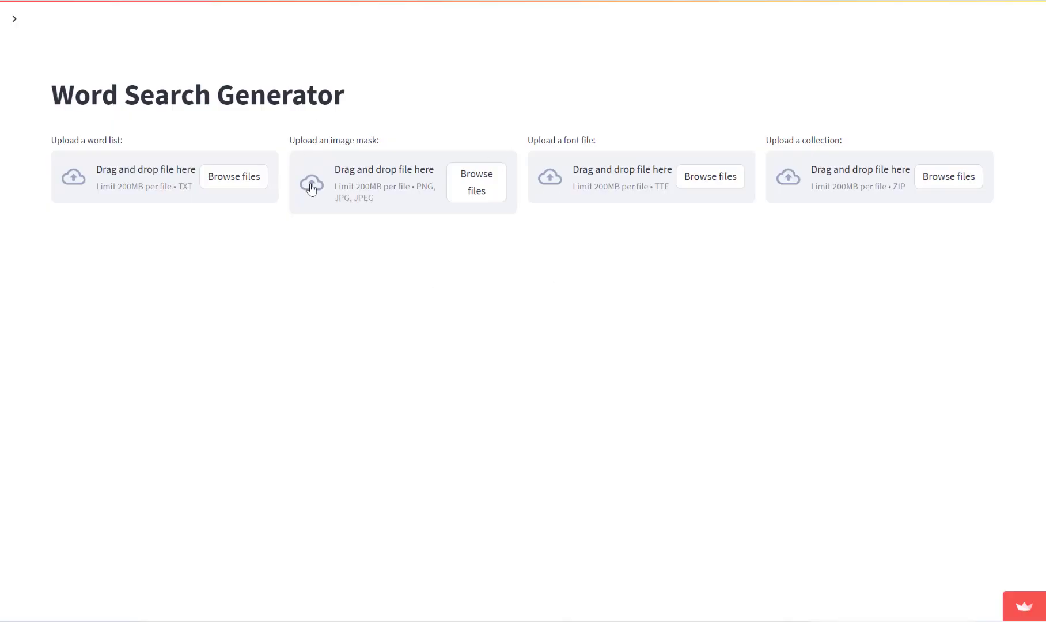
{"action": "mouse_move", "coordinate": [583, 347]}
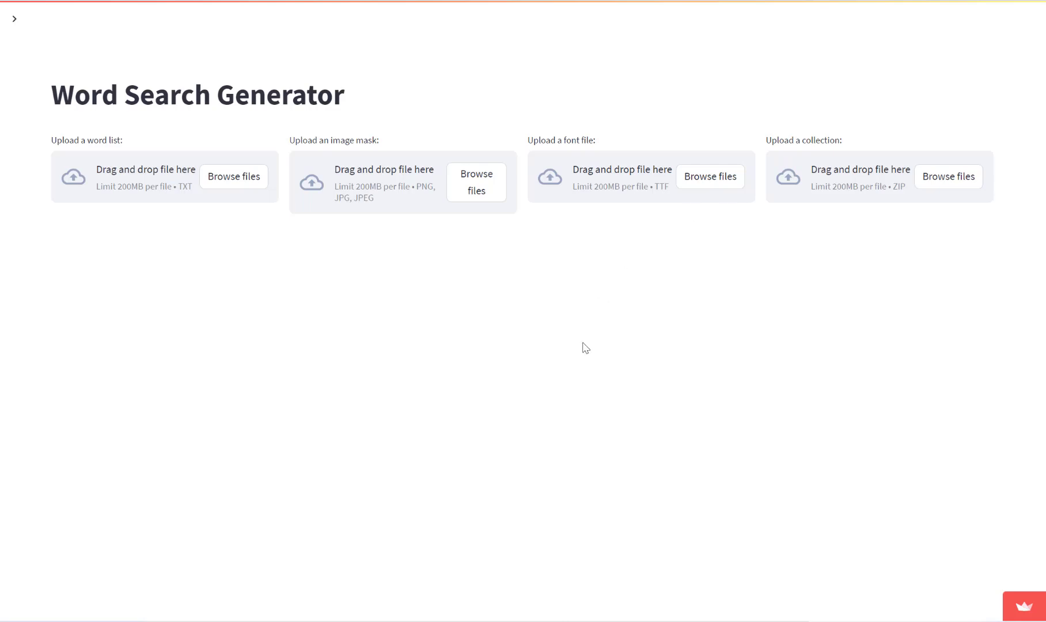
{"action": "mouse_move", "coordinate": [302, 195]}
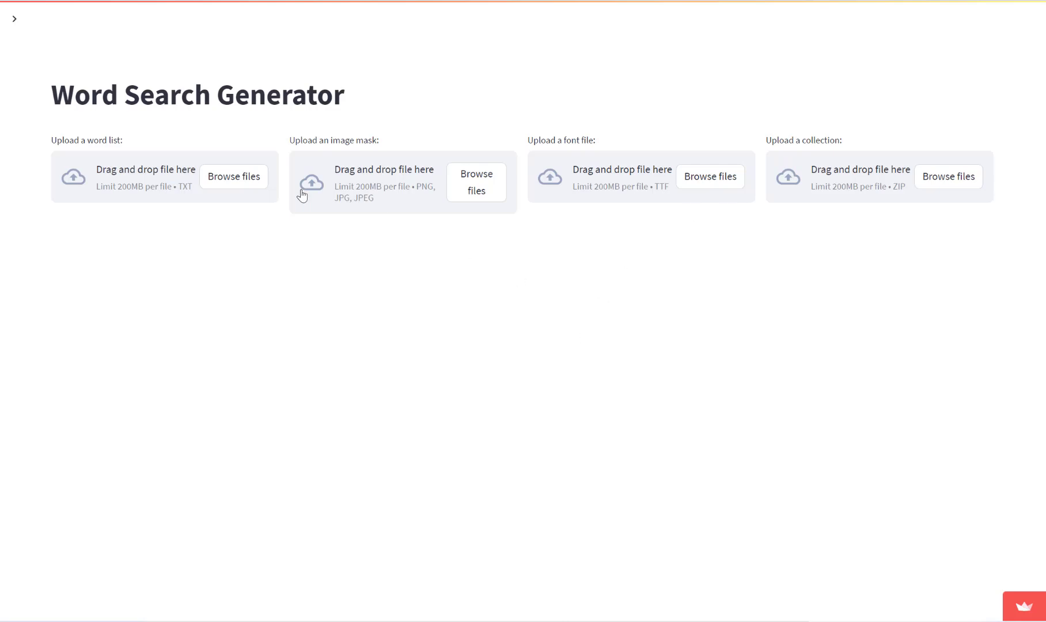
{"action": "mouse_move", "coordinate": [856, 301]}
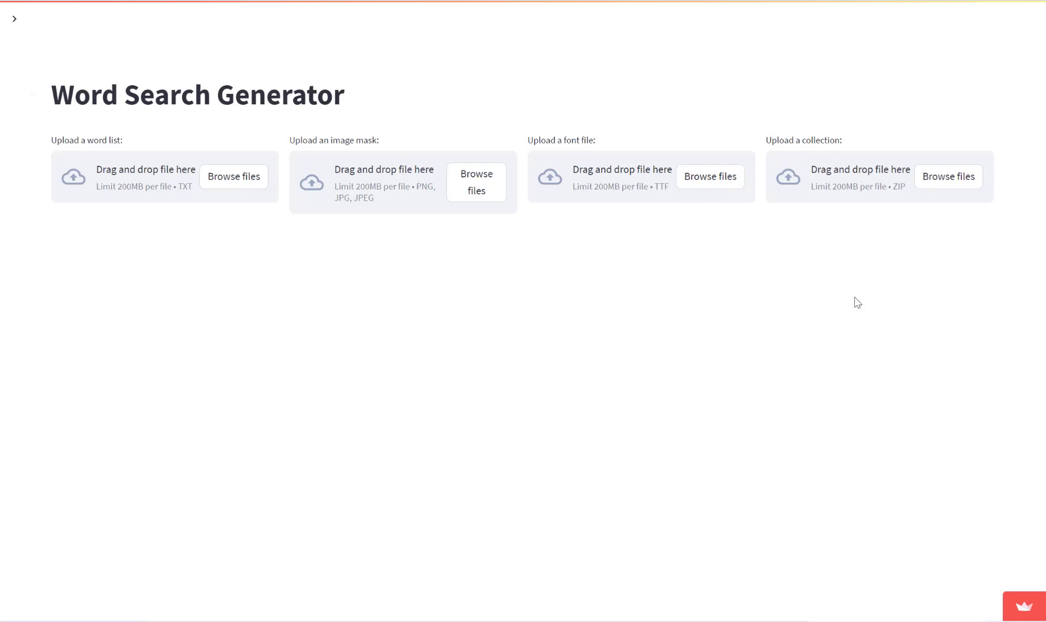
{"action": "mouse_move", "coordinate": [752, 198]}
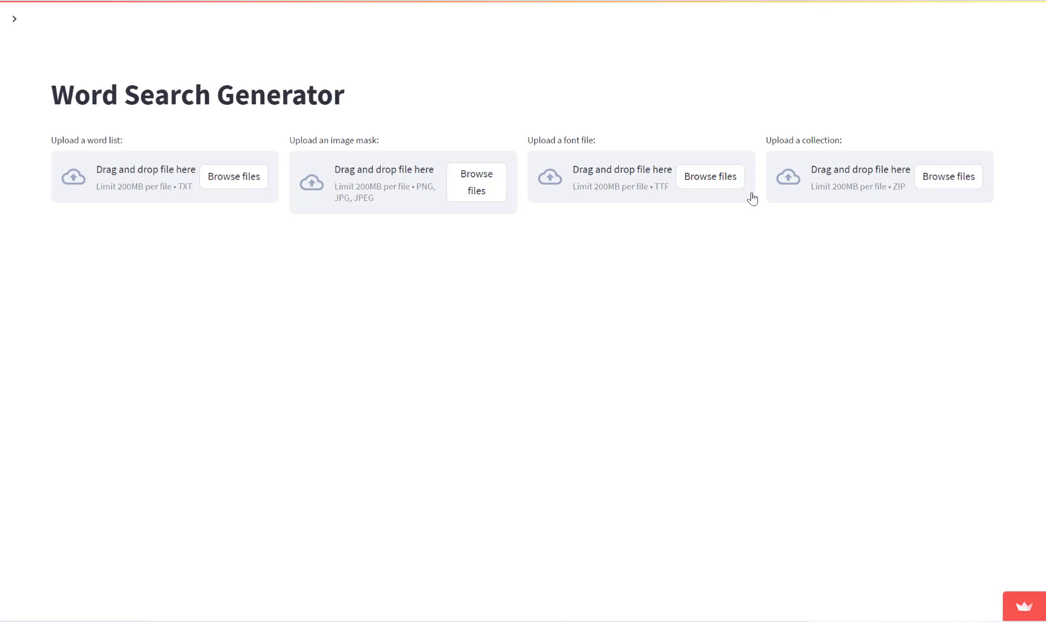
{"action": "mouse_move", "coordinate": [592, 187]}
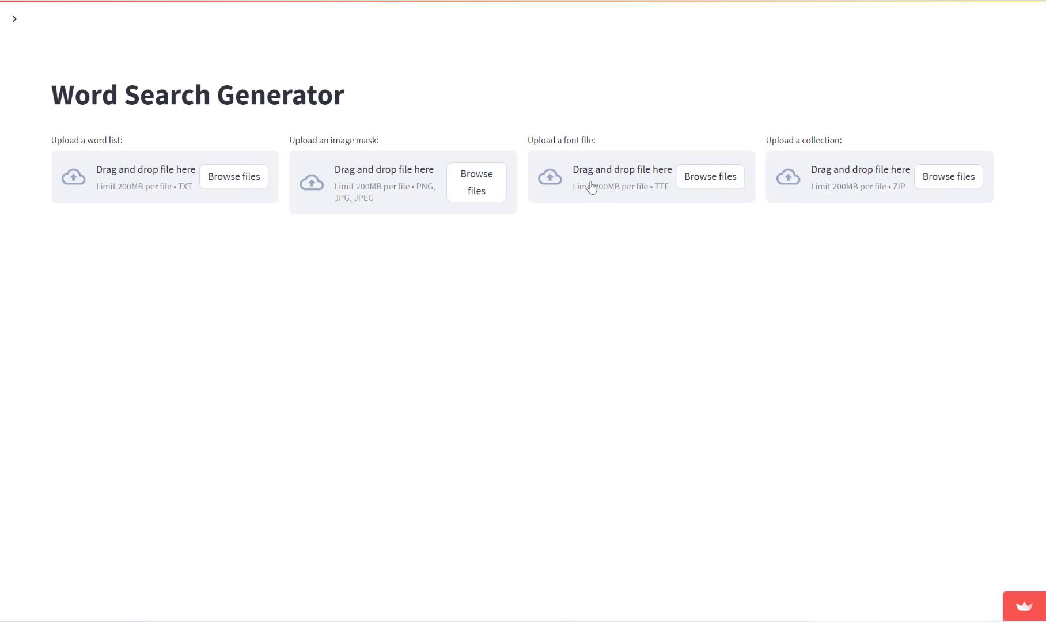
{"action": "mouse_move", "coordinate": [798, 216]}
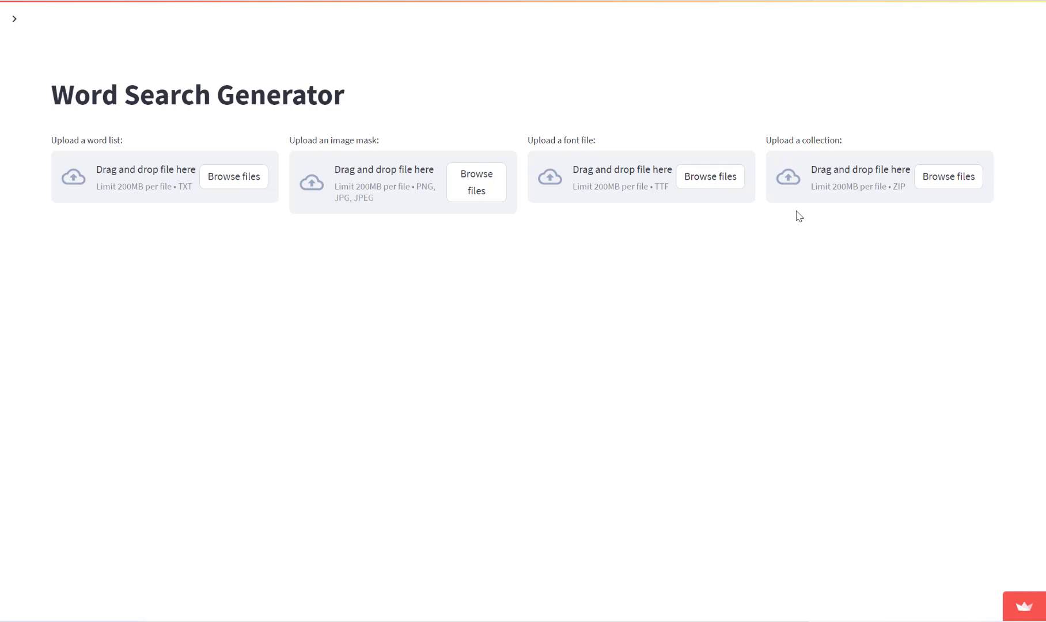
{"action": "mouse_move", "coordinate": [749, 186]}
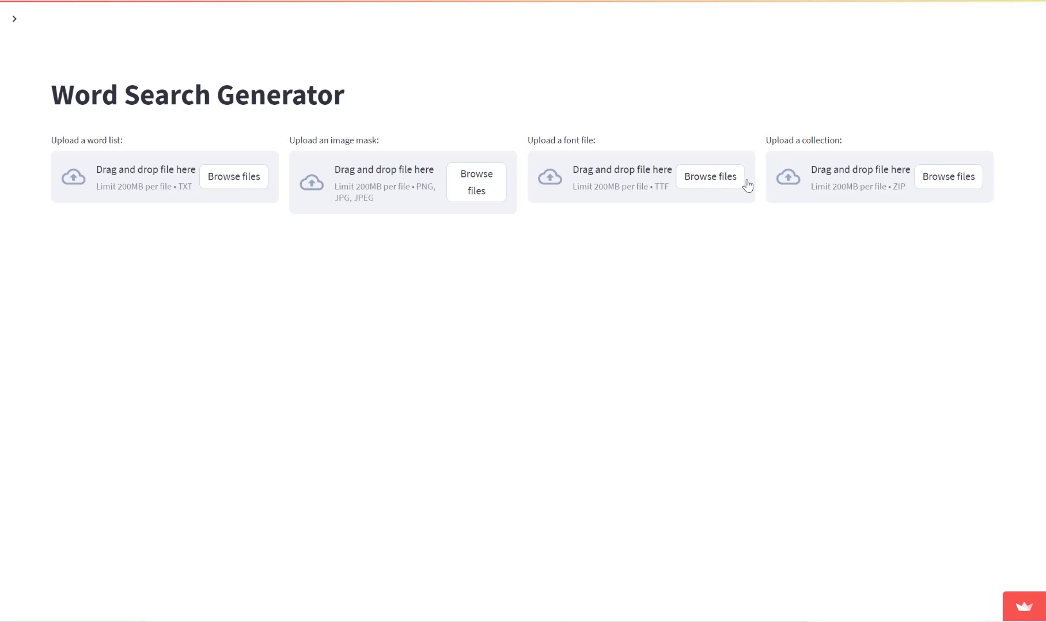
{"action": "mouse_move", "coordinate": [99, 179]}
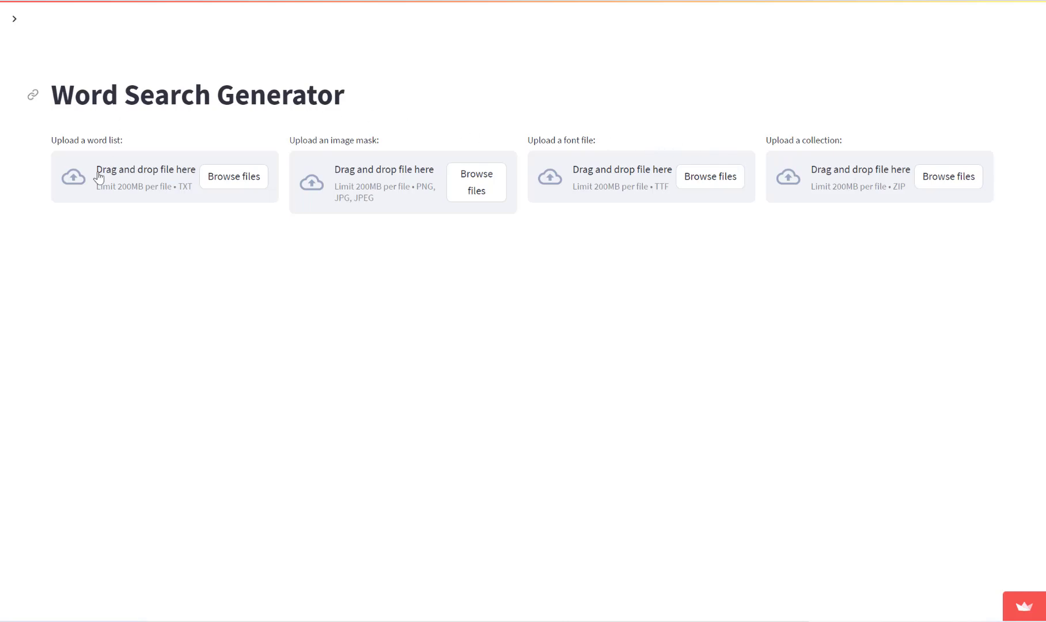
{"action": "mouse_move", "coordinate": [53, 152]}
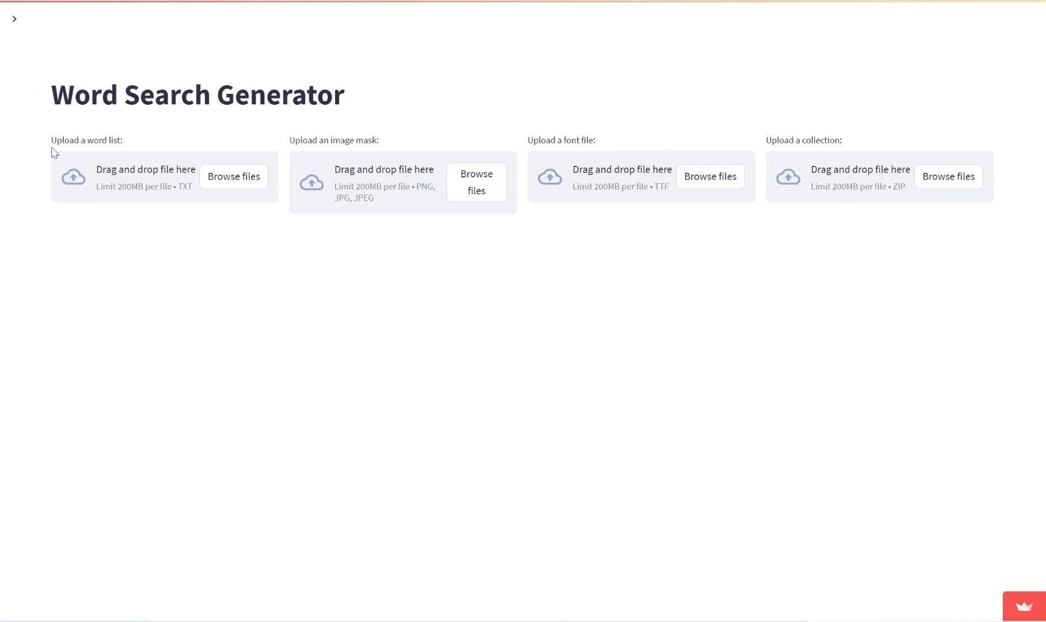
{"action": "mouse_move", "coordinate": [120, 148]}
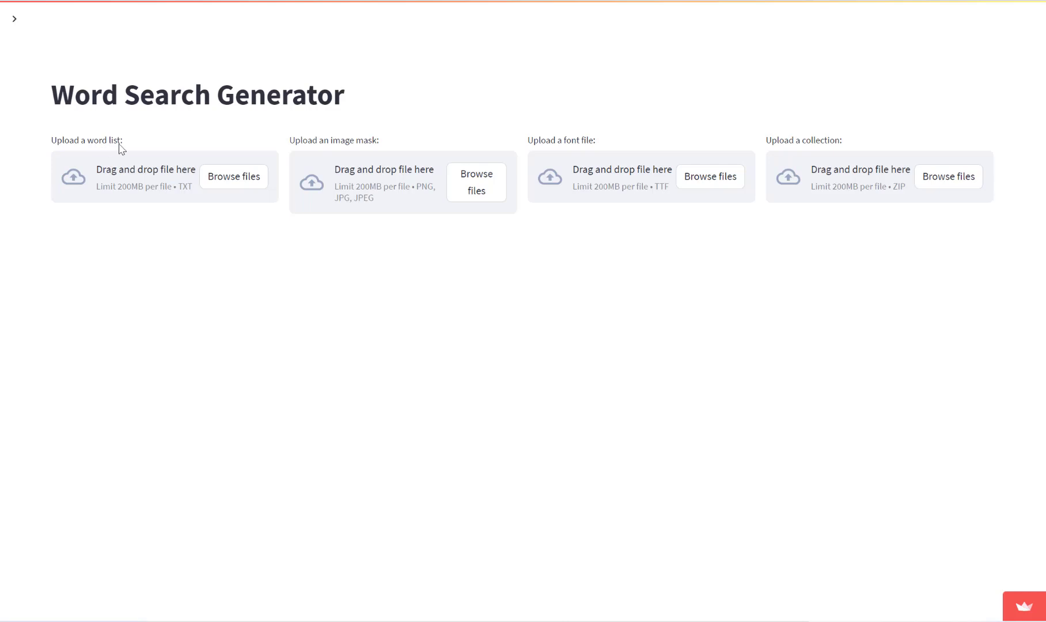
{"action": "mouse_move", "coordinate": [362, 556]}
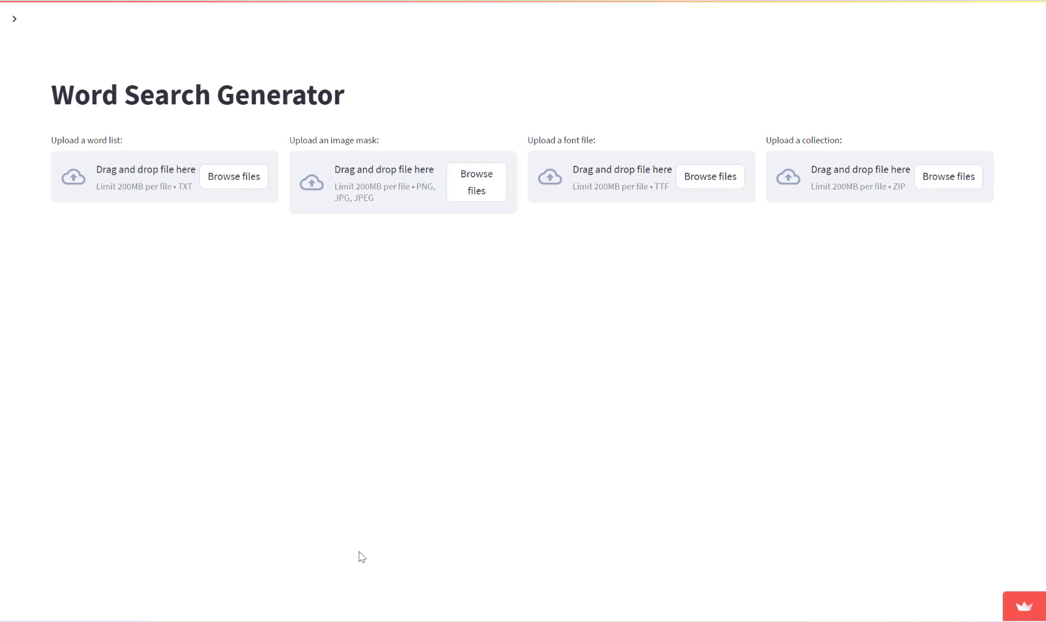
Select the 100 Animals text file in the Downloads > files (22) > Single folder.
{"action": "left_click", "coordinate": [233, 176]}
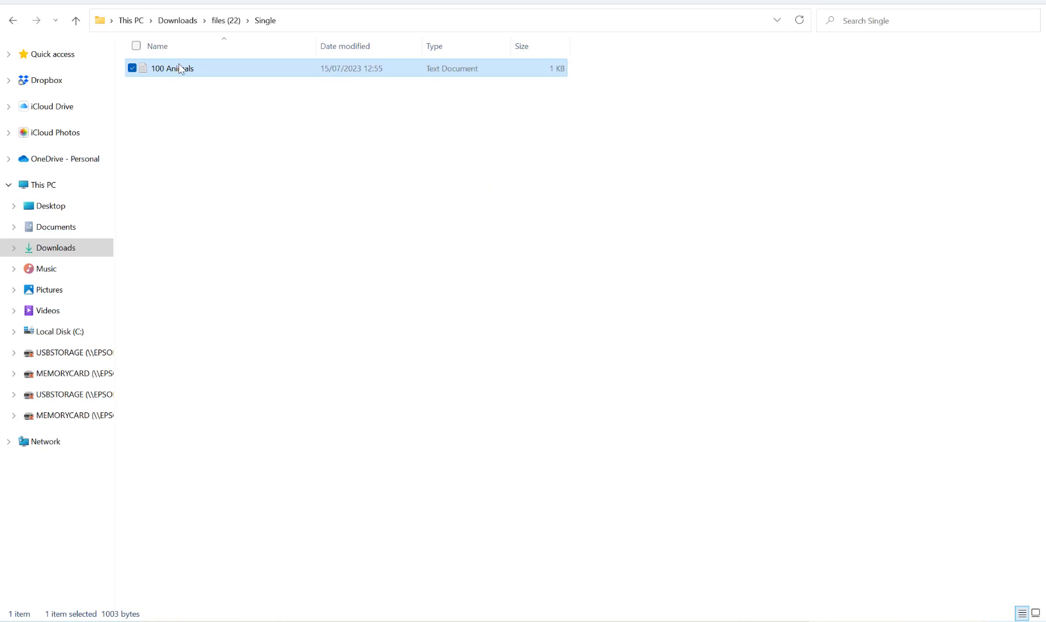
View the 100 Animals word list in Notepad, grouped under #Animals 1, 2, 3 headings.
{"action": "double_click", "coordinate": [171, 68]}
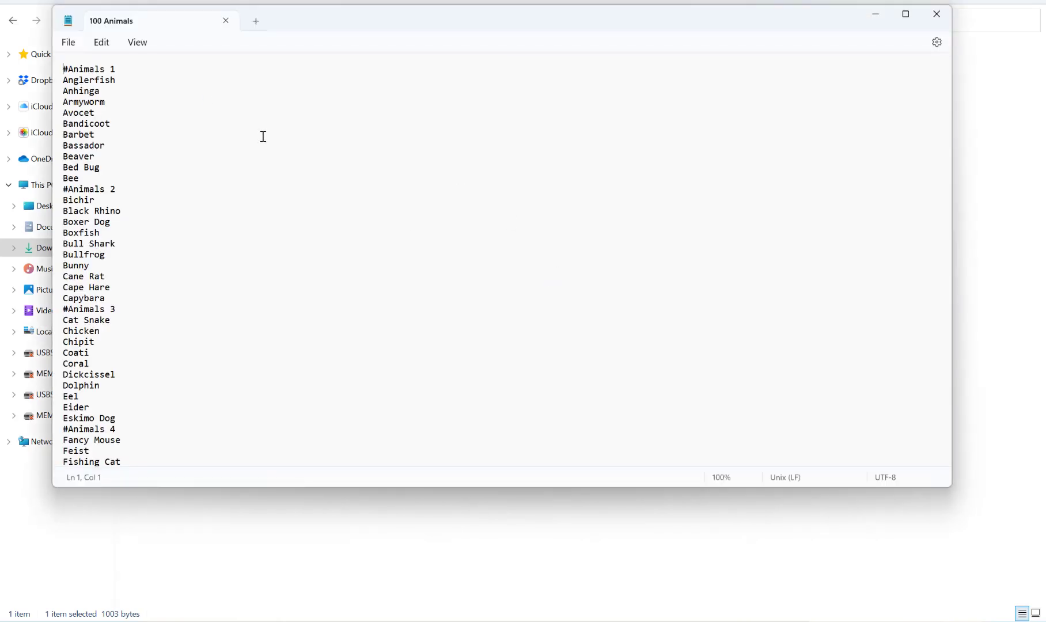
{"action": "mouse_move", "coordinate": [258, 147]}
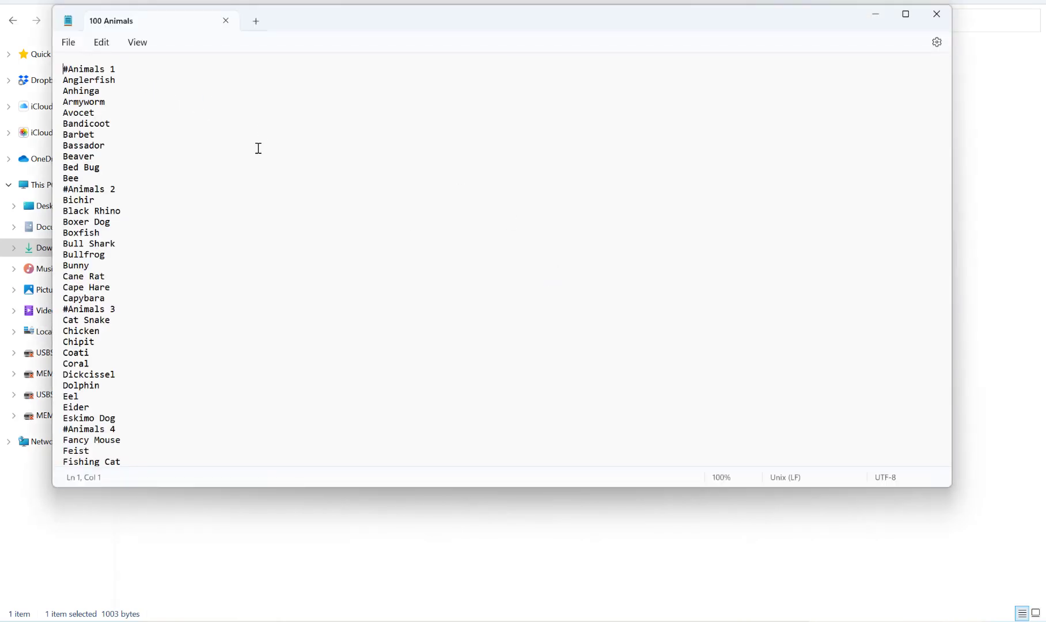
{"action": "mouse_move", "coordinate": [151, 73]}
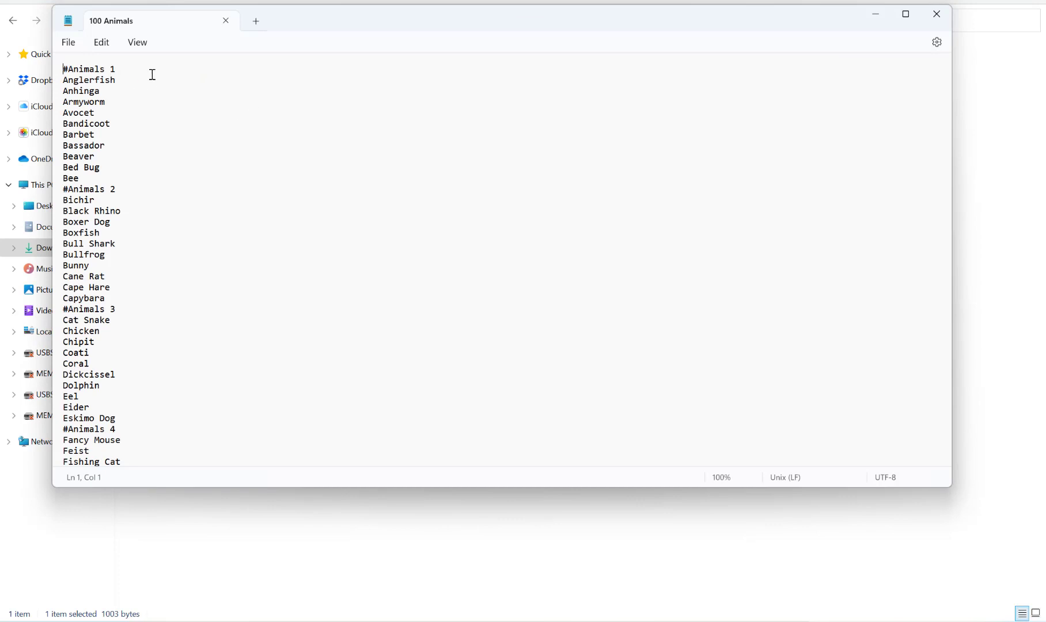
{"action": "mouse_move", "coordinate": [186, 98]}
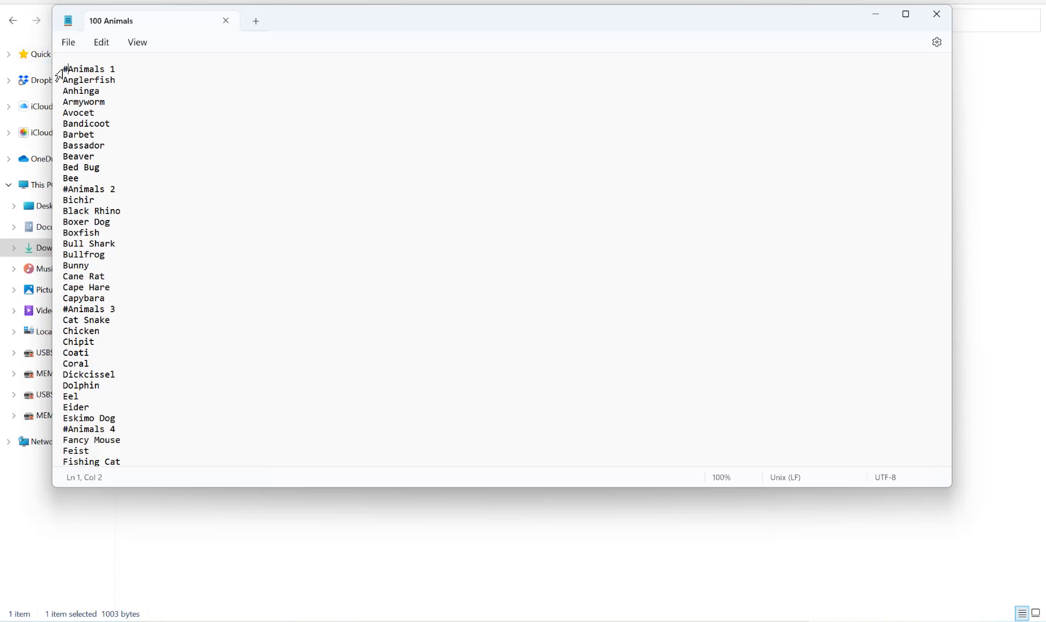
{"action": "mouse_move", "coordinate": [86, 69]}
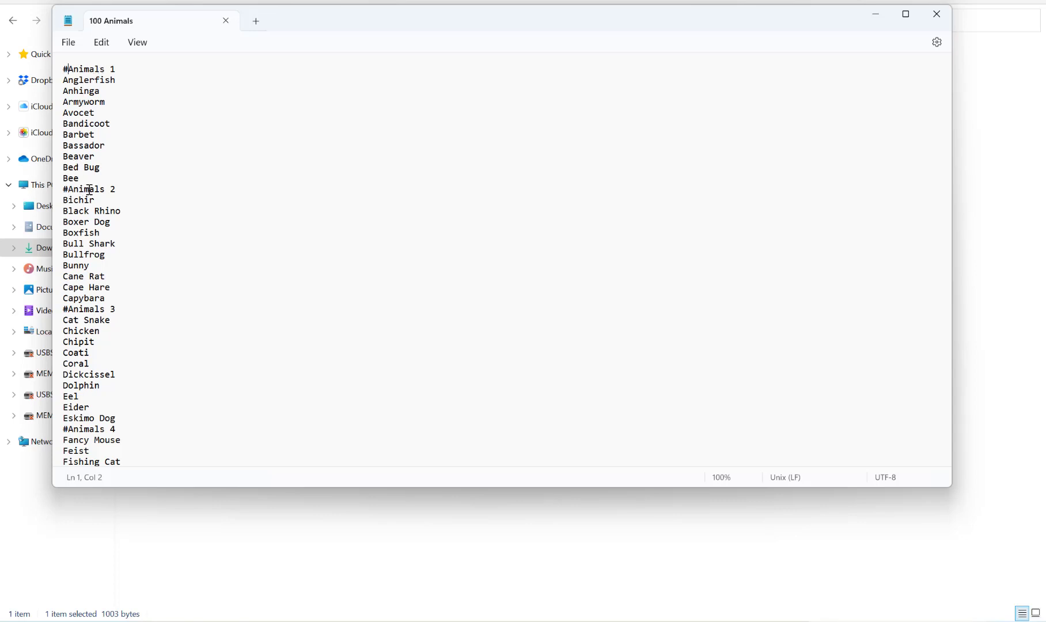
{"action": "mouse_move", "coordinate": [103, 320]}
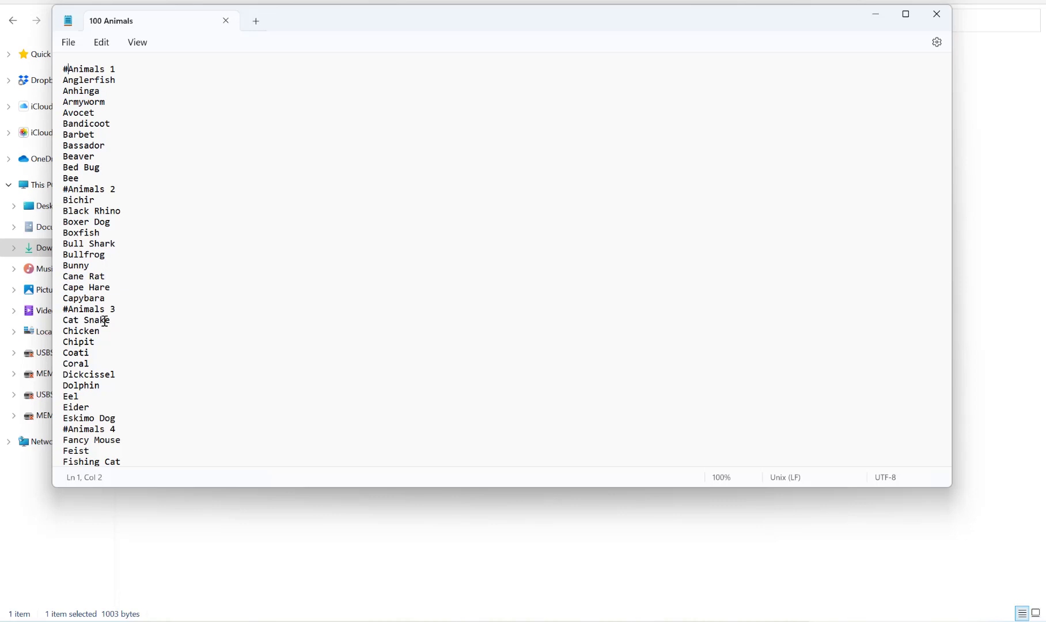
{"action": "mouse_move", "coordinate": [134, 86]}
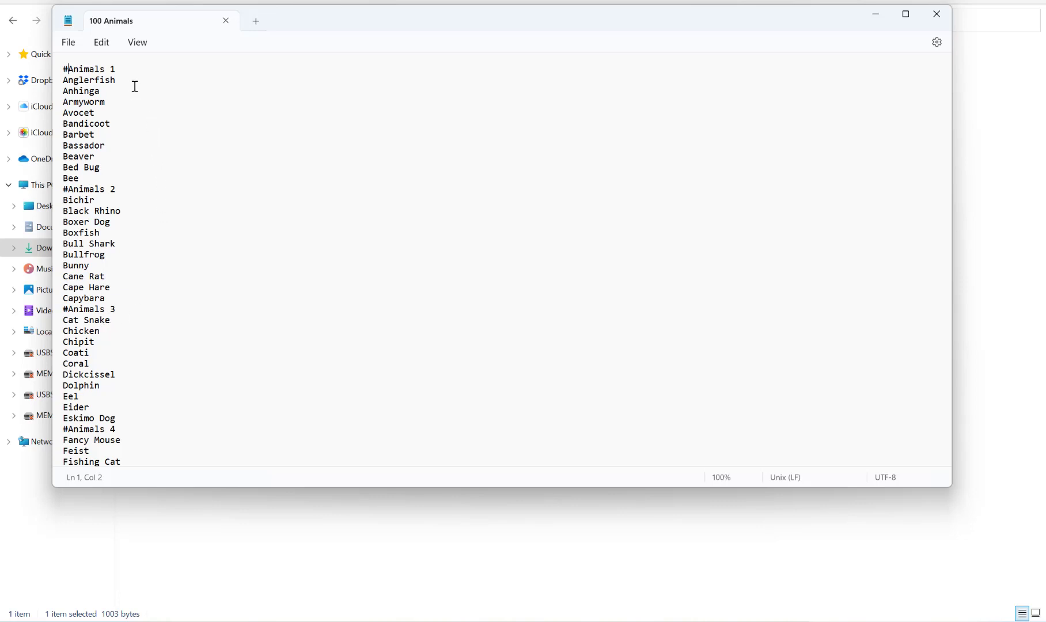
{"action": "mouse_move", "coordinate": [121, 107]}
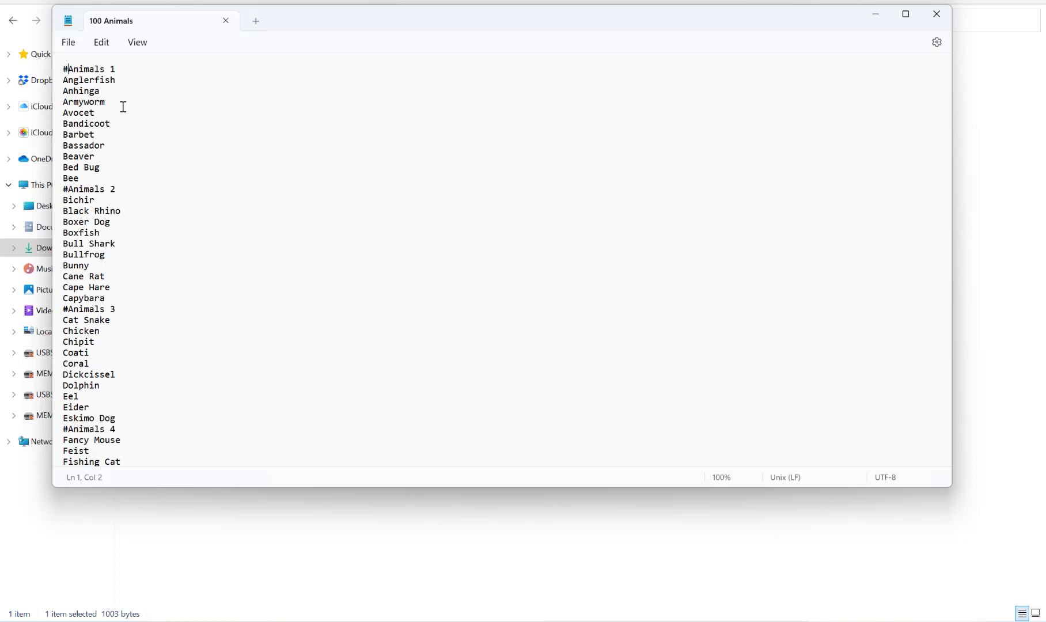
{"action": "mouse_move", "coordinate": [138, 100]}
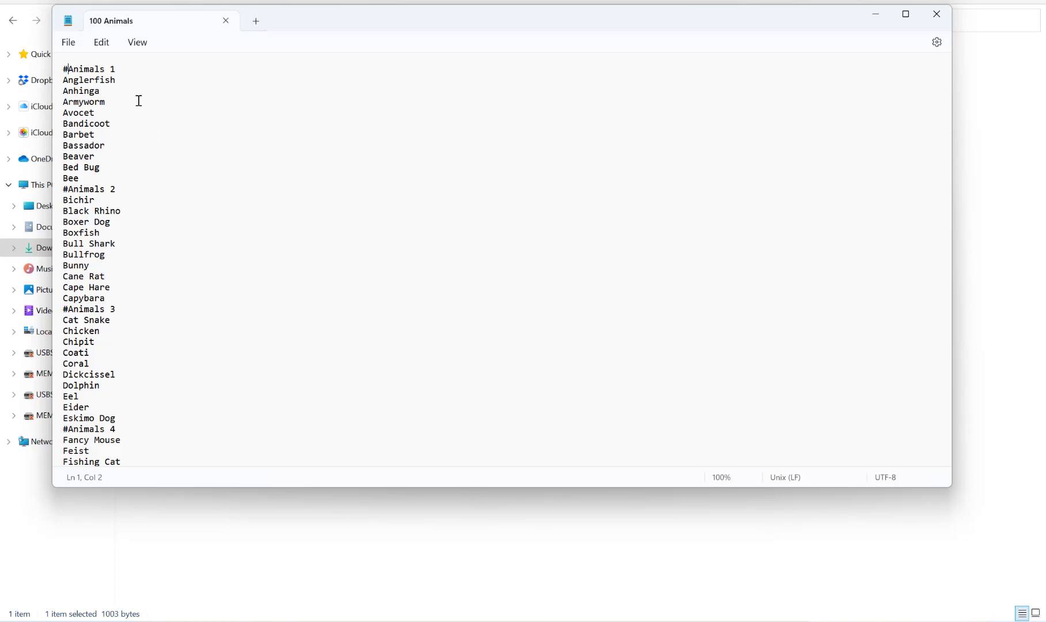
{"action": "mouse_move", "coordinate": [246, 115]}
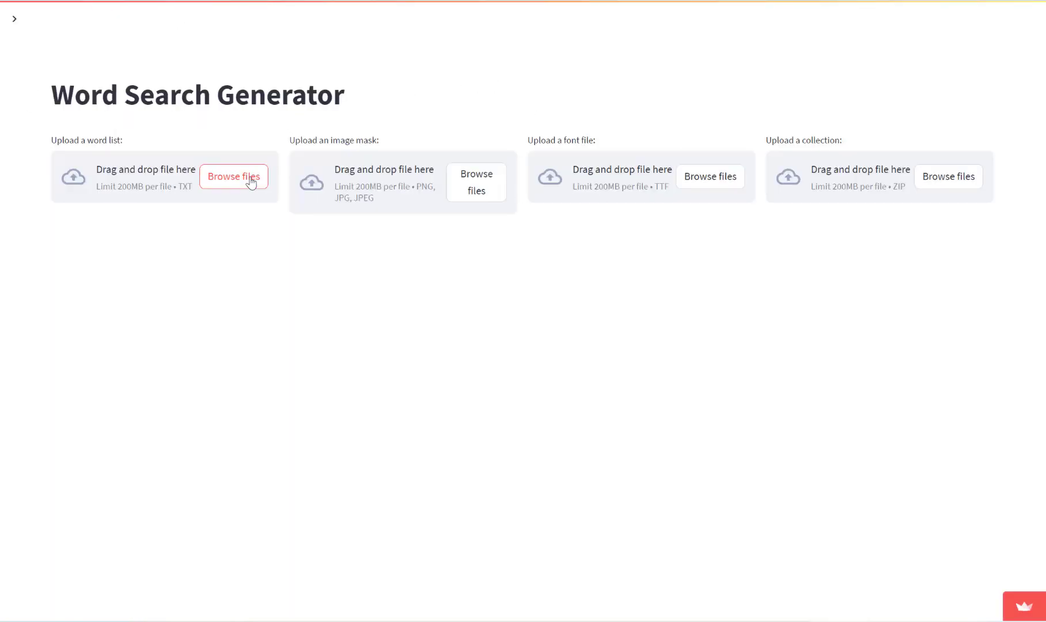
Upload the 100 Animals.txt word list so the text and grid options appear.
{"action": "left_click", "coordinate": [233, 176]}
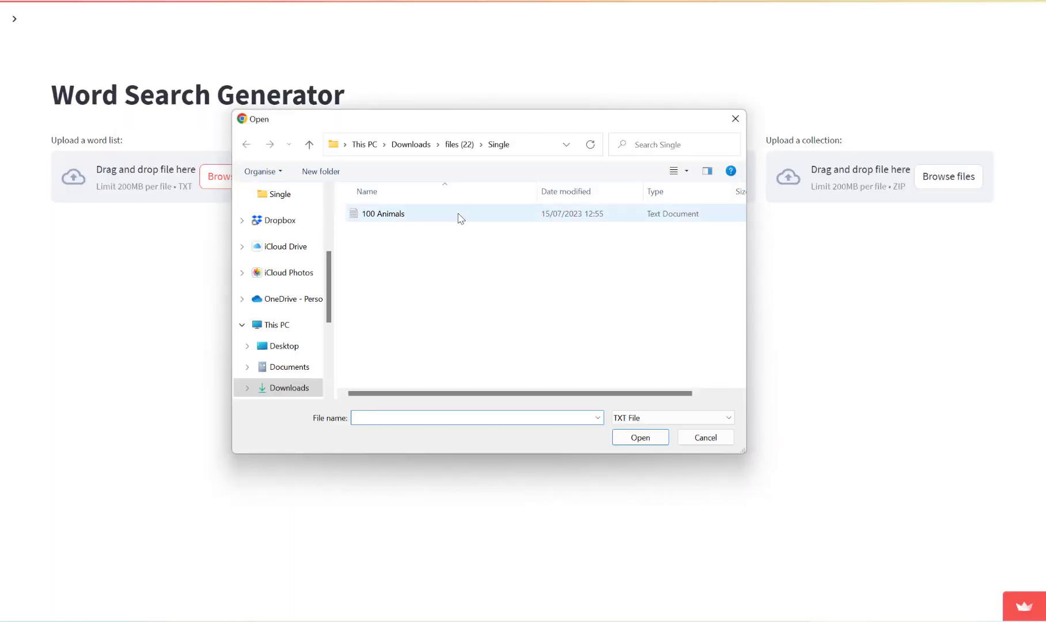
{"action": "left_click", "coordinate": [384, 213]}
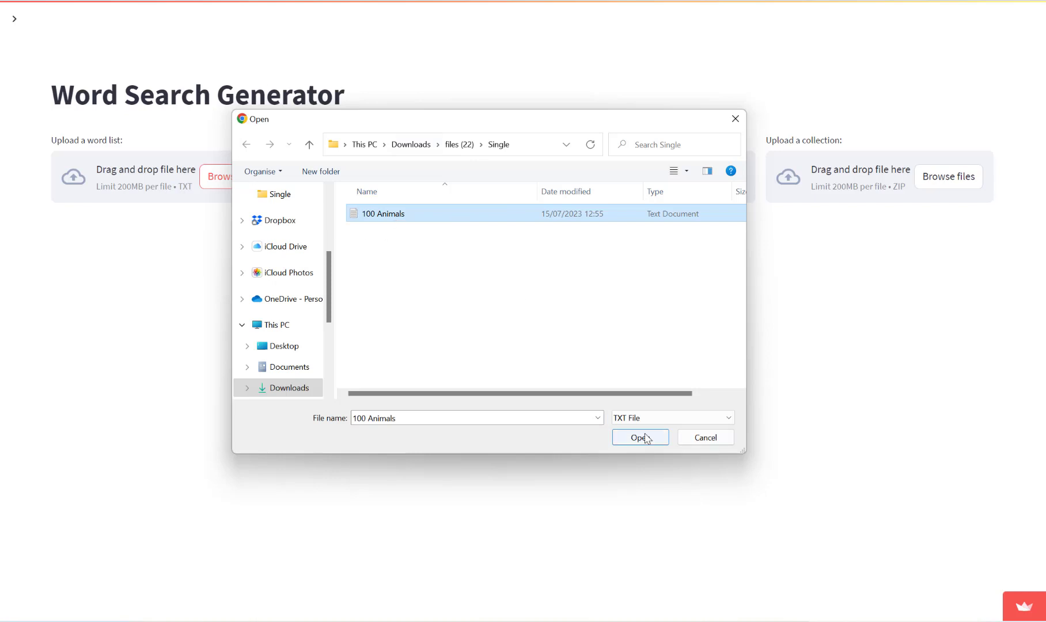
{"action": "left_click", "coordinate": [638, 438]}
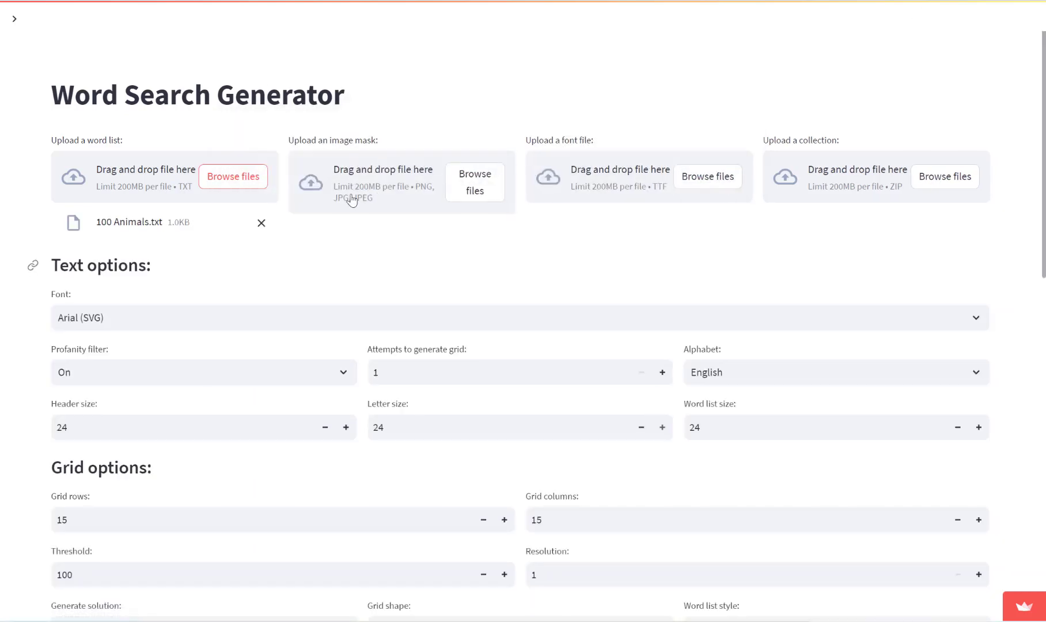
Set the Profanity filter to Off and review the Alphabet choices, keeping English.
{"action": "scroll", "scroll_direction": "down", "scroll_amount": 3}
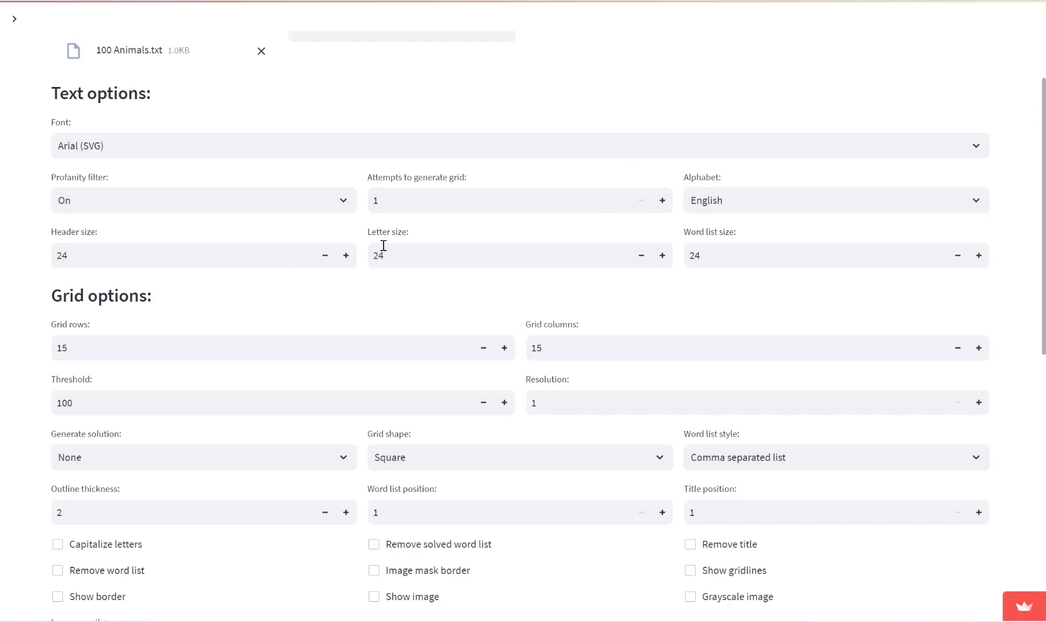
{"action": "mouse_move", "coordinate": [138, 133]}
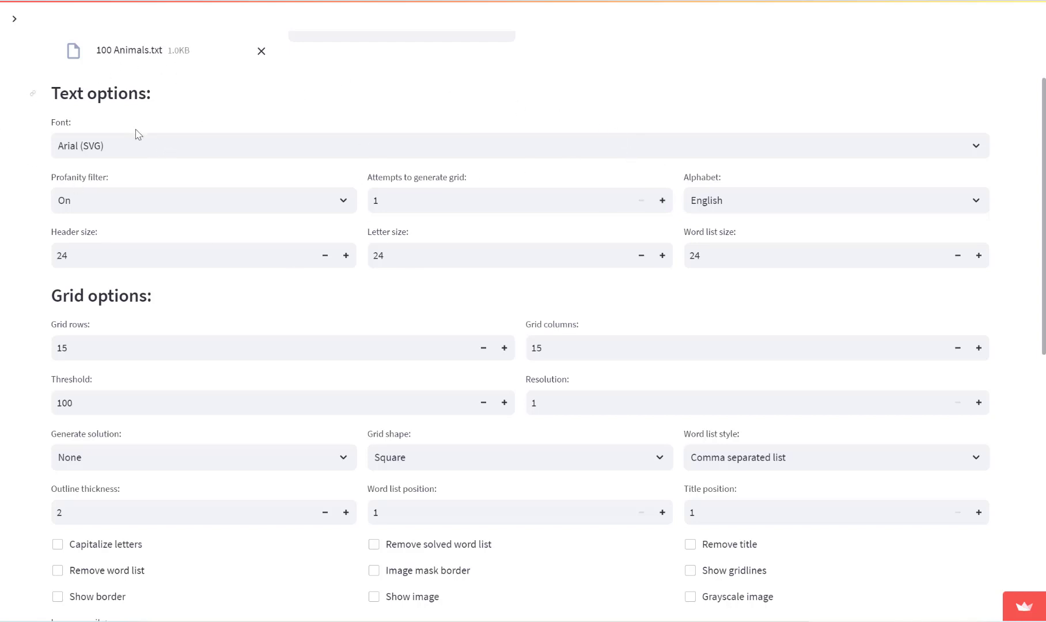
{"action": "mouse_move", "coordinate": [978, 143]}
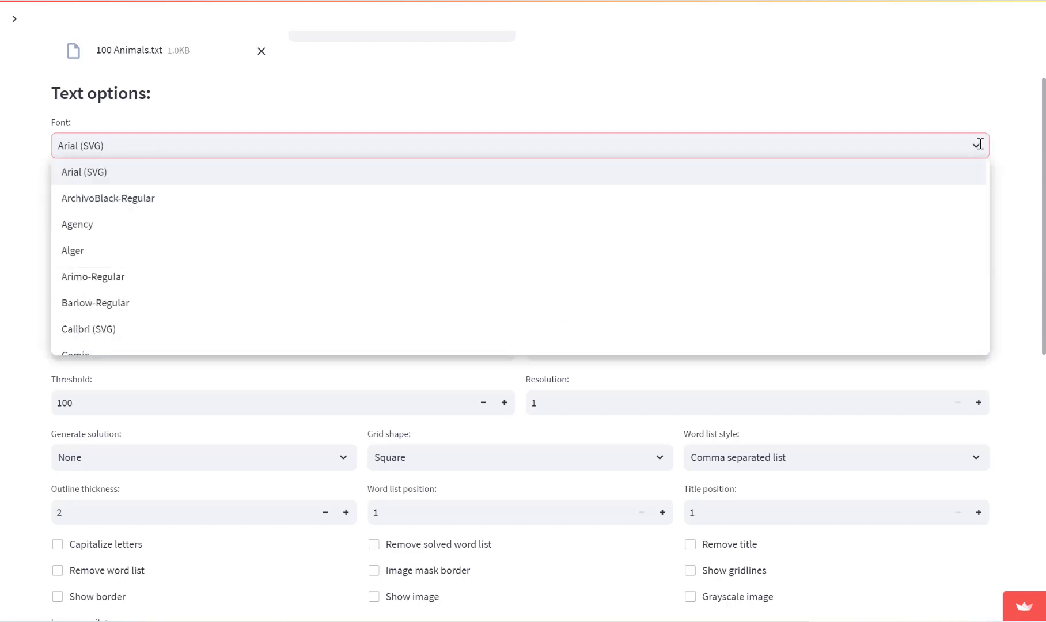
{"action": "scroll", "scroll_direction": "up", "scroll_amount": 3}
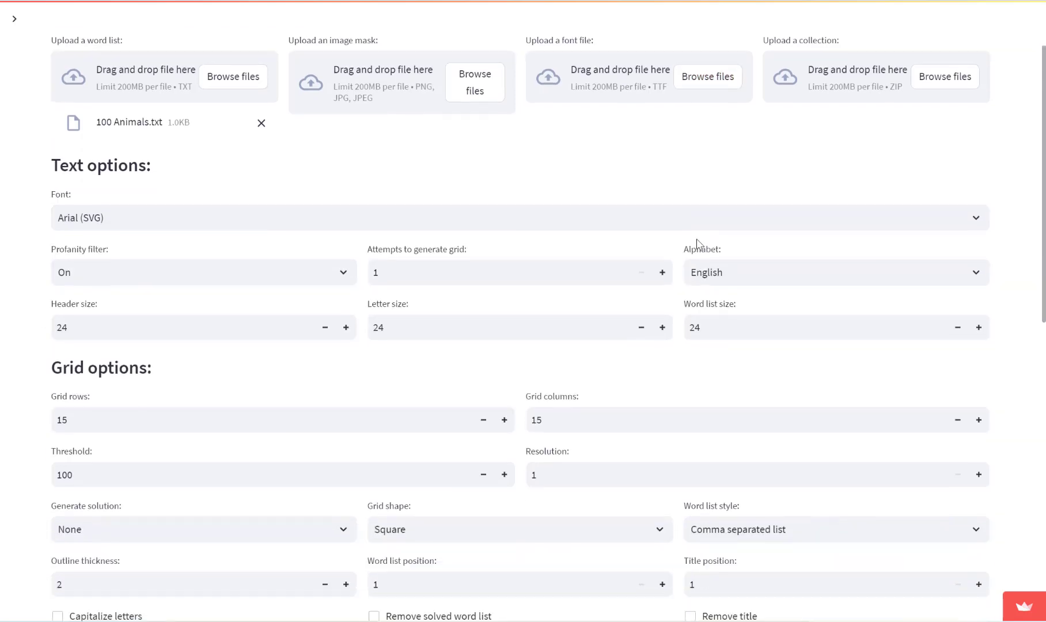
{"action": "scroll", "scroll_direction": "down", "scroll_amount": 3}
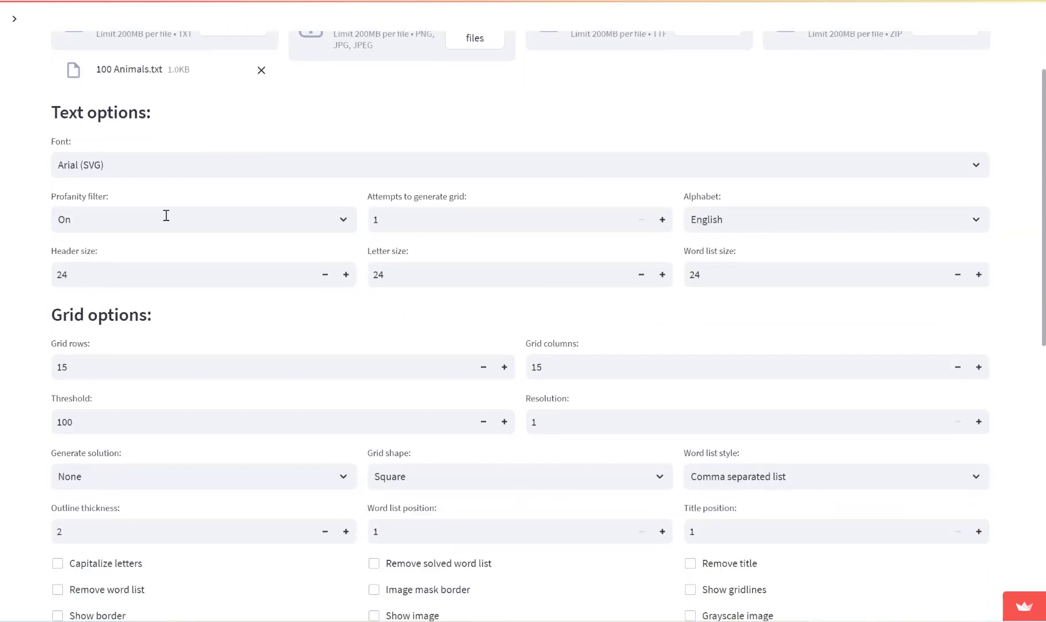
{"action": "mouse_move", "coordinate": [176, 214]}
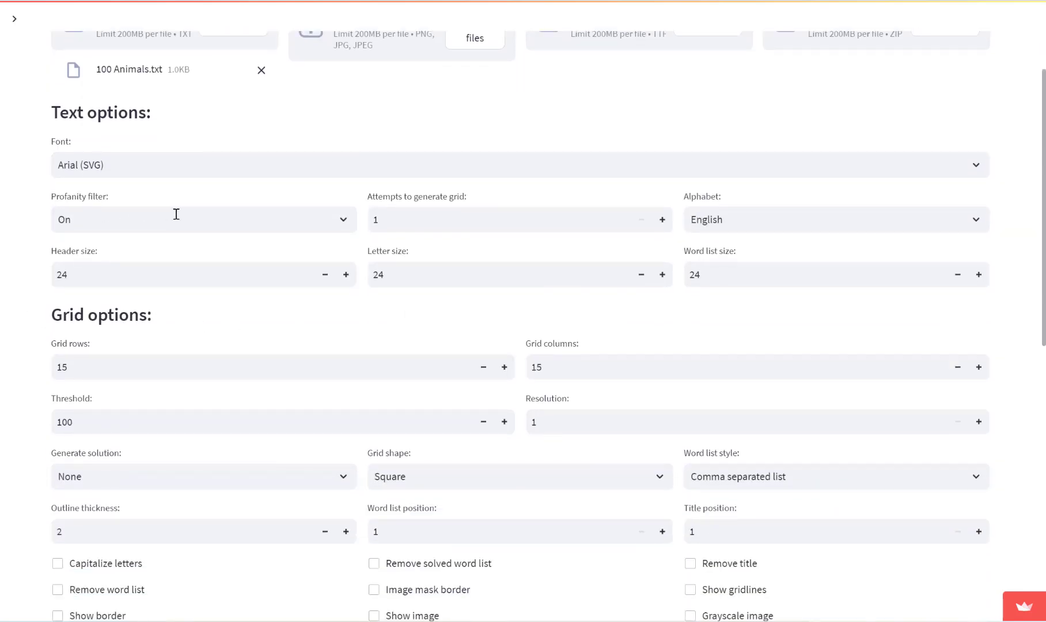
{"action": "left_click", "coordinate": [204, 218]}
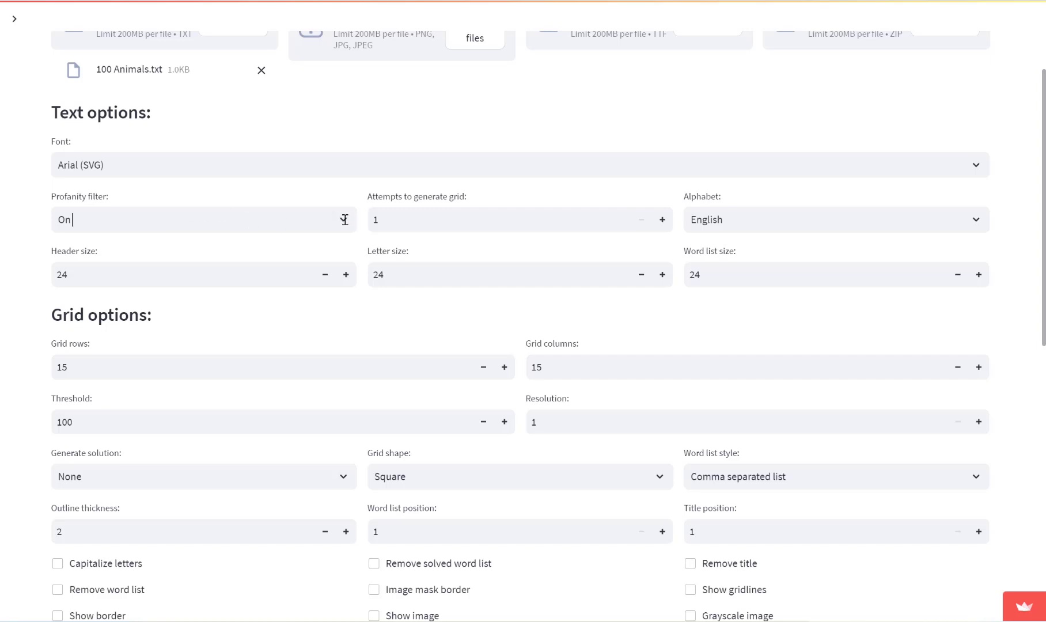
{"action": "left_click", "coordinate": [204, 274]}
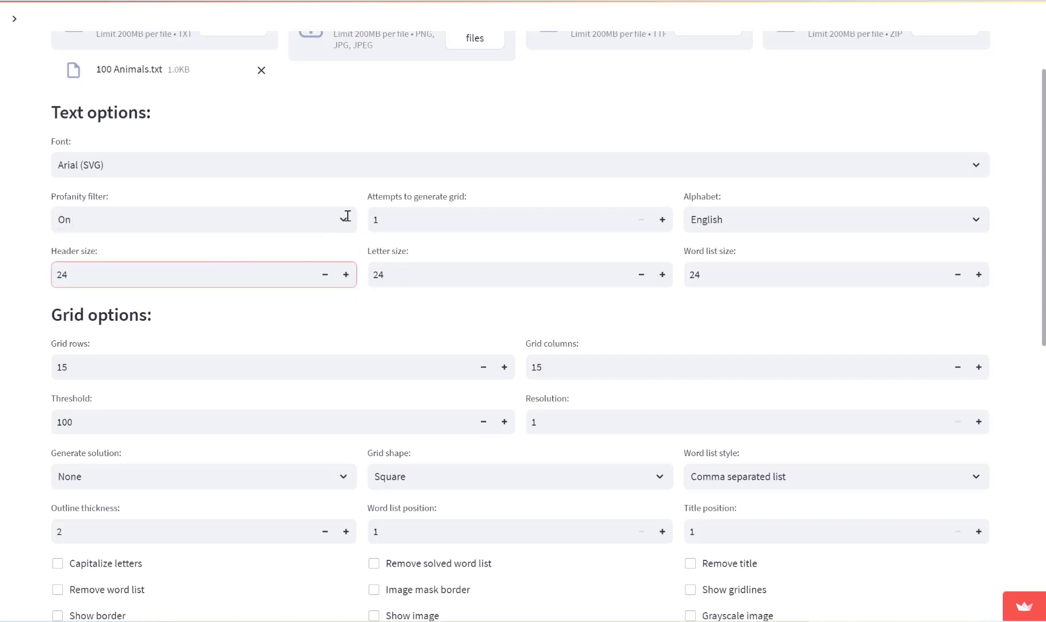
{"action": "left_click", "coordinate": [204, 219]}
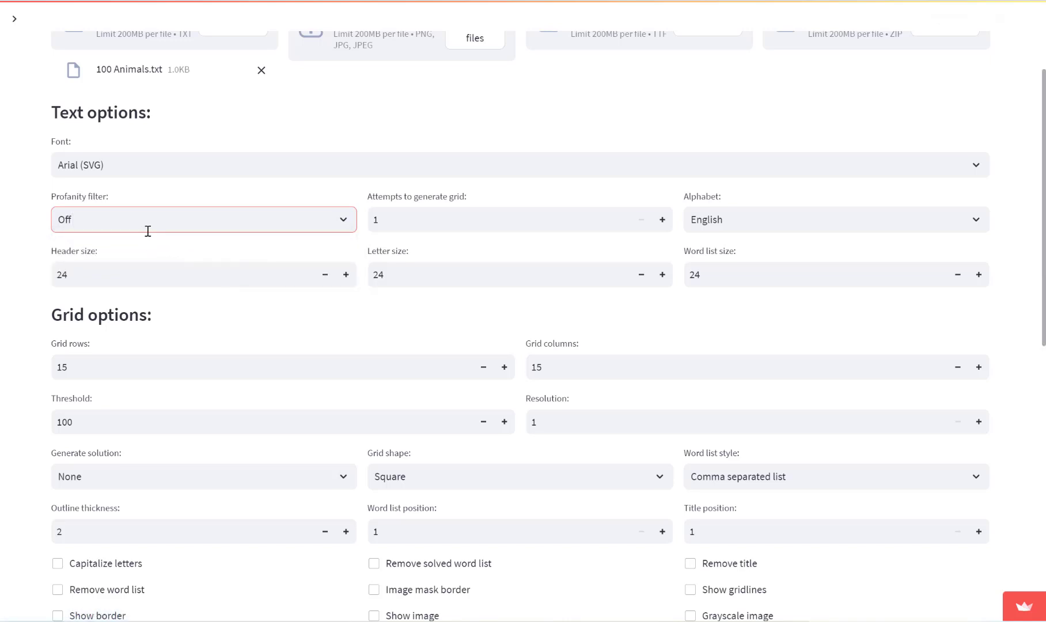
{"action": "mouse_move", "coordinate": [519, 248]}
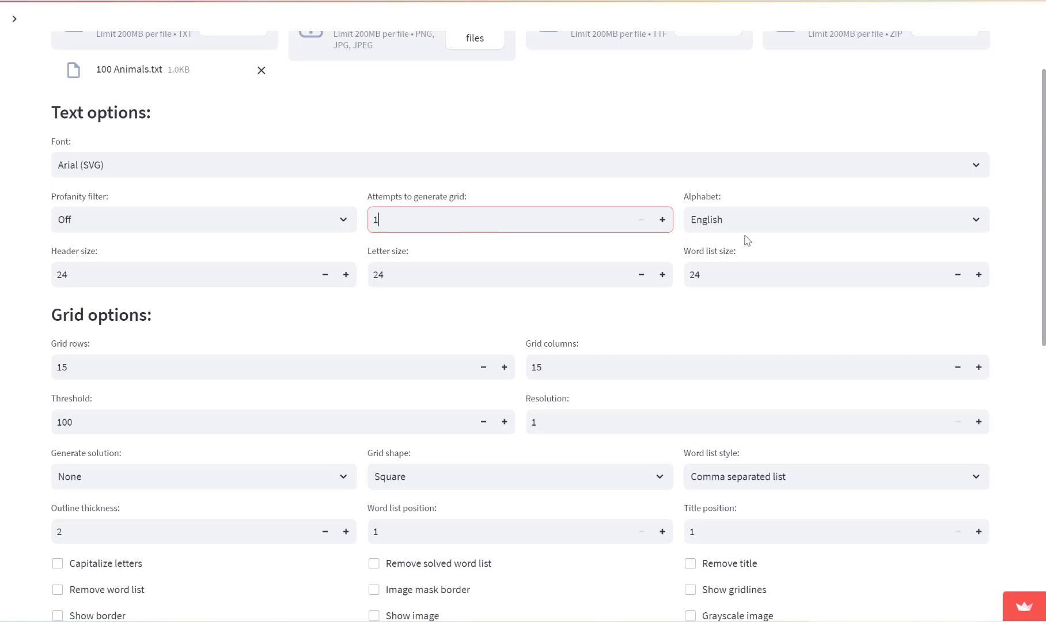
{"action": "left_click", "coordinate": [833, 219]}
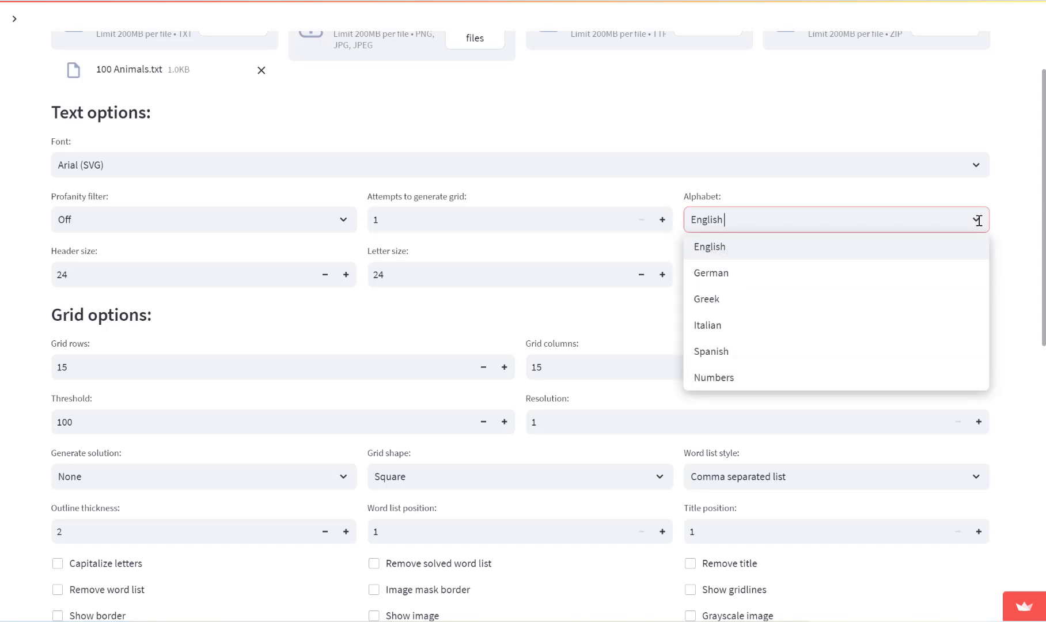
{"action": "mouse_move", "coordinate": [830, 267]}
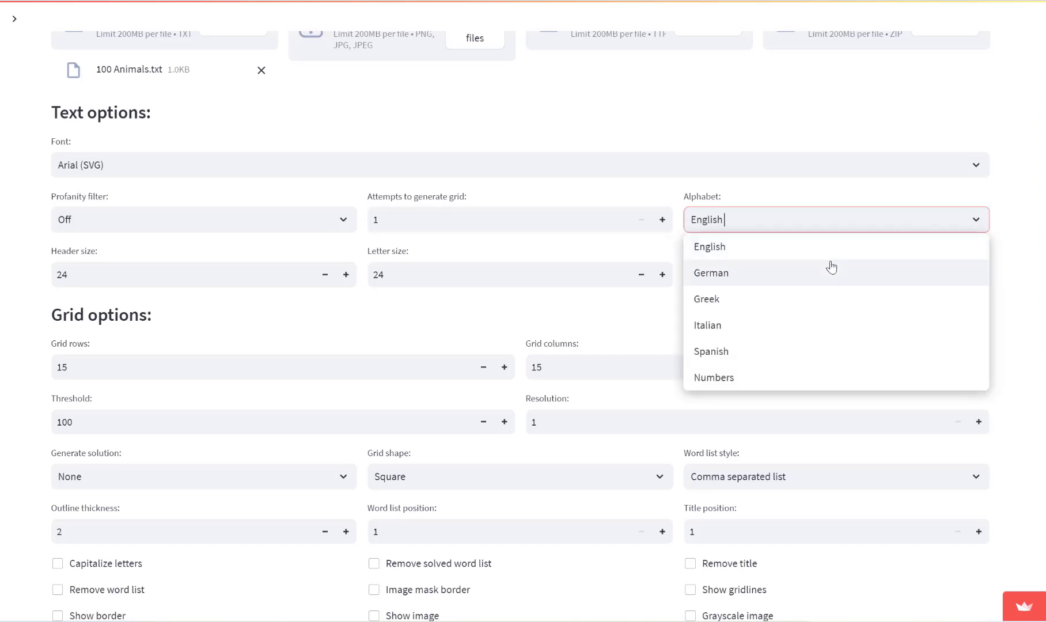
{"action": "mouse_move", "coordinate": [730, 256]}
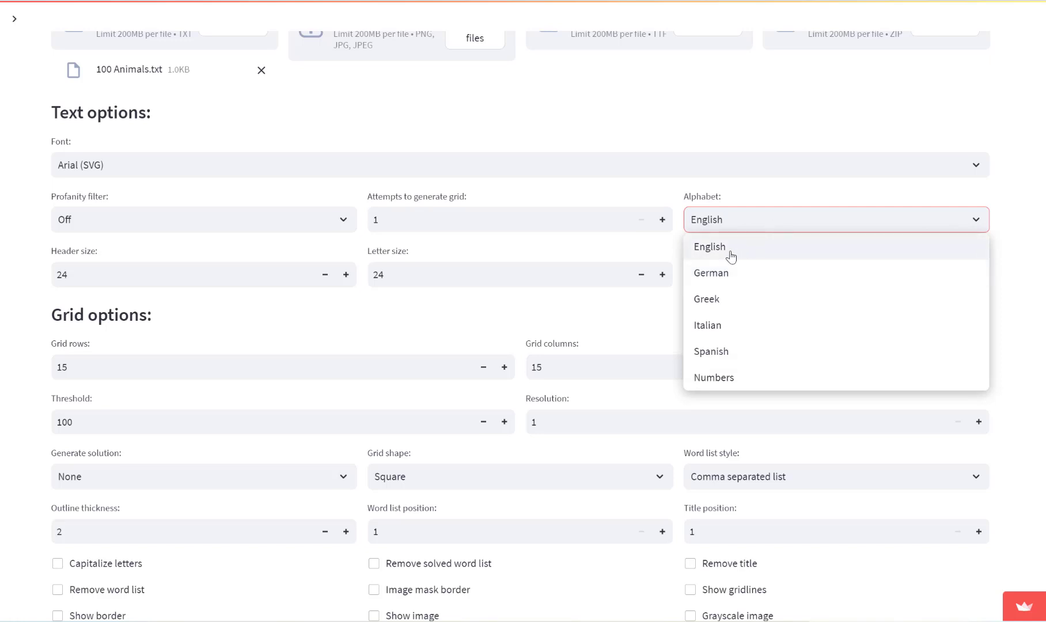
{"action": "mouse_move", "coordinate": [733, 353]}
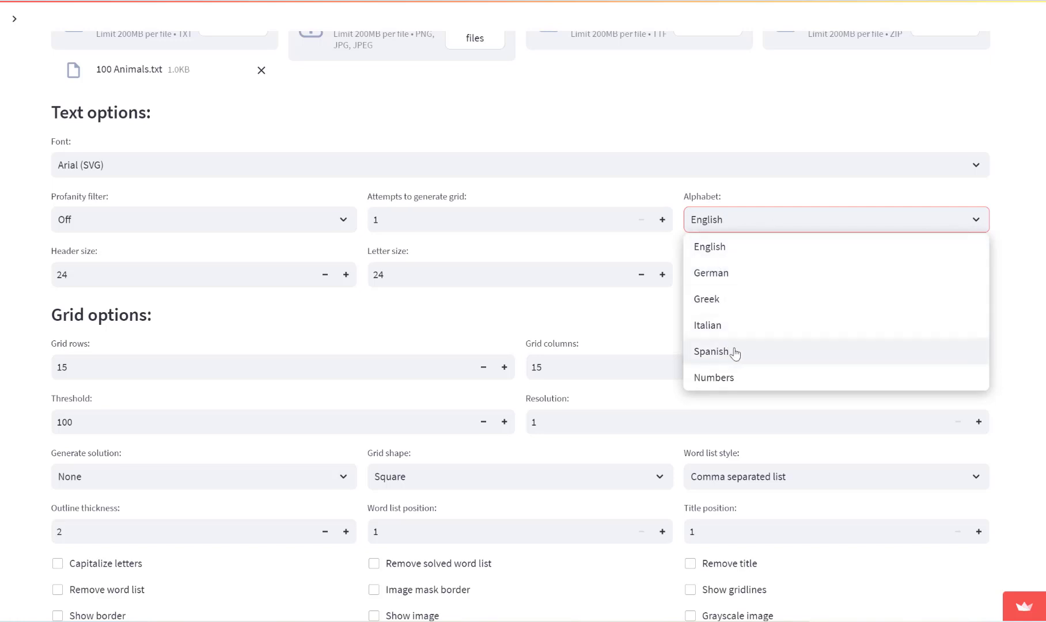
{"action": "mouse_move", "coordinate": [734, 378]}
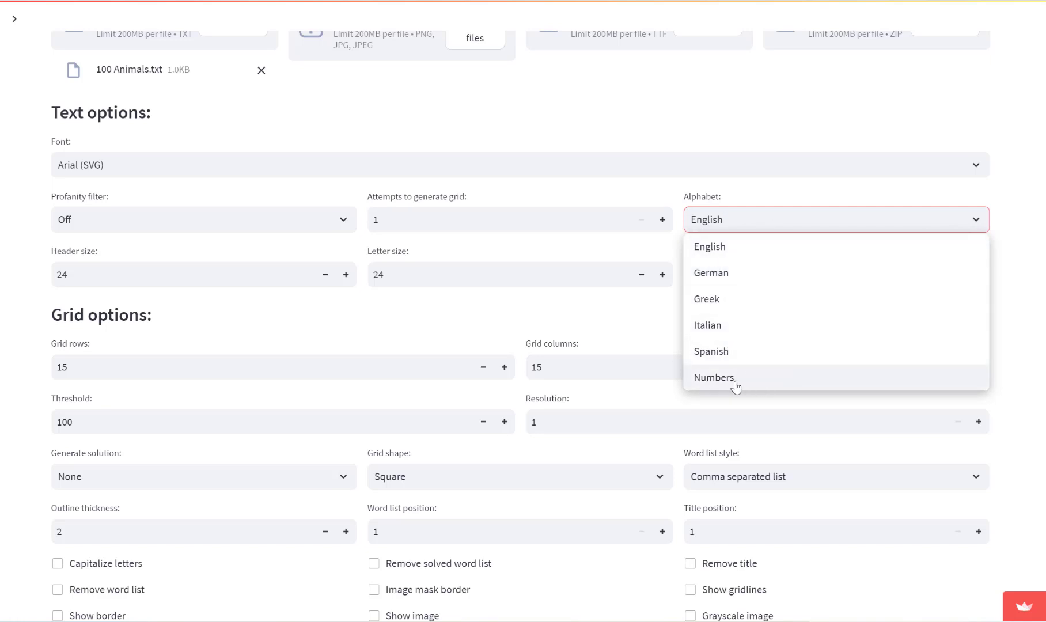
{"action": "mouse_move", "coordinate": [723, 383]}
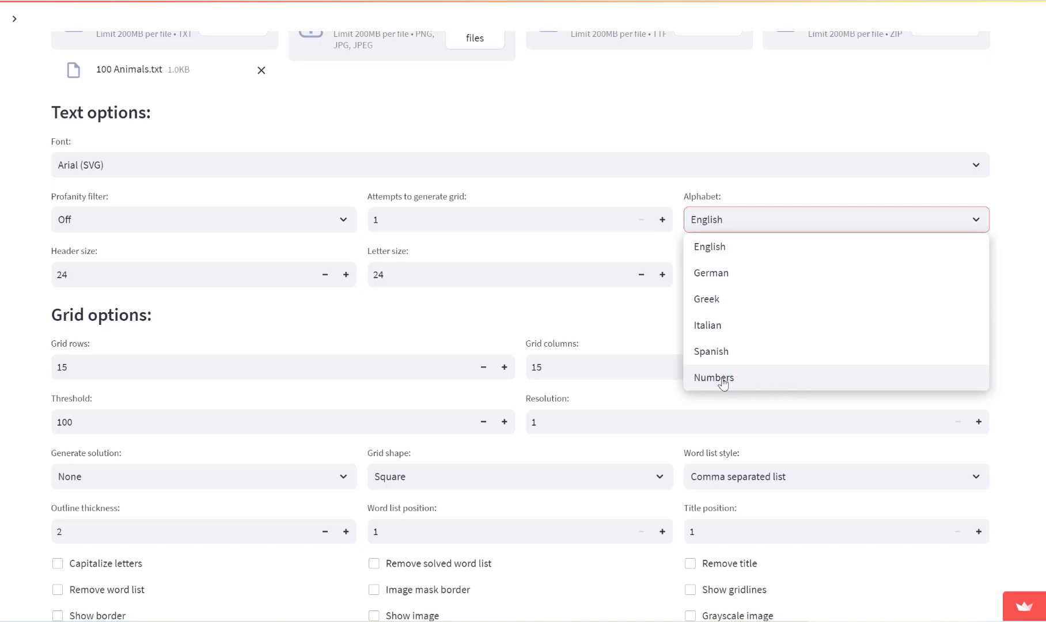
{"action": "mouse_move", "coordinate": [453, 327]}
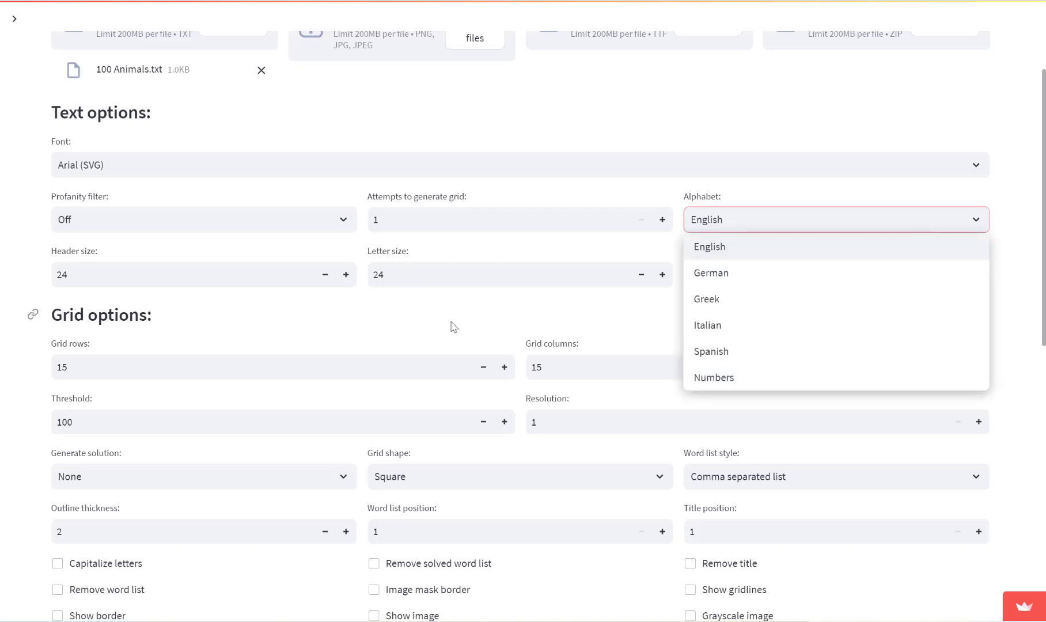
Generate the word searches with the default 15 by 15 square grid, threshold 100, resolution 1.
{"action": "scroll", "scroll_direction": "down", "scroll_amount": 3}
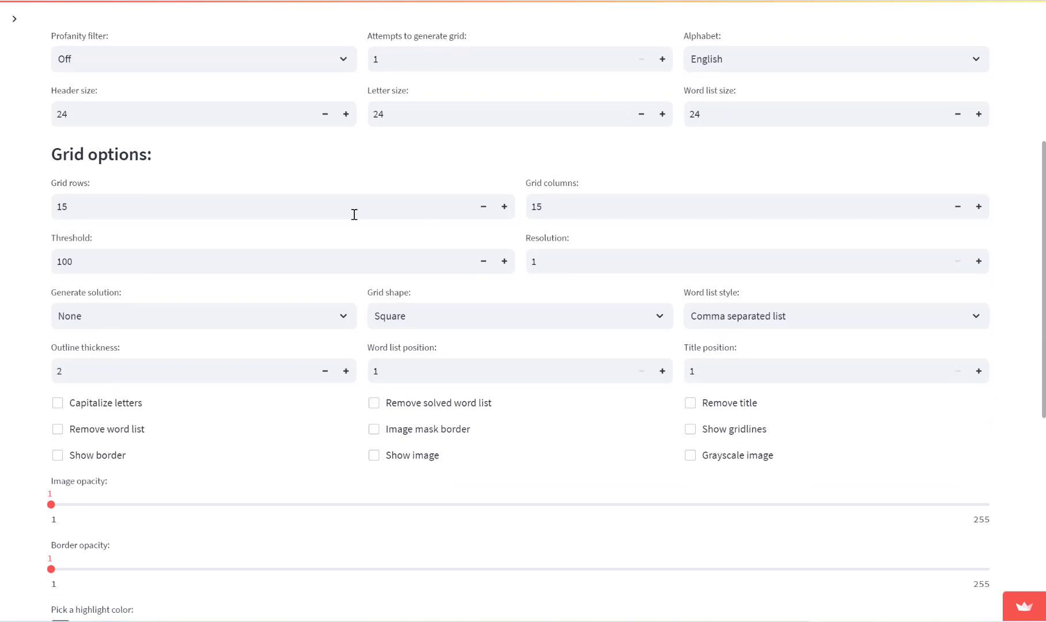
{"action": "scroll", "scroll_direction": "down", "scroll_amount": 3}
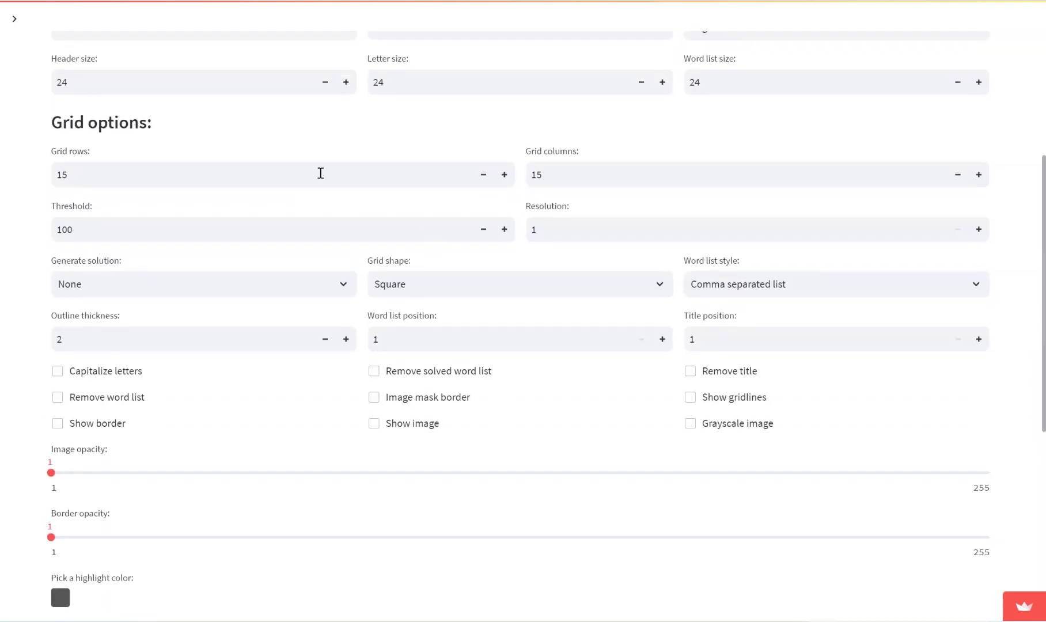
{"action": "scroll", "scroll_direction": "down", "scroll_amount": 3}
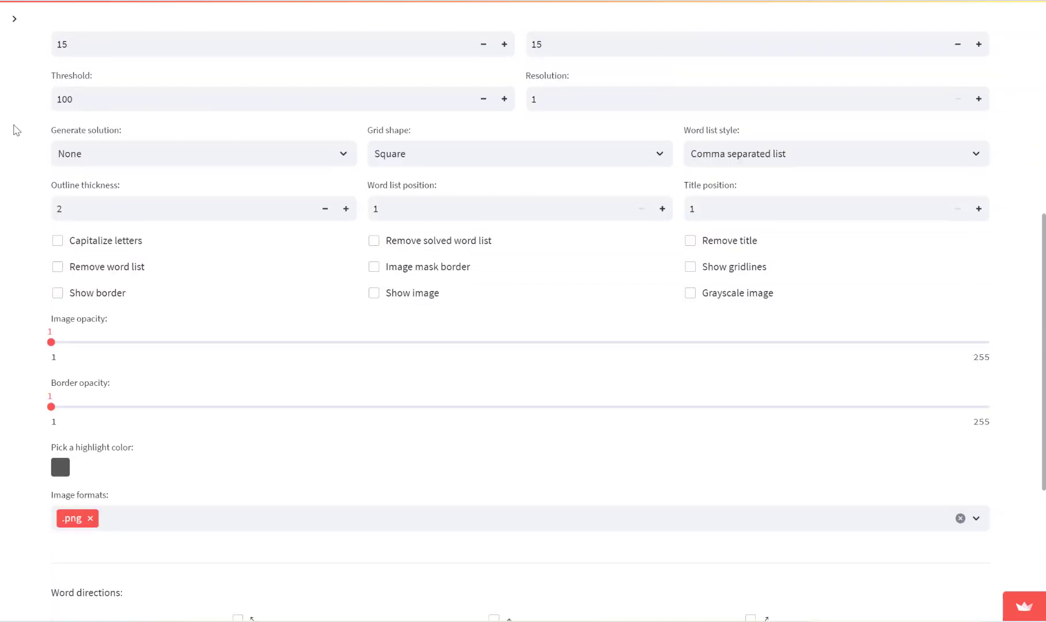
{"action": "scroll", "scroll_direction": "down", "scroll_amount": 3}
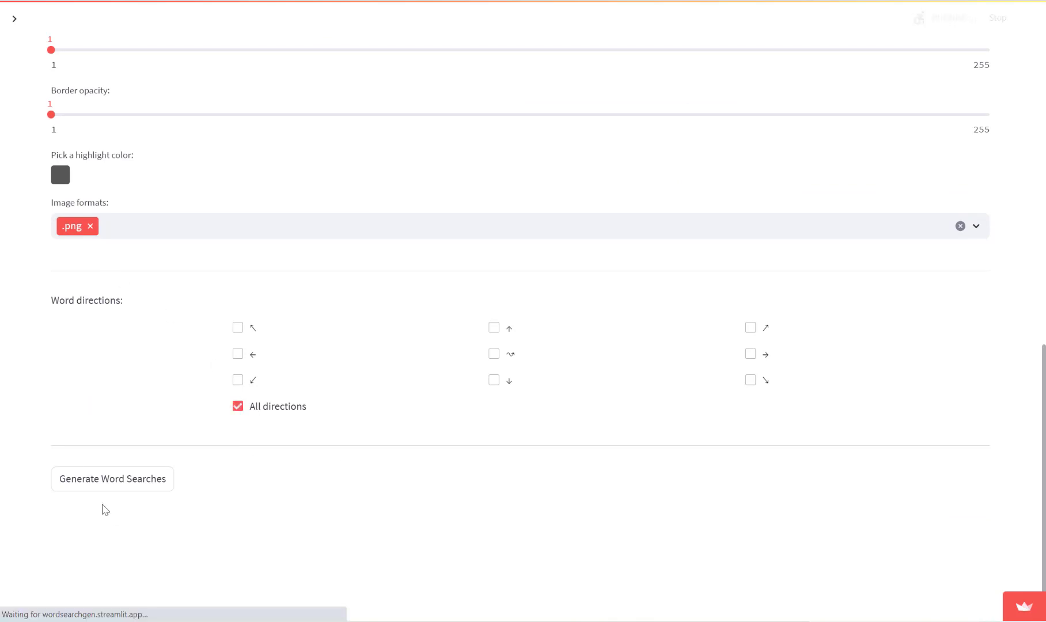
{"action": "left_click", "coordinate": [112, 479]}
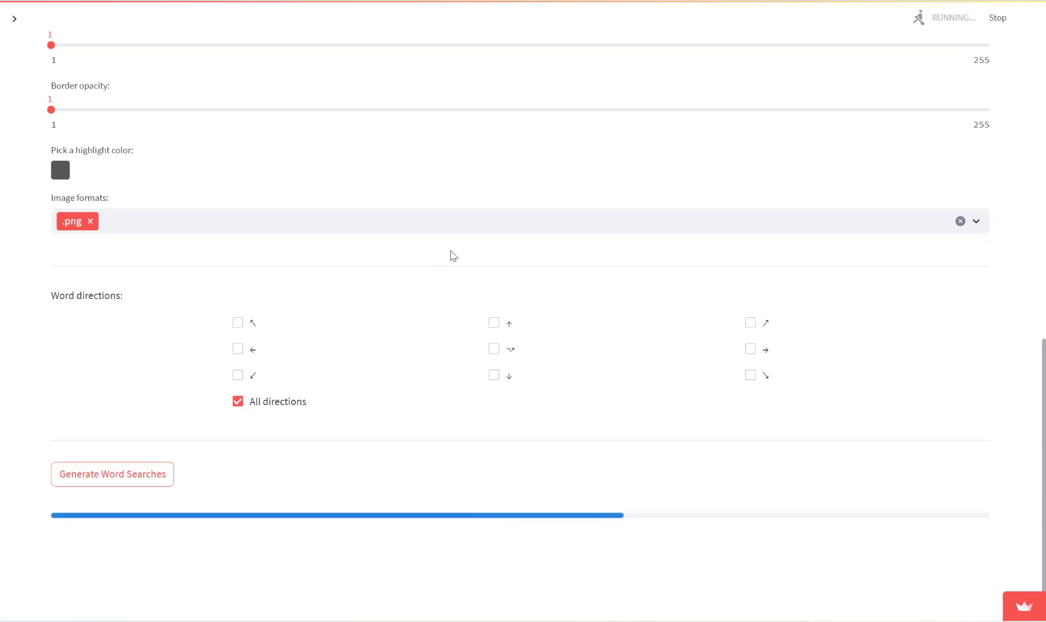
{"action": "left_click", "coordinate": [112, 474]}
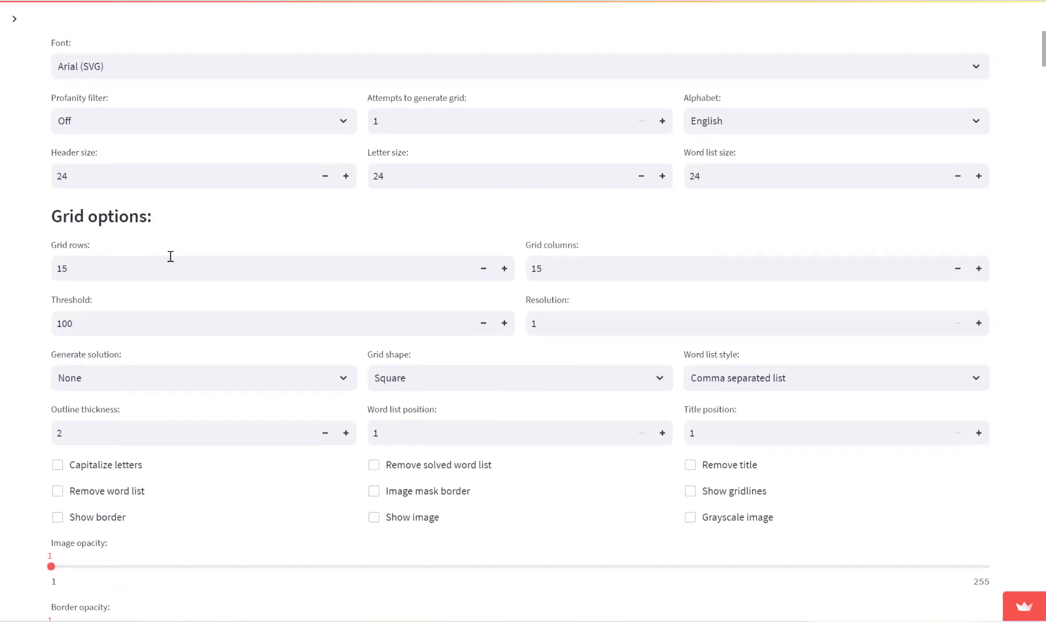
{"action": "scroll", "scroll_direction": "down", "scroll_amount": 3}
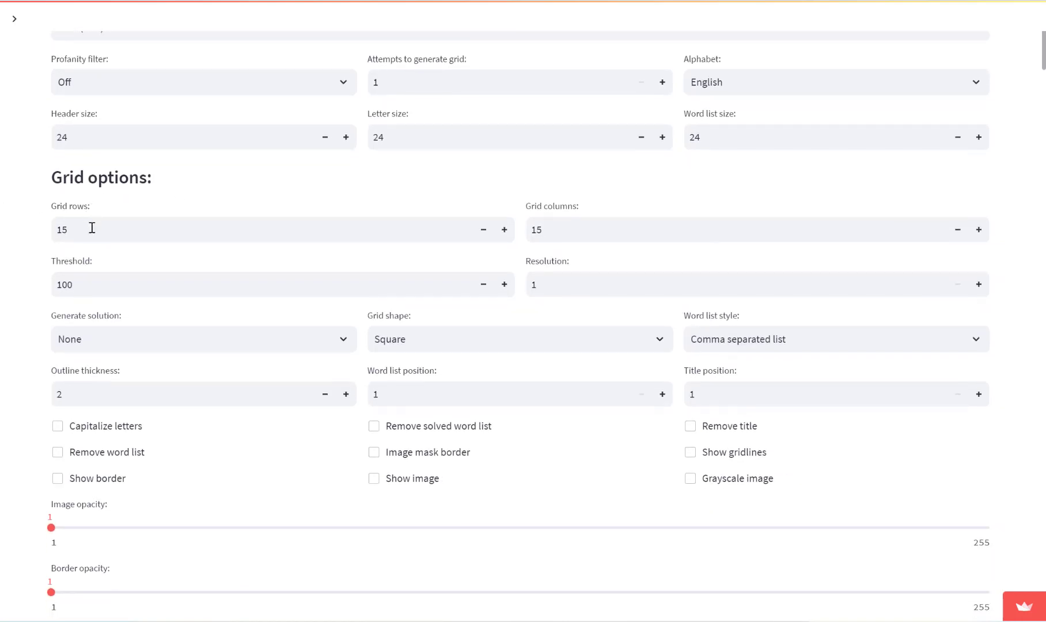
{"action": "mouse_move", "coordinate": [305, 303]}
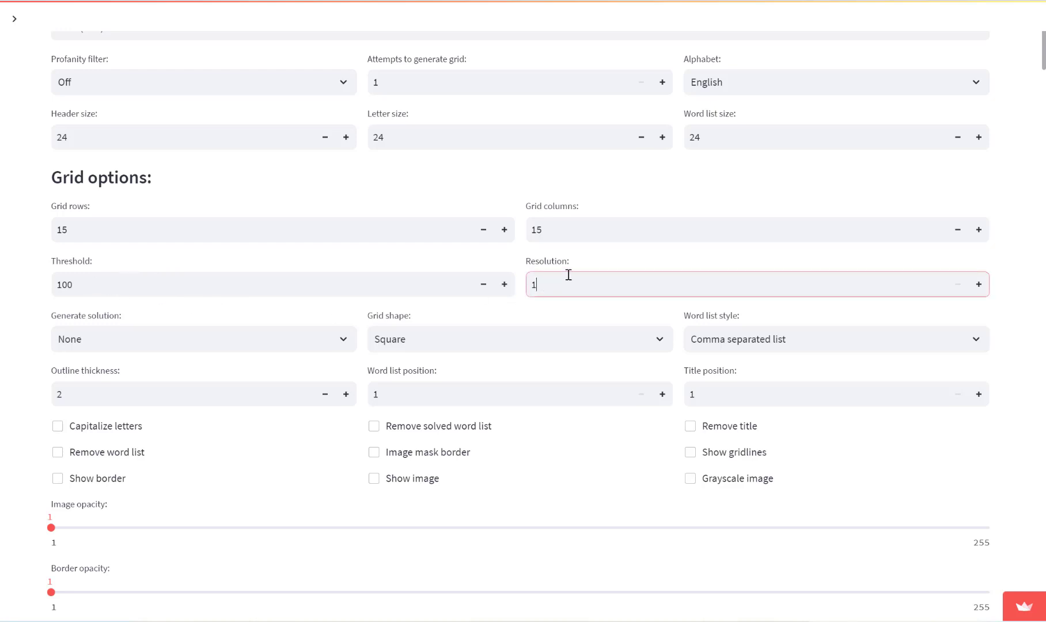
{"action": "mouse_move", "coordinate": [539, 269]}
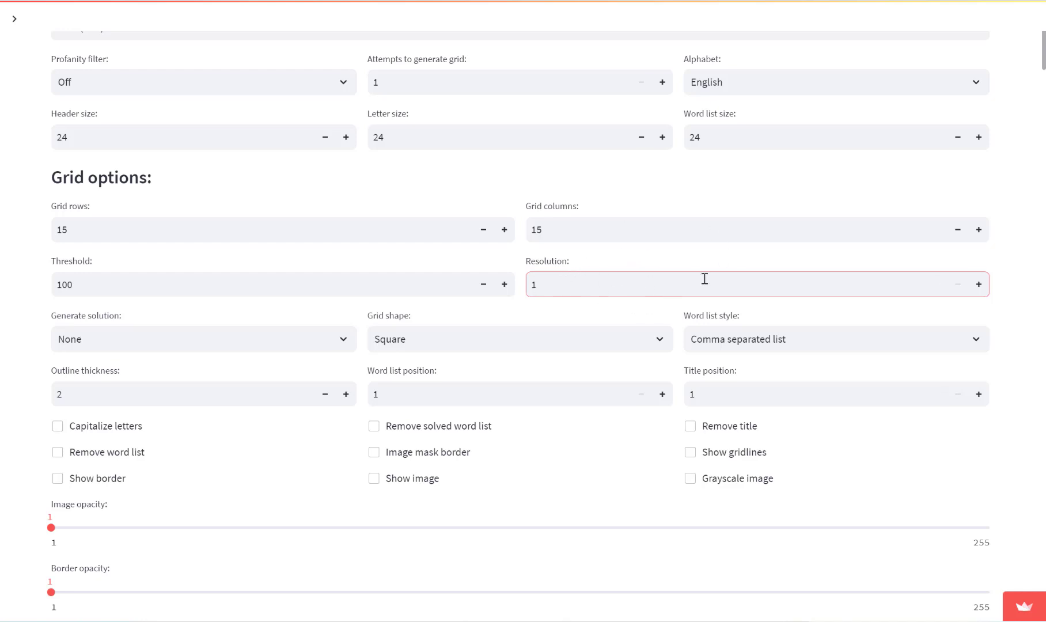
{"action": "scroll", "scroll_direction": "down", "scroll_amount": 3}
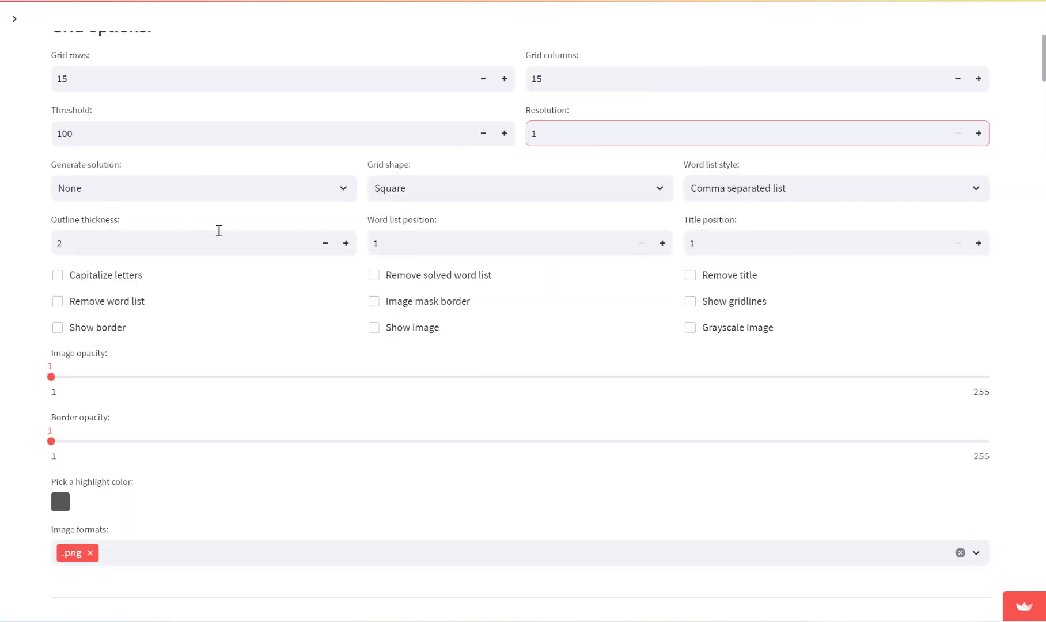
{"action": "mouse_move", "coordinate": [3, 186]}
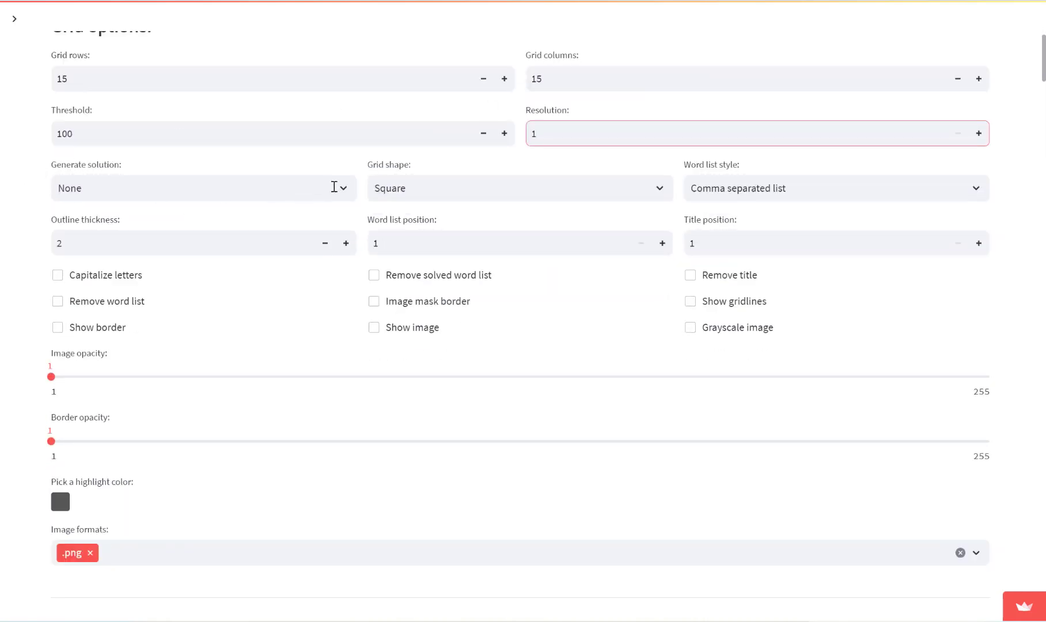
{"action": "scroll", "scroll_direction": "down", "scroll_amount": 3}
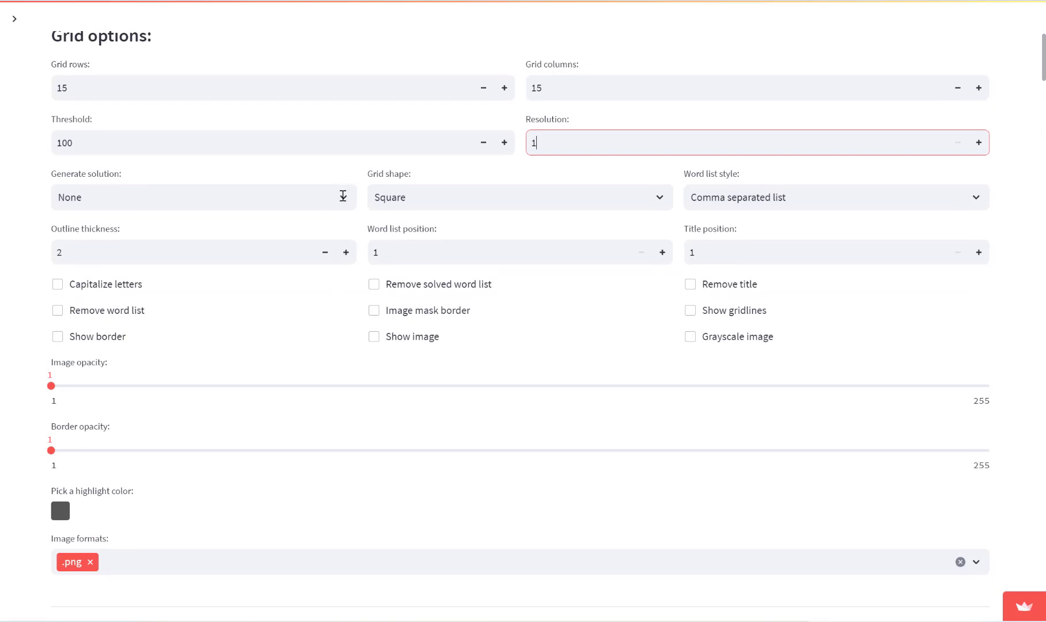
Set Generate solution to Highlight letters in red and regenerate the Animals puzzles.
{"action": "left_click", "coordinate": [202, 197]}
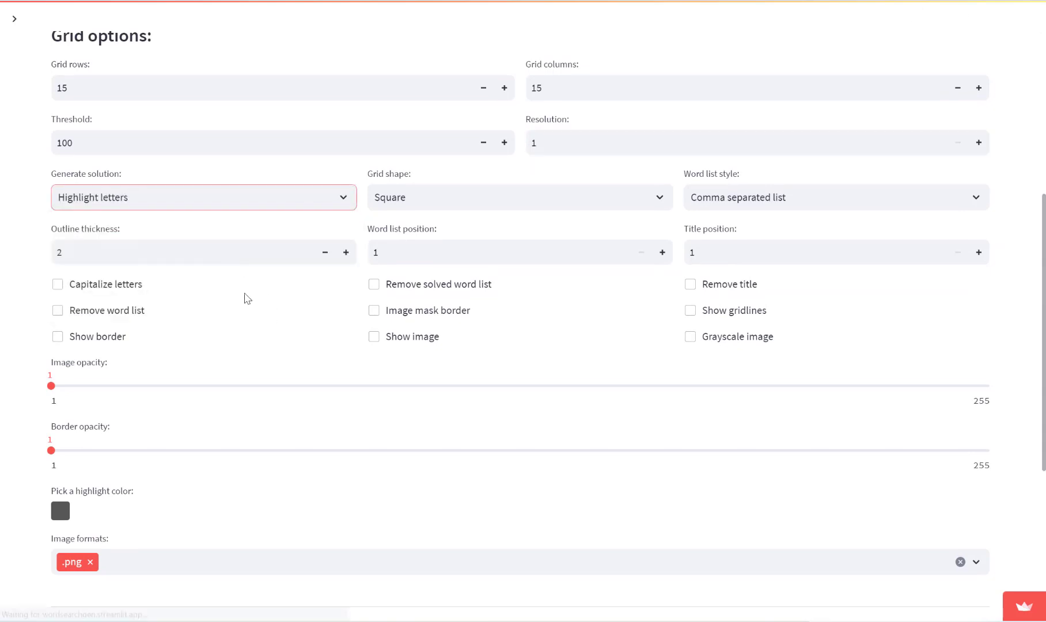
{"action": "scroll", "scroll_direction": "down", "scroll_amount": 3}
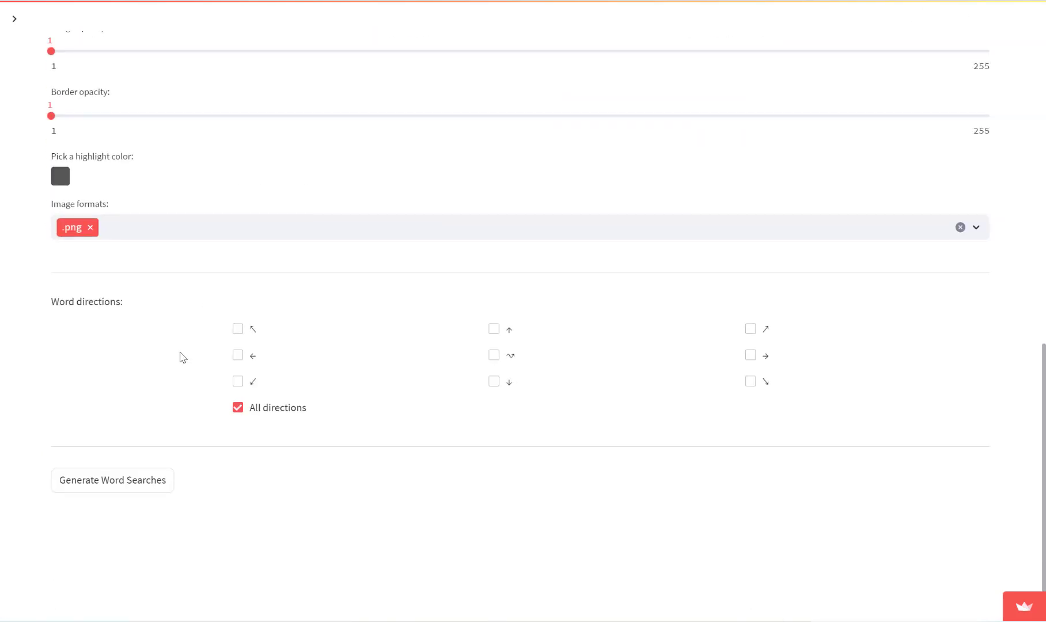
{"action": "left_click", "coordinate": [60, 176]}
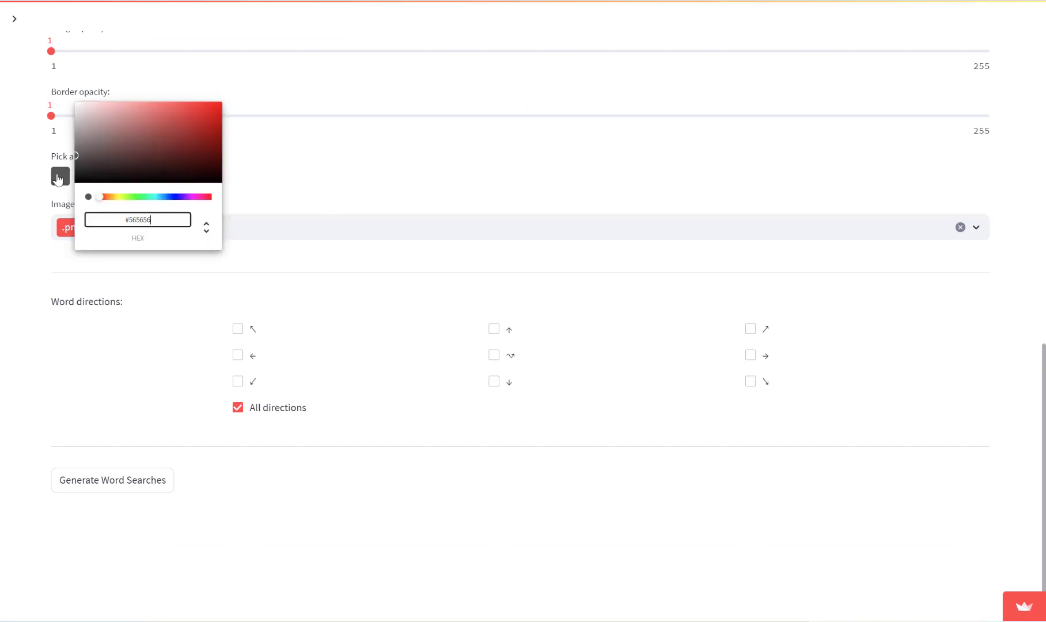
{"action": "left_click", "coordinate": [276, 176]}
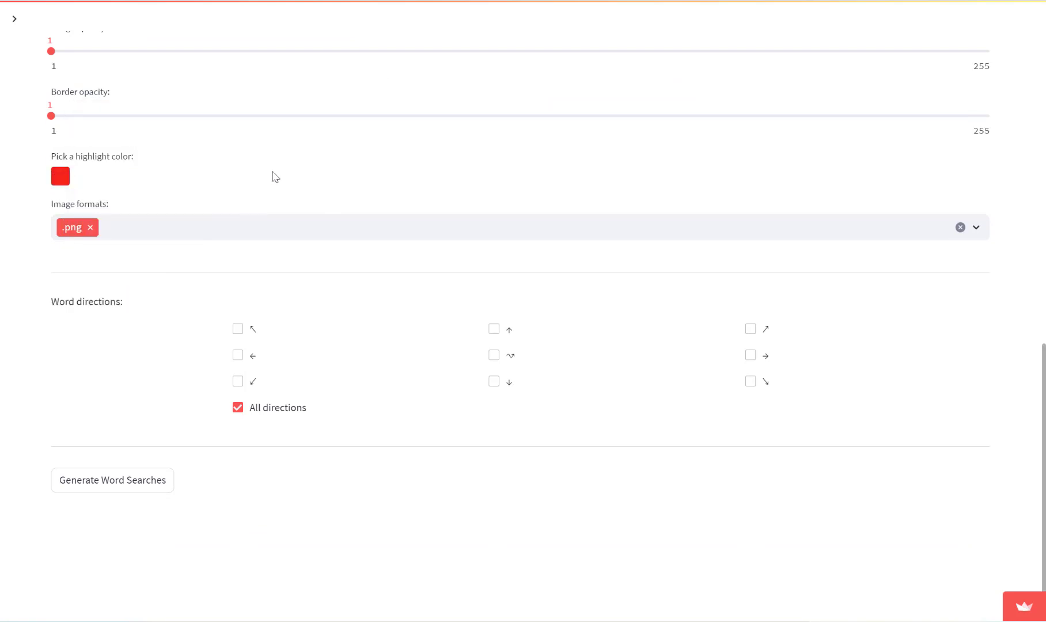
{"action": "left_click", "coordinate": [111, 475]}
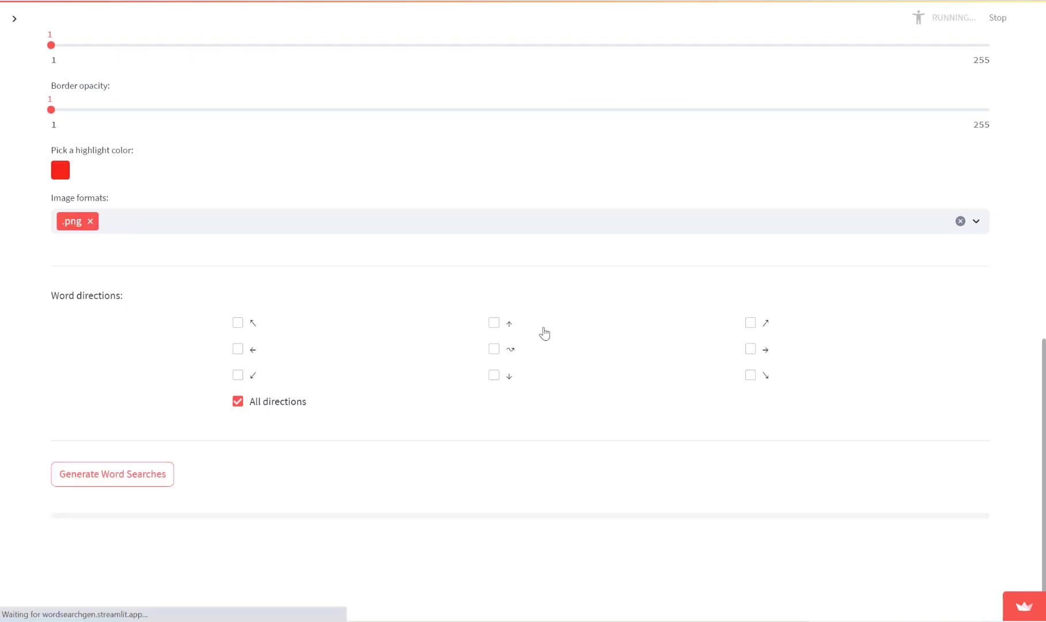
{"action": "left_click", "coordinate": [111, 474]}
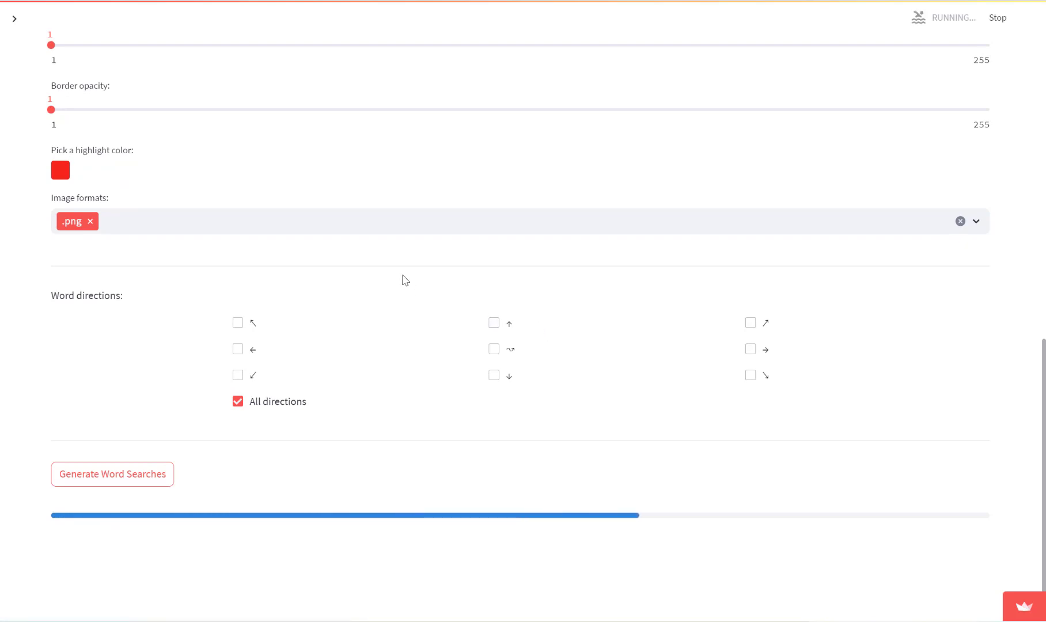
{"action": "left_click", "coordinate": [112, 474]}
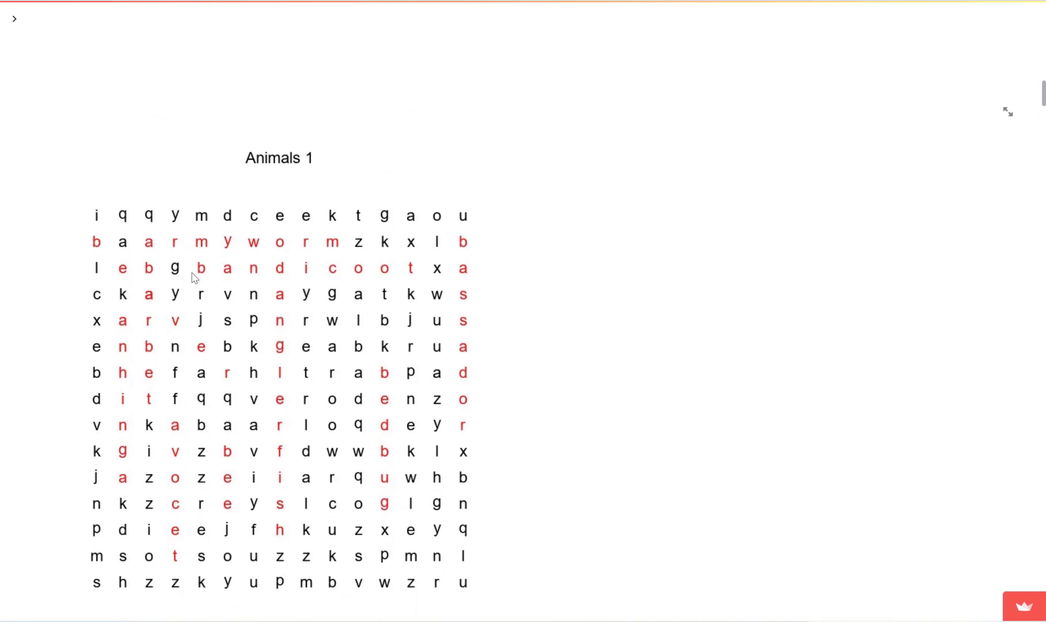
Regenerate the puzzles so solutions outline the hidden words with red boxes.
{"action": "scroll", "scroll_direction": "down", "scroll_amount": 3}
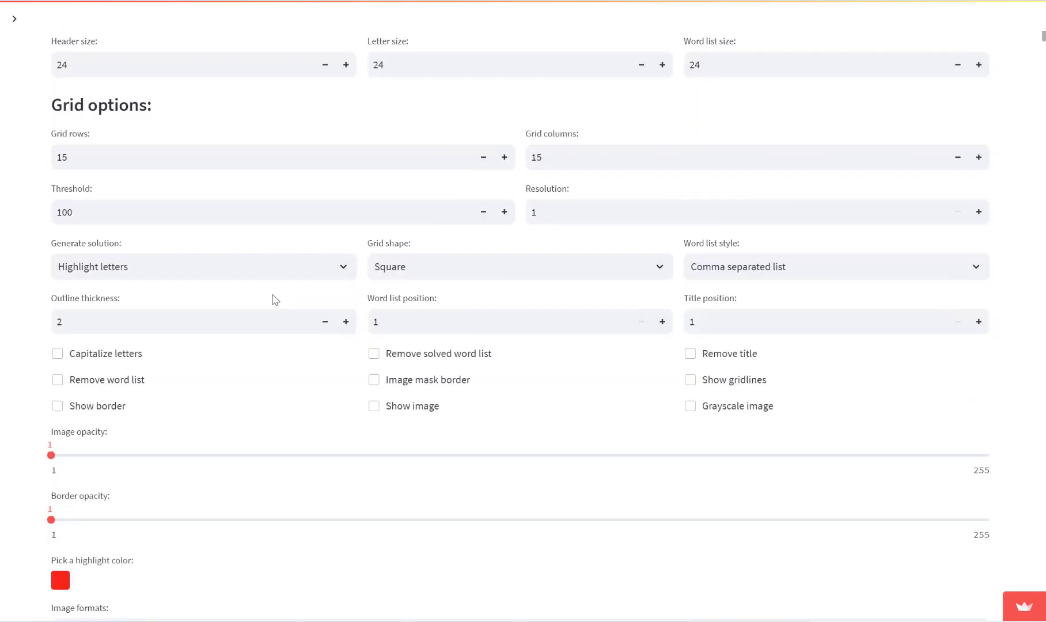
{"action": "left_click", "coordinate": [202, 267]}
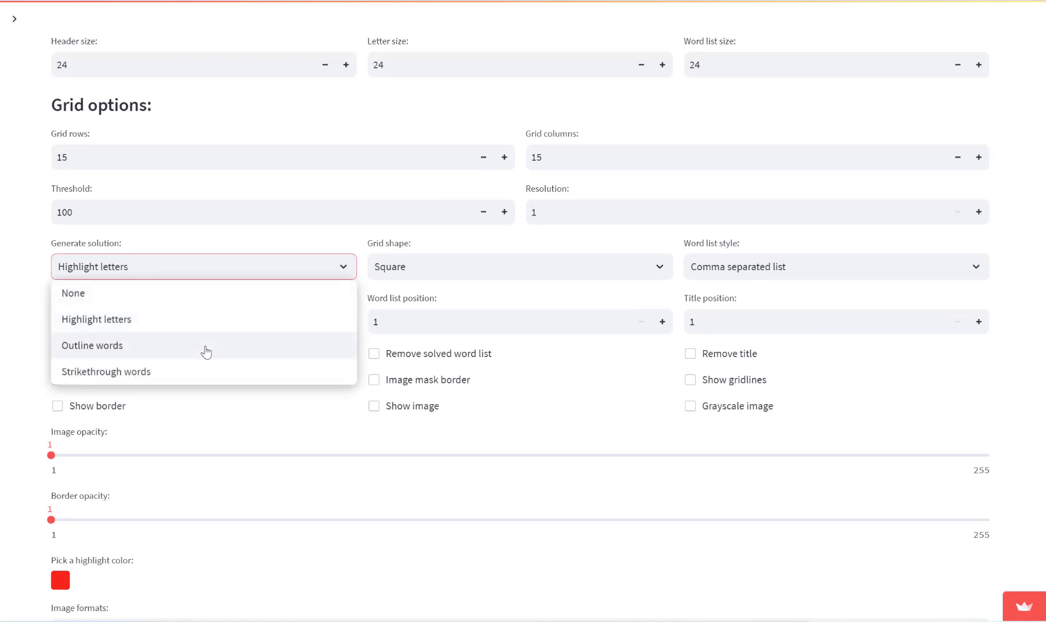
{"action": "scroll", "scroll_direction": "down", "scroll_amount": 3}
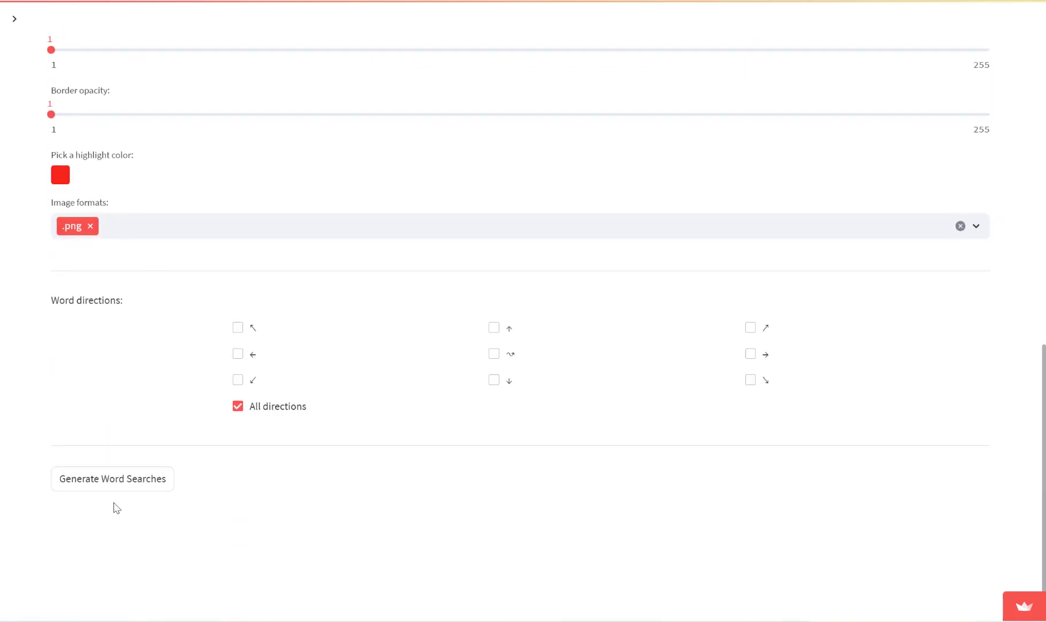
{"action": "left_click", "coordinate": [112, 478]}
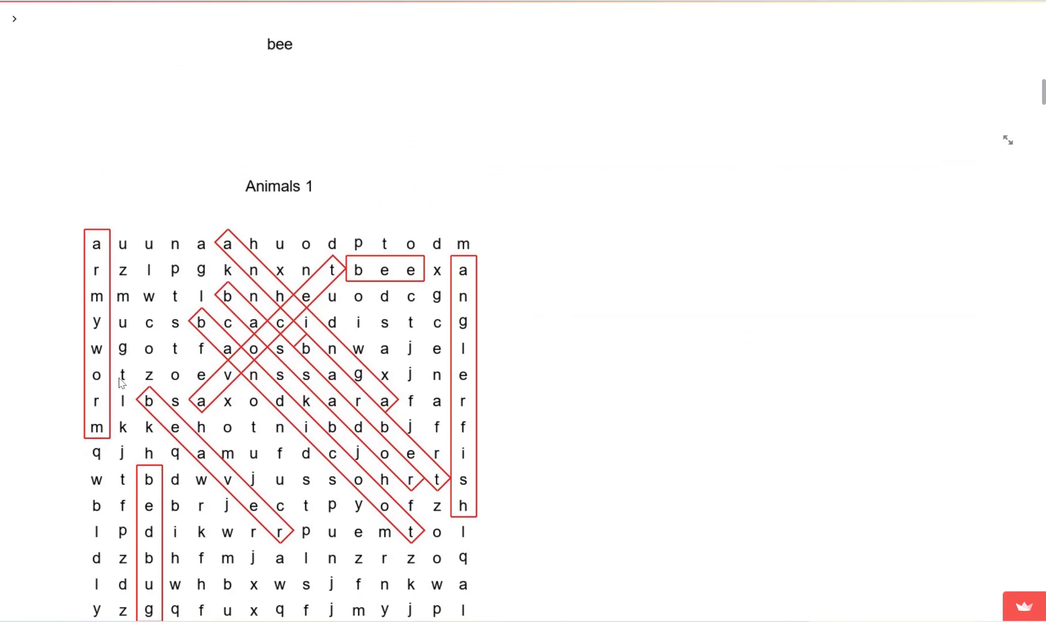
{"action": "scroll", "scroll_direction": "up", "scroll_amount": 3}
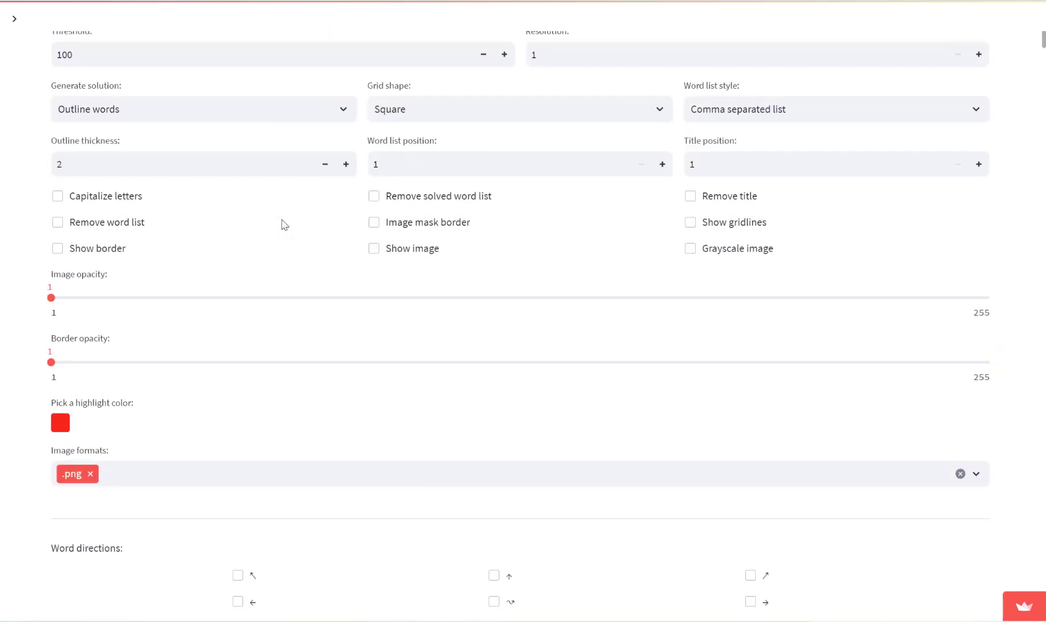
{"action": "scroll", "scroll_direction": "up", "scroll_amount": 3}
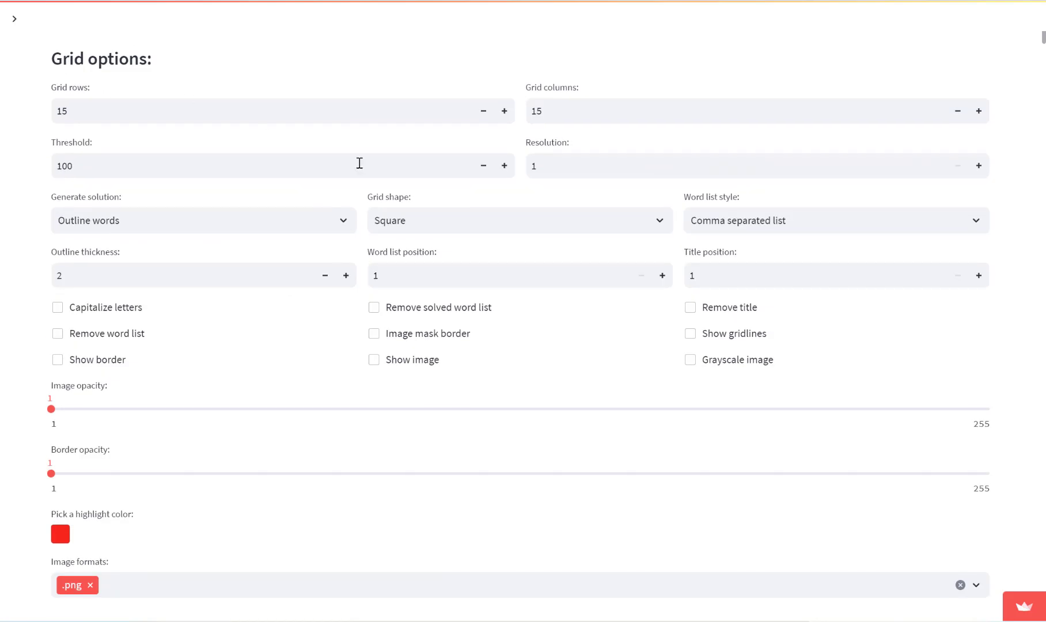
Set Generate solution to Strikethrough words and regenerate the Animals puzzles.
{"action": "left_click", "coordinate": [203, 221]}
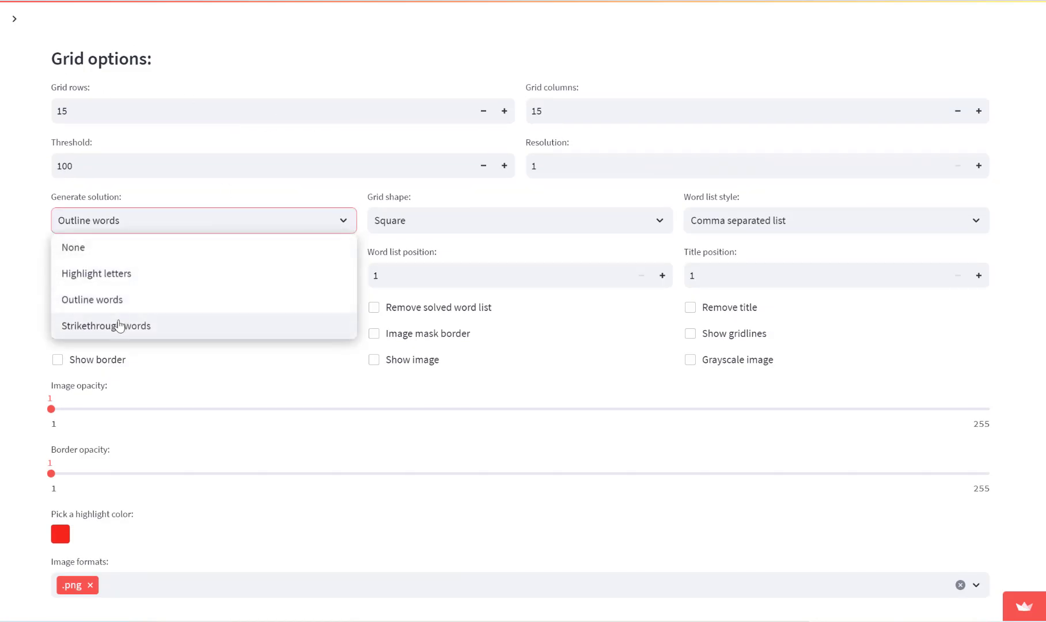
{"action": "left_click", "coordinate": [105, 325]}
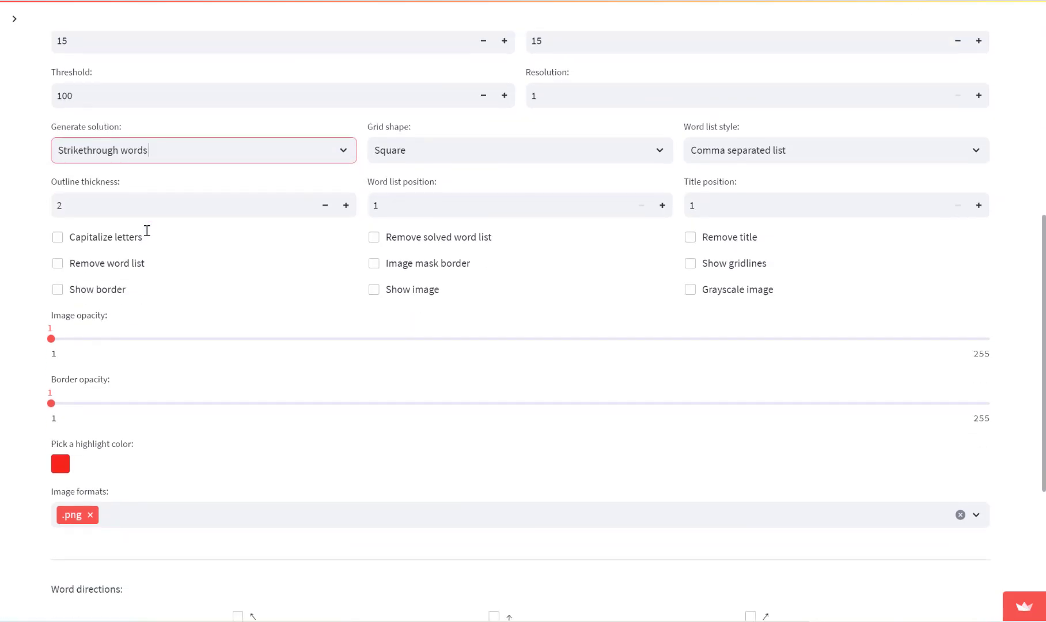
{"action": "scroll", "scroll_direction": "down", "scroll_amount": 3}
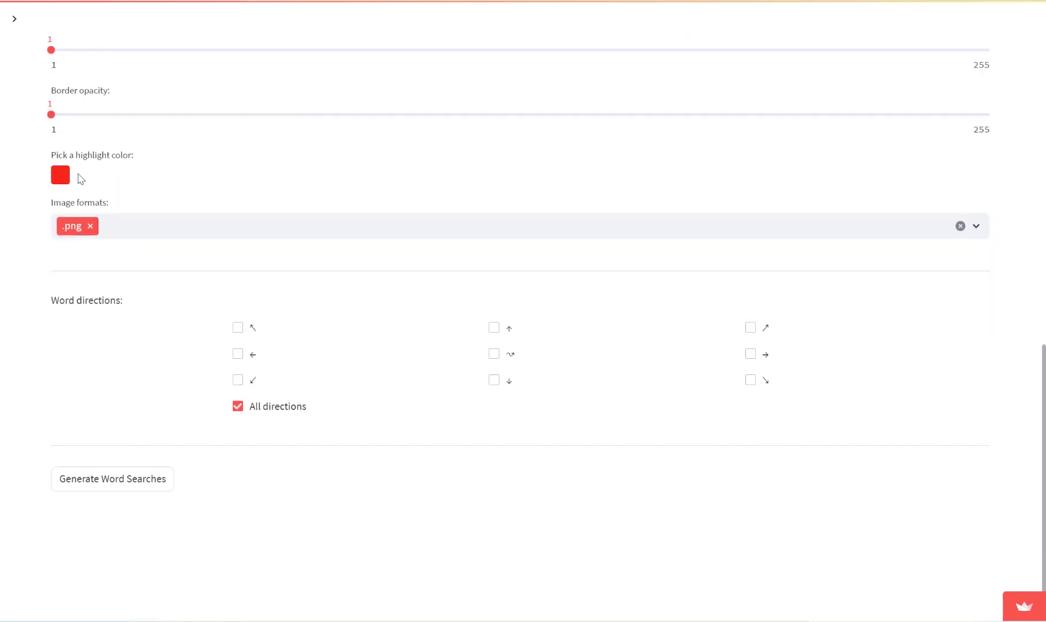
{"action": "left_click", "coordinate": [112, 479]}
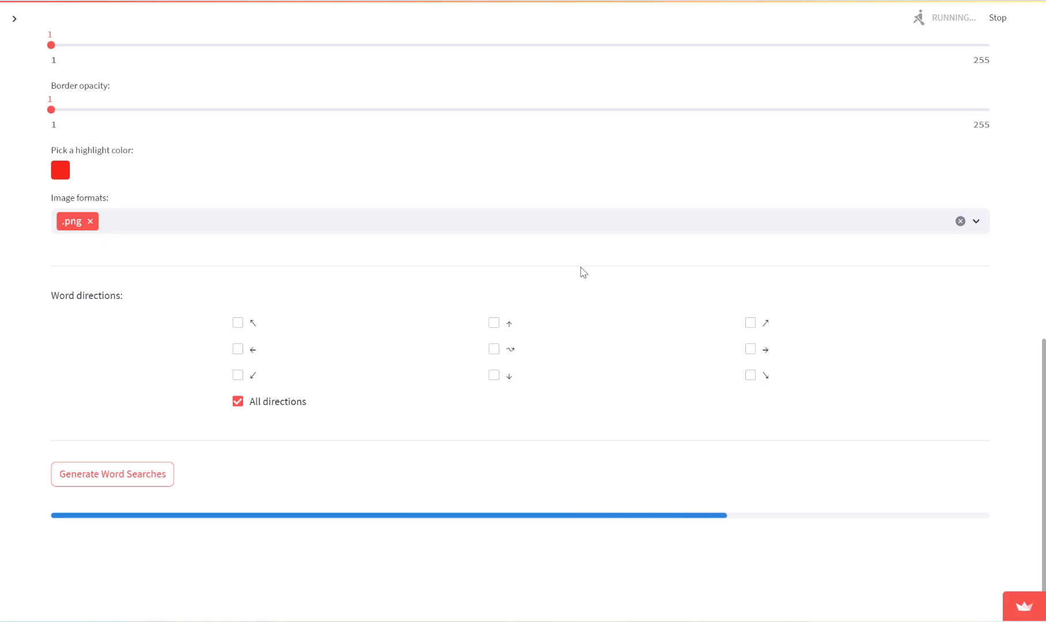
{"action": "left_click", "coordinate": [112, 475]}
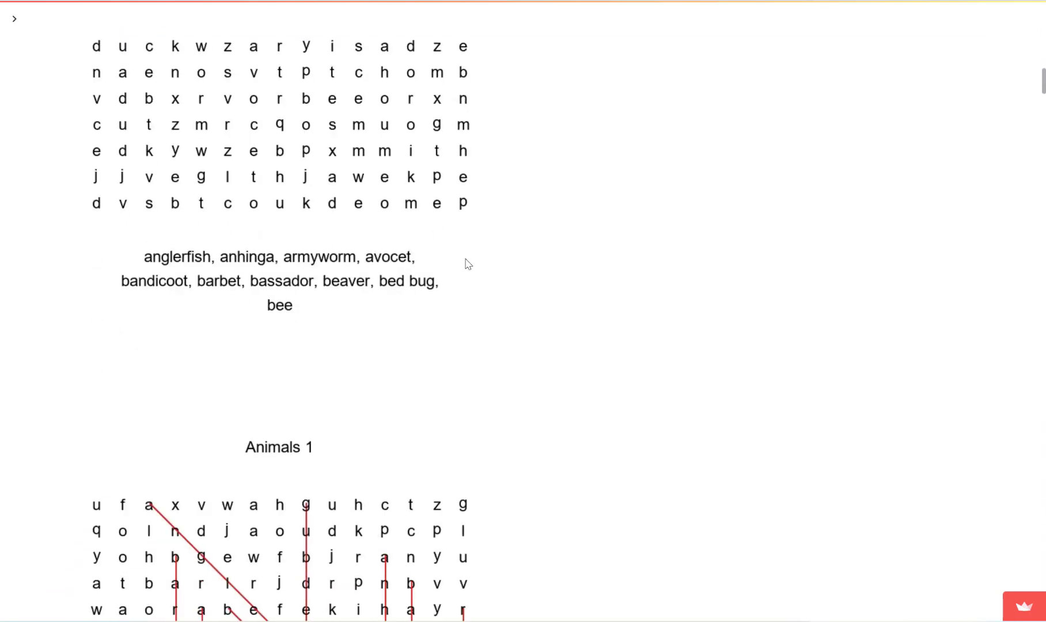
{"action": "scroll", "scroll_direction": "down", "scroll_amount": 3}
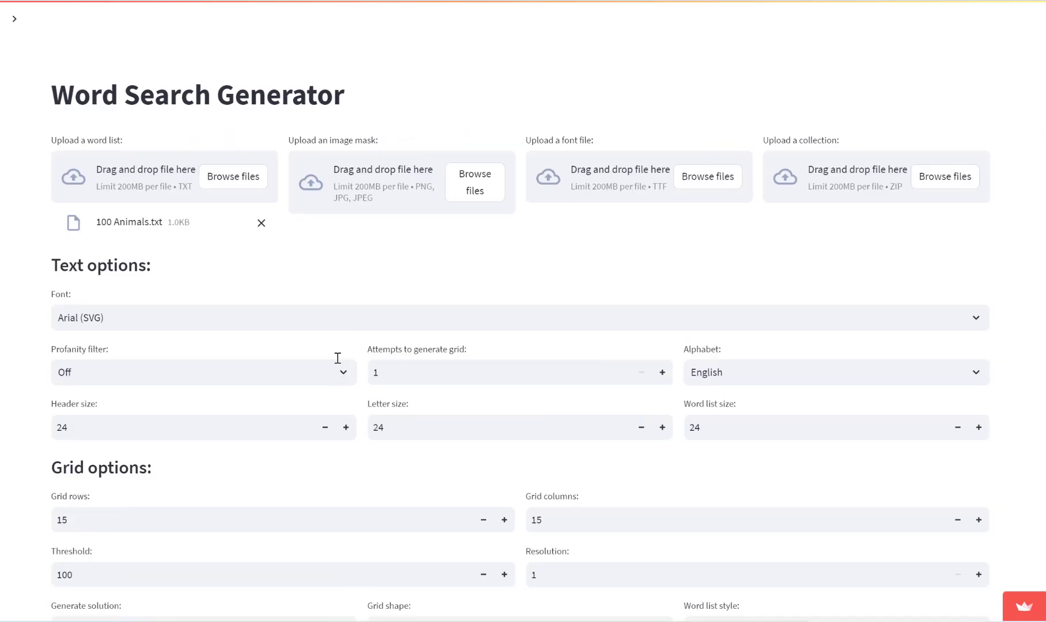
Set the Grid shape to Heart and regenerate the word searches.
{"action": "scroll", "scroll_direction": "down", "scroll_amount": 3}
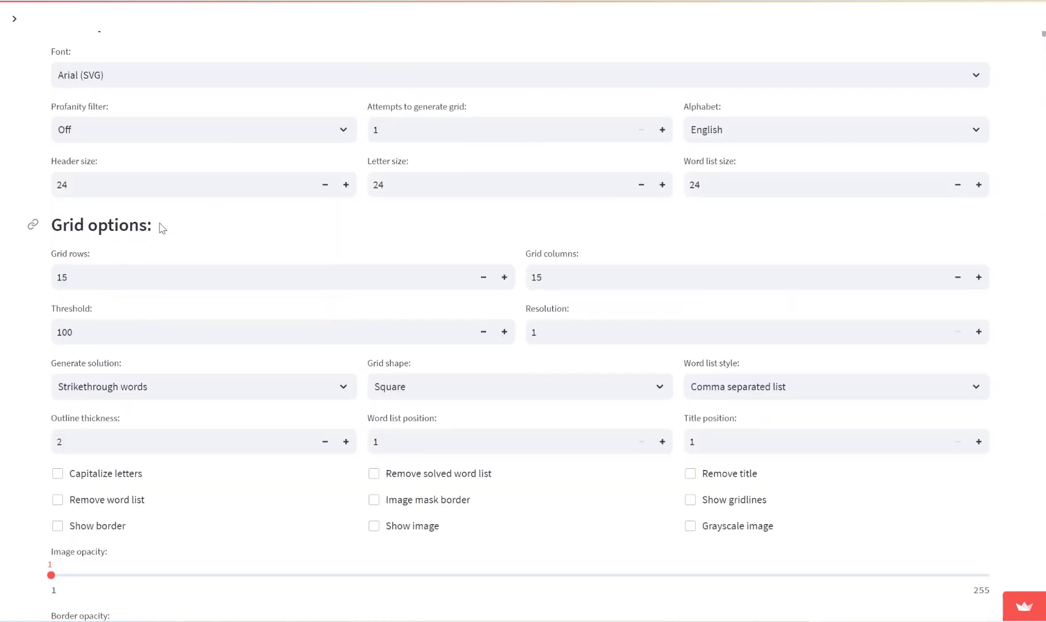
{"action": "mouse_move", "coordinate": [477, 373]}
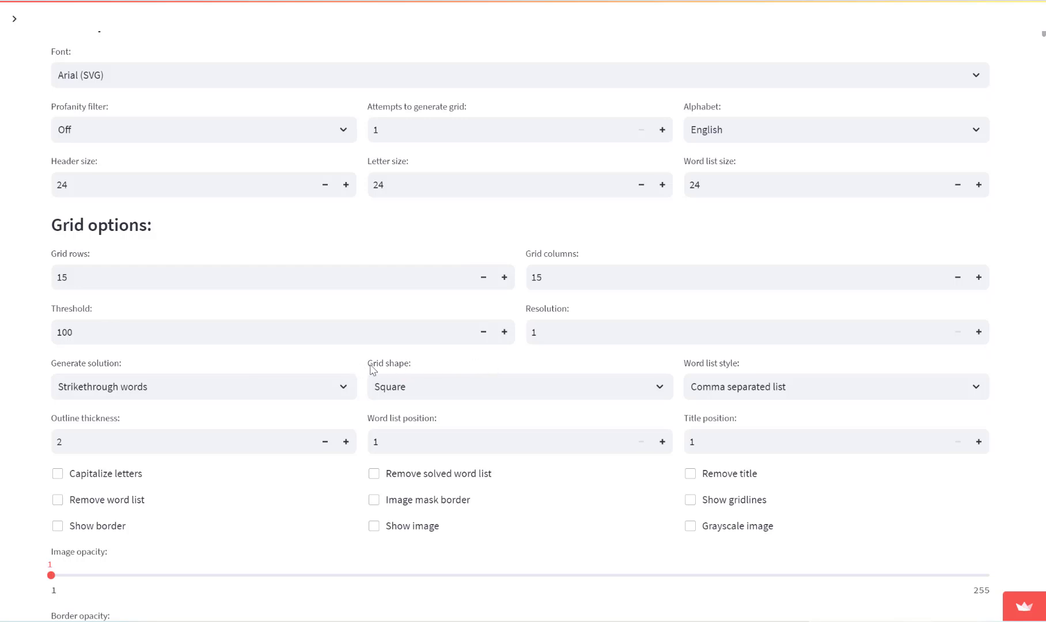
{"action": "scroll", "scroll_direction": "down", "scroll_amount": 3}
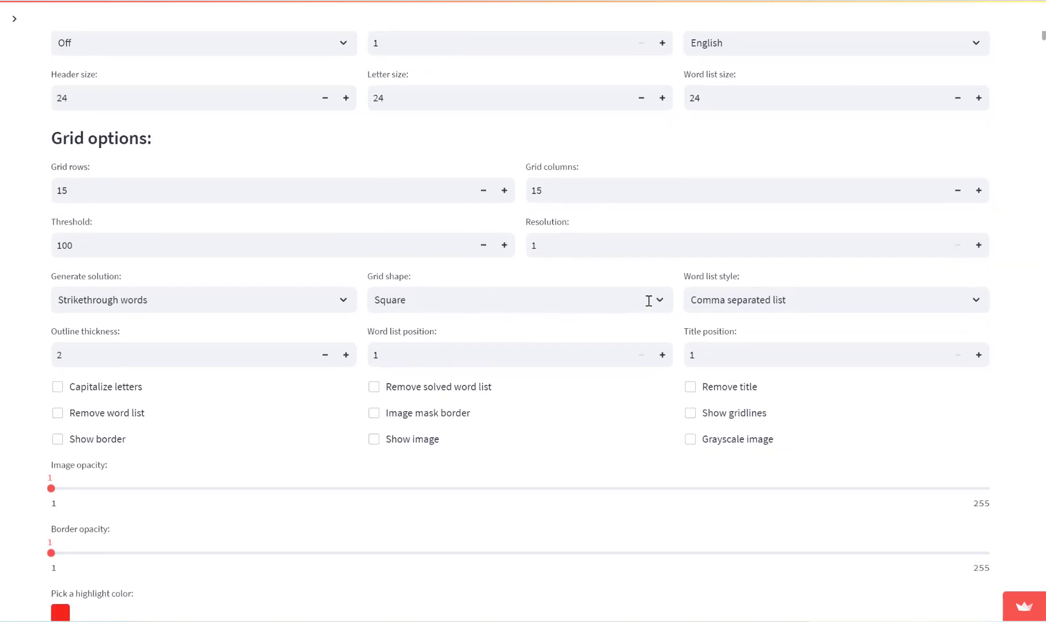
{"action": "mouse_move", "coordinate": [659, 299]}
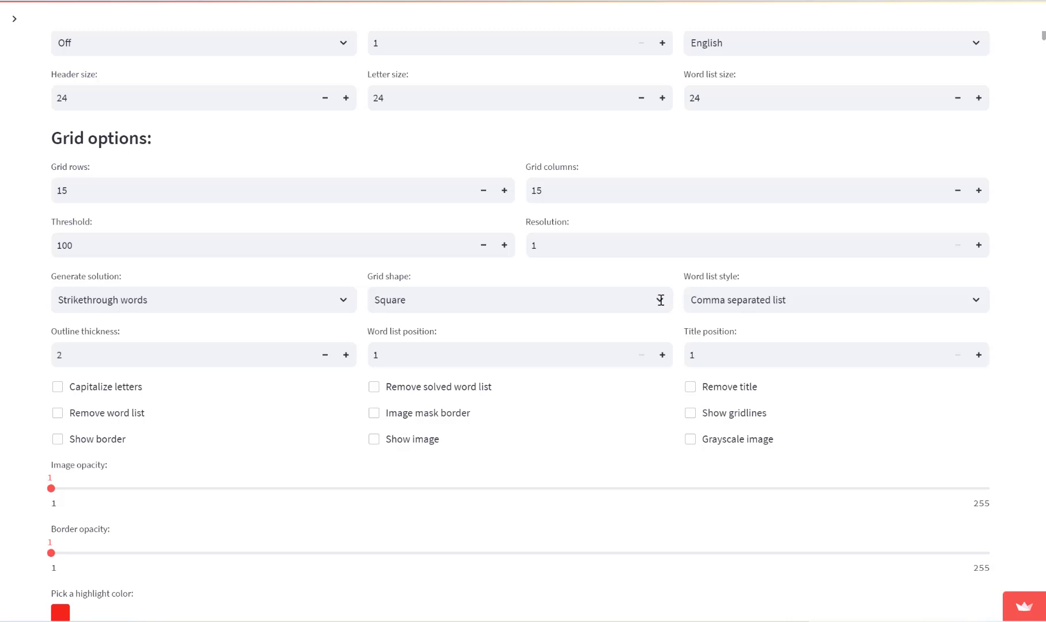
{"action": "left_click", "coordinate": [519, 299]}
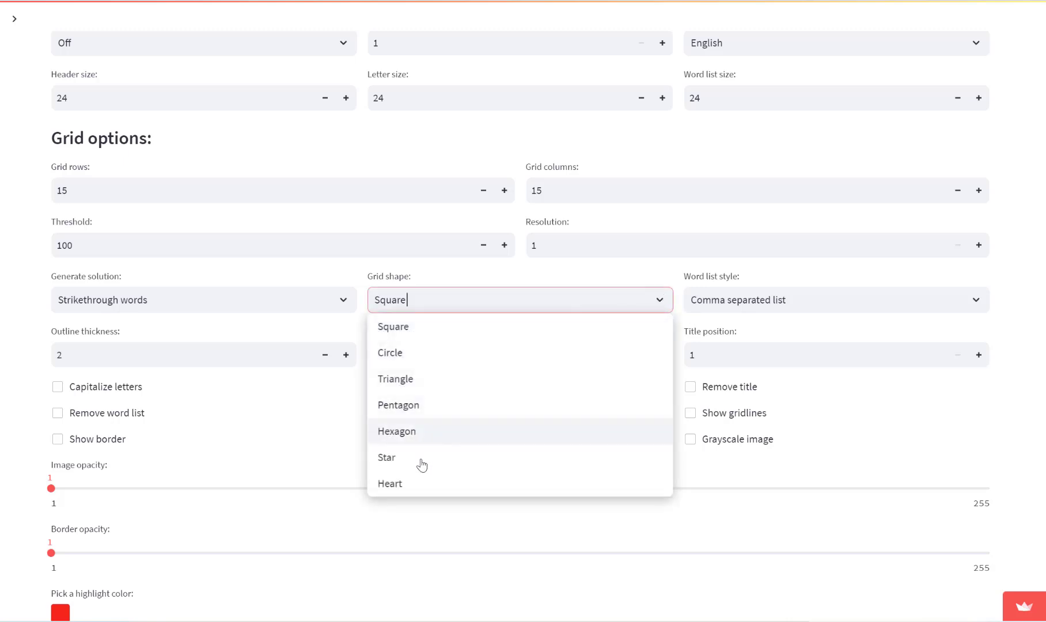
{"action": "mouse_move", "coordinate": [399, 485]}
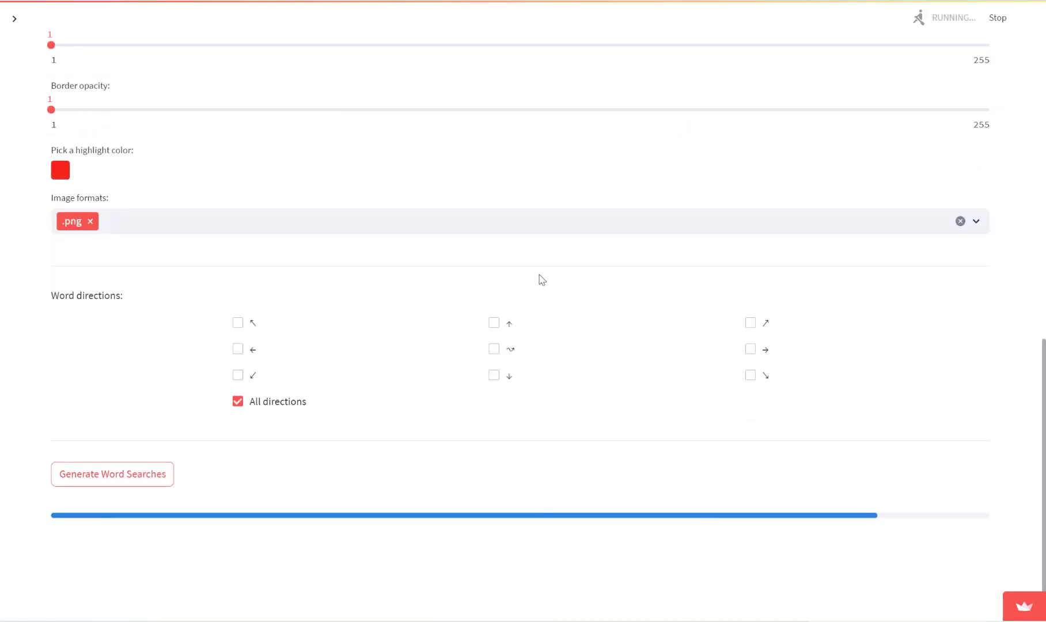
{"action": "left_click", "coordinate": [112, 475]}
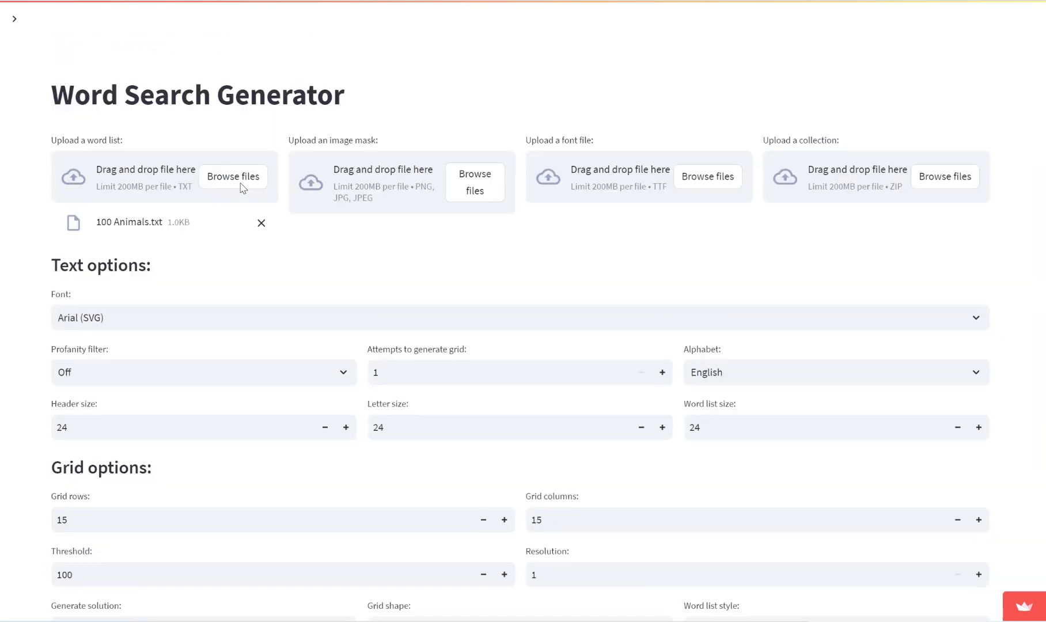
Set Word list style to Single column and regenerate the heart-shaped puzzles.
{"action": "scroll", "scroll_direction": "down", "scroll_amount": 3}
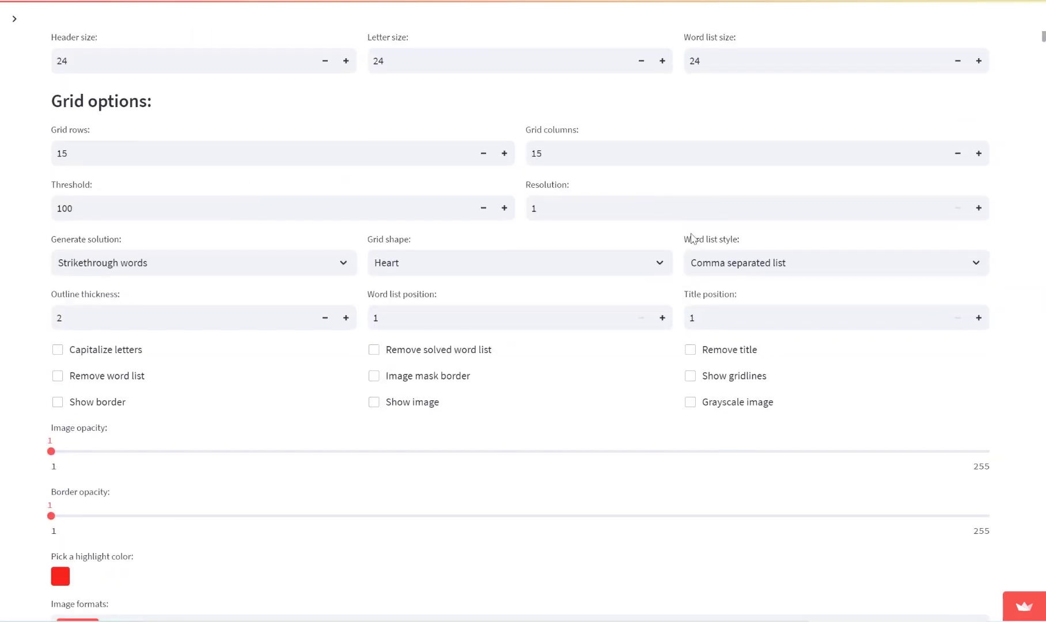
{"action": "mouse_move", "coordinate": [727, 245]}
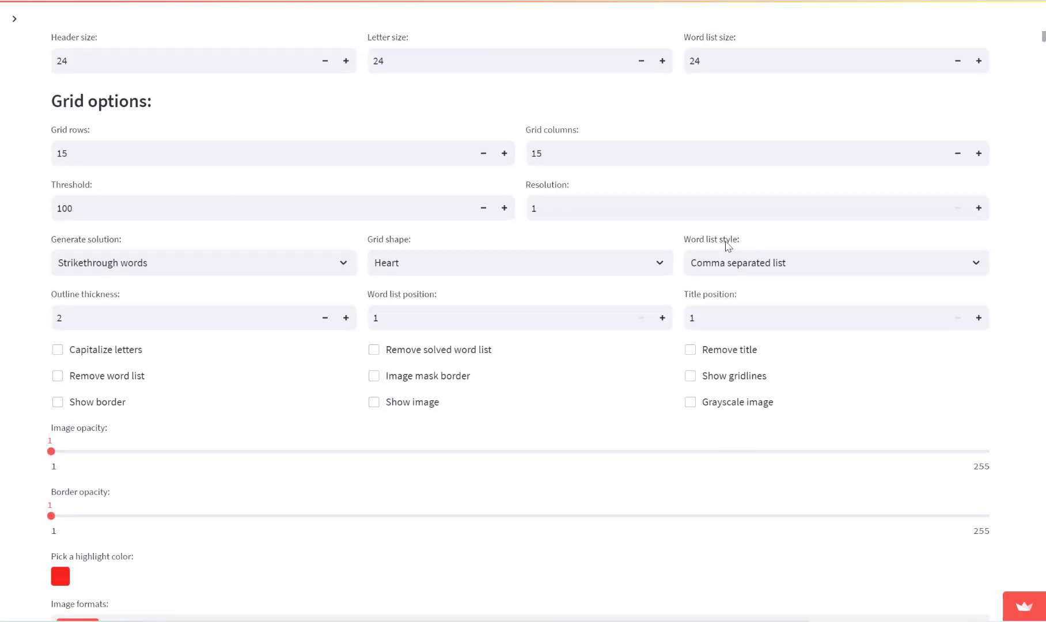
{"action": "mouse_move", "coordinate": [604, 390]}
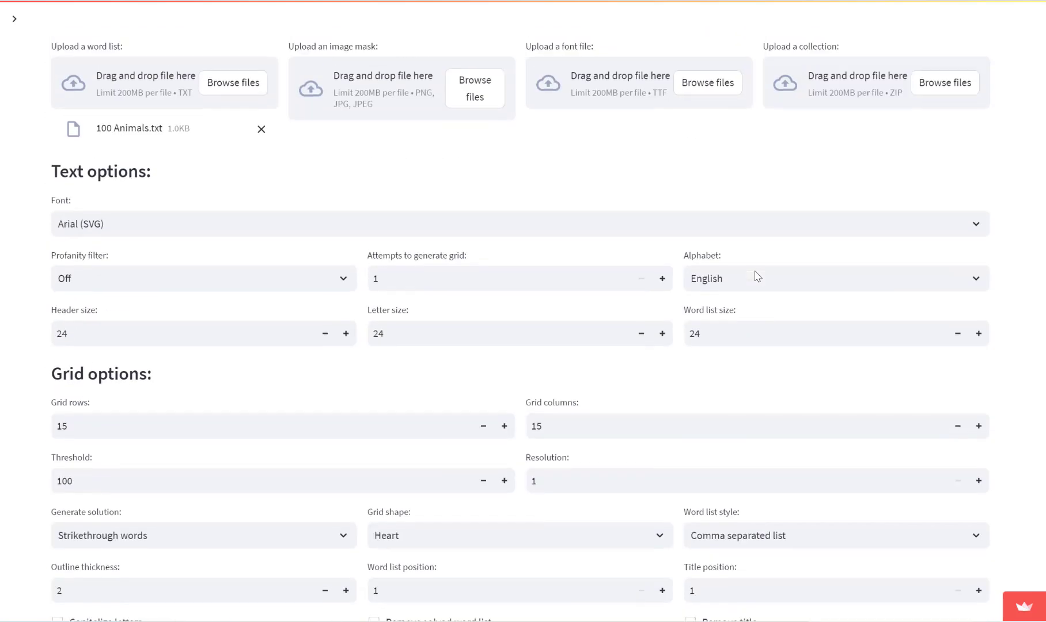
{"action": "left_click", "coordinate": [834, 536]}
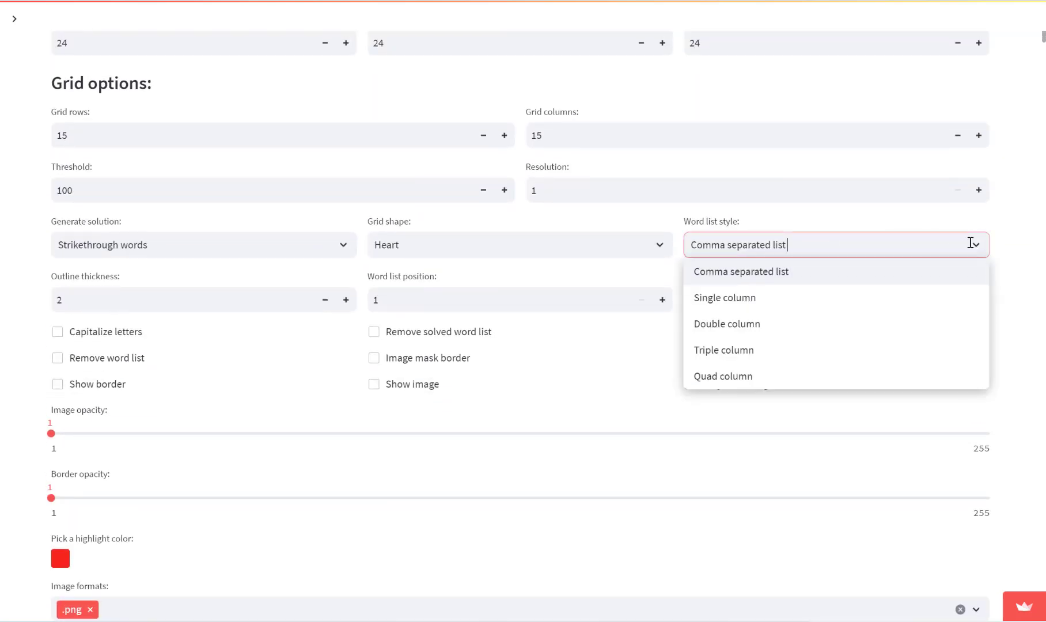
{"action": "left_click", "coordinate": [724, 297]}
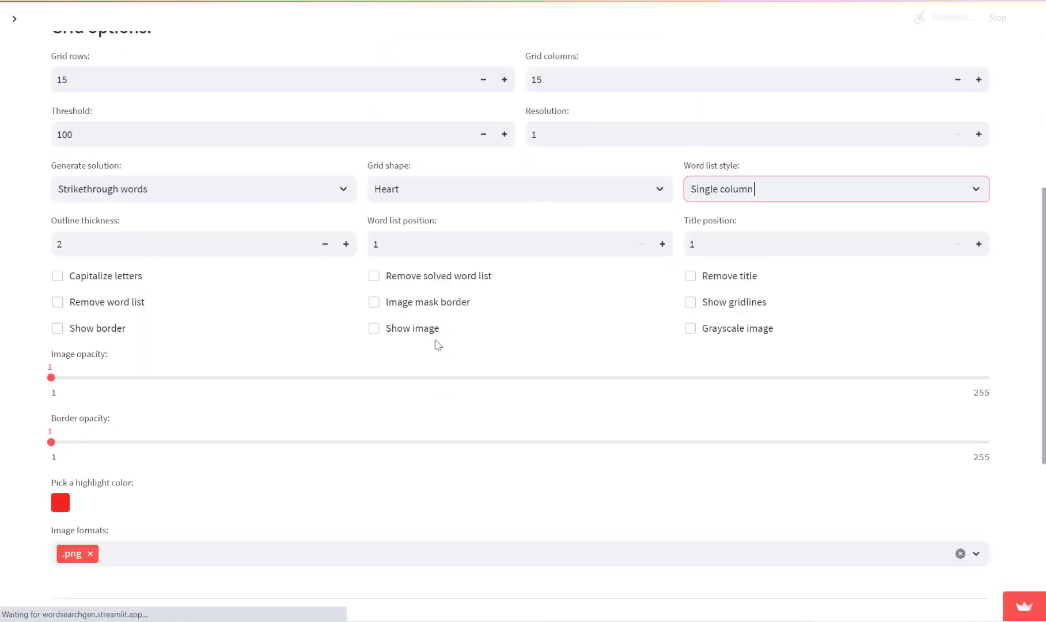
{"action": "scroll", "scroll_direction": "down", "scroll_amount": 3}
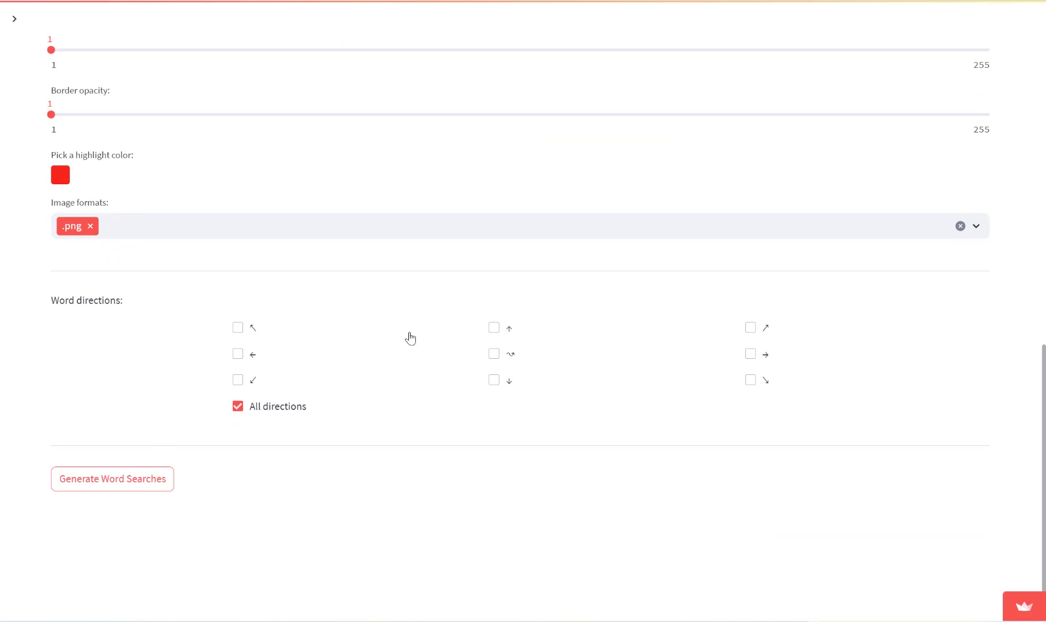
{"action": "left_click", "coordinate": [112, 479]}
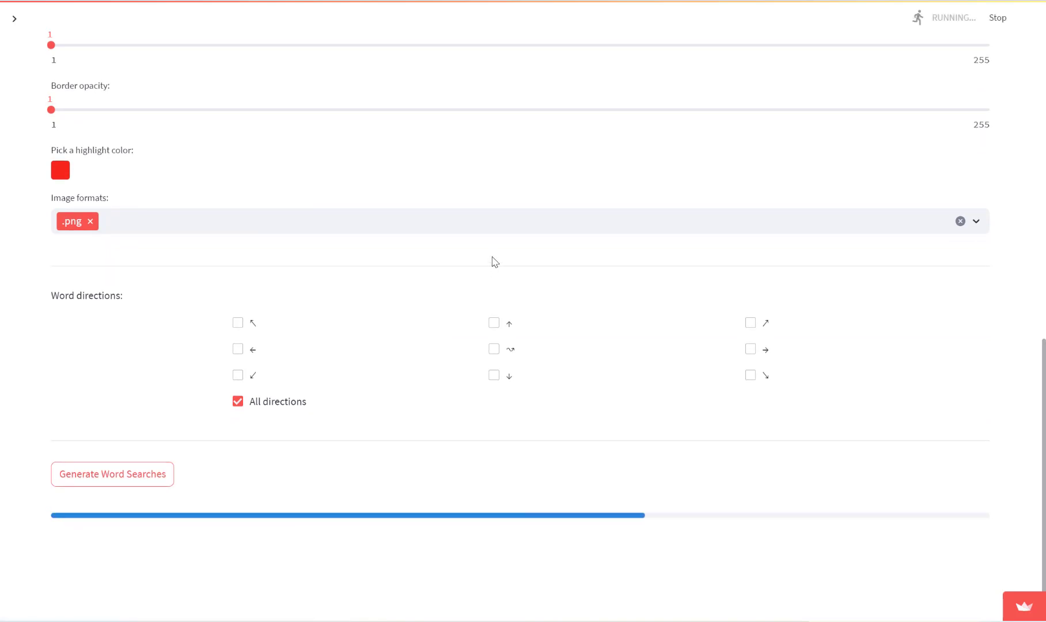
{"action": "left_click", "coordinate": [112, 474]}
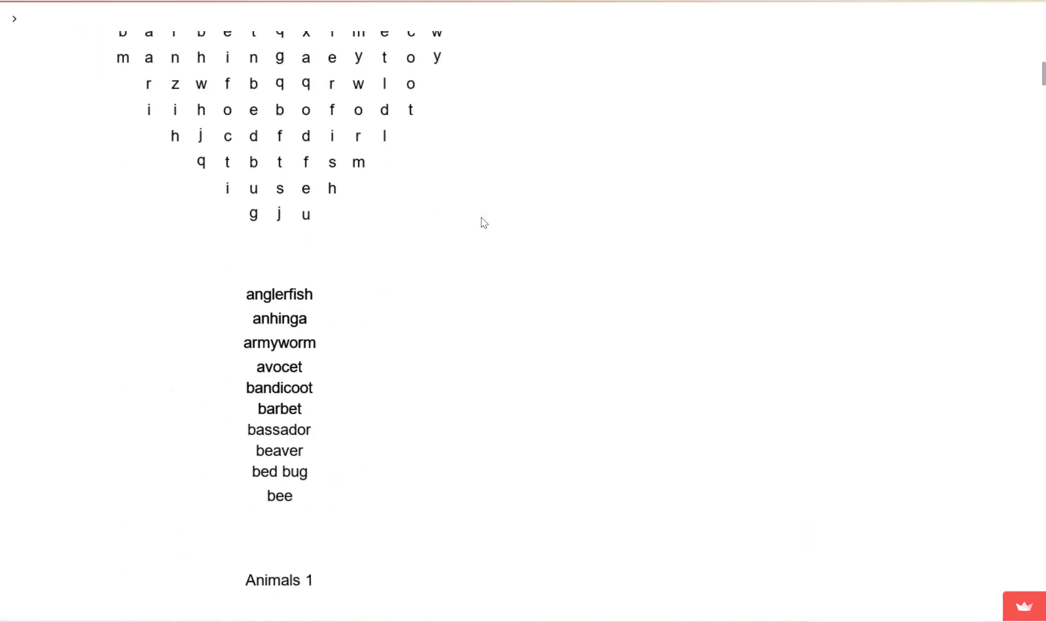
{"action": "scroll", "scroll_direction": "up", "scroll_amount": 3}
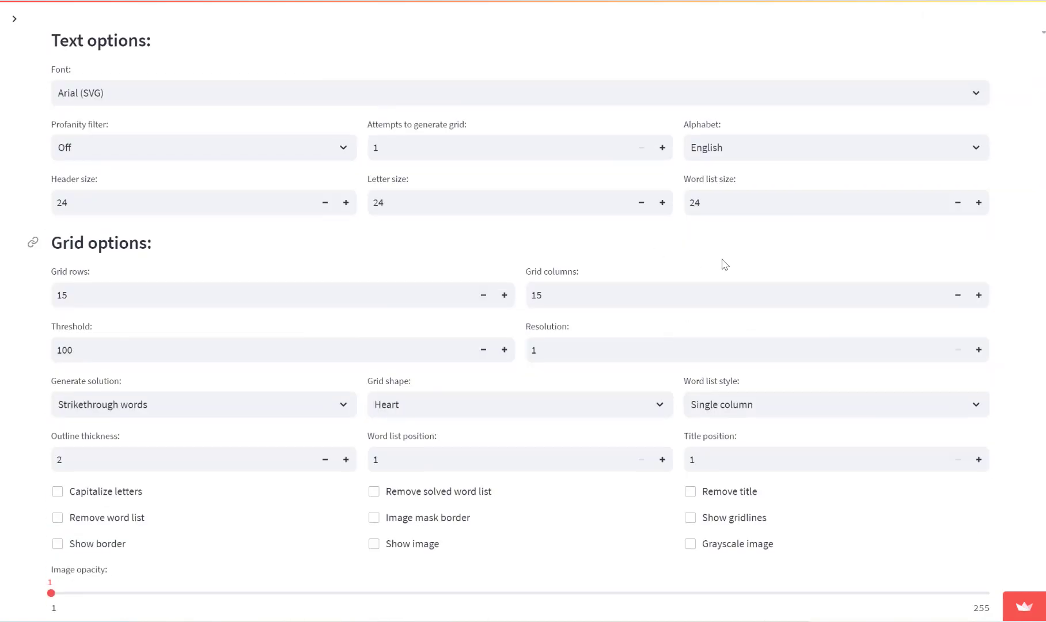
Set Word list style to Double column and regenerate the heart-shaped puzzles.
{"action": "left_click", "coordinate": [834, 404]}
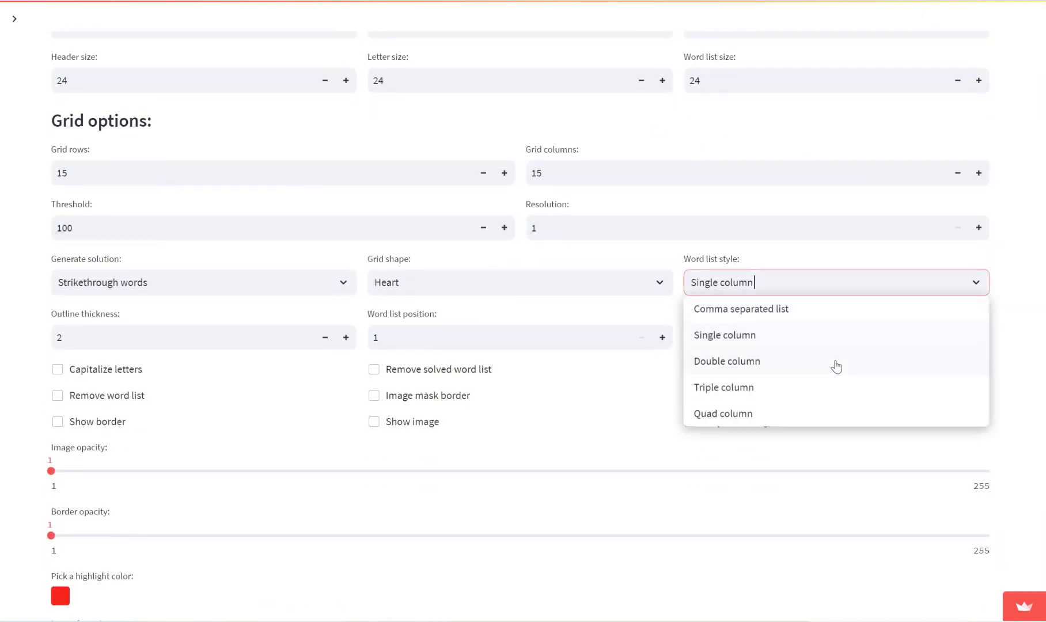
{"action": "mouse_move", "coordinate": [775, 365]}
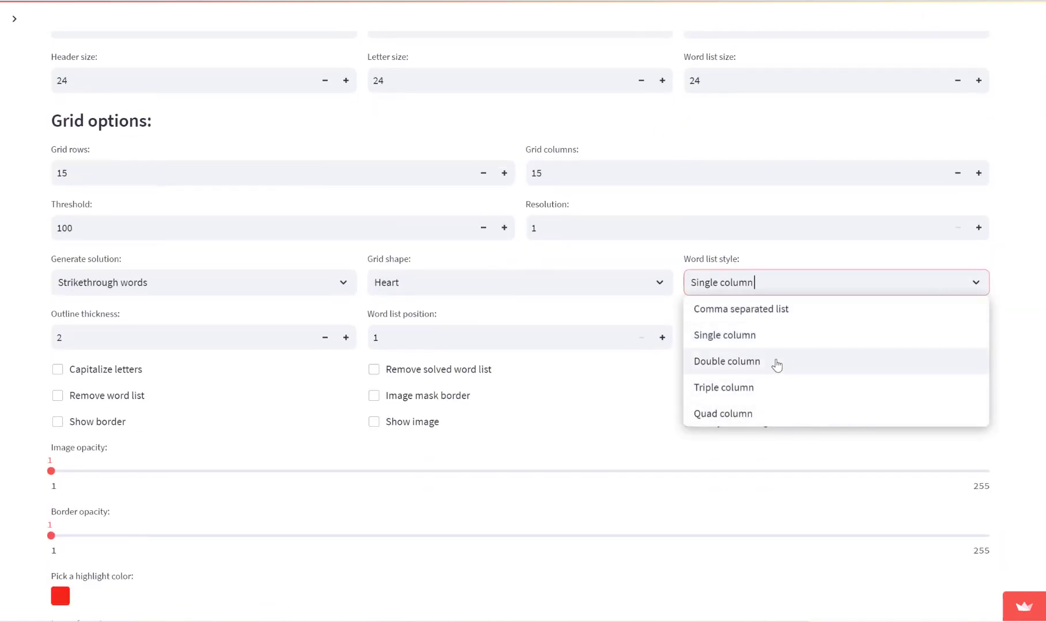
{"action": "scroll", "scroll_direction": "down", "scroll_amount": 3}
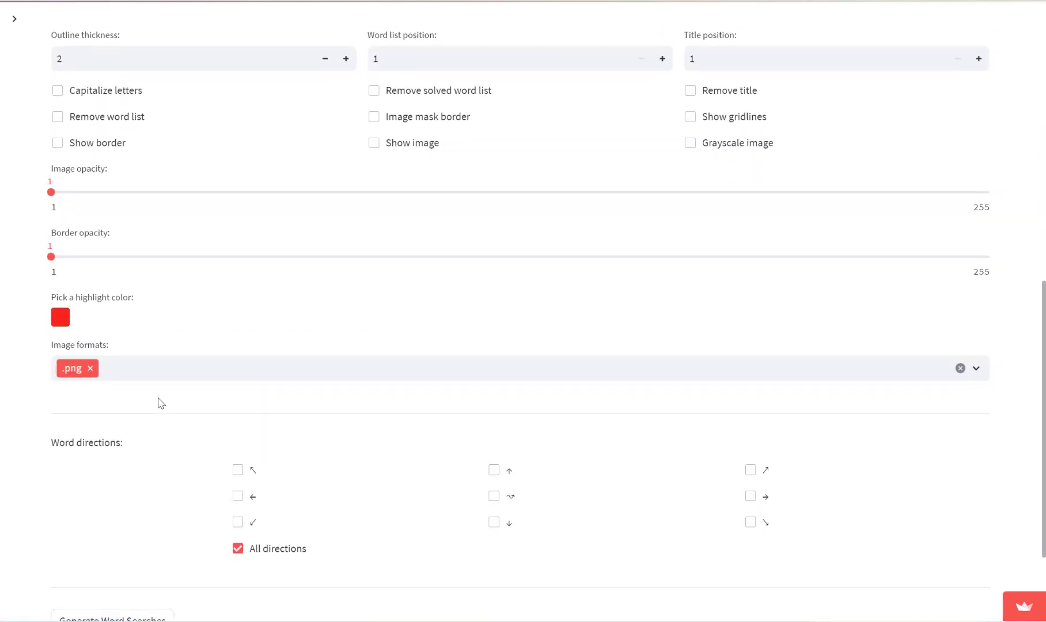
{"action": "left_click", "coordinate": [111, 475]}
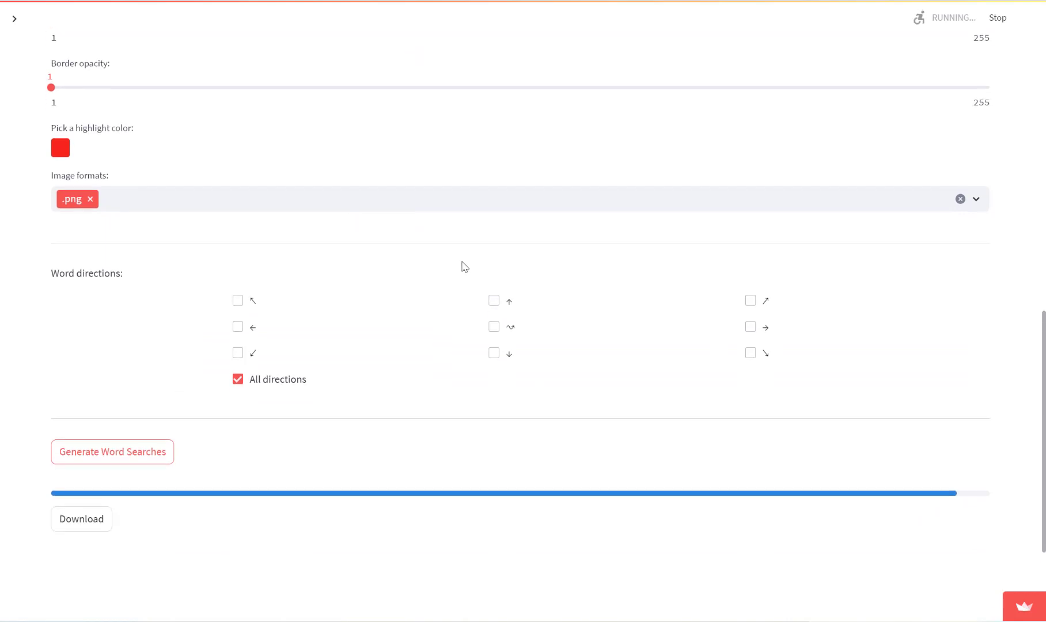
{"action": "left_click", "coordinate": [111, 451]}
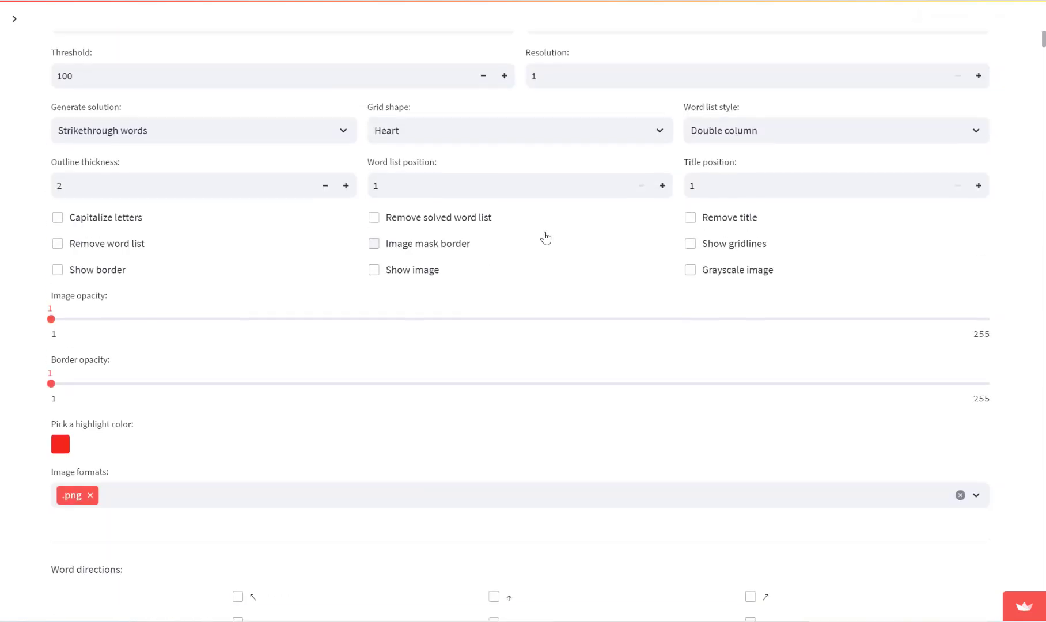
{"action": "scroll", "scroll_direction": "up", "scroll_amount": 3}
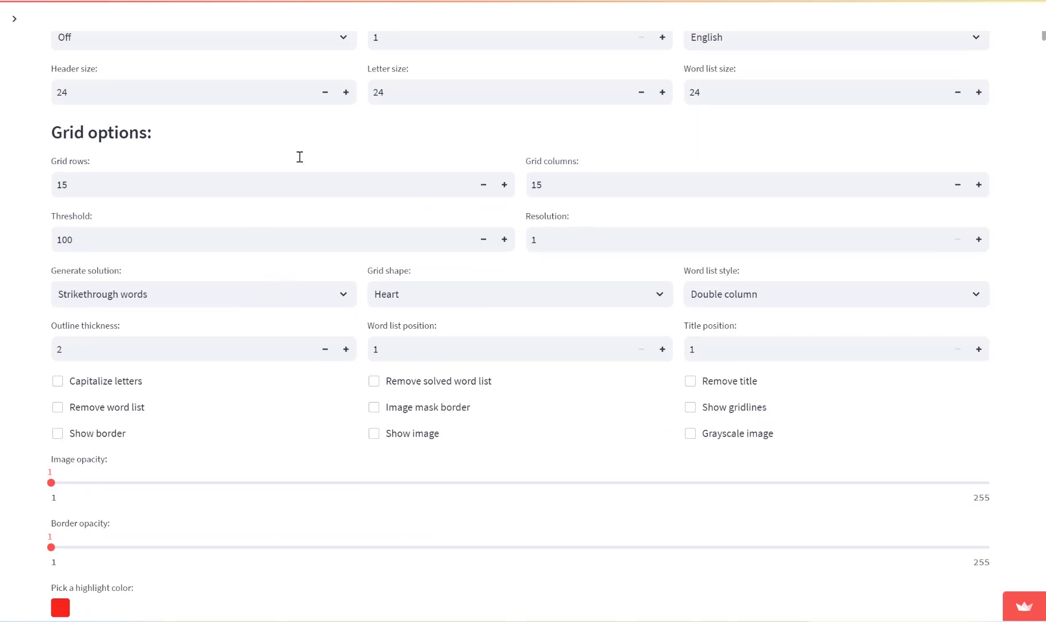
{"action": "mouse_move", "coordinate": [519, 241]}
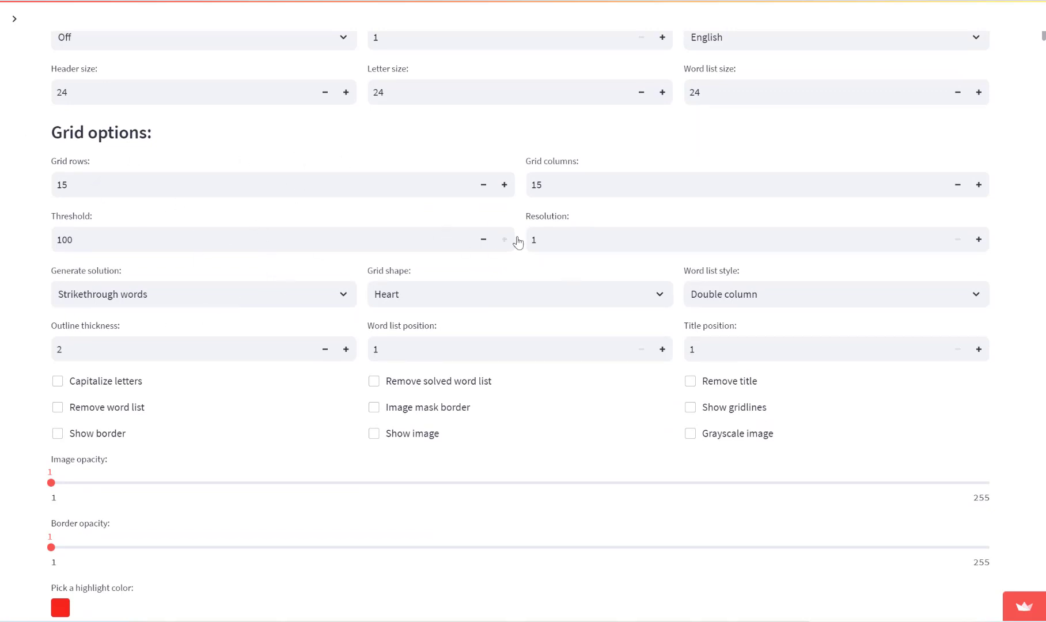
{"action": "mouse_move", "coordinate": [154, 347]}
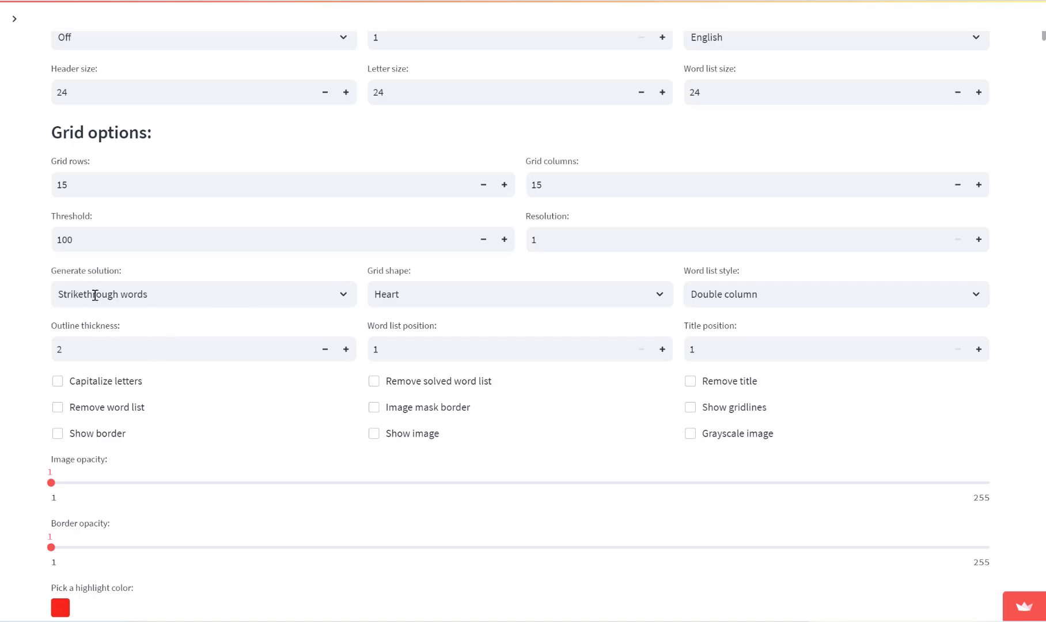
{"action": "mouse_move", "coordinate": [92, 335]}
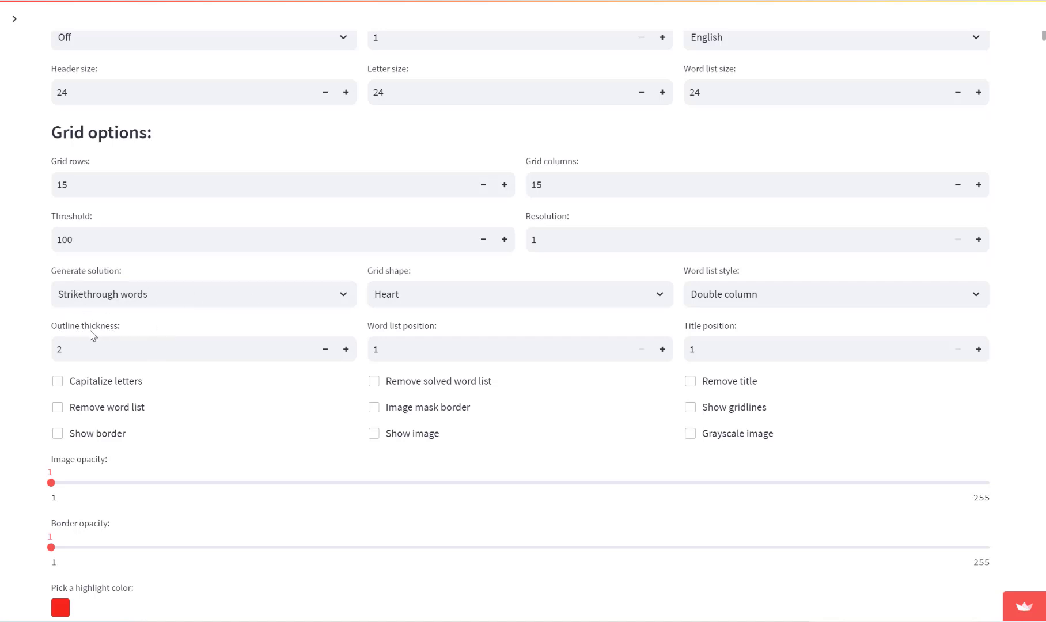
{"action": "mouse_move", "coordinate": [343, 295]}
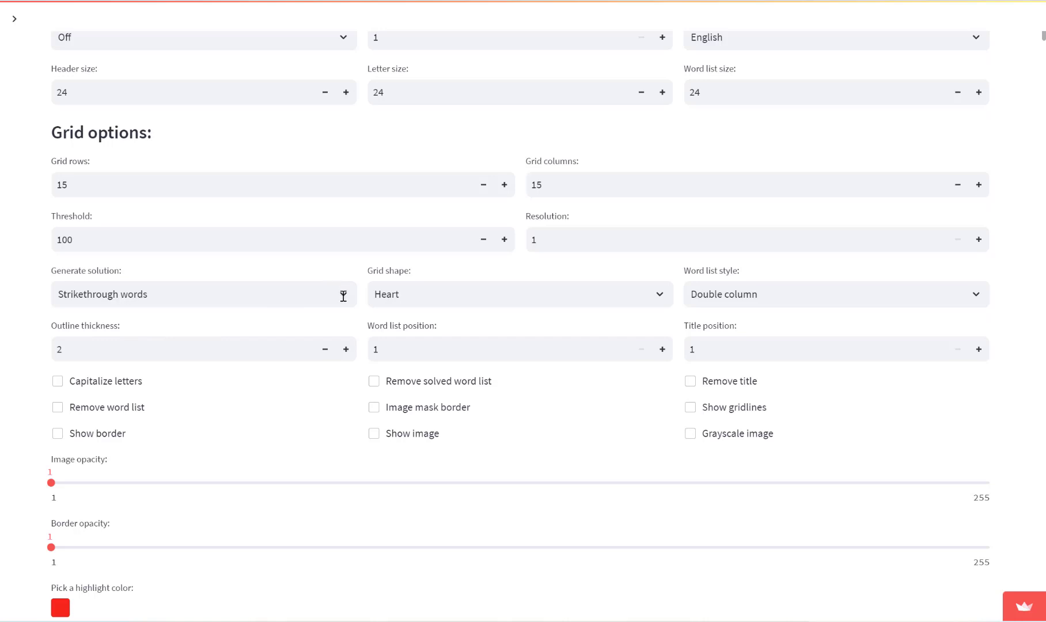
Raise Outline thickness from 2 to 10 and regenerate for thick red strikethrough lines.
{"action": "left_click", "coordinate": [201, 293]}
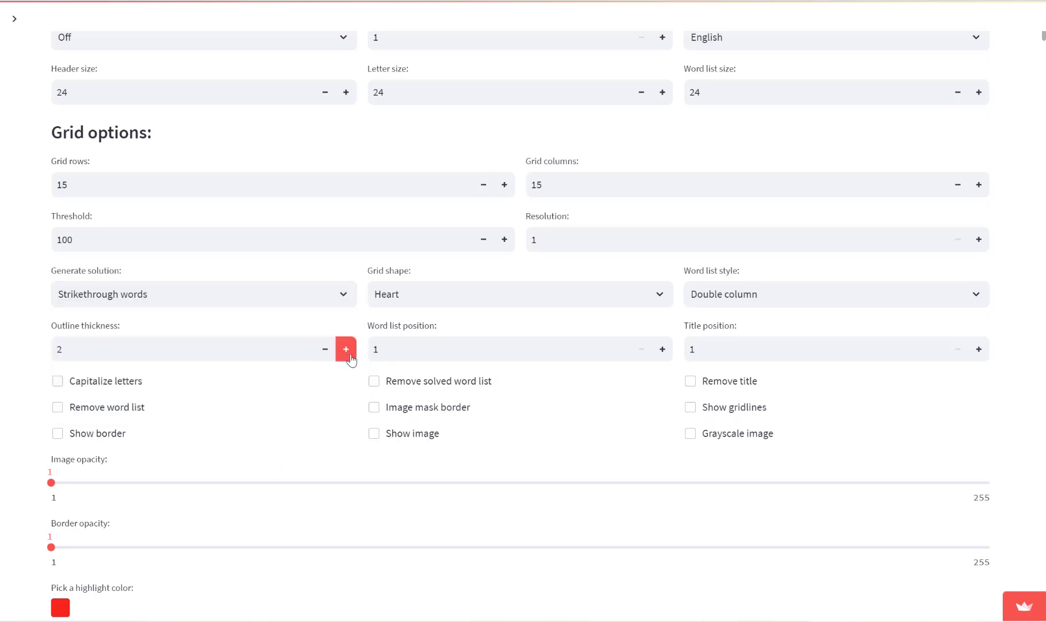
{"action": "left_click", "coordinate": [346, 349]}
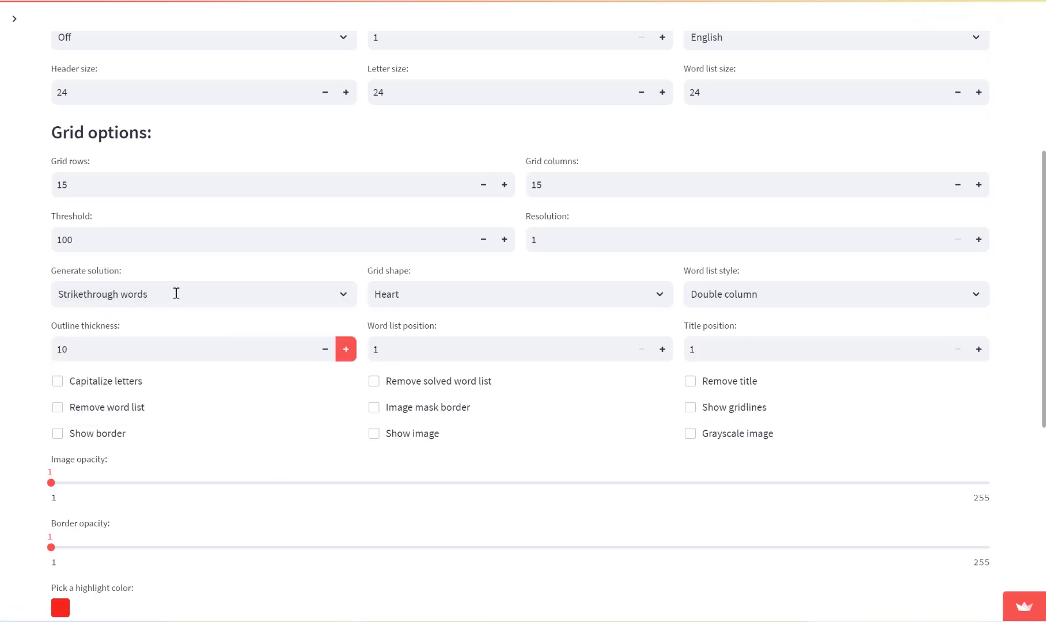
{"action": "scroll", "scroll_direction": "down", "scroll_amount": 3}
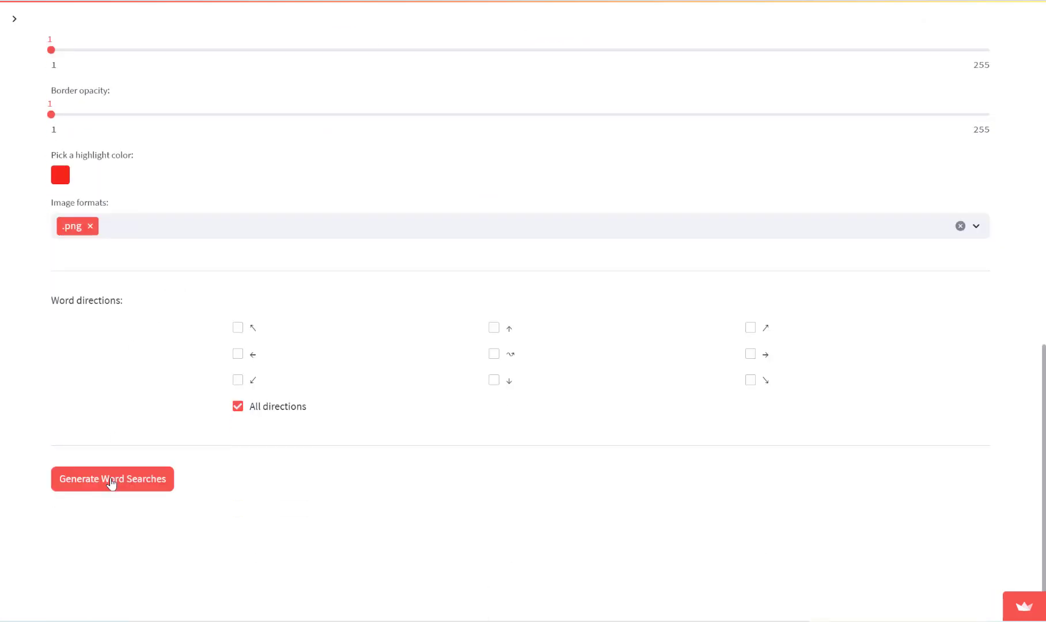
{"action": "left_click", "coordinate": [111, 479]}
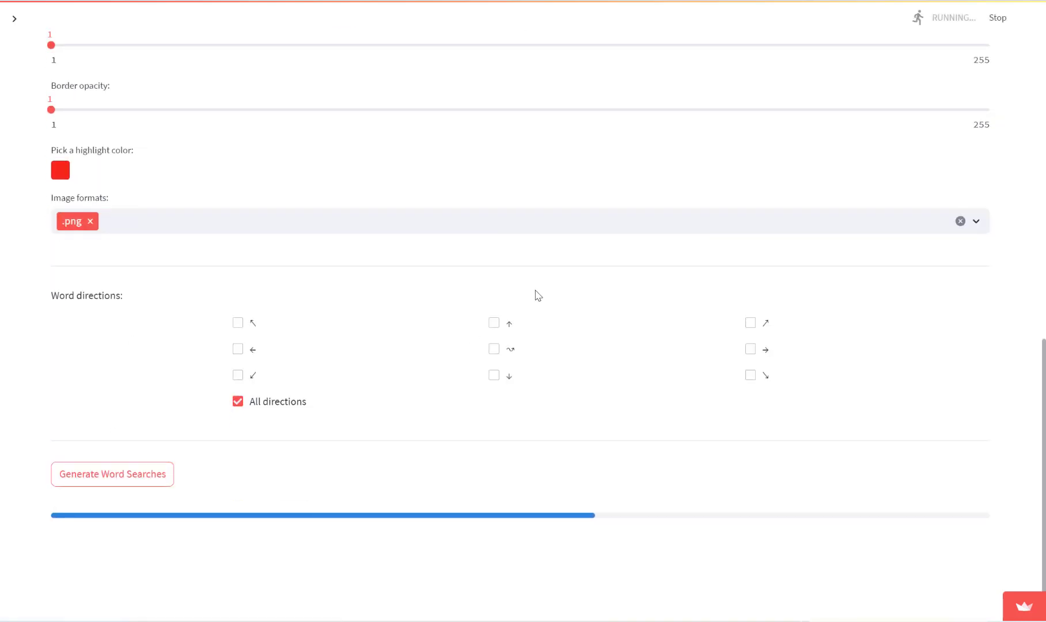
{"action": "left_click", "coordinate": [111, 475]}
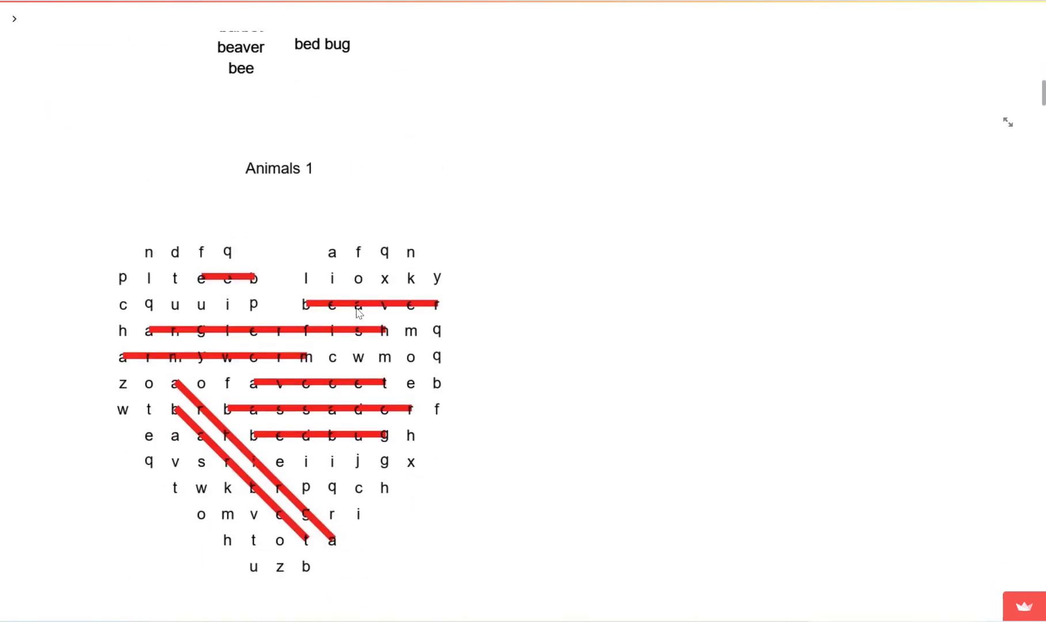
{"action": "scroll", "scroll_direction": "up", "scroll_amount": 3}
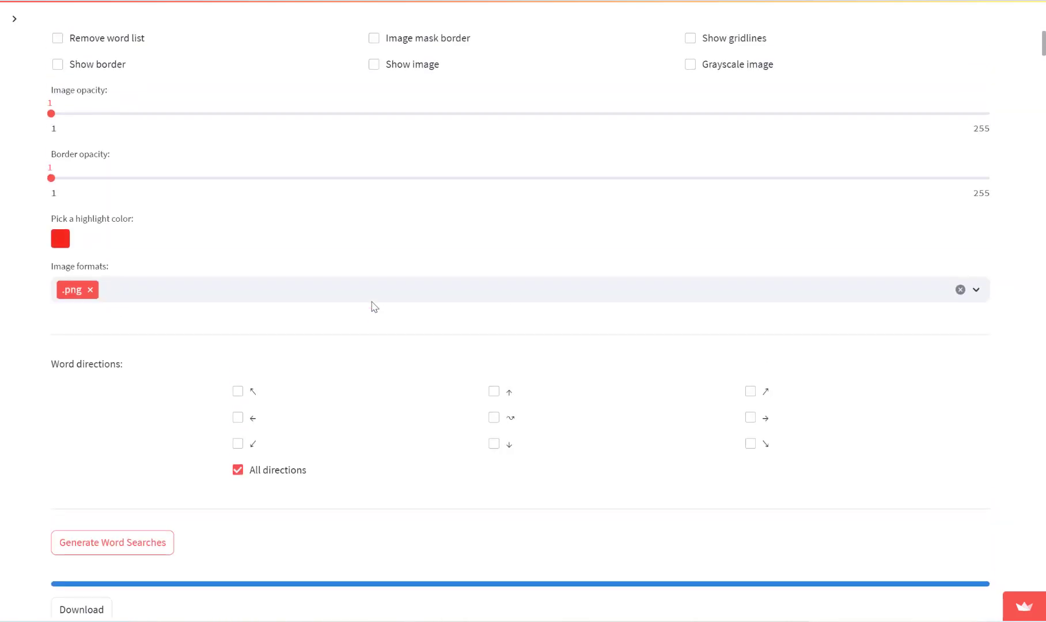
{"action": "scroll", "scroll_direction": "up", "scroll_amount": 3}
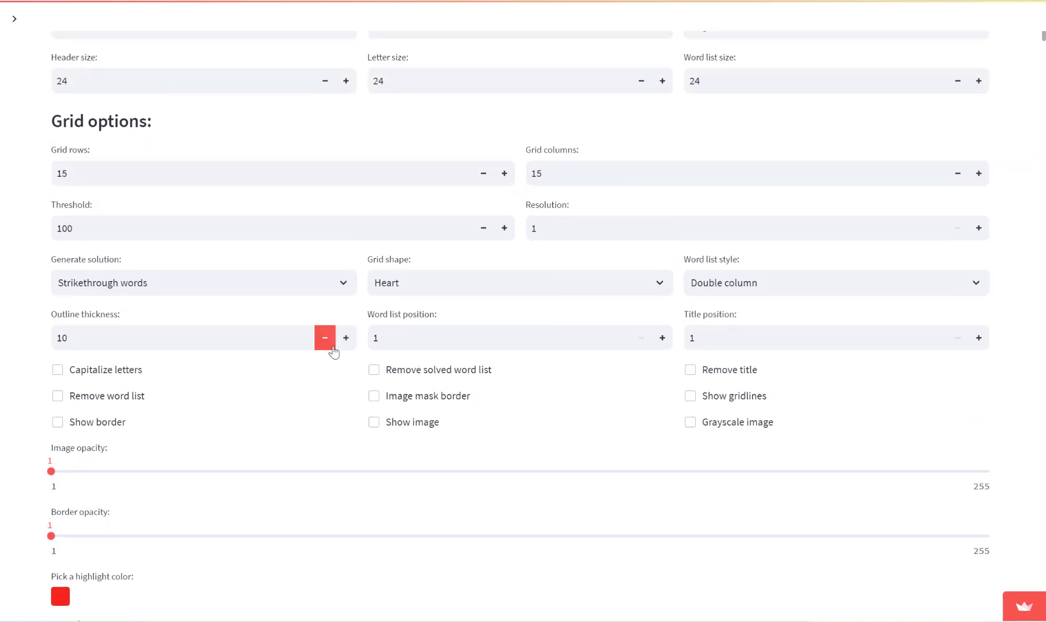
Lower Outline thickness back to 1 and regenerate the 'Animals 1' heart-shaped puzzles.
{"action": "left_click", "coordinate": [325, 337]}
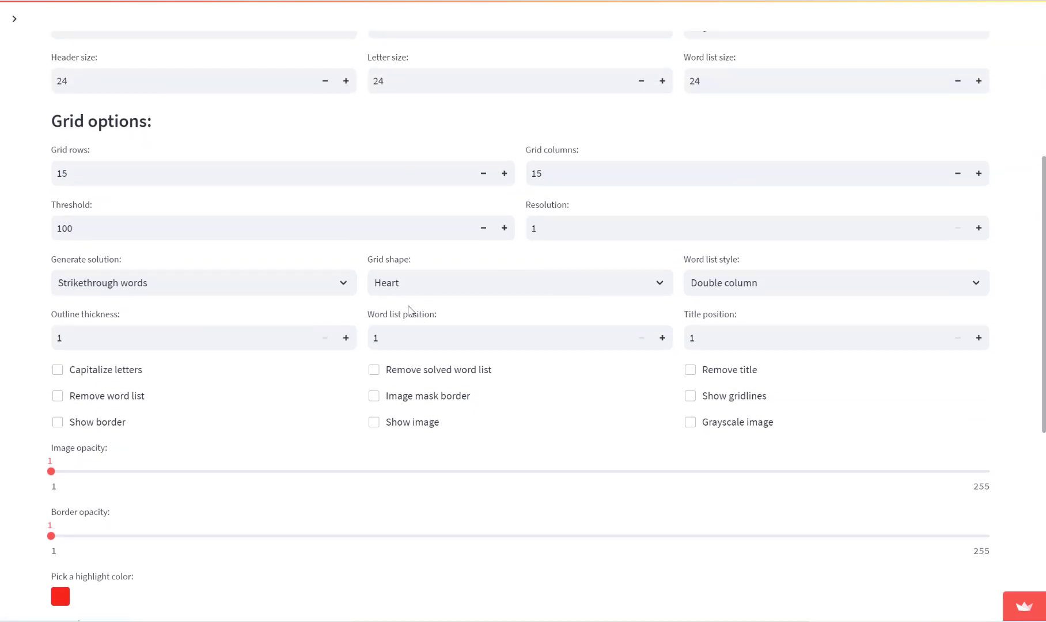
{"action": "scroll", "scroll_direction": "down", "scroll_amount": 3}
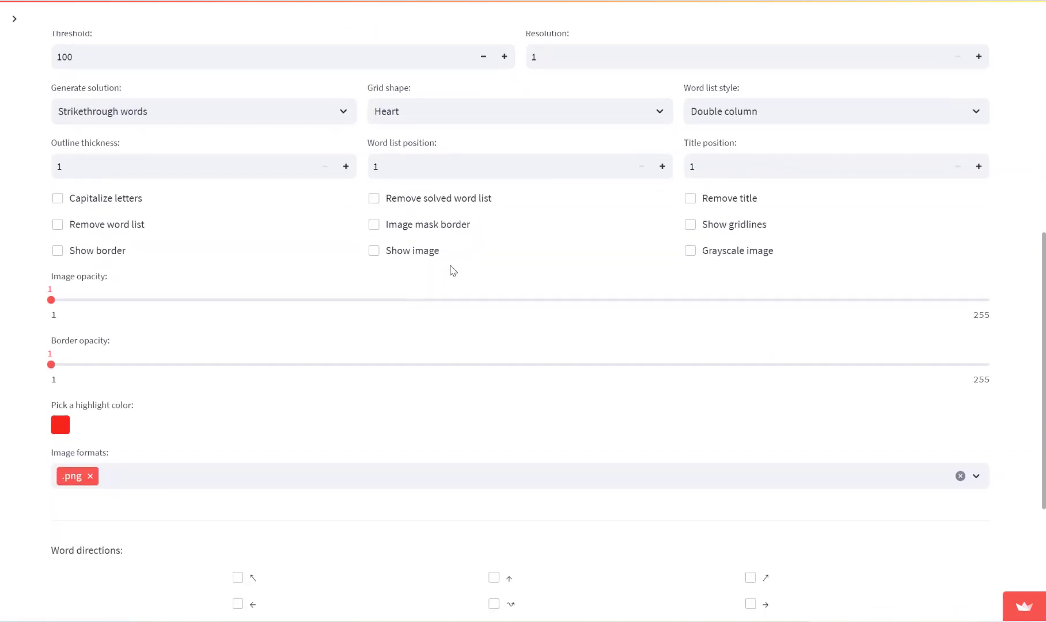
{"action": "scroll", "scroll_direction": "down", "scroll_amount": 3}
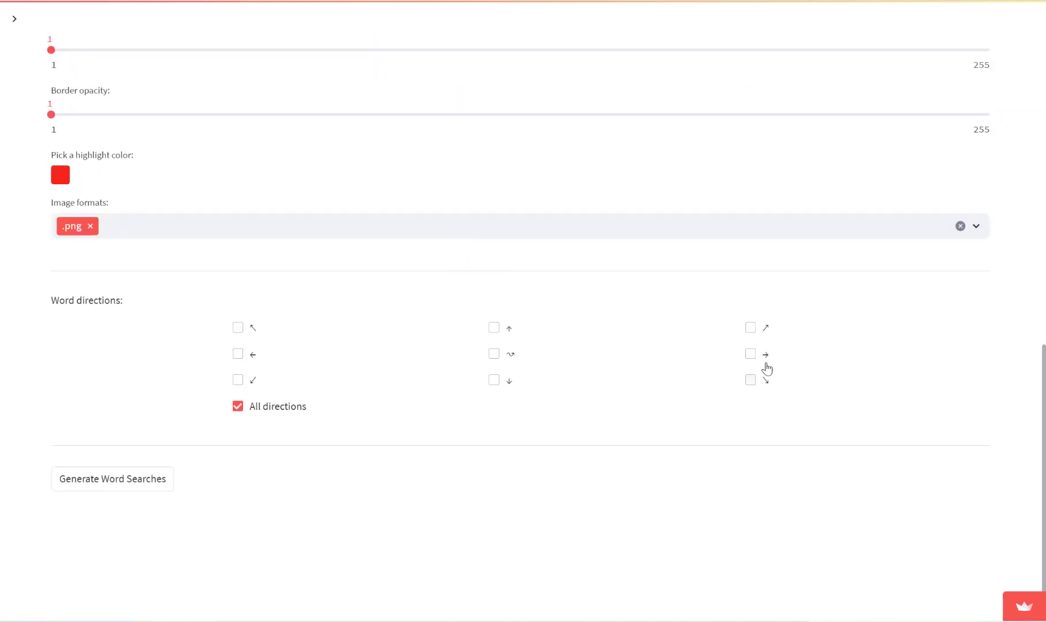
{"action": "left_click", "coordinate": [112, 479]}
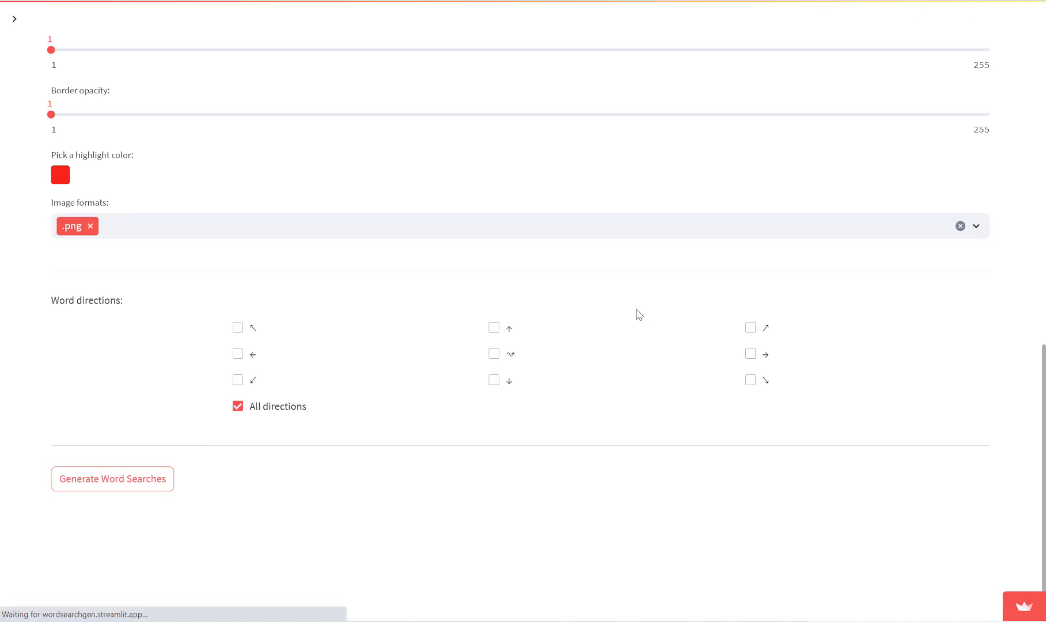
{"action": "left_click", "coordinate": [112, 479]}
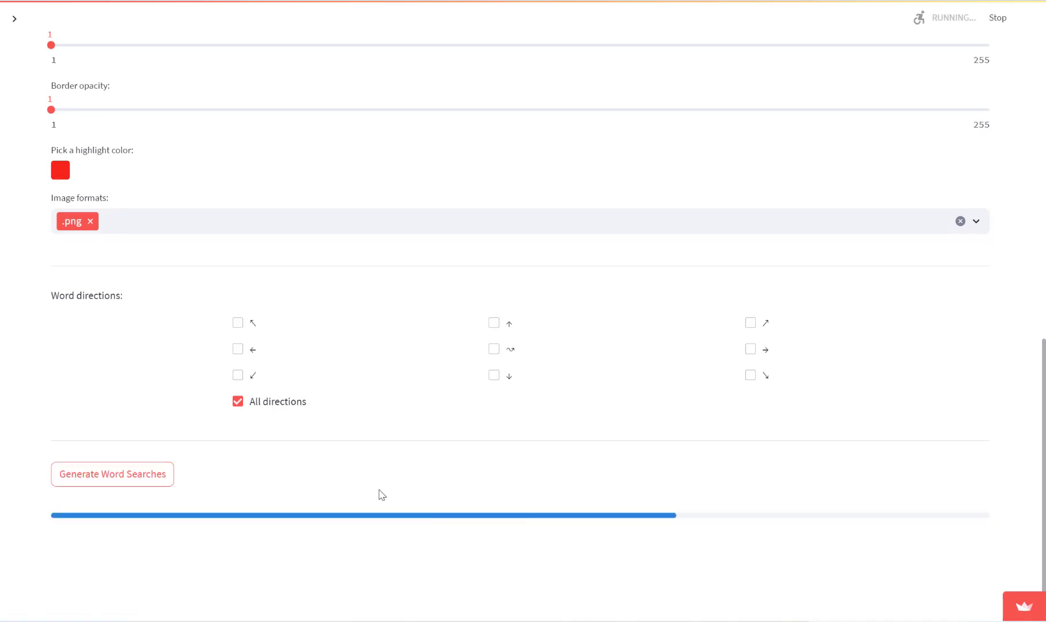
{"action": "left_click", "coordinate": [112, 475]}
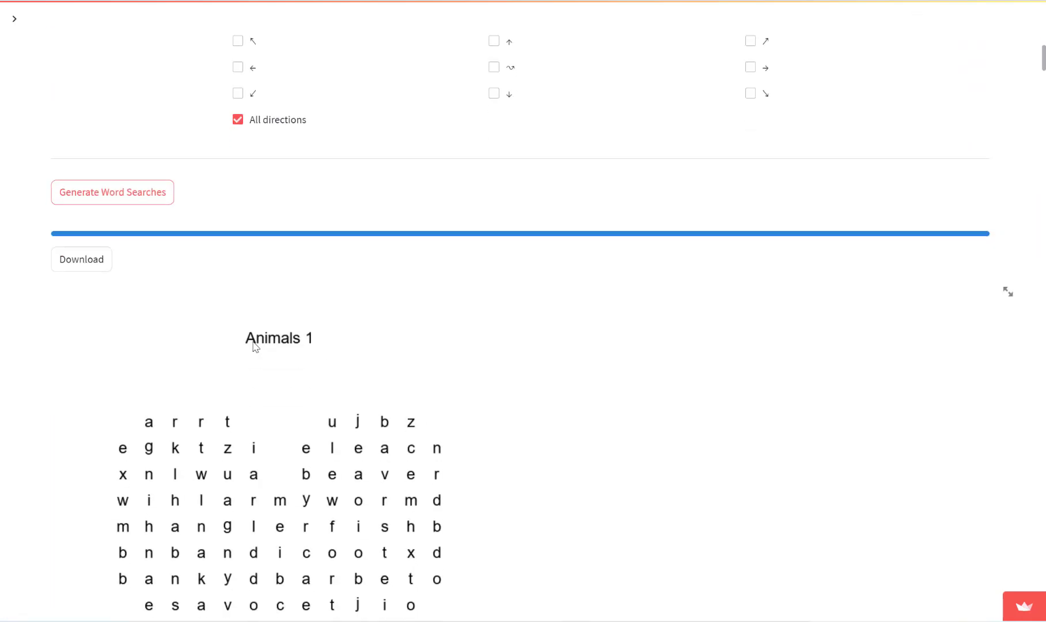
{"action": "scroll", "scroll_direction": "down", "scroll_amount": 3}
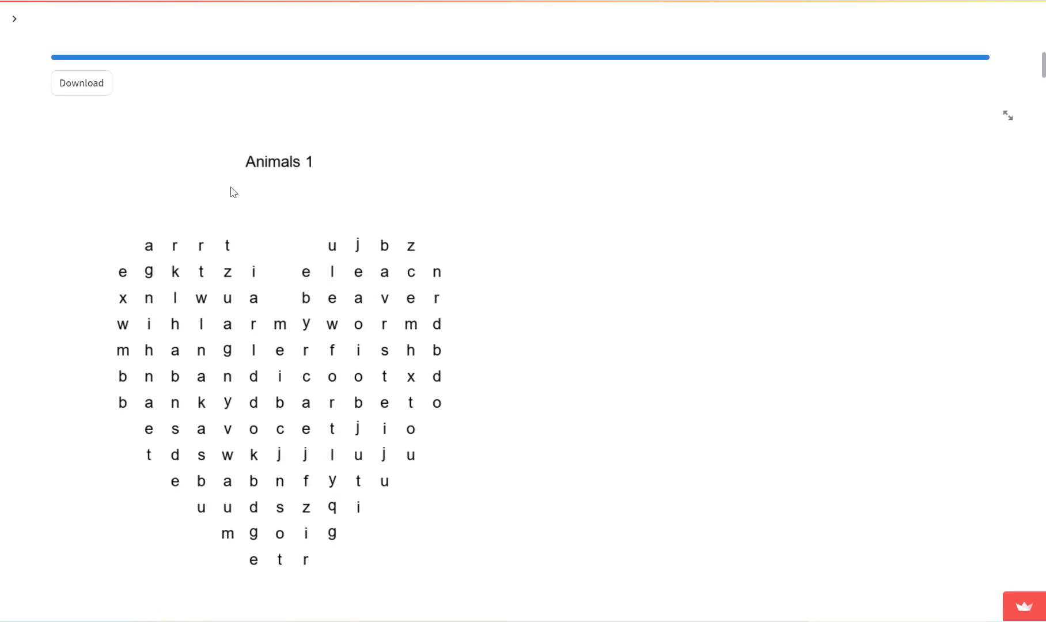
{"action": "mouse_move", "coordinate": [282, 204]}
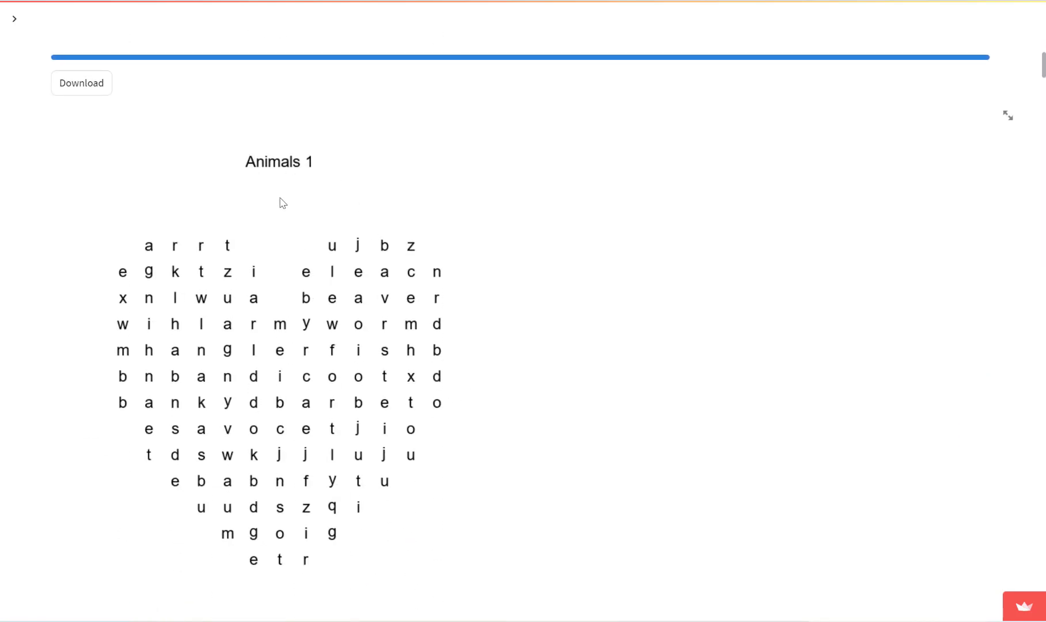
{"action": "mouse_move", "coordinate": [283, 193]}
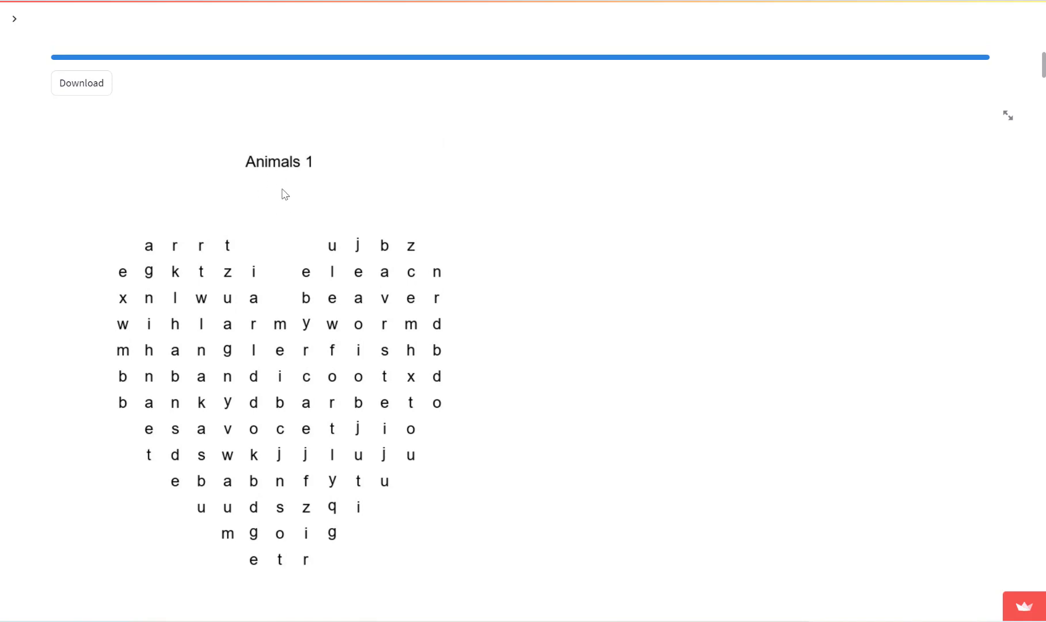
{"action": "scroll", "scroll_direction": "down", "scroll_amount": 3}
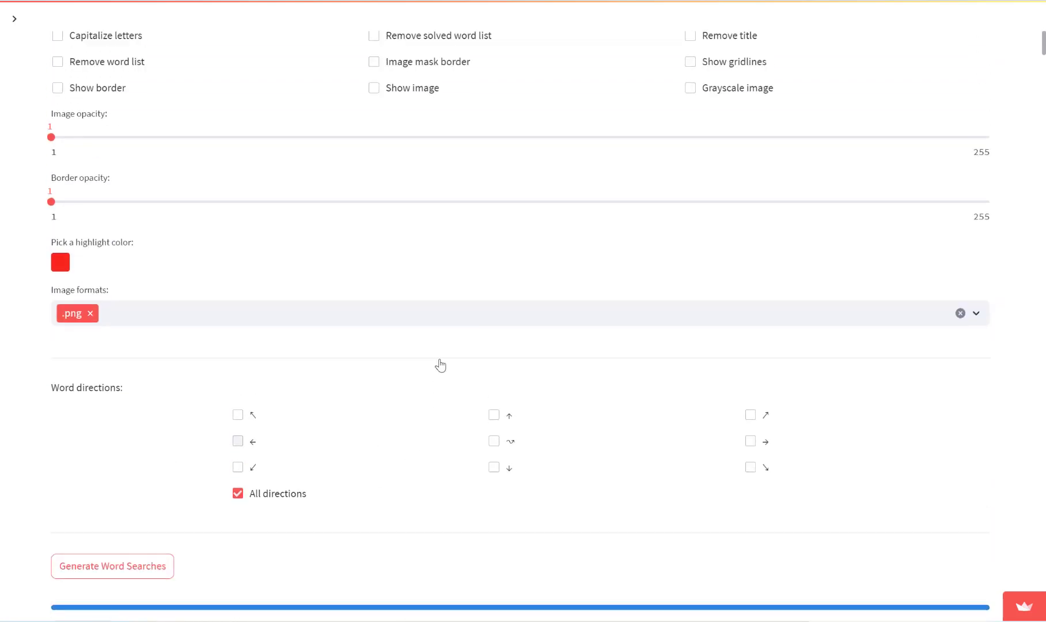
{"action": "scroll", "scroll_direction": "up", "scroll_amount": 3}
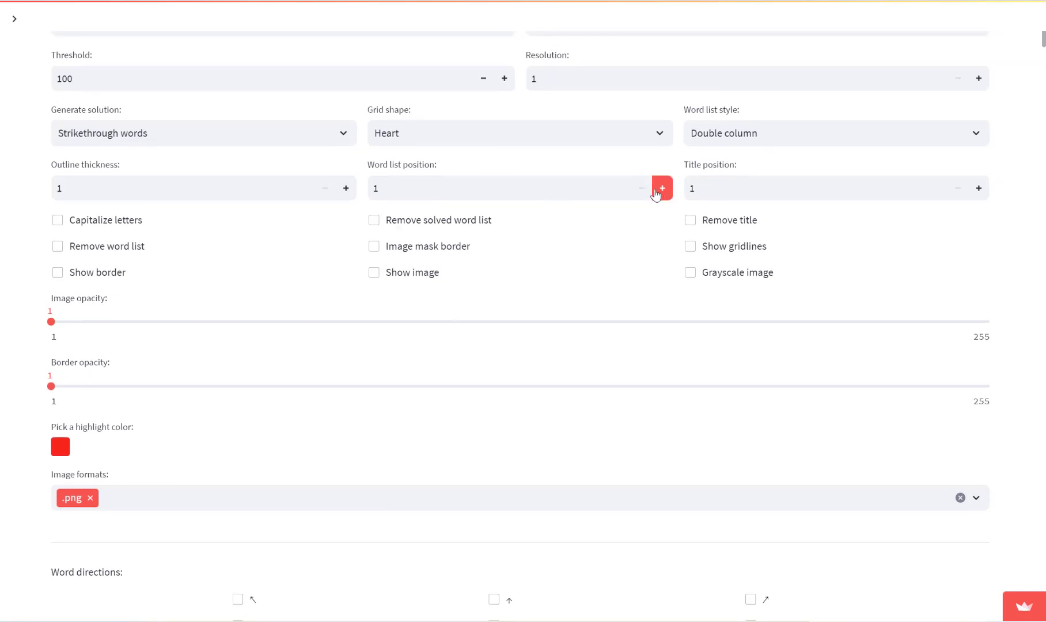
Raise Word list position to 5 and regenerate the word searches.
{"action": "left_click", "coordinate": [661, 188]}
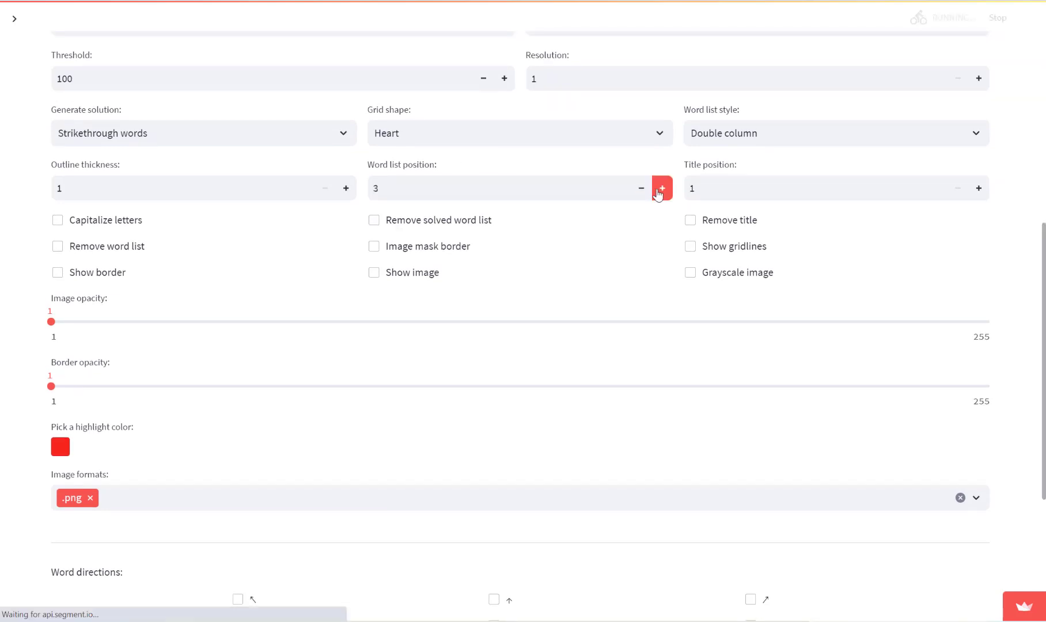
{"action": "scroll", "scroll_direction": "down", "scroll_amount": 3}
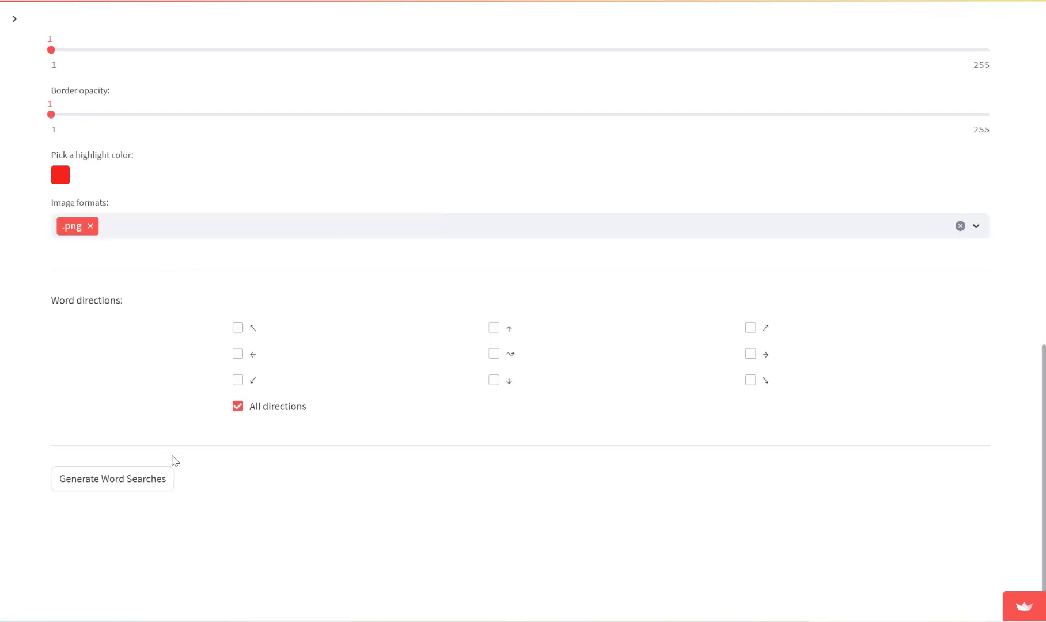
{"action": "left_click", "coordinate": [112, 478]}
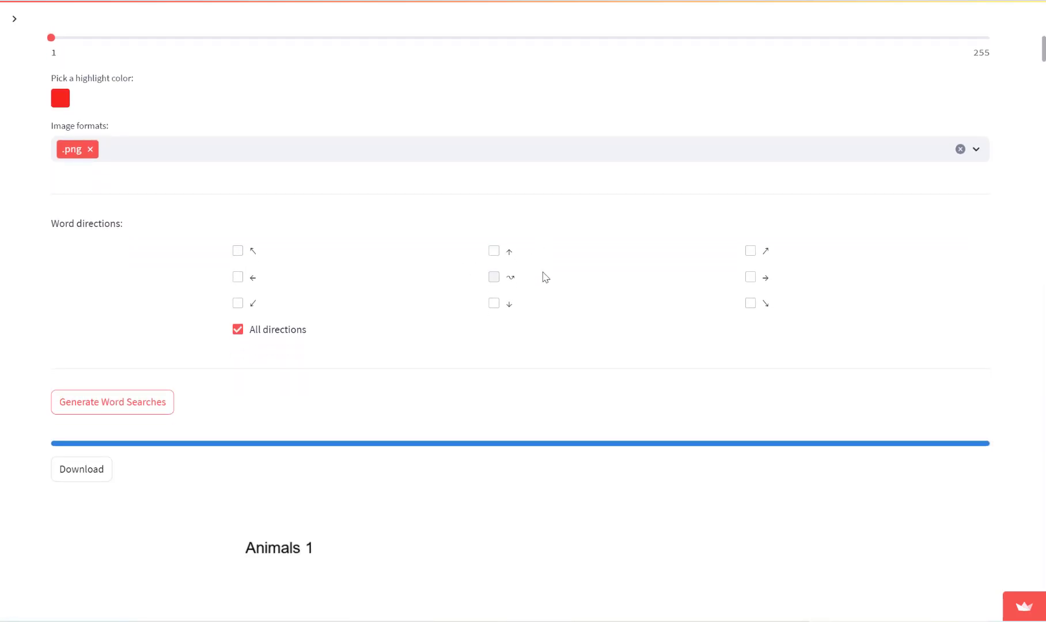
{"action": "scroll", "scroll_direction": "down", "scroll_amount": 3}
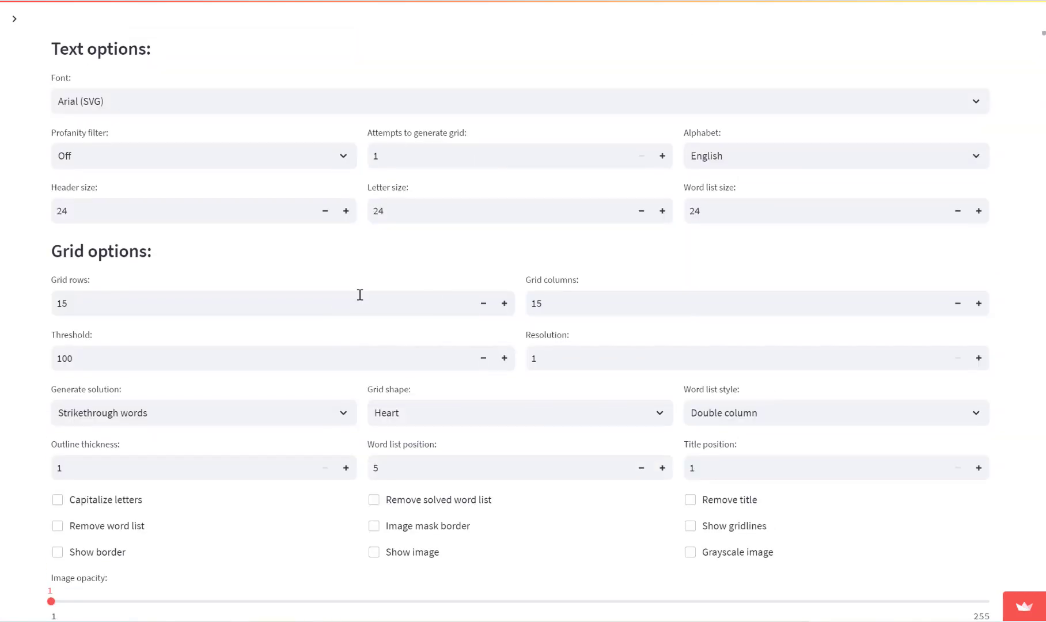
Raise Title position to 10 and regenerate the word searches.
{"action": "left_click", "coordinate": [978, 376]}
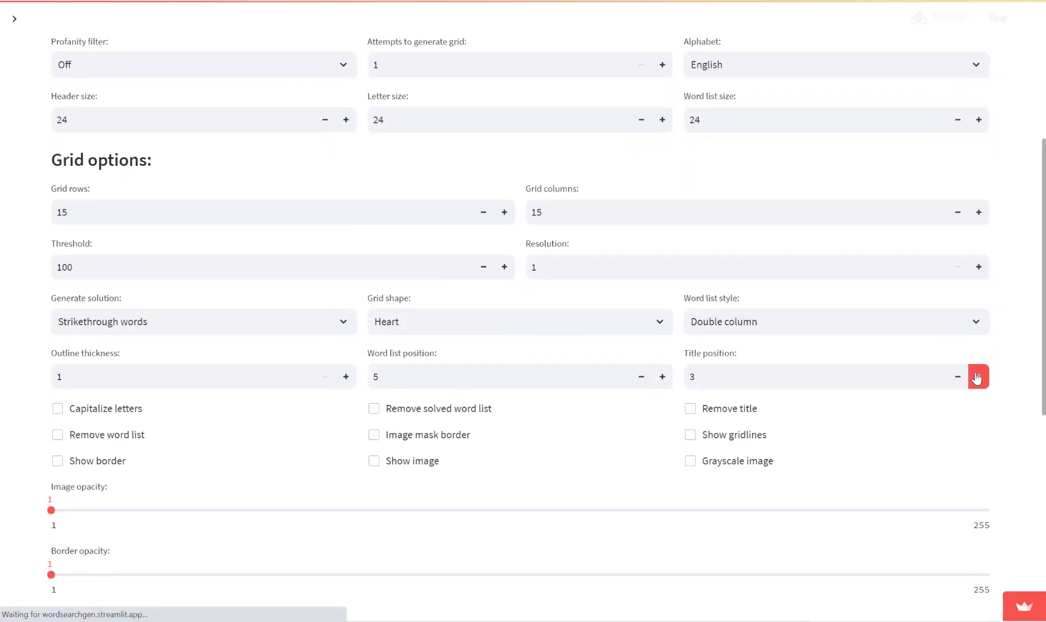
{"action": "left_click", "coordinate": [977, 376]}
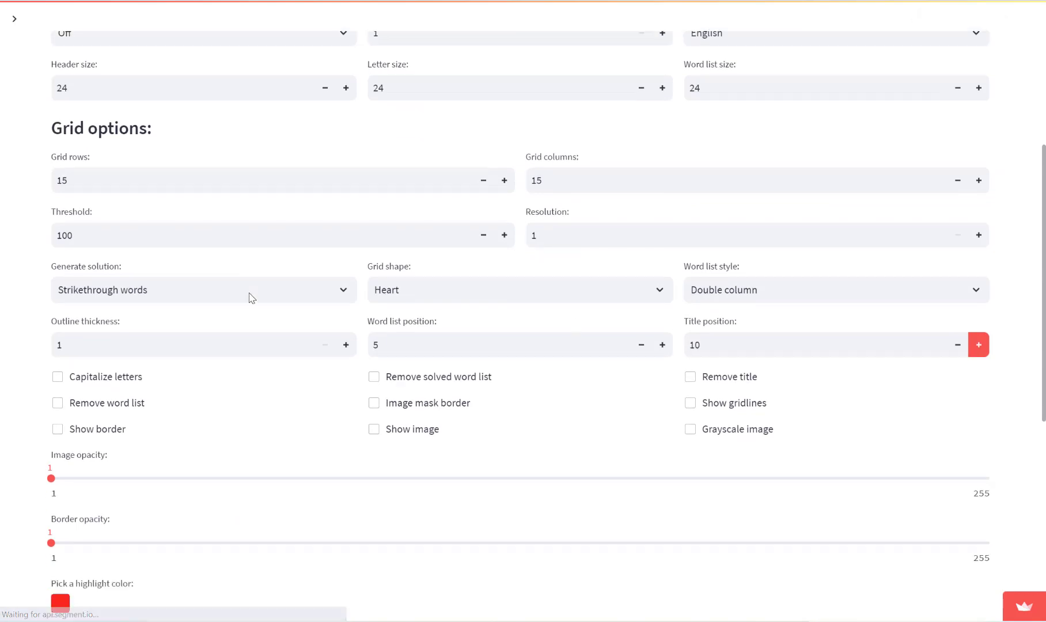
{"action": "scroll", "scroll_direction": "down", "scroll_amount": 3}
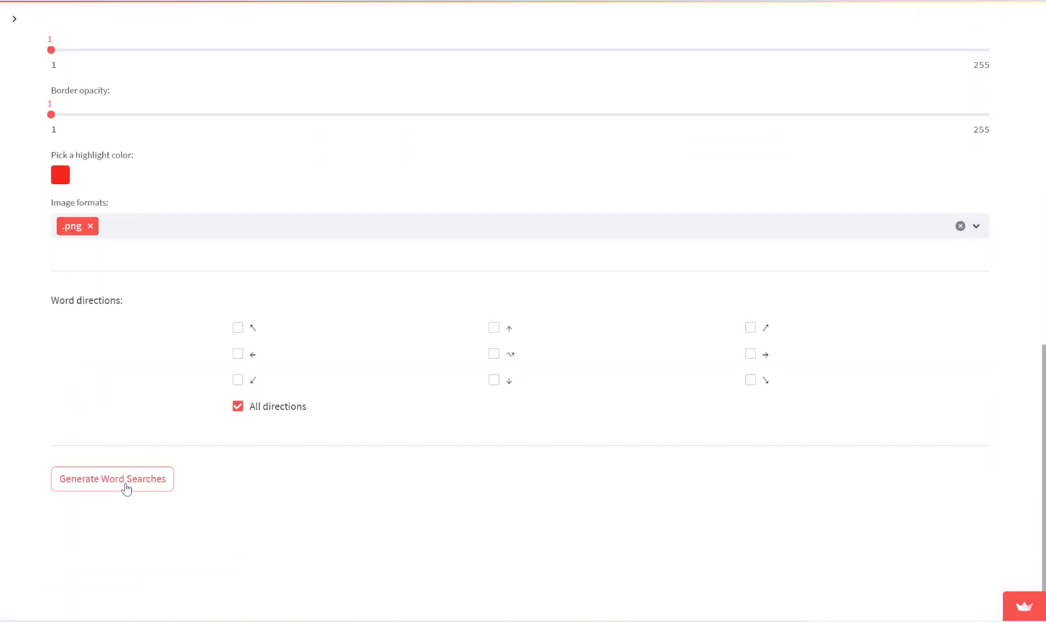
{"action": "left_click", "coordinate": [112, 479]}
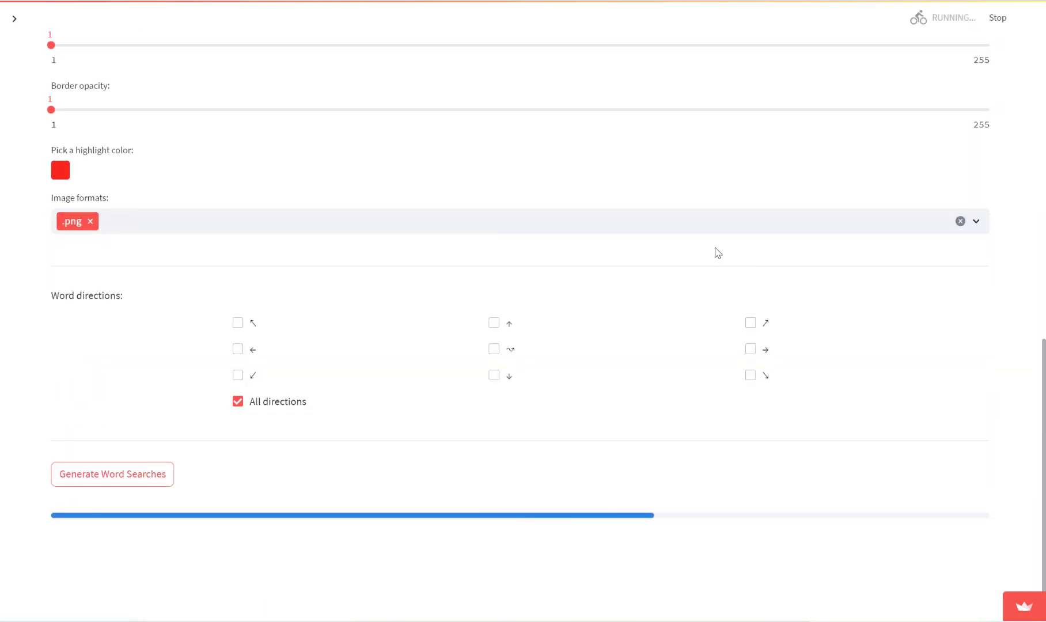
{"action": "left_click", "coordinate": [112, 474]}
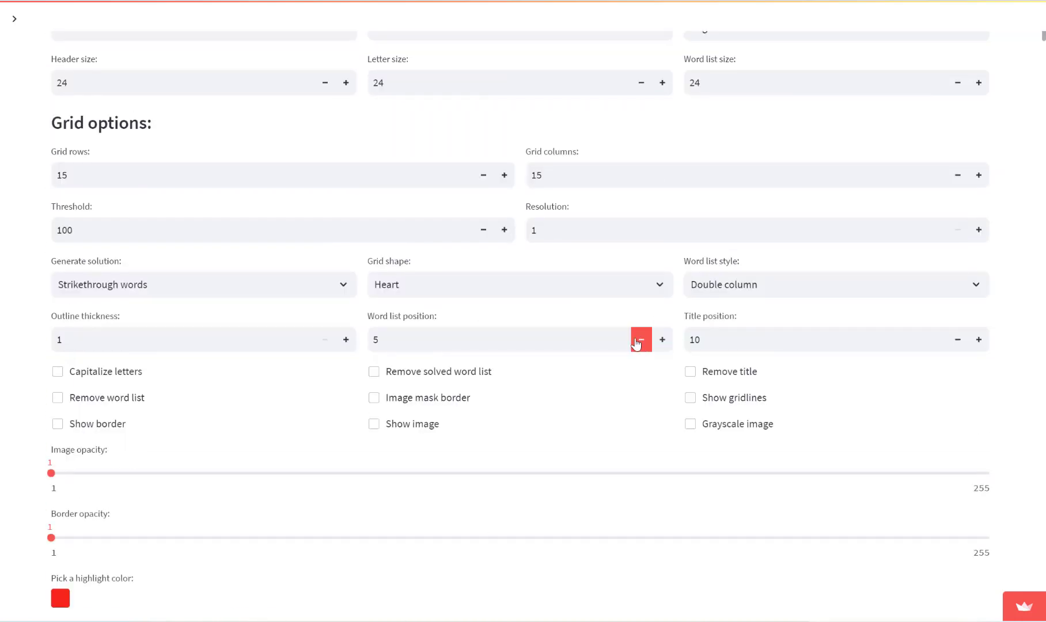
Return word list and title positions to 1 and regenerate with Capitalize letters ticked.
{"action": "left_click", "coordinate": [641, 340]}
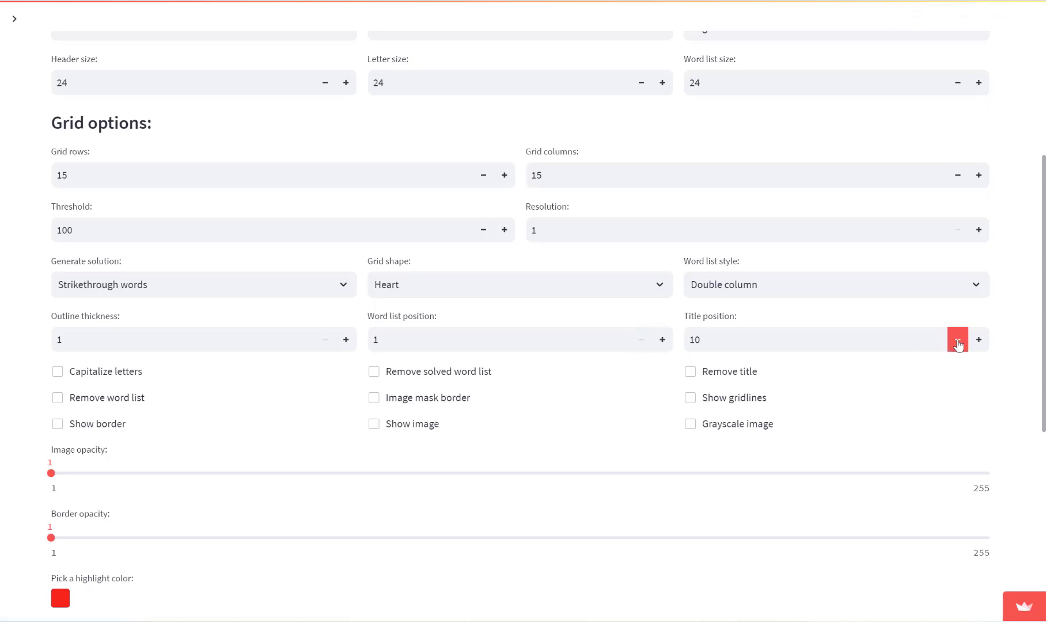
{"action": "left_click", "coordinate": [957, 340]}
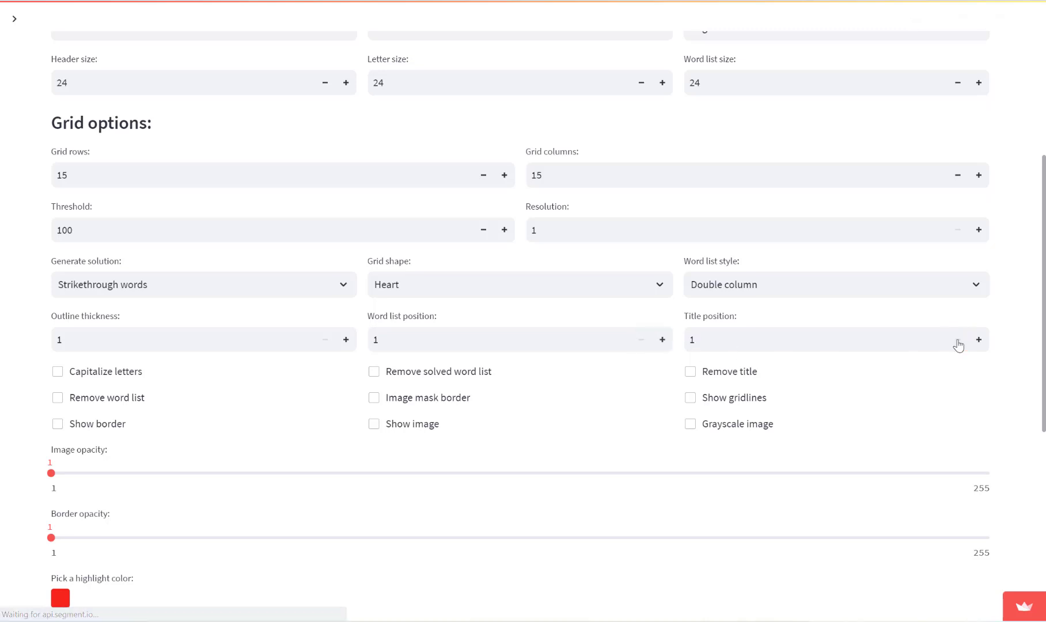
{"action": "scroll", "scroll_direction": "down", "scroll_amount": 3}
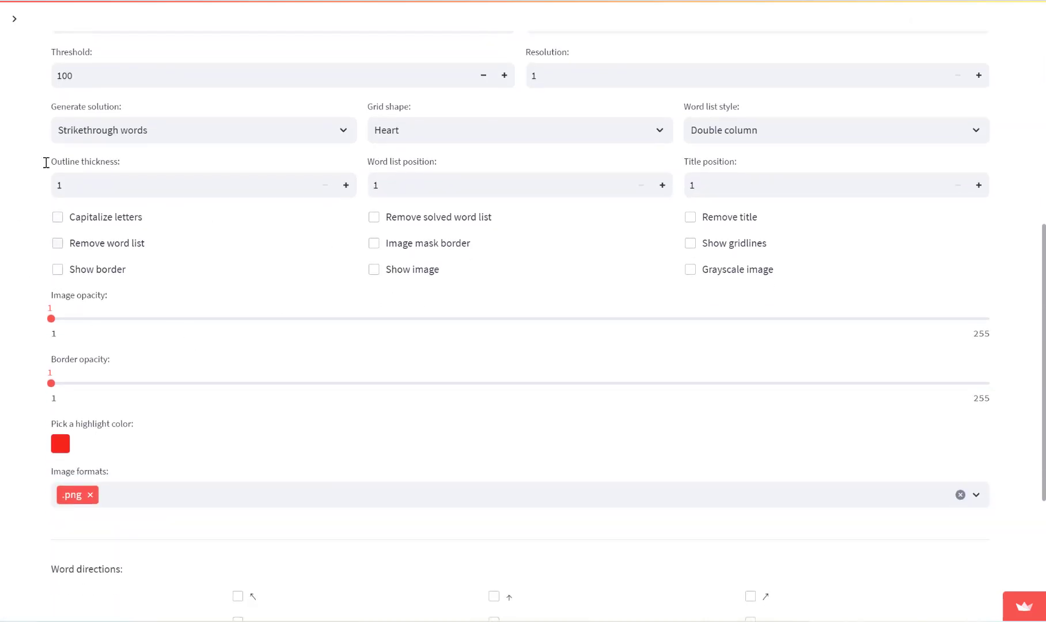
{"action": "mouse_move", "coordinate": [247, 202]}
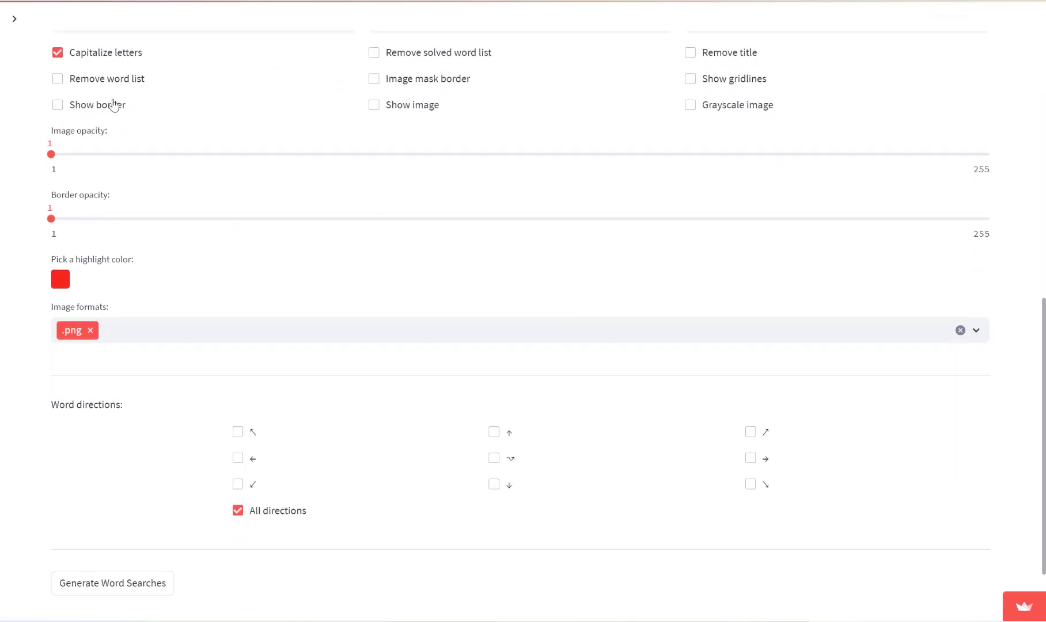
{"action": "left_click", "coordinate": [112, 583]}
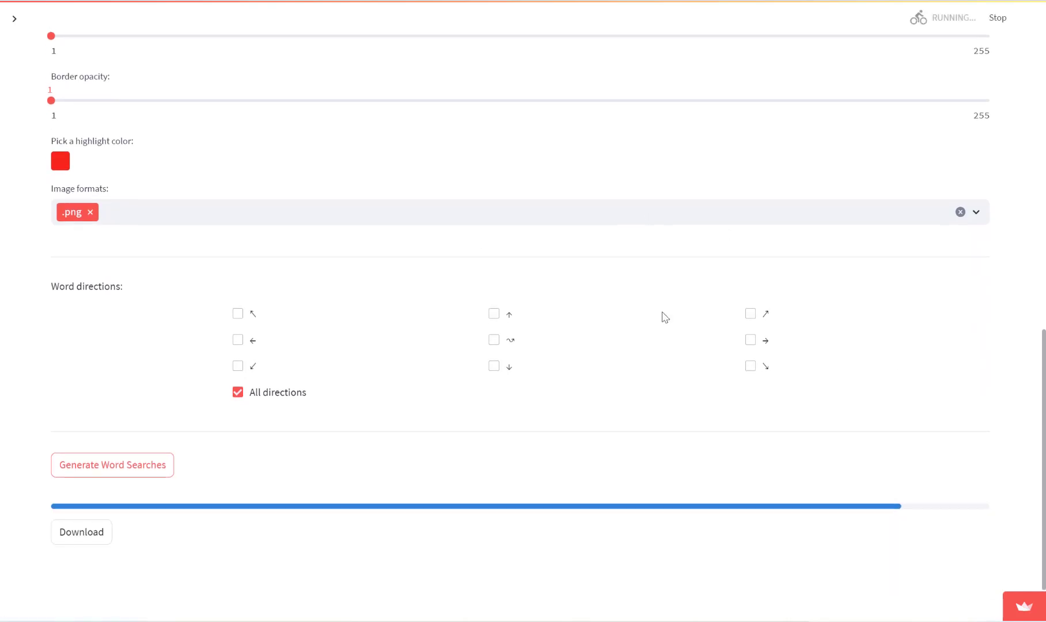
{"action": "left_click", "coordinate": [112, 464]}
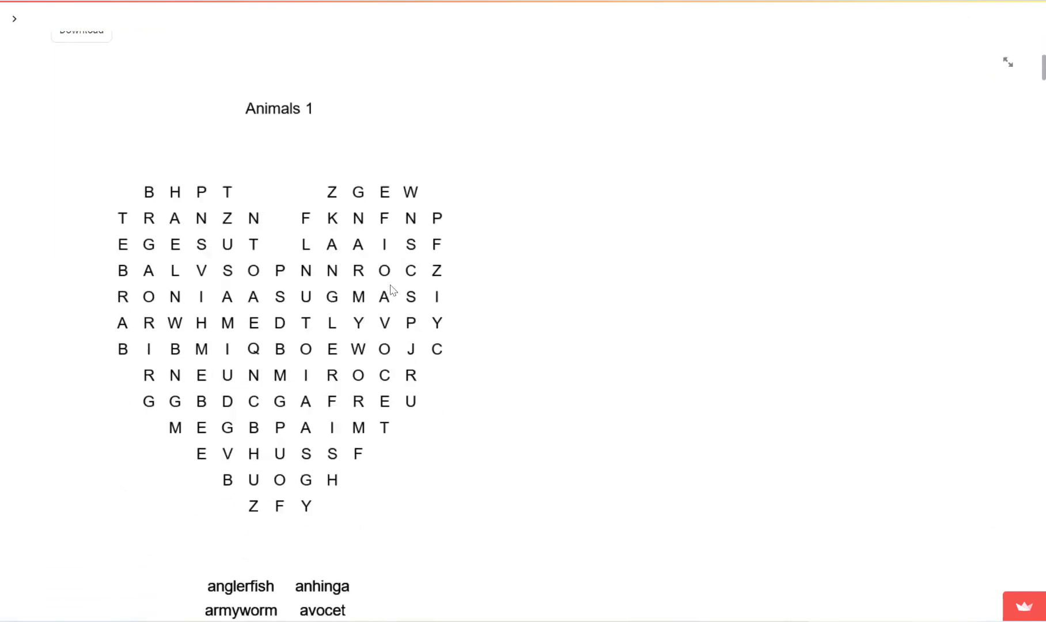
Enable Show border and regenerate the puzzles with a border around each grid.
{"action": "scroll", "scroll_direction": "up", "scroll_amount": 3}
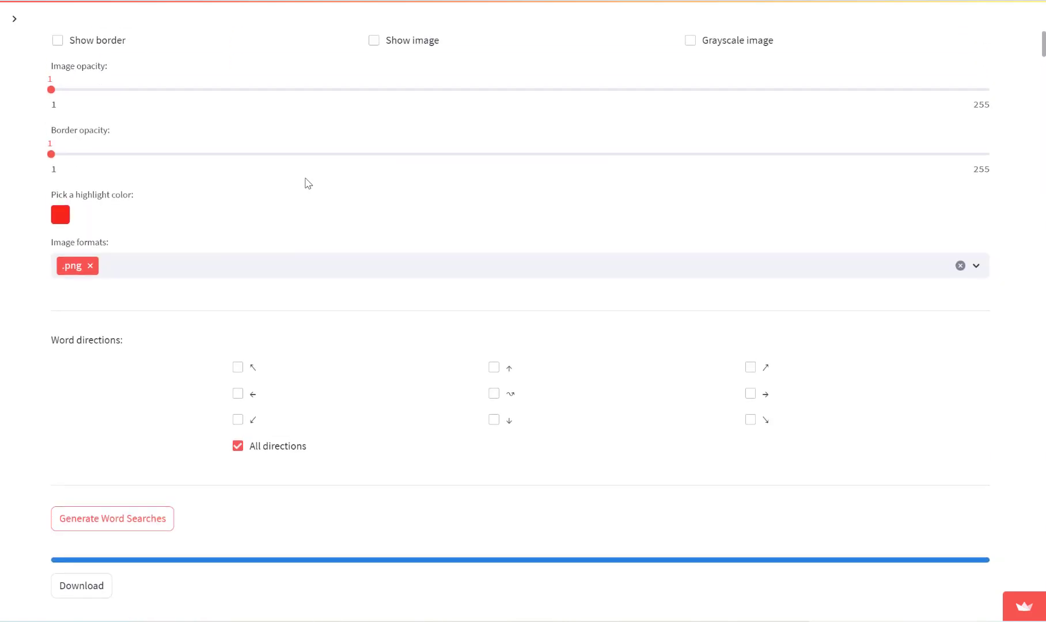
{"action": "scroll", "scroll_direction": "up", "scroll_amount": 3}
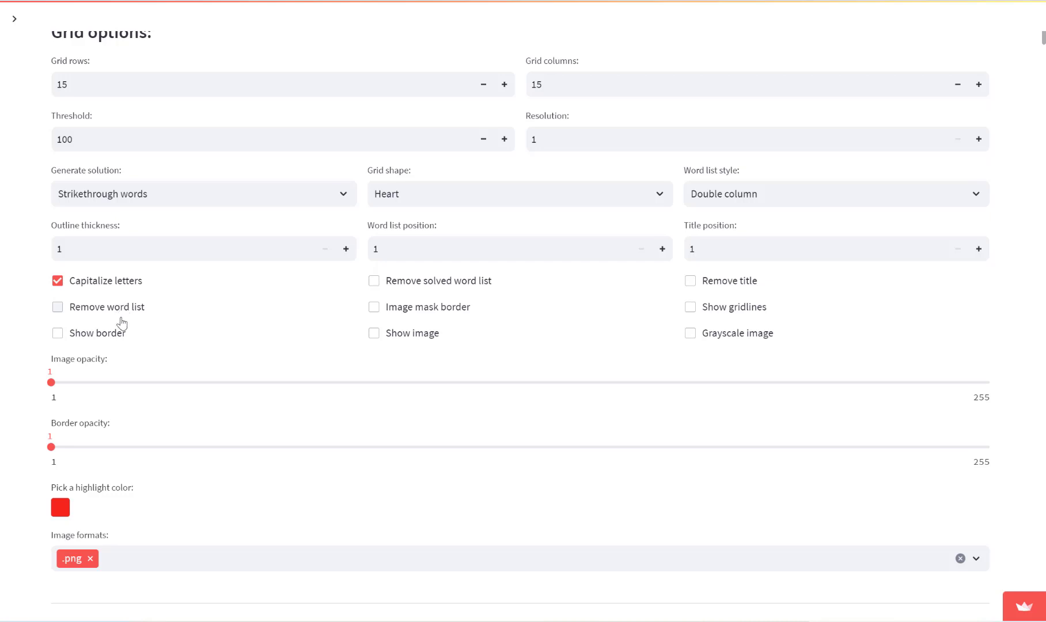
{"action": "left_click", "coordinate": [57, 333]}
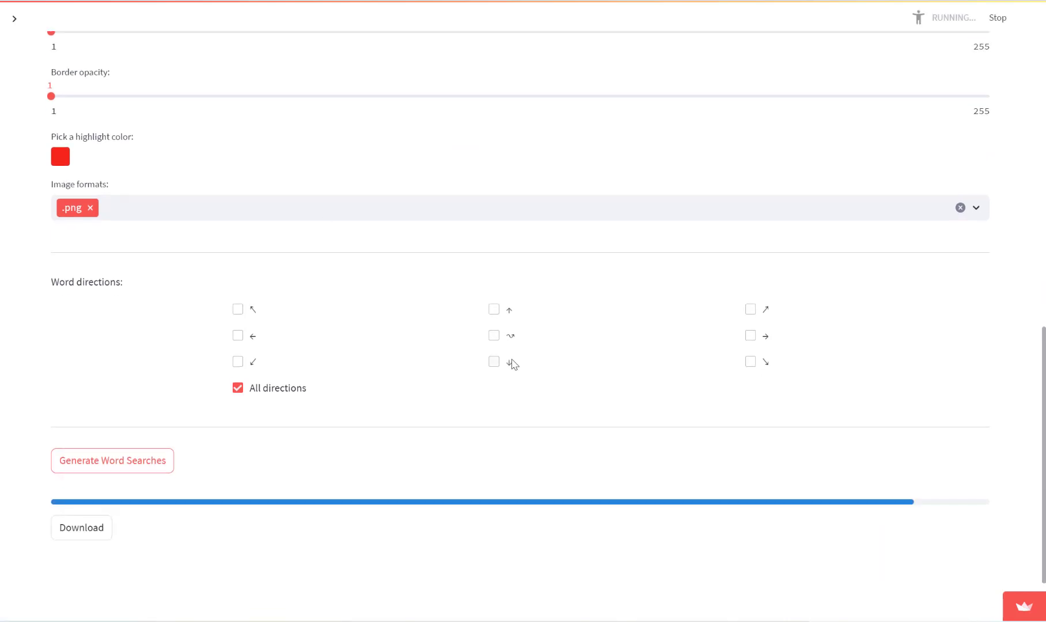
{"action": "left_click", "coordinate": [111, 460]}
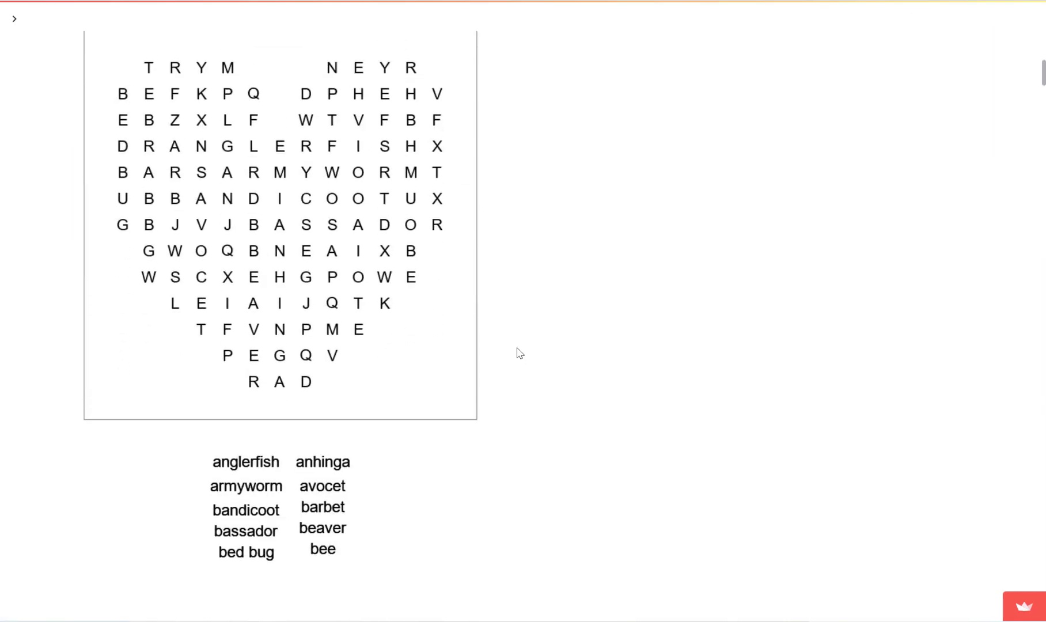
{"action": "scroll", "scroll_direction": "up", "scroll_amount": 3}
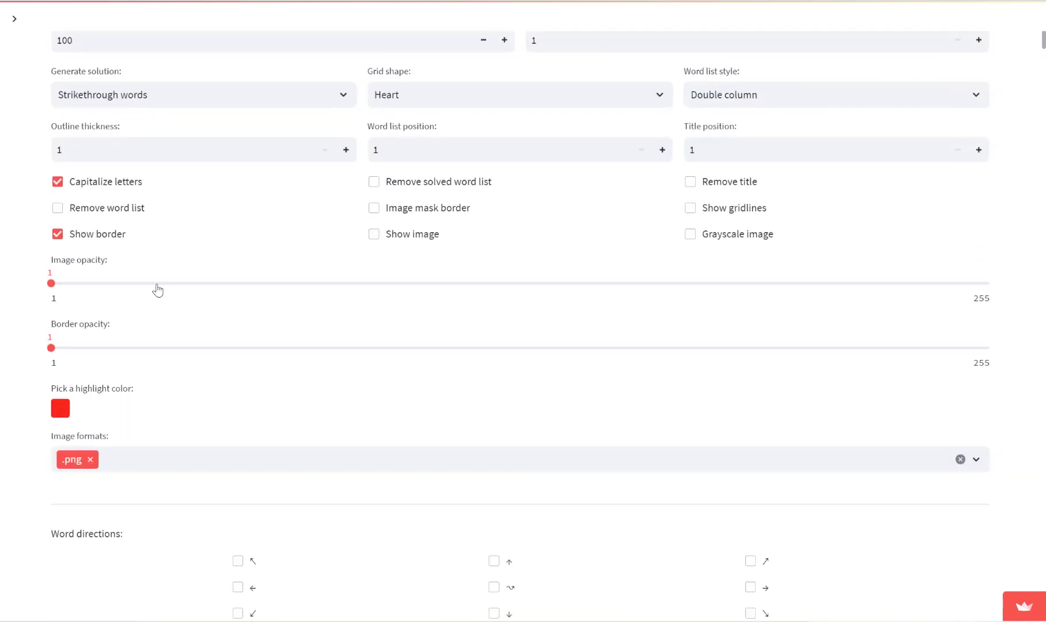
Untick Show border, leaving Capitalize letters ticked.
{"action": "left_click", "coordinate": [57, 234]}
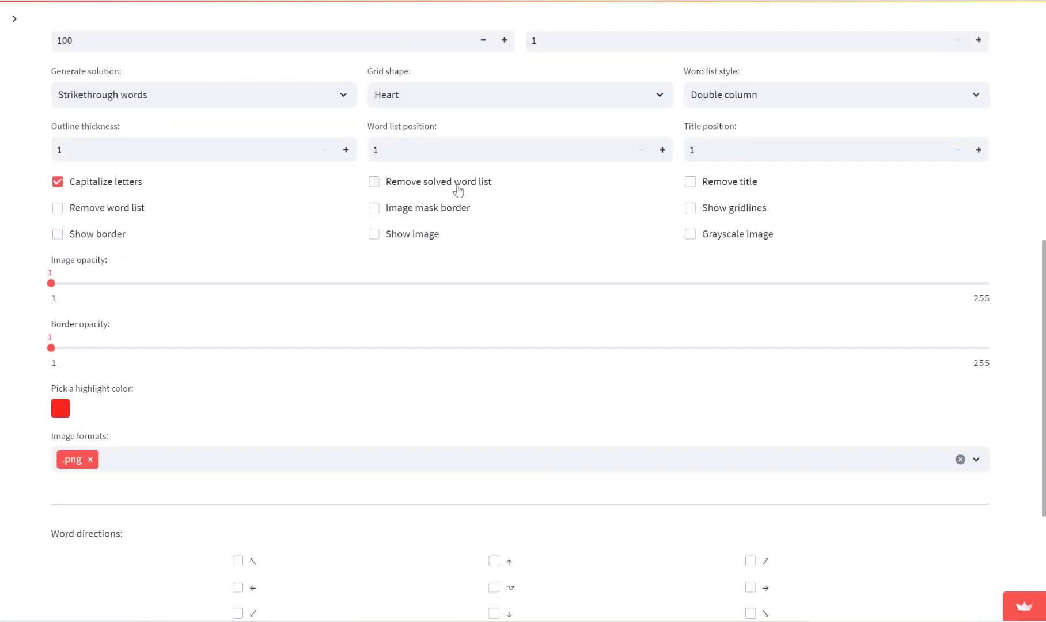
{"action": "scroll", "scroll_direction": "up", "scroll_amount": 3}
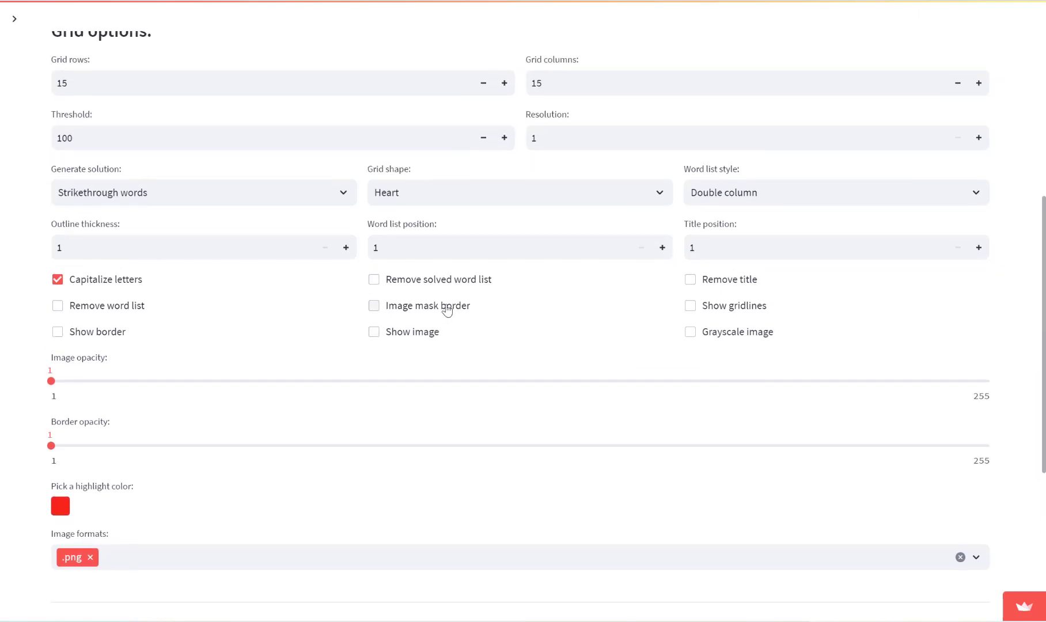
{"action": "mouse_move", "coordinate": [432, 336]}
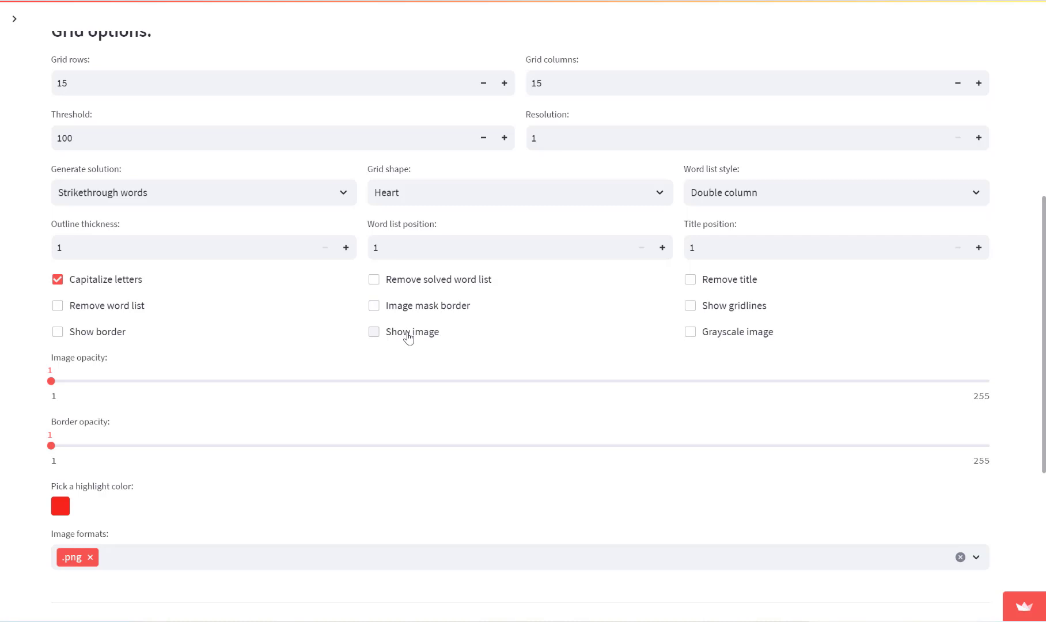
{"action": "mouse_move", "coordinate": [424, 342]}
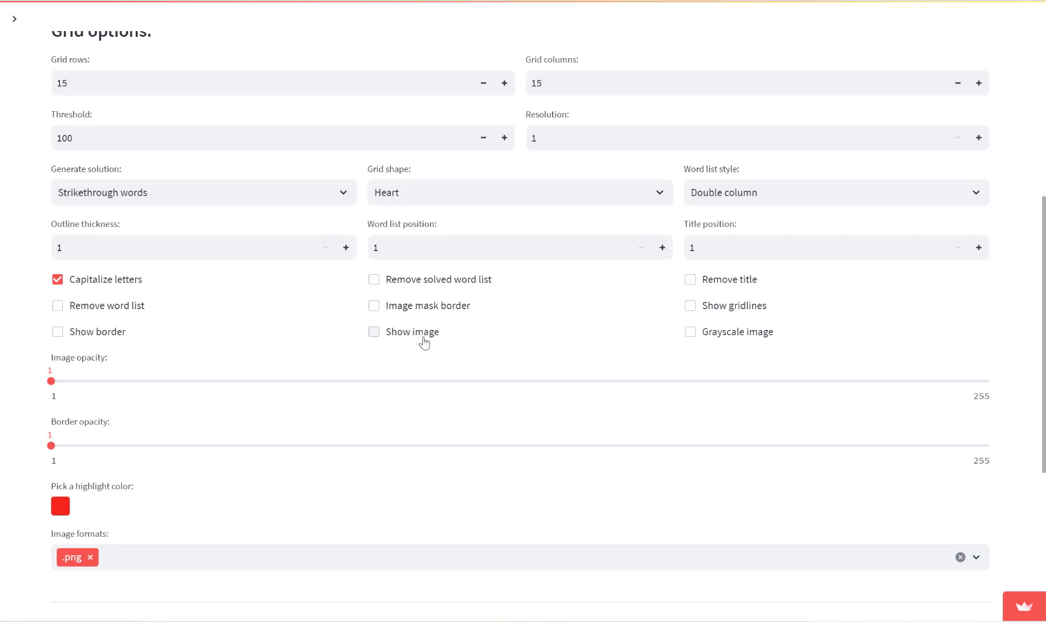
{"action": "mouse_move", "coordinate": [785, 287]}
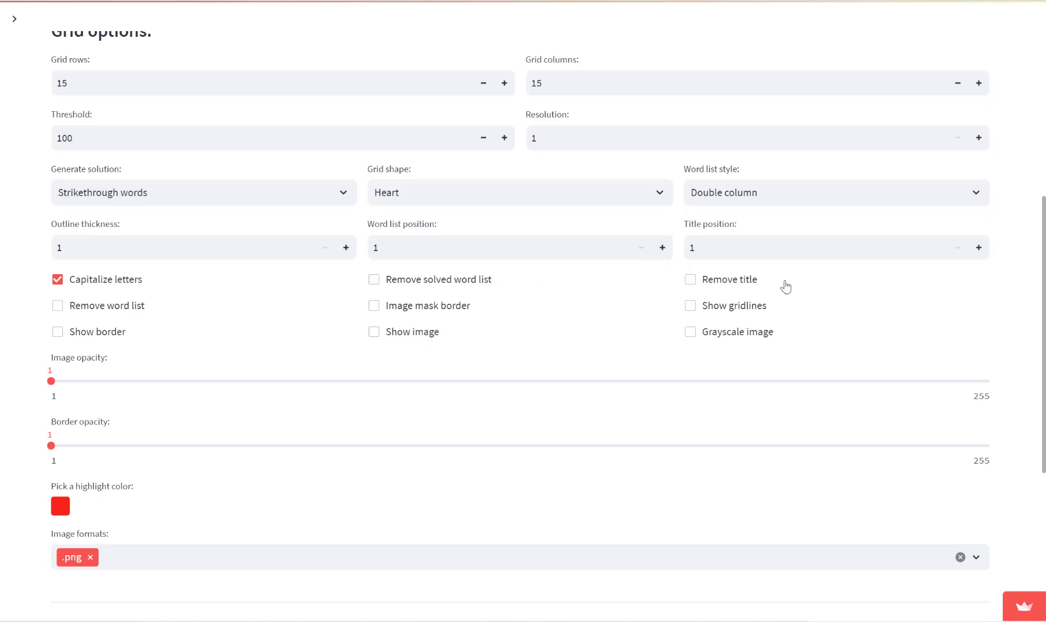
{"action": "mouse_move", "coordinate": [737, 283]}
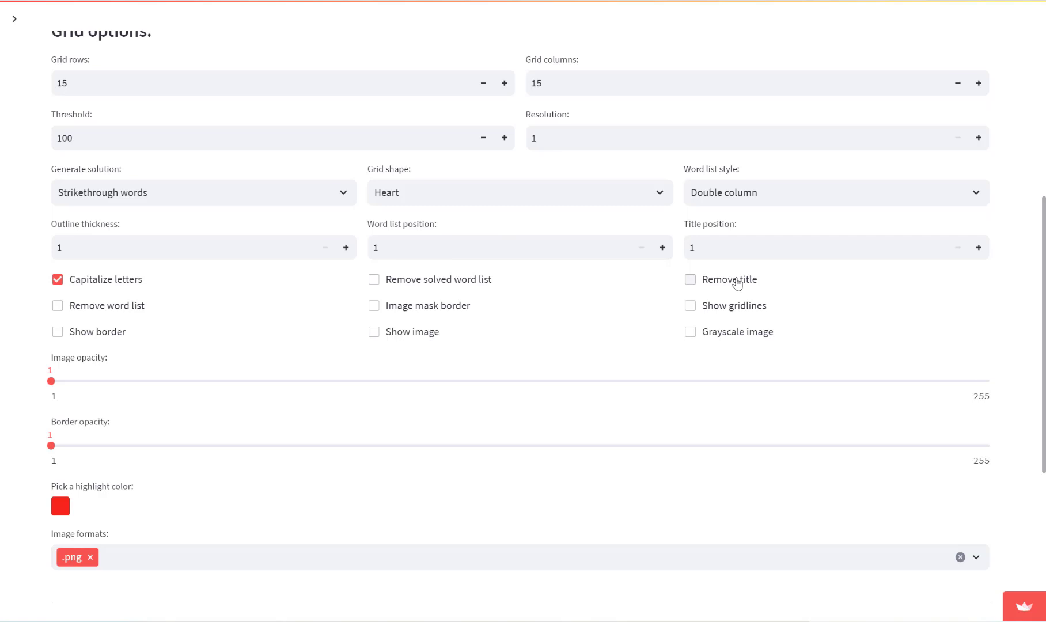
Regenerate the heart-shaped puzzles with Remove title turned on.
{"action": "scroll", "scroll_direction": "down", "scroll_amount": 3}
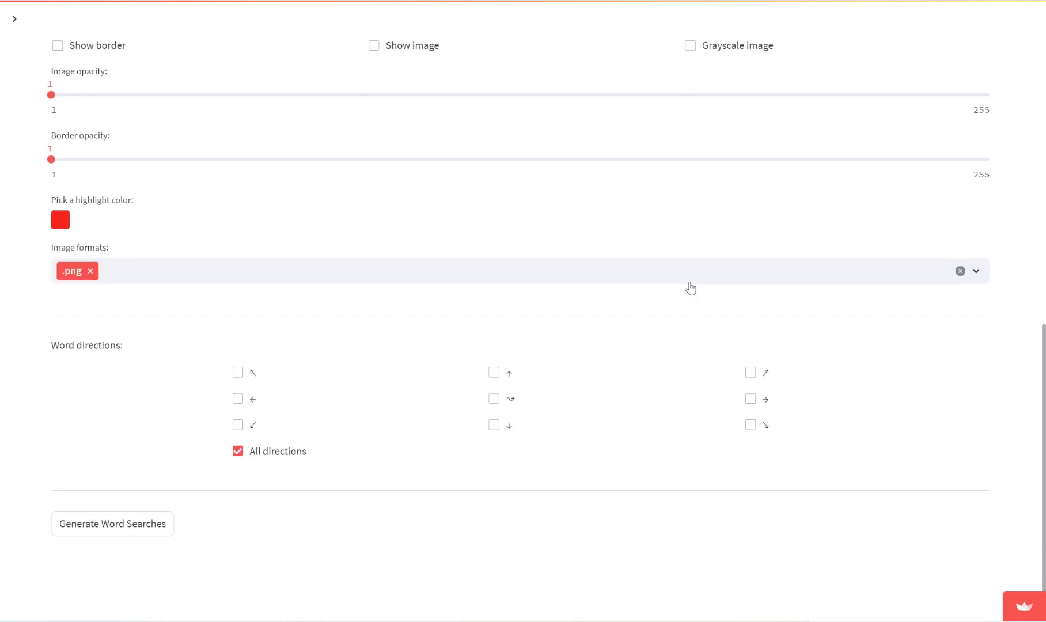
{"action": "scroll", "scroll_direction": "up", "scroll_amount": 3}
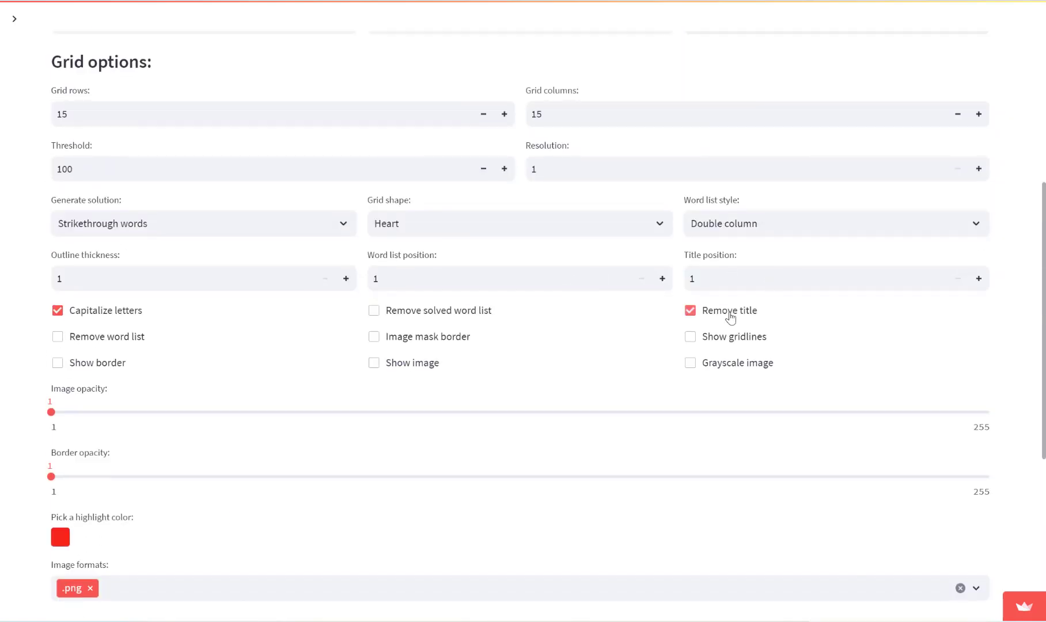
{"action": "scroll", "scroll_direction": "down", "scroll_amount": 3}
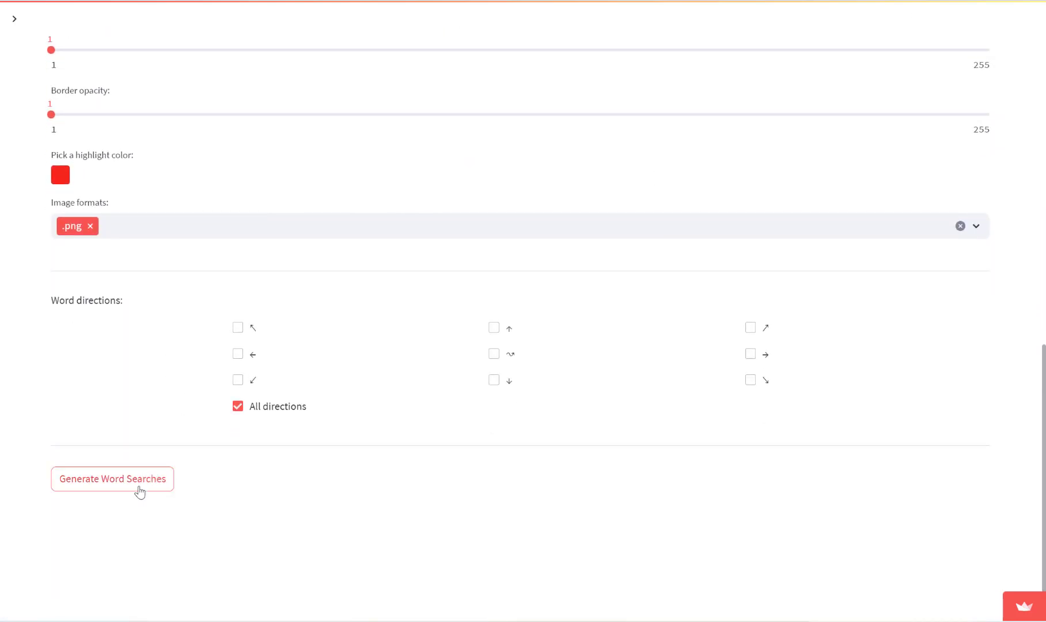
{"action": "left_click", "coordinate": [112, 479]}
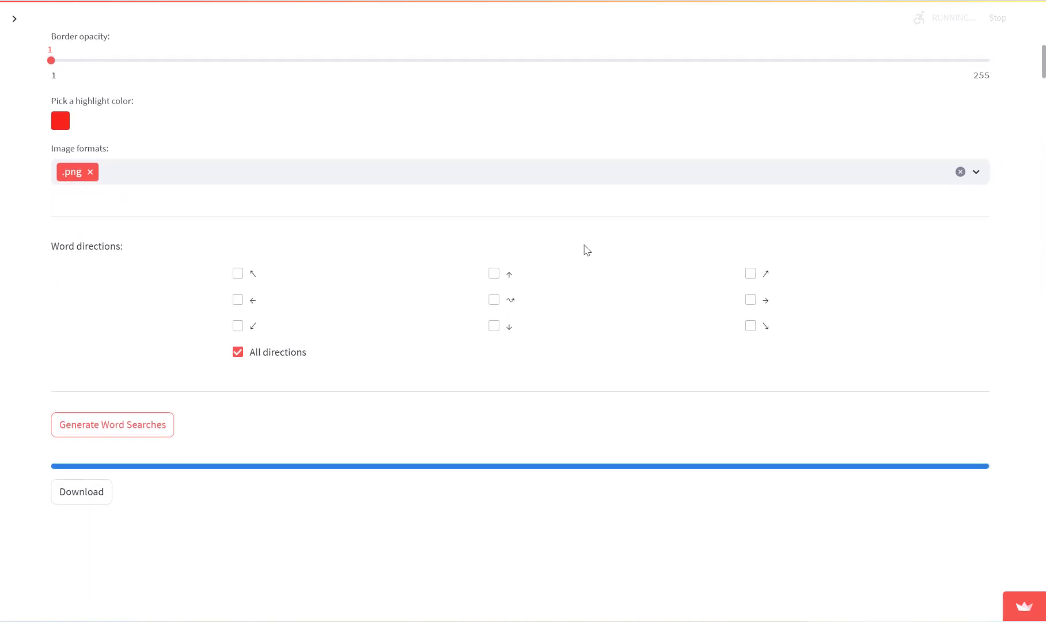
{"action": "scroll", "scroll_direction": "up", "scroll_amount": 3}
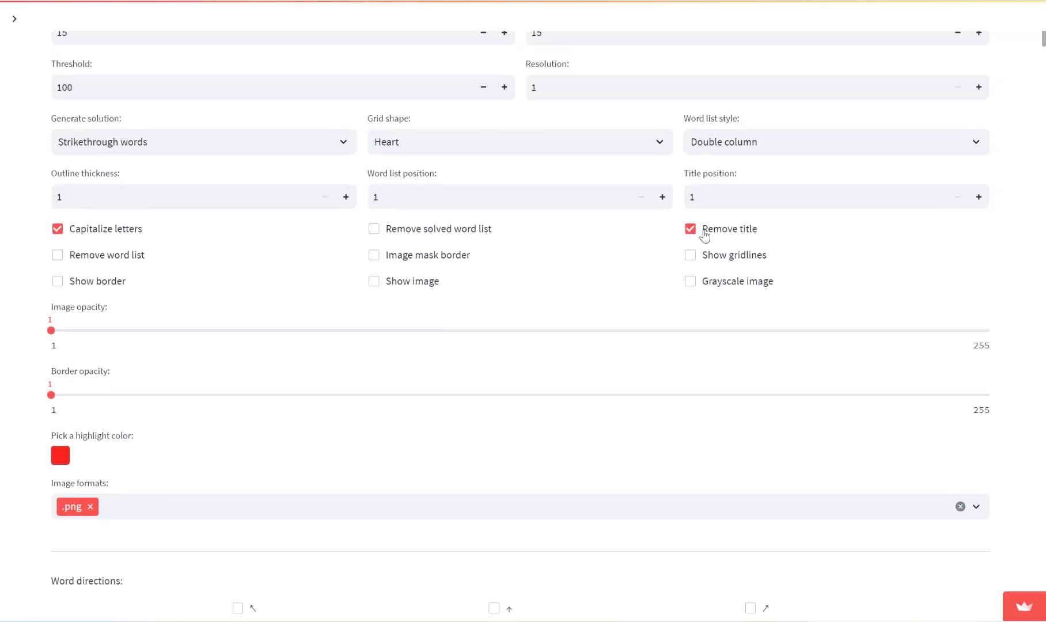
Generate a version with Show gridlines on, then switch gridlines and Remove title back off.
{"action": "scroll", "scroll_direction": "down", "scroll_amount": 3}
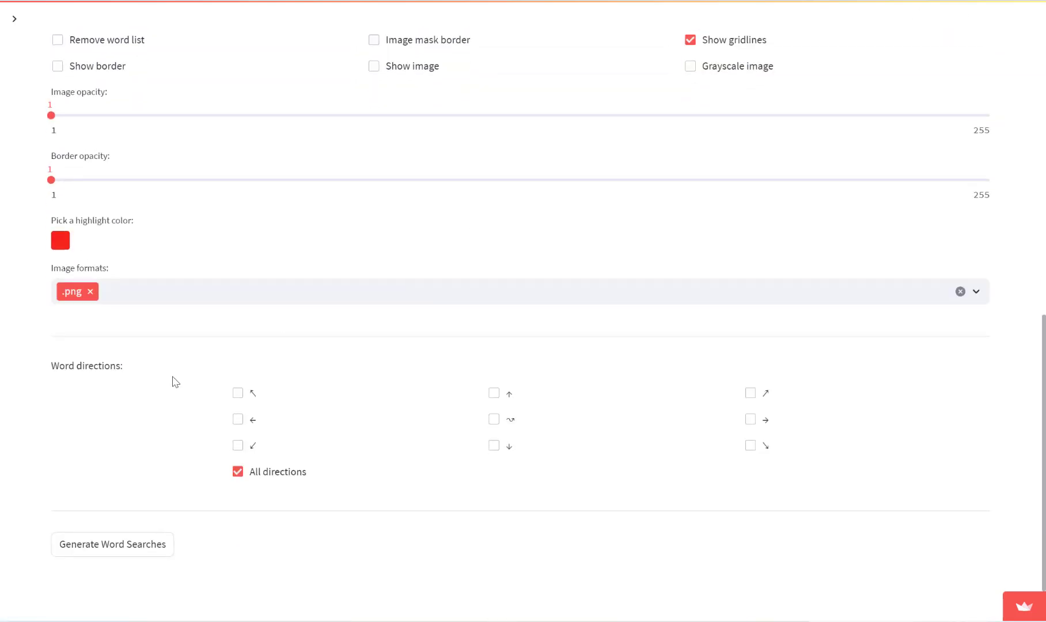
{"action": "left_click", "coordinate": [112, 543]}
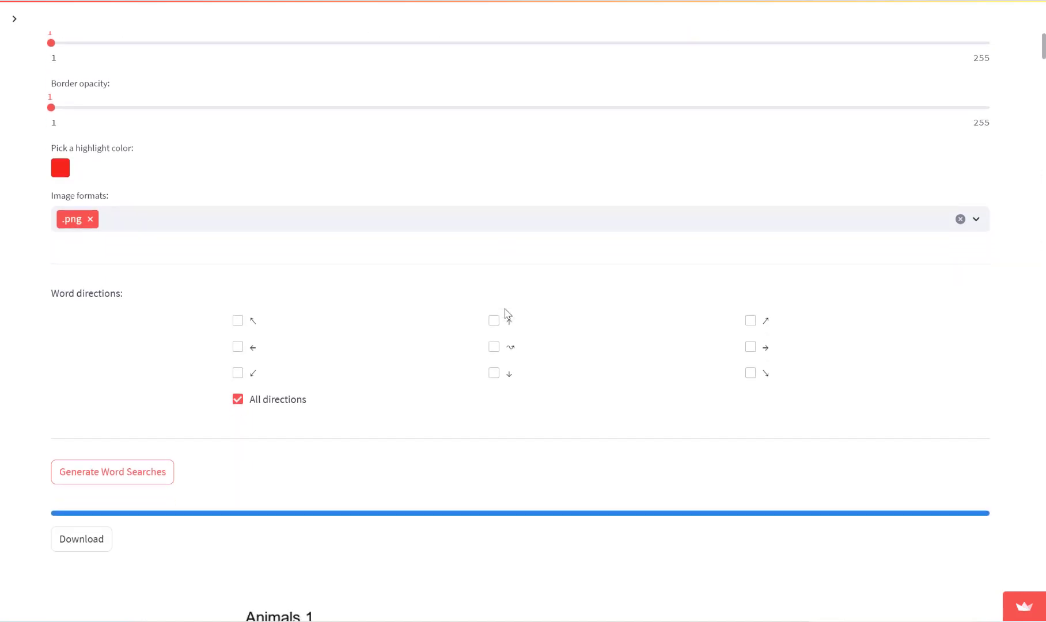
{"action": "scroll", "scroll_direction": "up", "scroll_amount": 3}
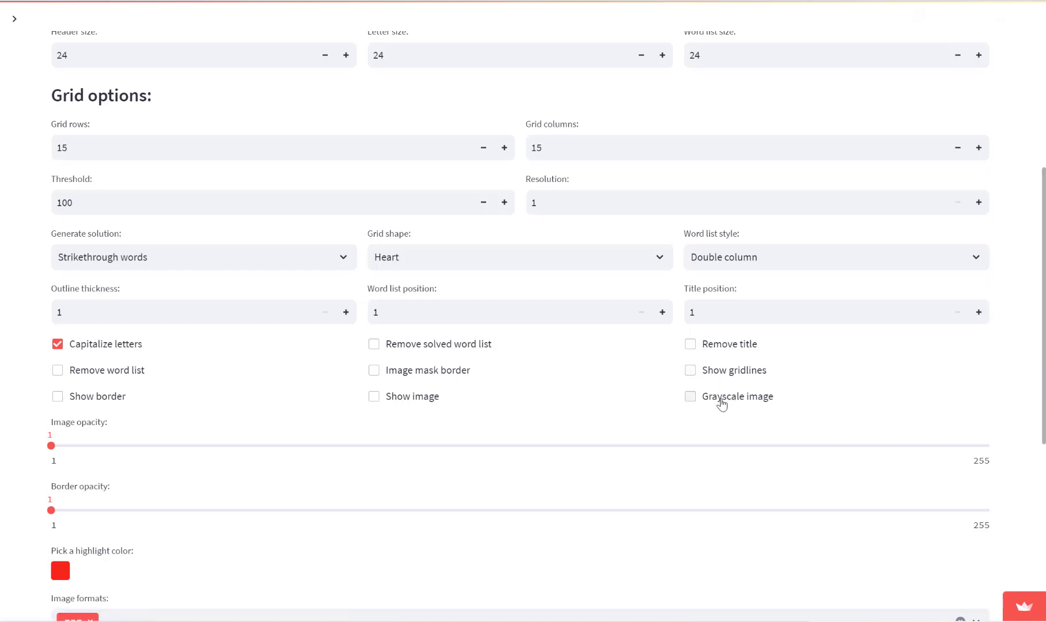
{"action": "scroll", "scroll_direction": "down", "scroll_amount": 3}
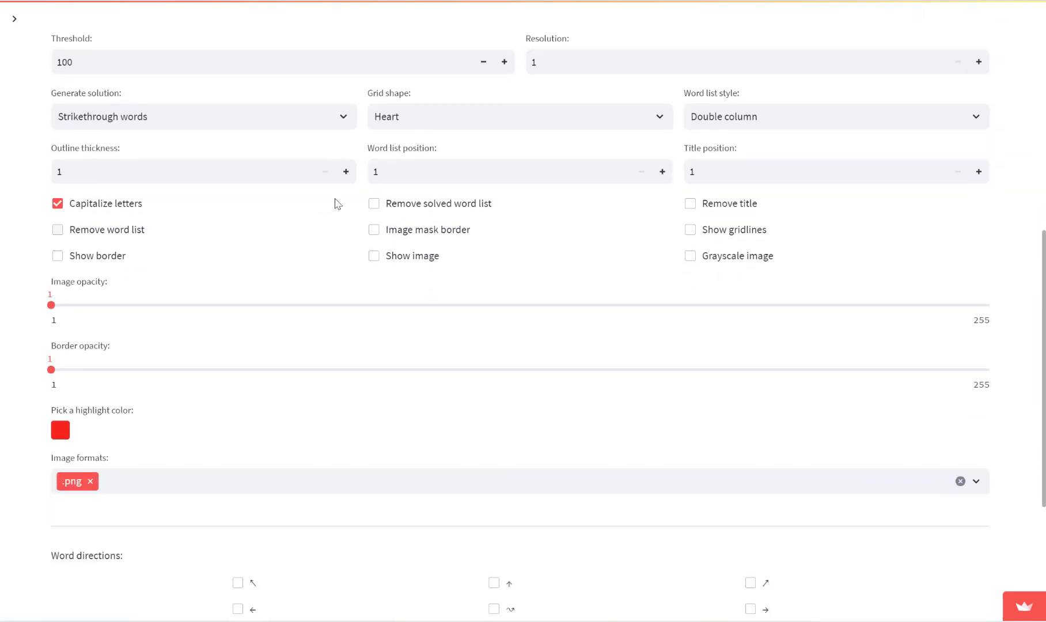
{"action": "mouse_move", "coordinate": [90, 298]}
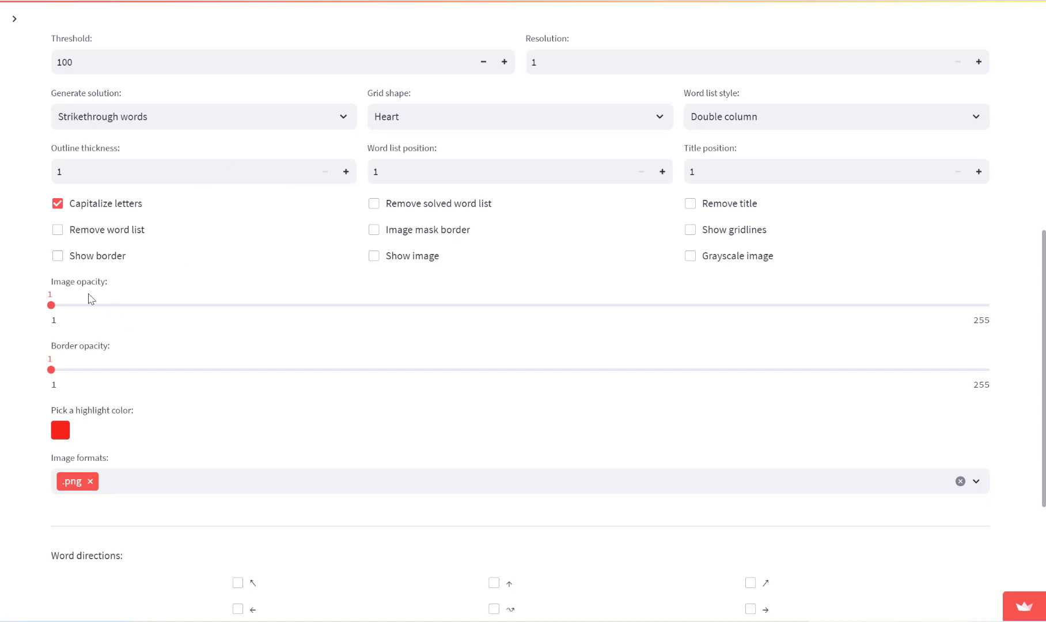
{"action": "mouse_move", "coordinate": [76, 353]}
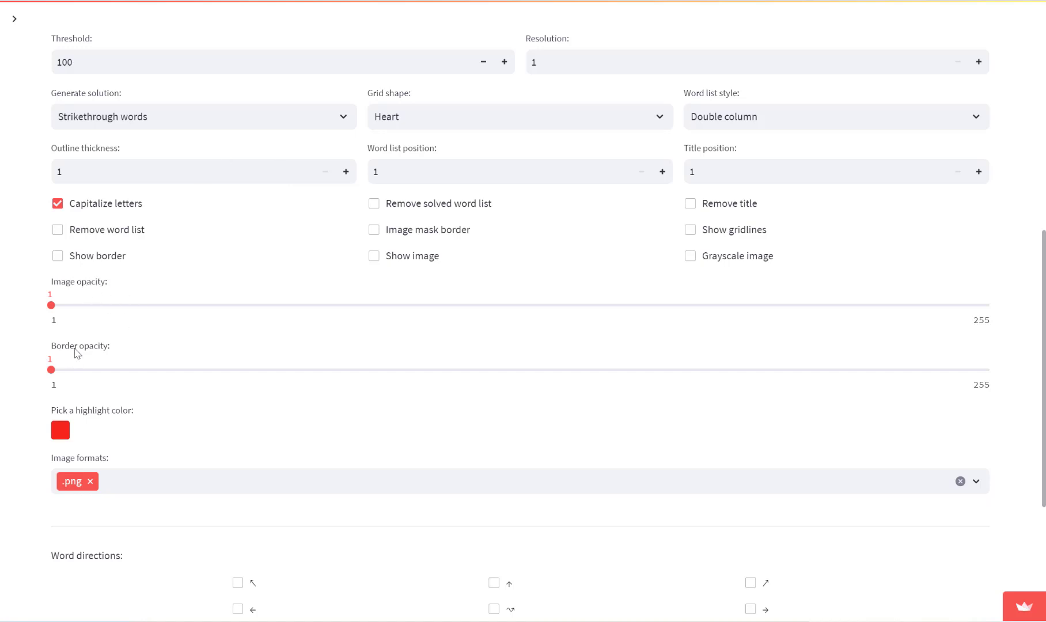
{"action": "mouse_move", "coordinate": [205, 365]}
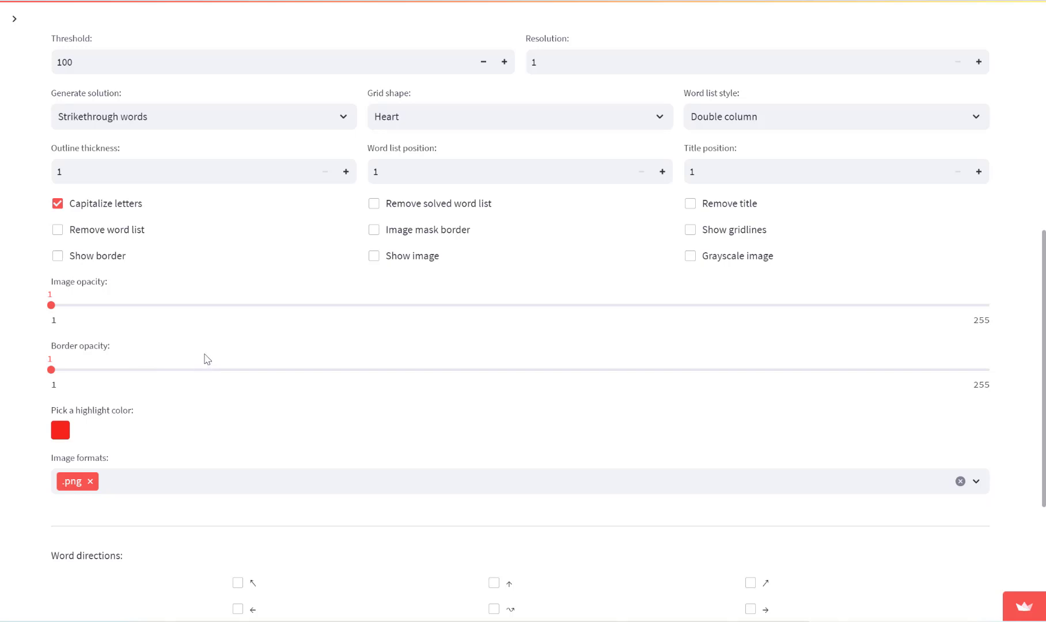
{"action": "mouse_move", "coordinate": [225, 355]}
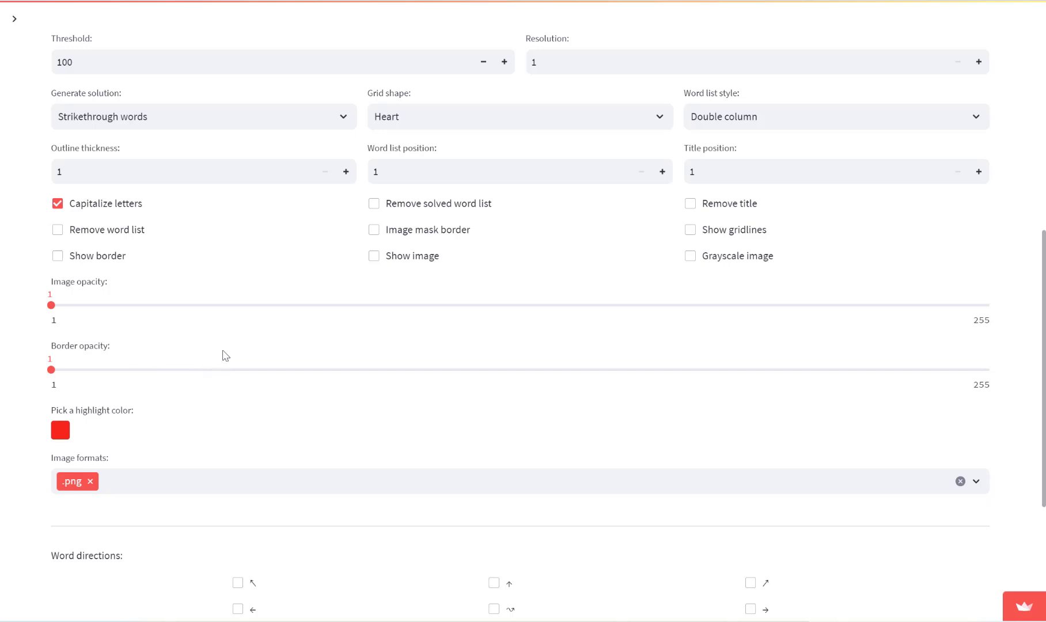
{"action": "scroll", "scroll_direction": "down", "scroll_amount": 3}
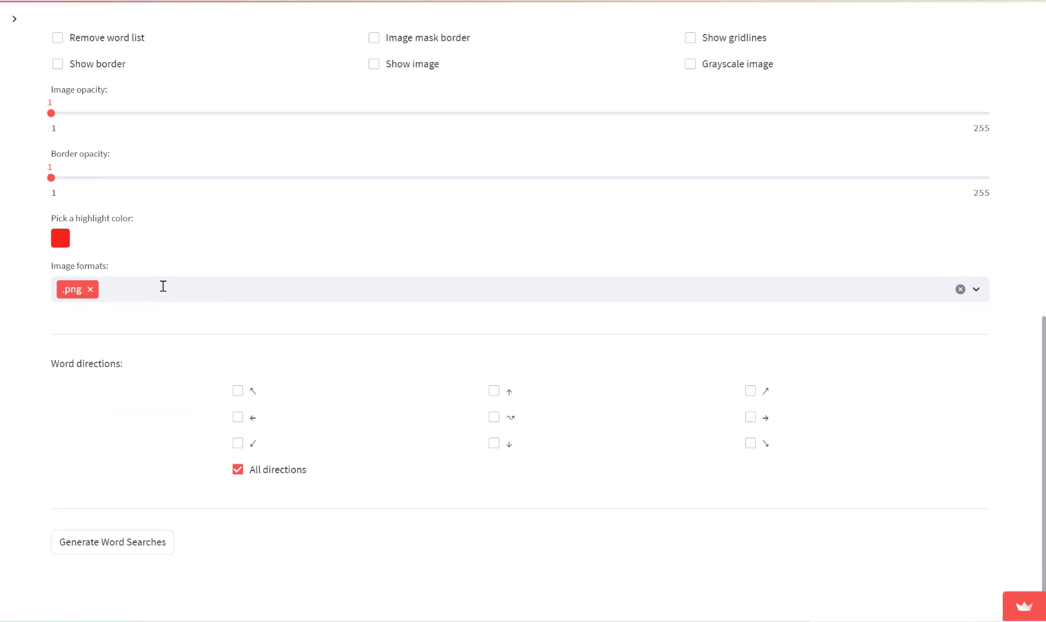
Add .jpg and .svg to the Image formats alongside .png.
{"action": "left_click", "coordinate": [467, 289]}
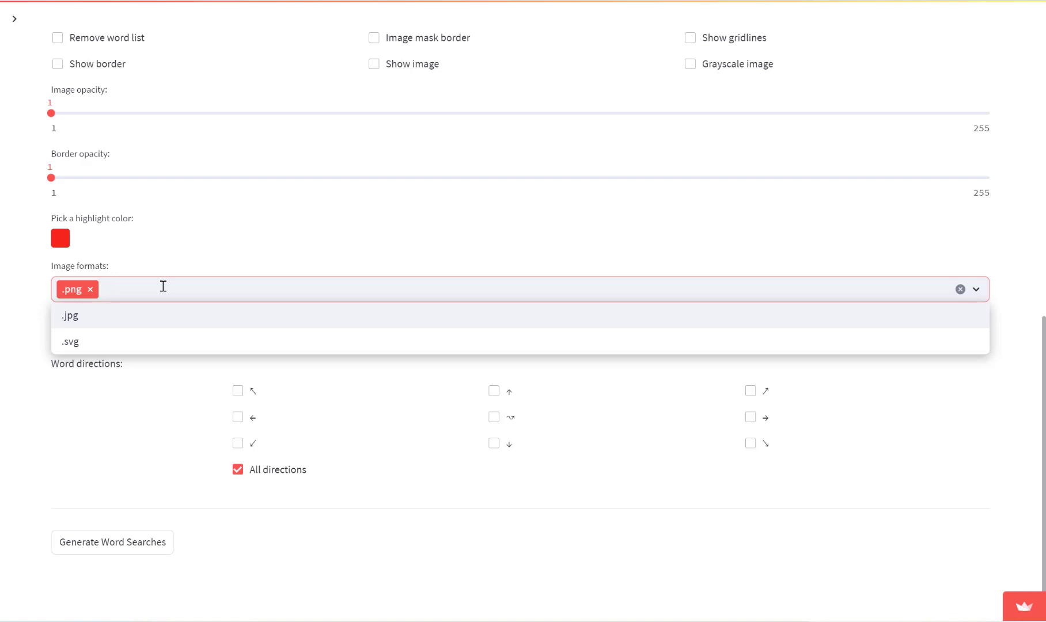
{"action": "mouse_move", "coordinate": [70, 292]}
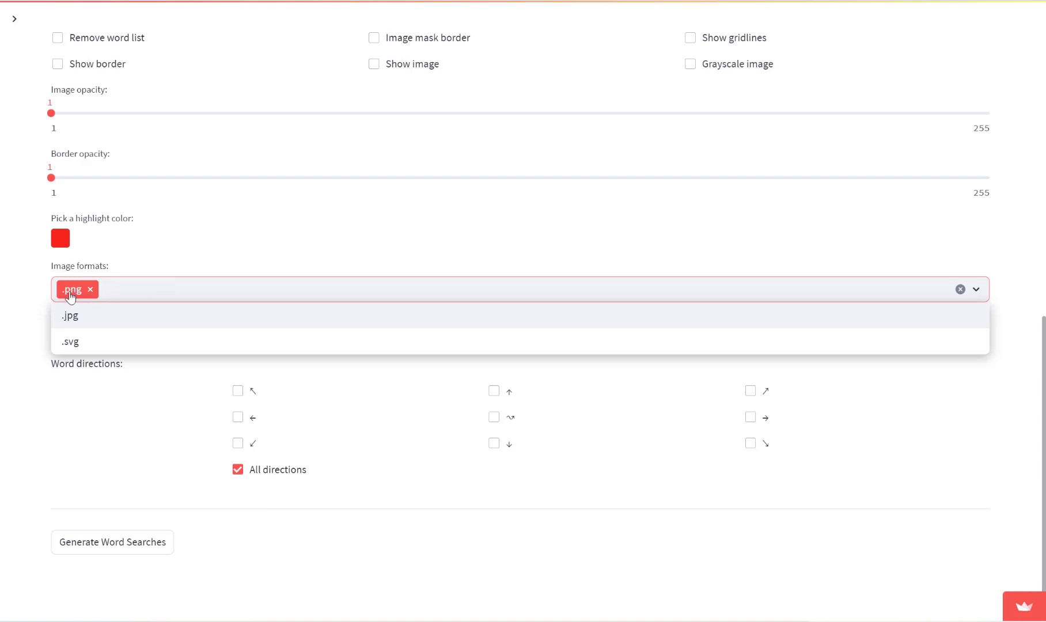
{"action": "left_click", "coordinate": [69, 316]}
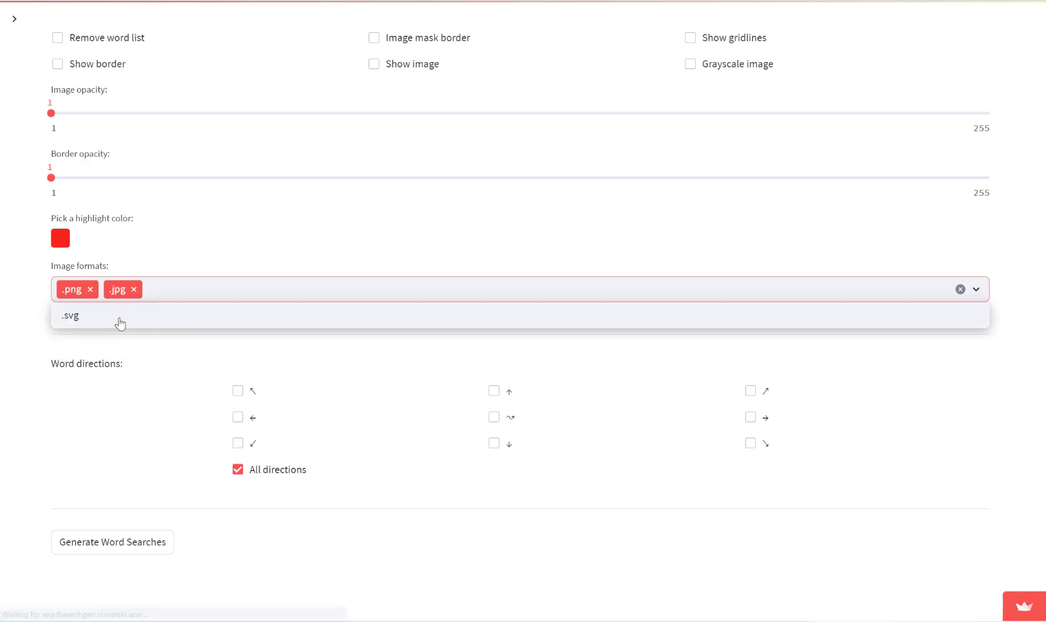
{"action": "left_click", "coordinate": [69, 316]}
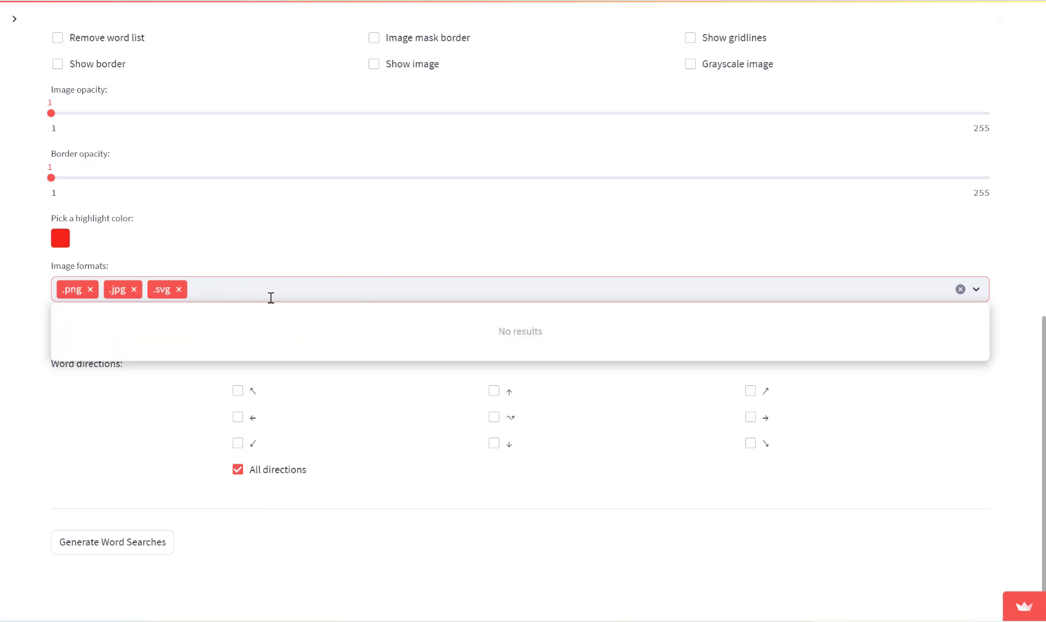
{"action": "mouse_move", "coordinate": [235, 307]}
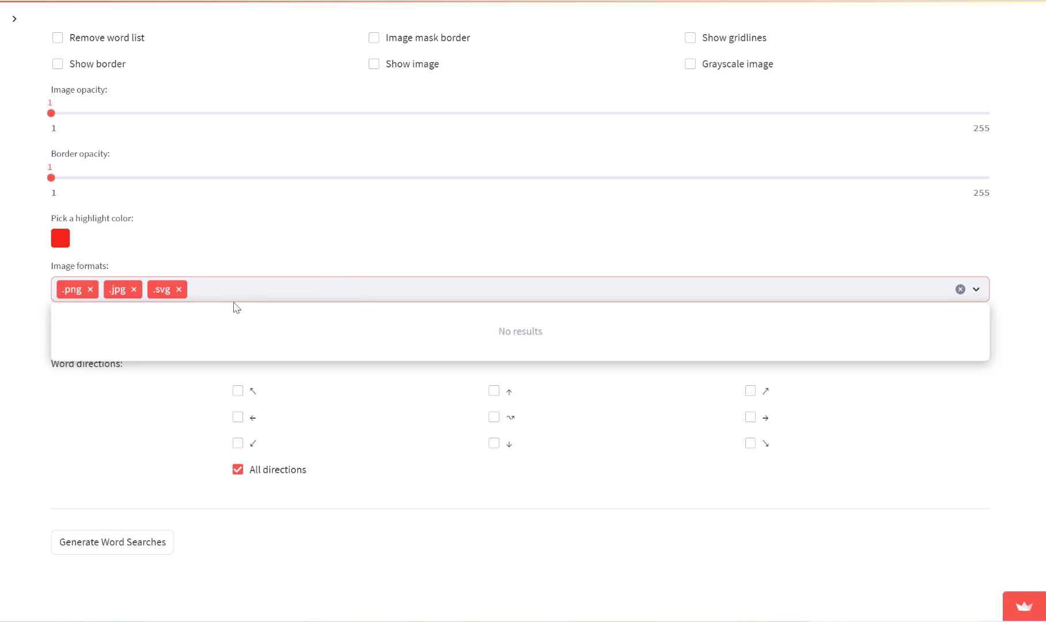
{"action": "mouse_move", "coordinate": [187, 297]}
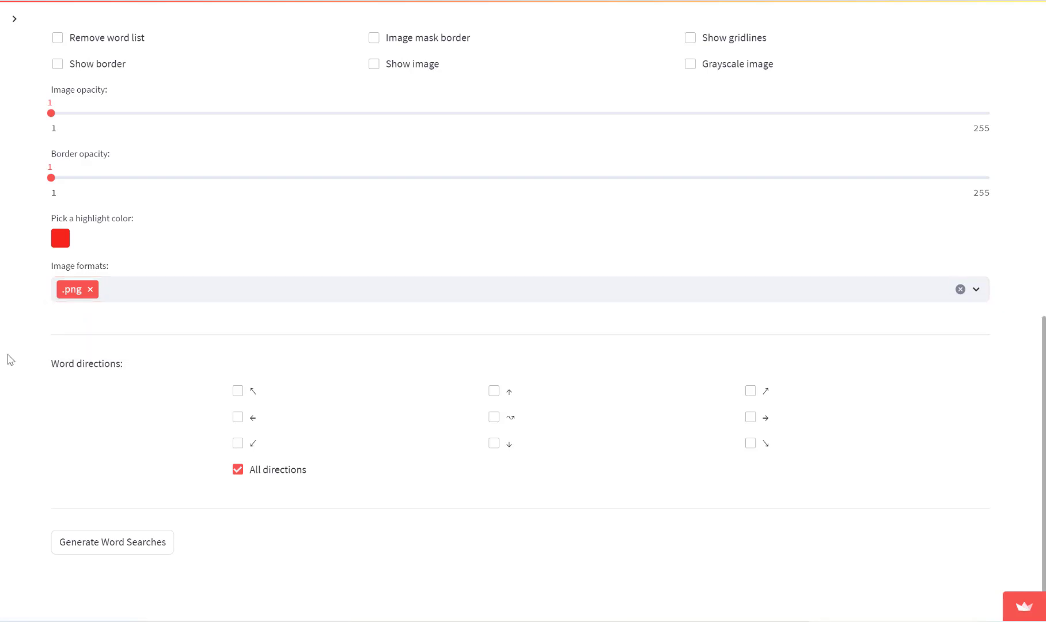
Uncheck All directions, allow only up, down and right words, and regenerate the puzzles.
{"action": "scroll", "scroll_direction": "down", "scroll_amount": 3}
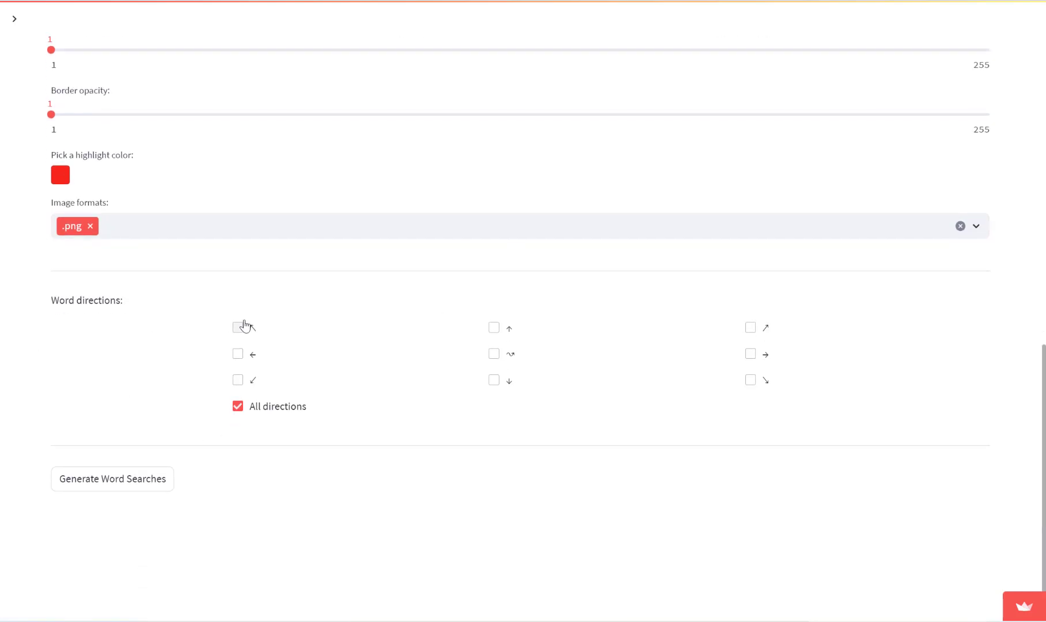
{"action": "scroll", "scroll_direction": "up", "scroll_amount": 3}
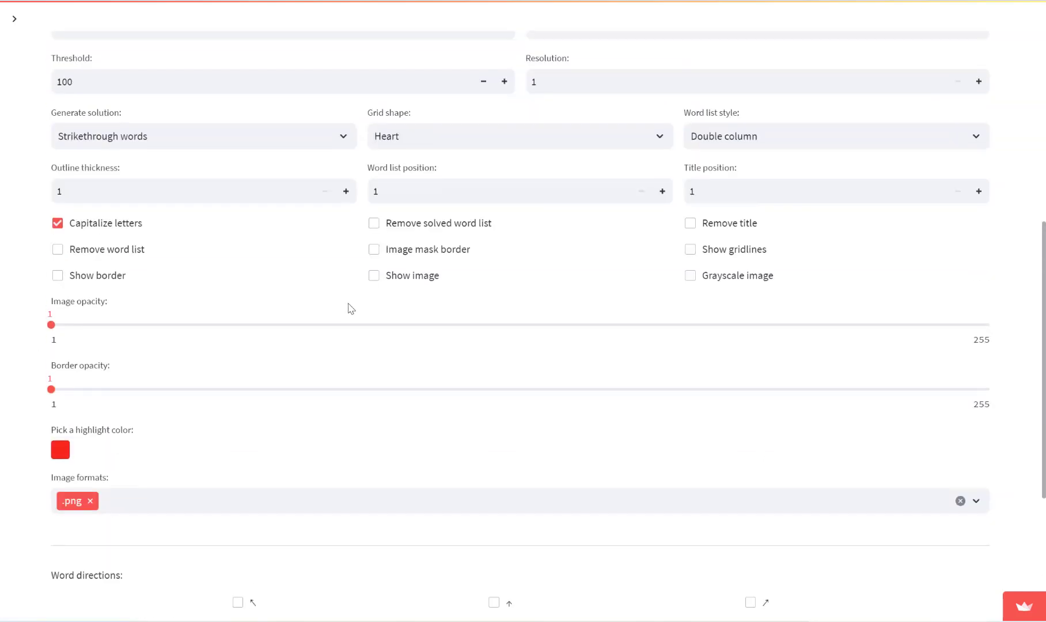
{"action": "scroll", "scroll_direction": "down", "scroll_amount": 3}
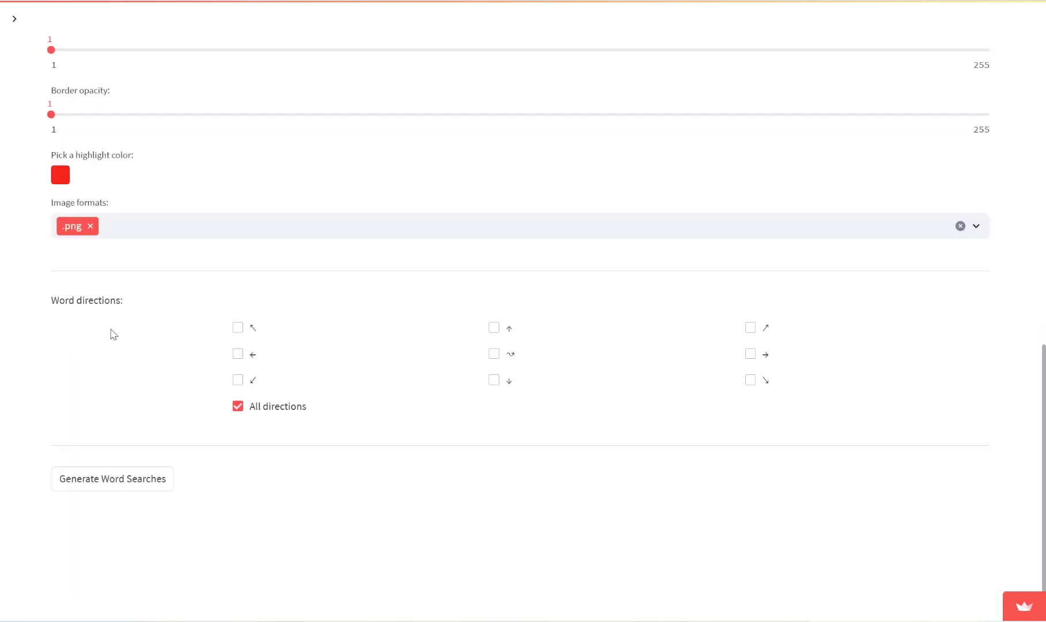
{"action": "mouse_move", "coordinate": [293, 413]}
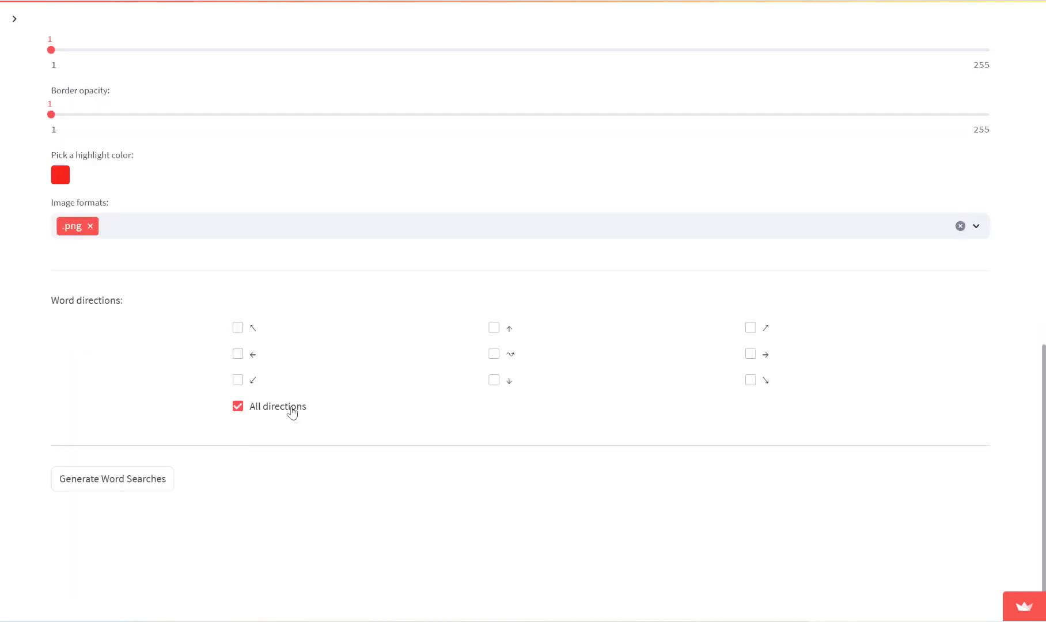
{"action": "mouse_move", "coordinate": [265, 414]}
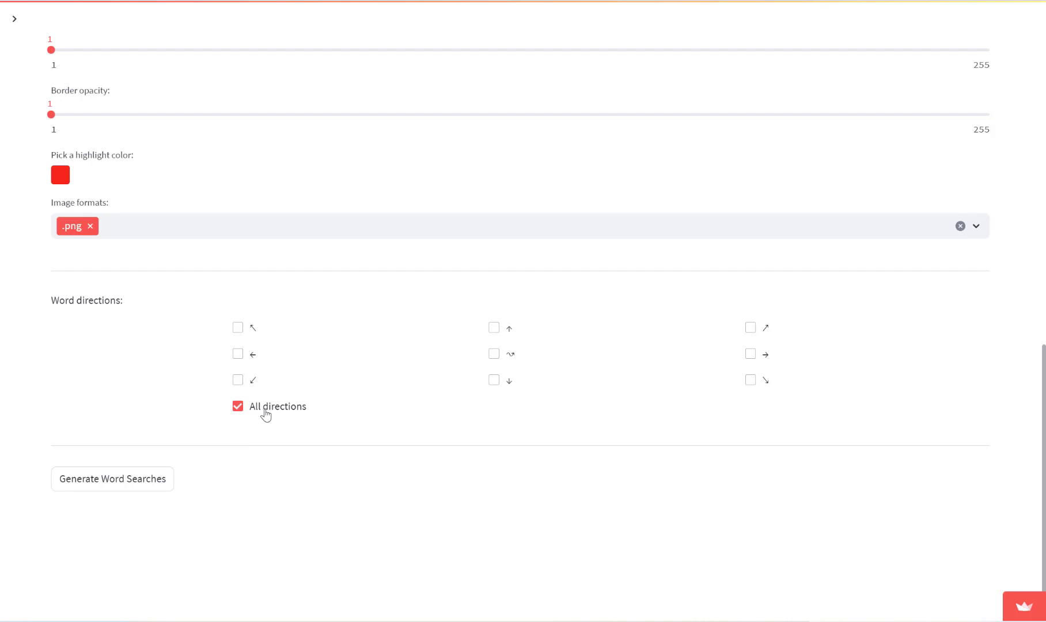
{"action": "left_click", "coordinate": [237, 405]}
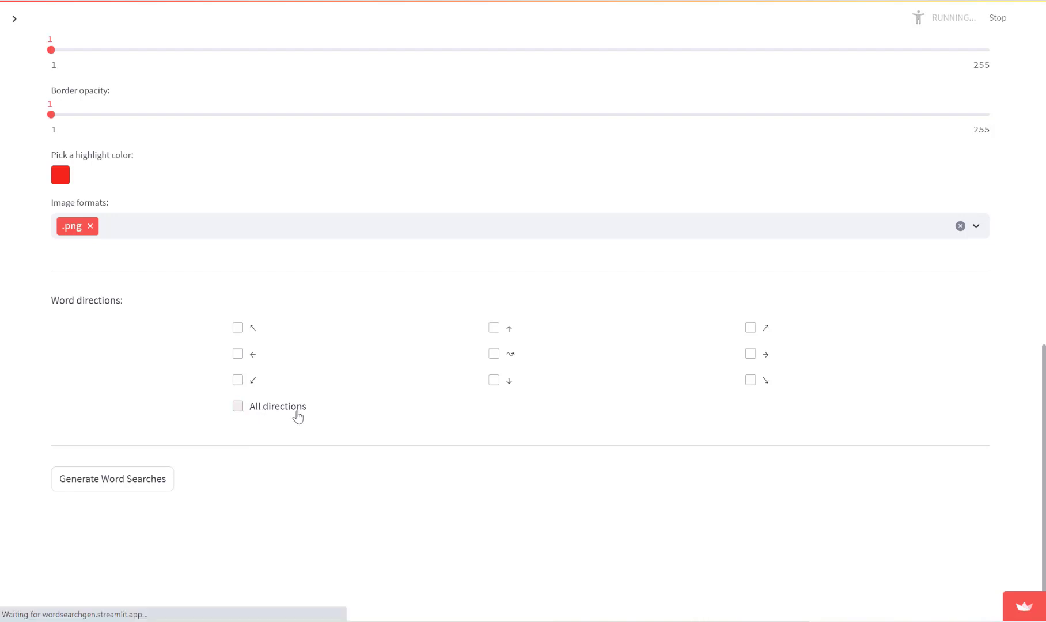
{"action": "mouse_move", "coordinate": [446, 384]}
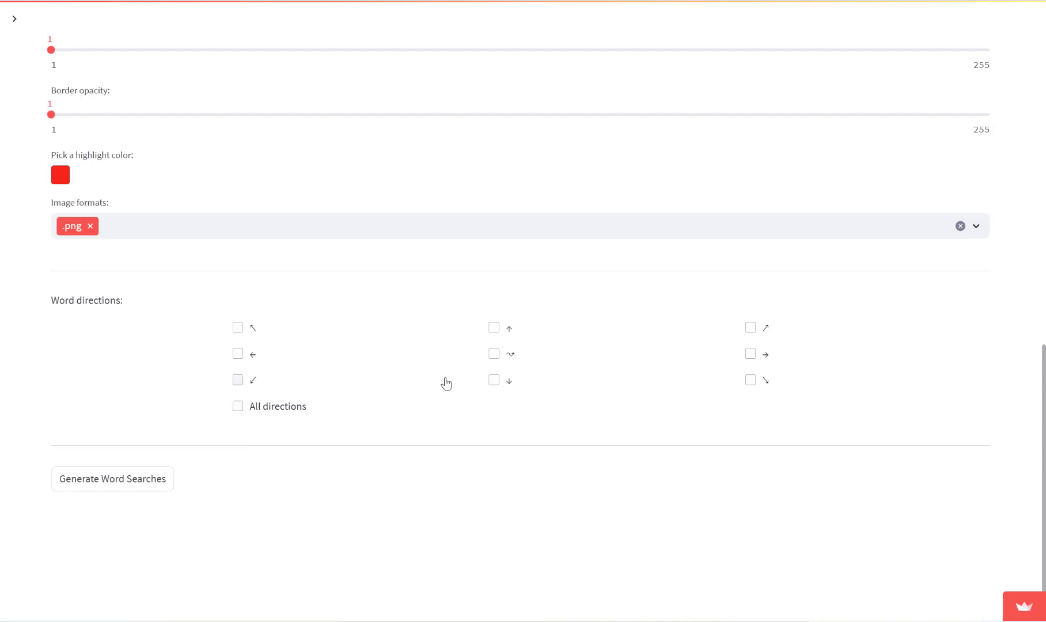
{"action": "mouse_move", "coordinate": [551, 363]}
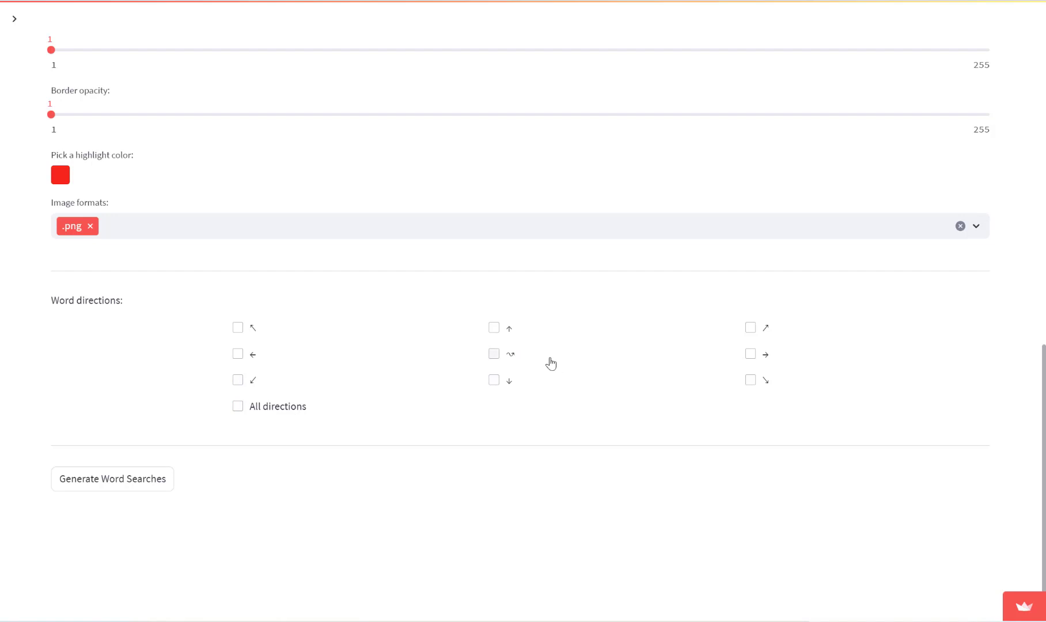
{"action": "mouse_move", "coordinate": [494, 327]}
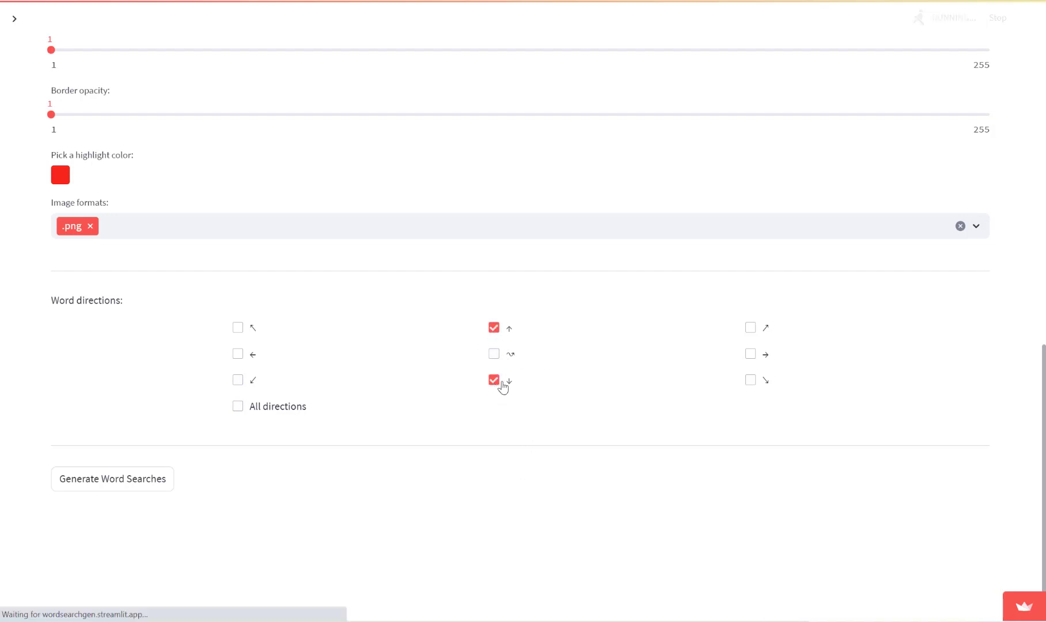
{"action": "left_click", "coordinate": [750, 354]}
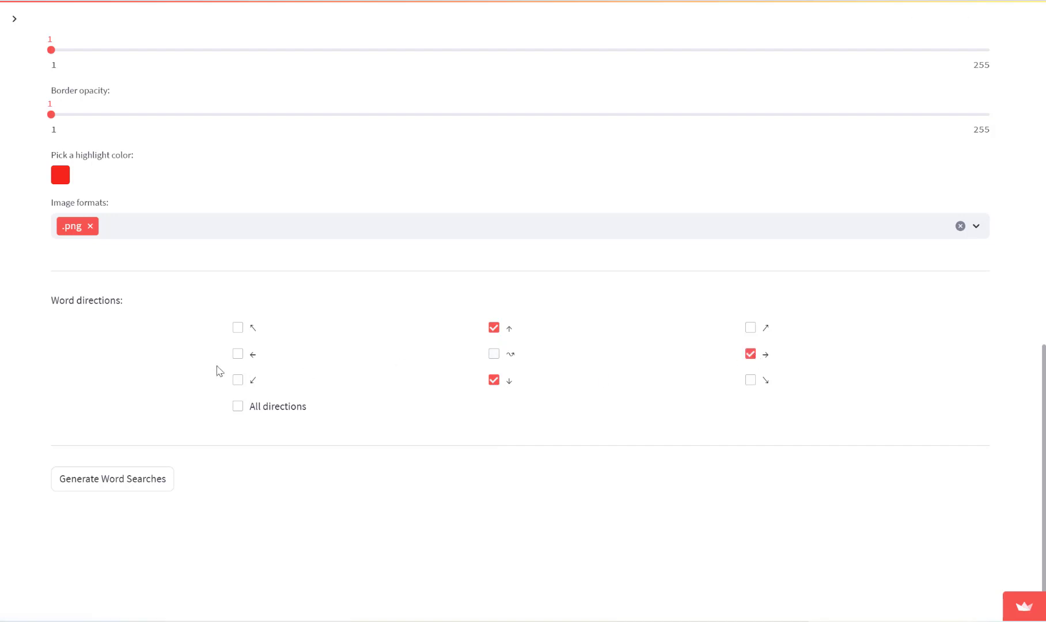
{"action": "mouse_move", "coordinate": [111, 479]}
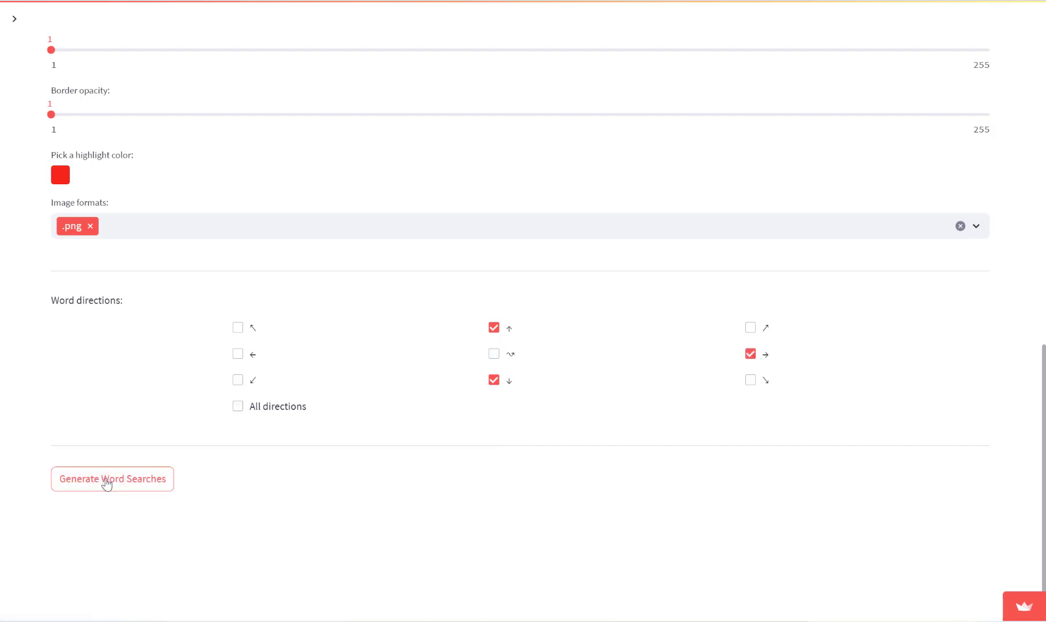
{"action": "left_click", "coordinate": [111, 479]}
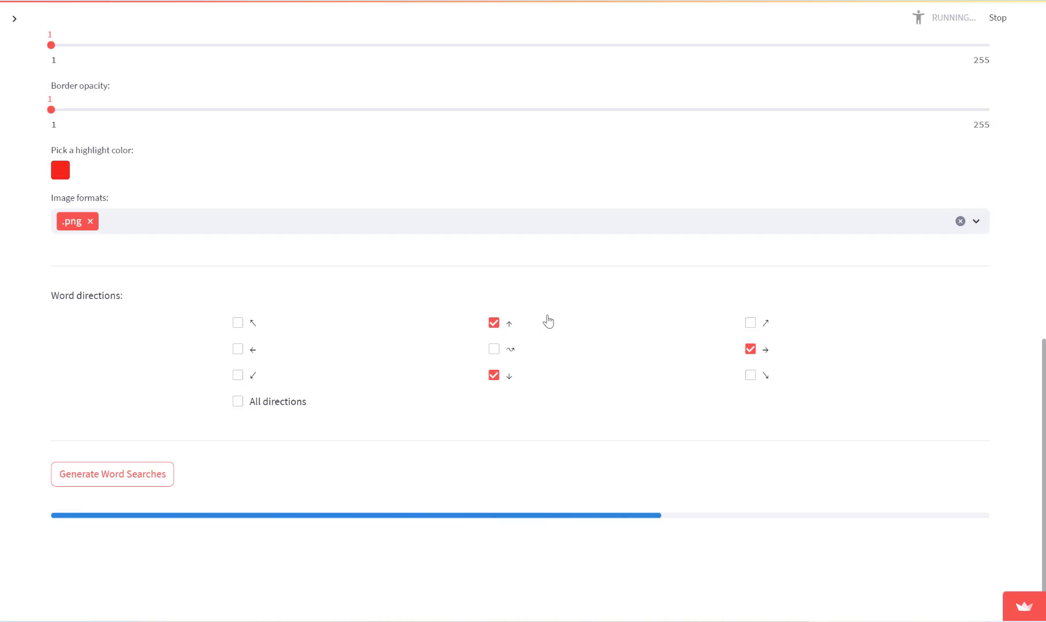
{"action": "left_click", "coordinate": [112, 474]}
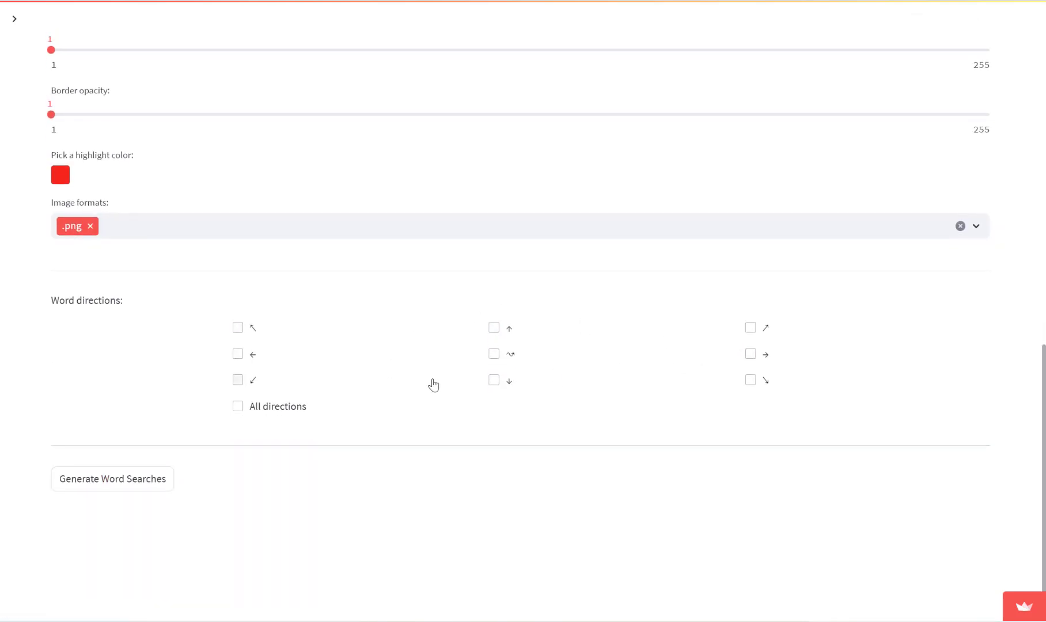
Allow only the winding word direction and generate the heart-shaped Animals 1 puzzles with snaking solutions.
{"action": "left_click", "coordinate": [494, 354]}
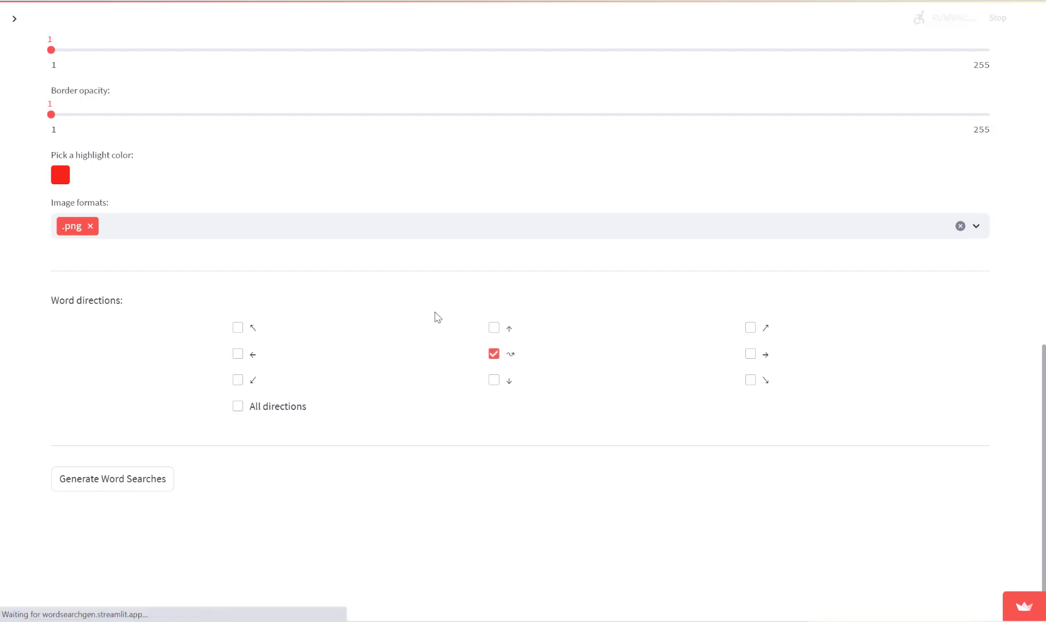
{"action": "left_click", "coordinate": [112, 479]}
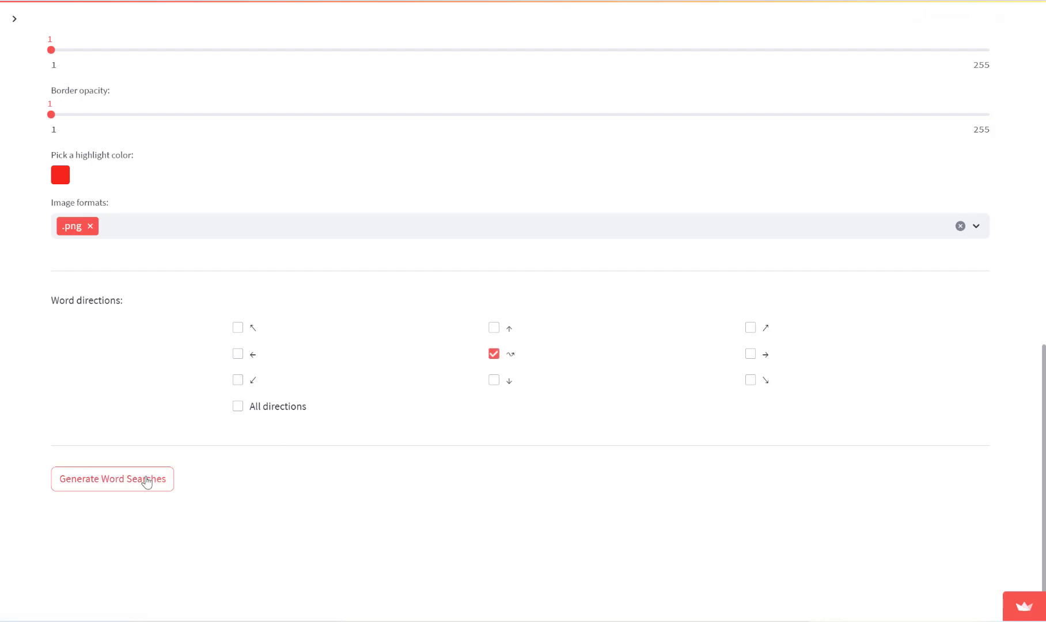
{"action": "left_click", "coordinate": [111, 479]}
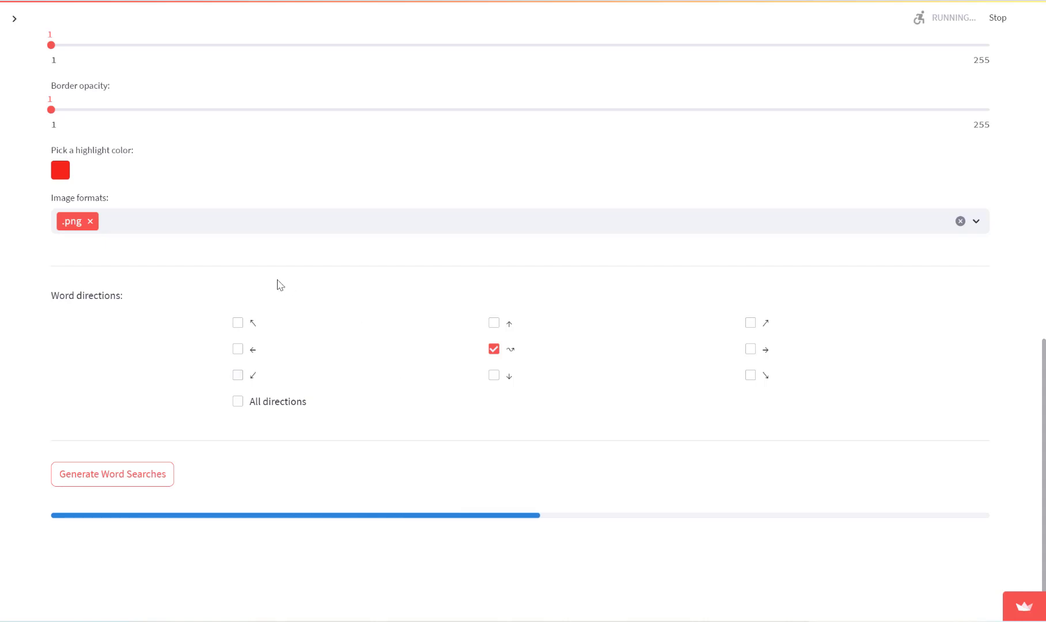
{"action": "left_click", "coordinate": [111, 475]}
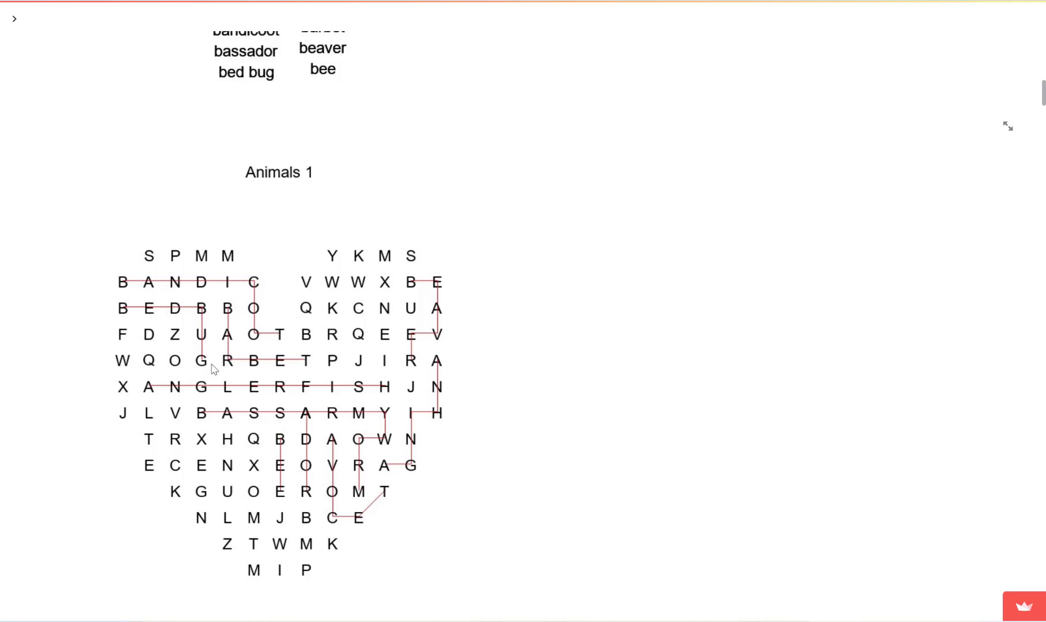
{"action": "mouse_move", "coordinate": [427, 327]}
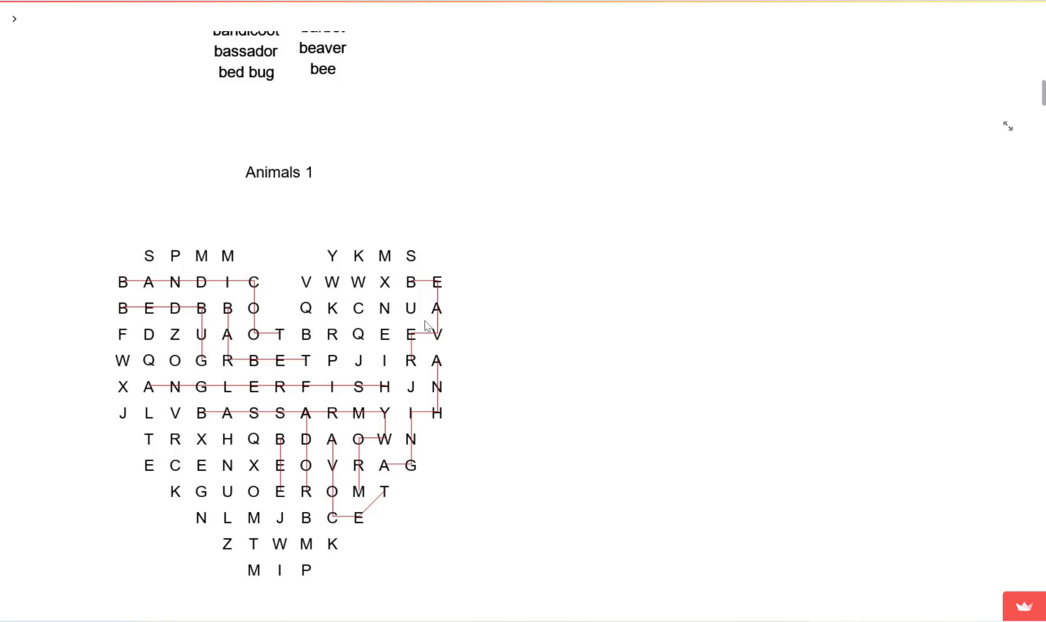
{"action": "mouse_move", "coordinate": [451, 374]}
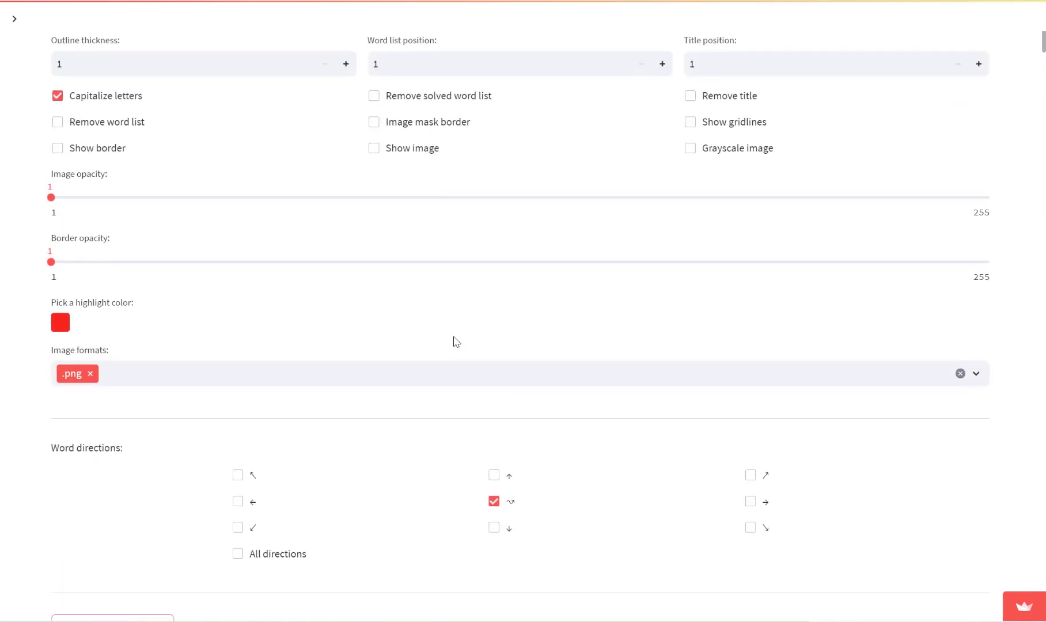
{"action": "scroll", "scroll_direction": "down", "scroll_amount": 3}
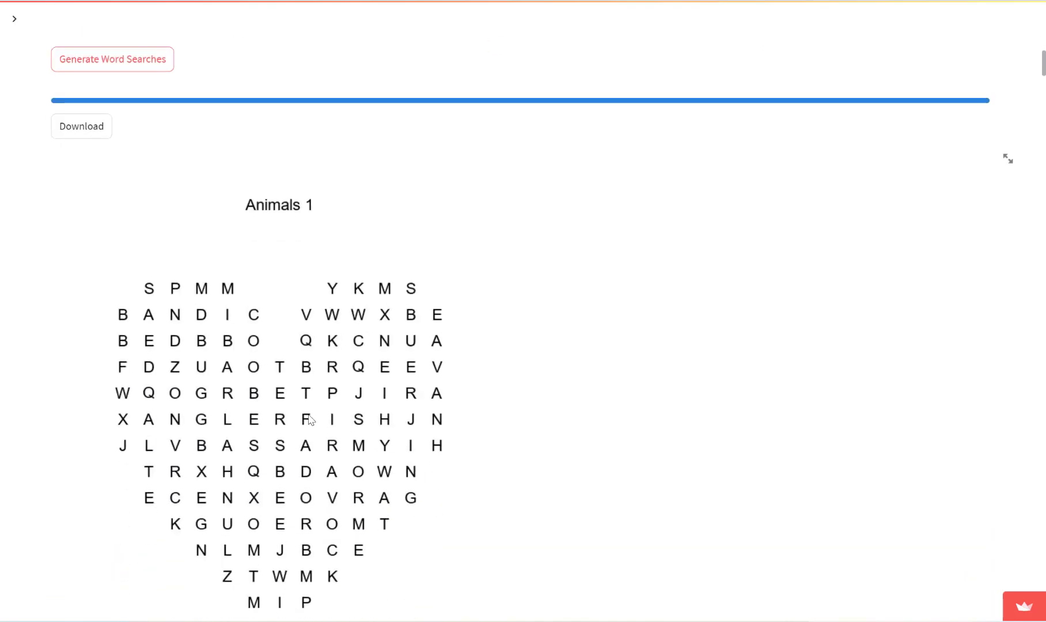
{"action": "scroll", "scroll_direction": "down", "scroll_amount": 3}
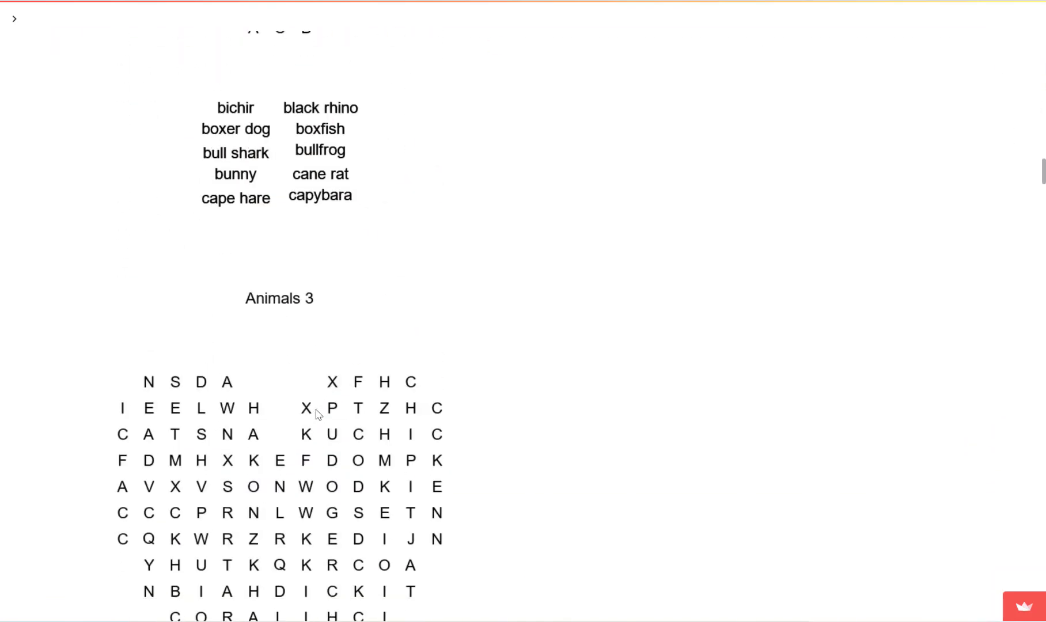
{"action": "left_click", "coordinate": [112, 121]}
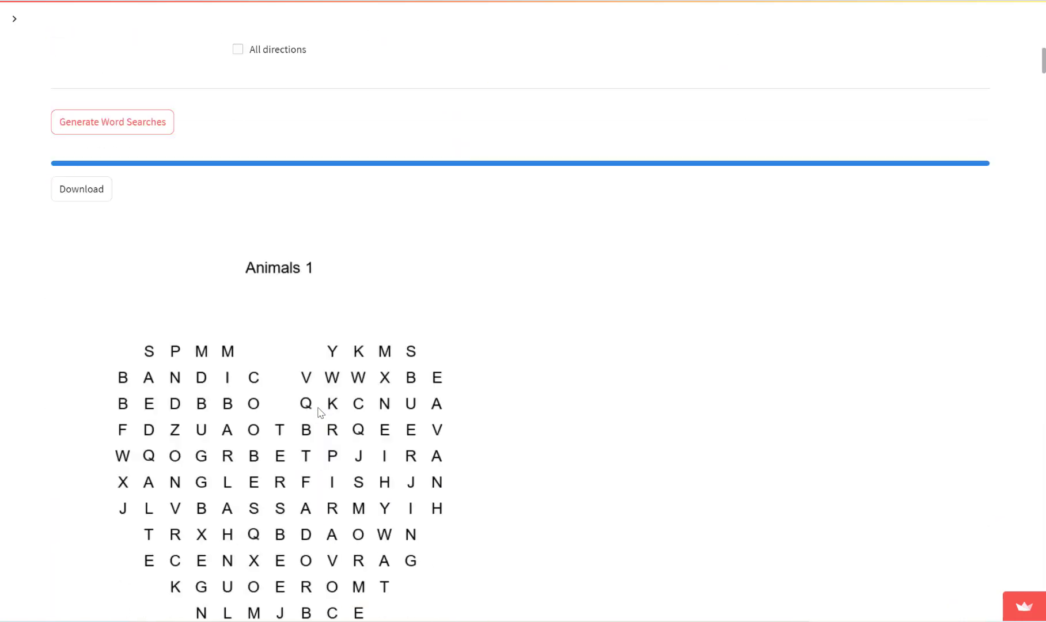
{"action": "scroll", "scroll_direction": "up", "scroll_amount": 3}
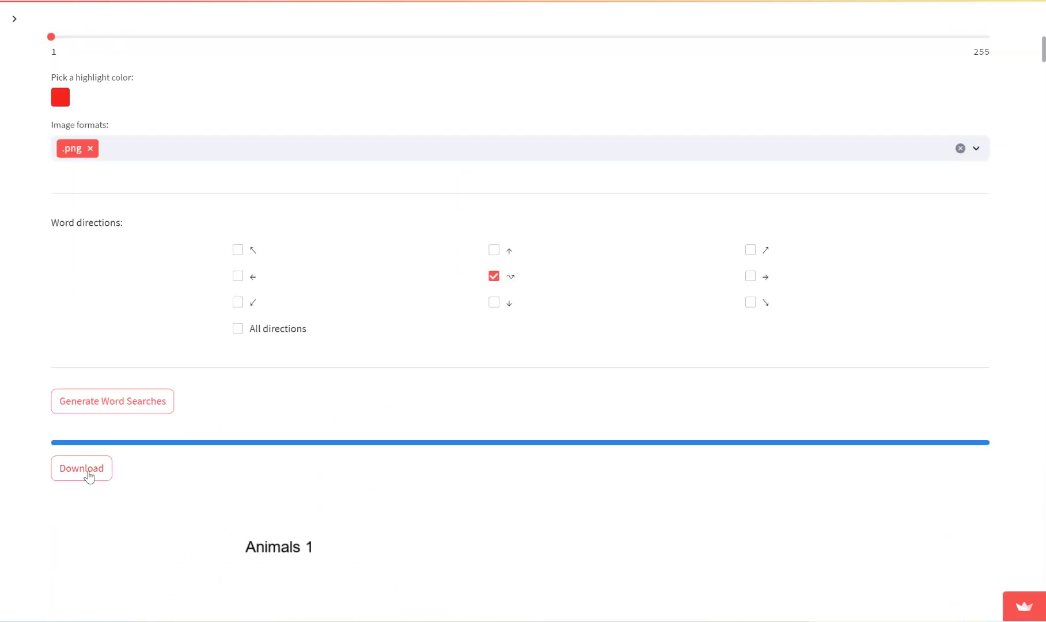
{"action": "scroll", "scroll_direction": "up", "scroll_amount": 3}
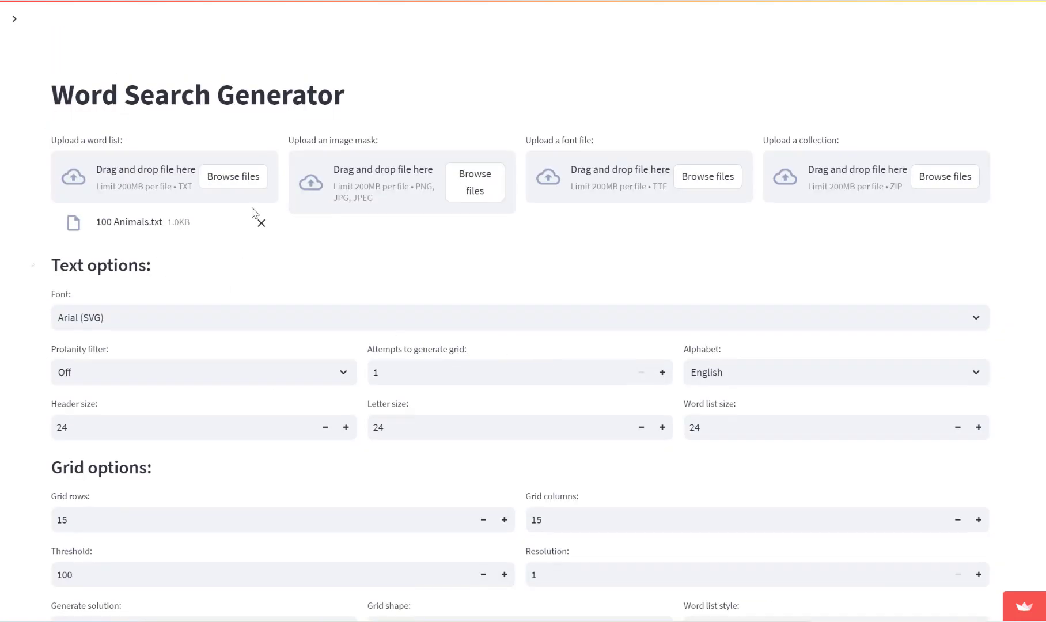
Remove 100 Animals.txt and bring up the word-list file picker showing the Single folder.
{"action": "left_click", "coordinate": [259, 223]}
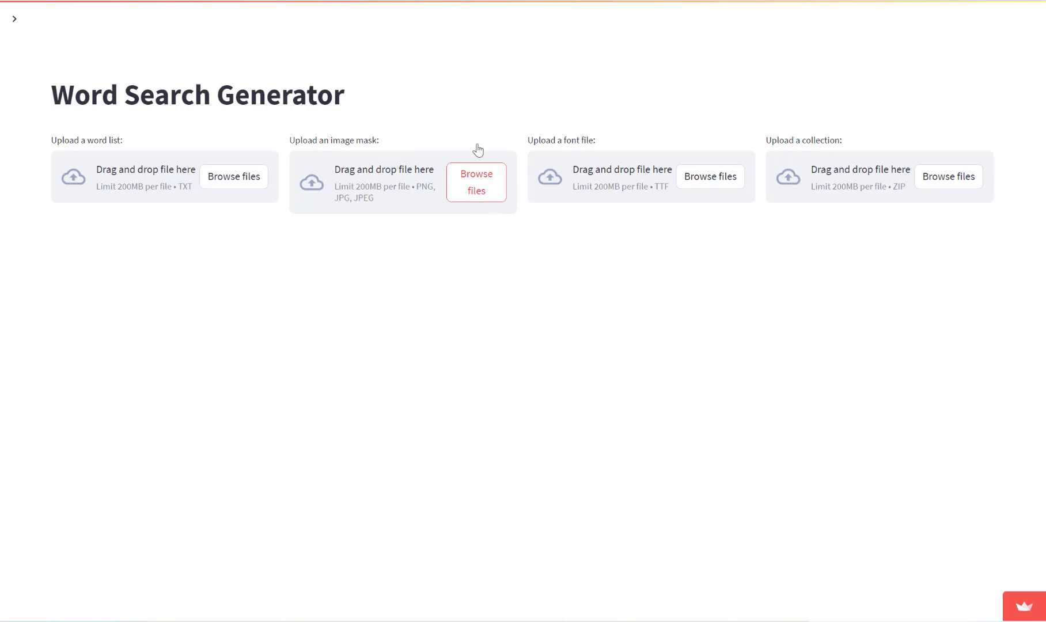
{"action": "mouse_move", "coordinate": [425, 168]}
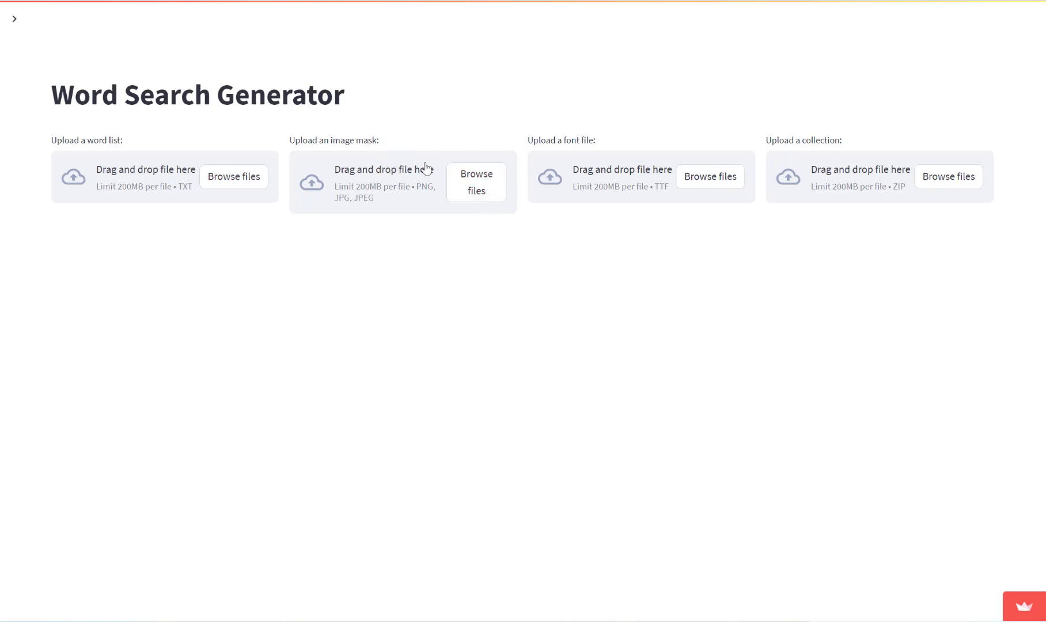
{"action": "mouse_move", "coordinate": [234, 176]}
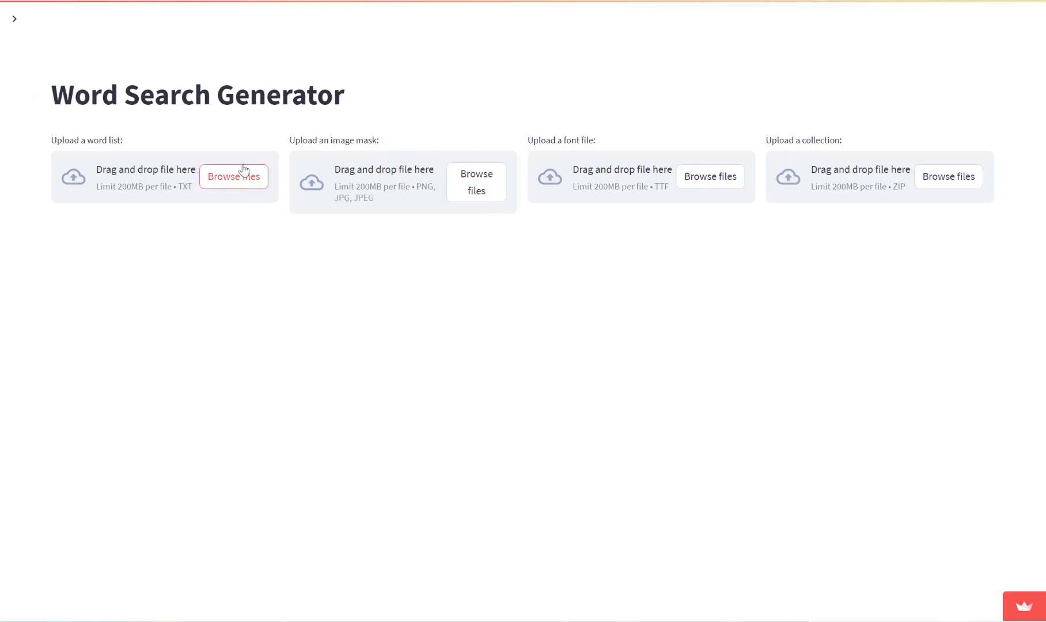
{"action": "left_click", "coordinate": [234, 176]}
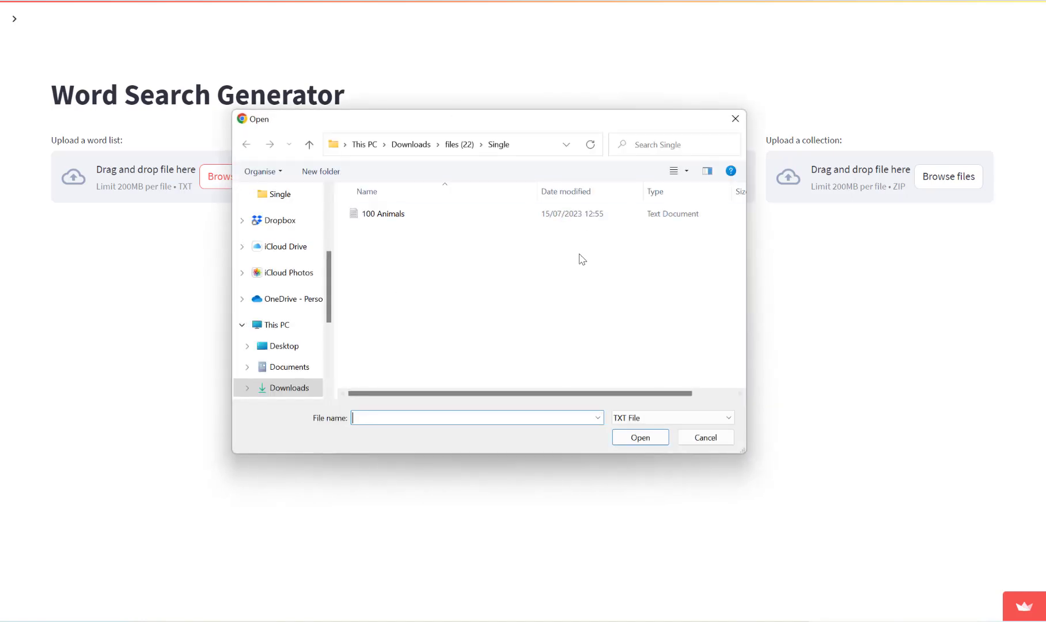
Re-upload 100 Animals.txt and load Animal 12.png (elephant) from the animals folder as the image mask.
{"action": "left_click", "coordinate": [705, 438]}
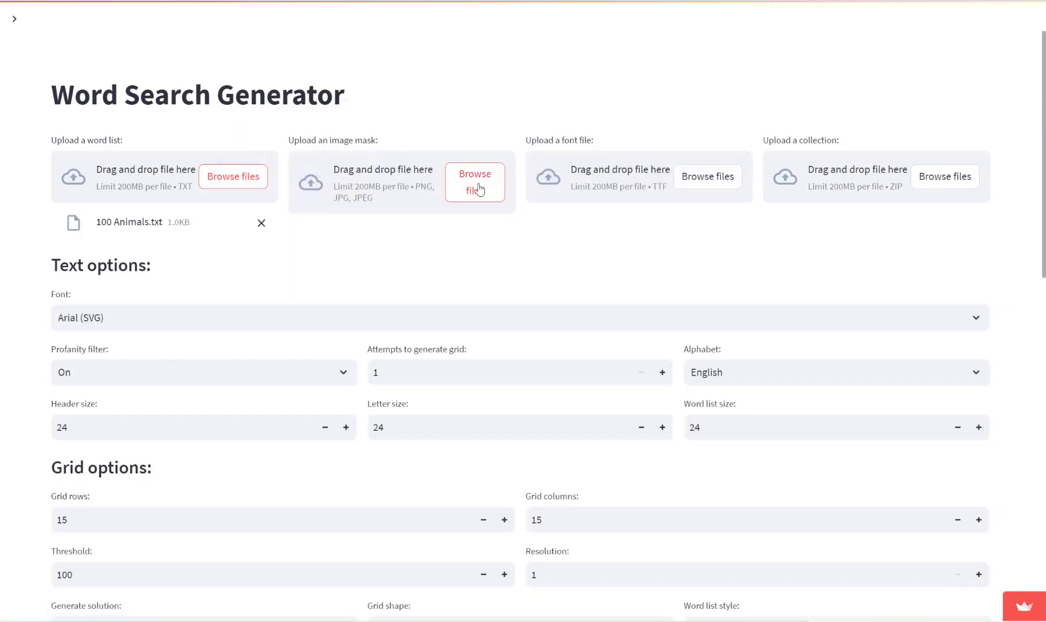
{"action": "left_click", "coordinate": [474, 181]}
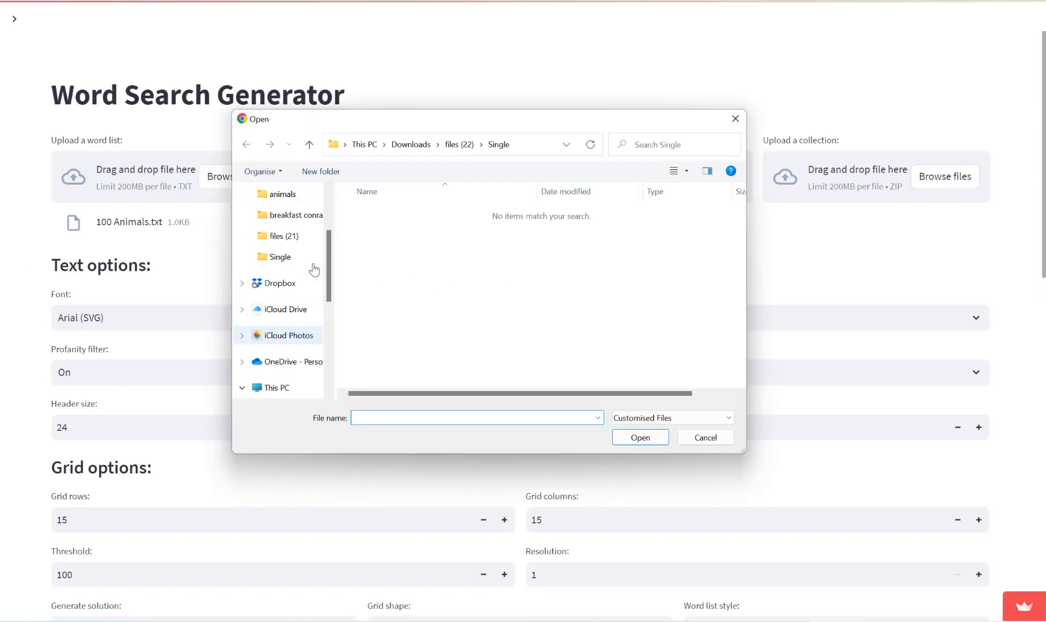
{"action": "scroll", "scroll_direction": "down", "scroll_amount": 3}
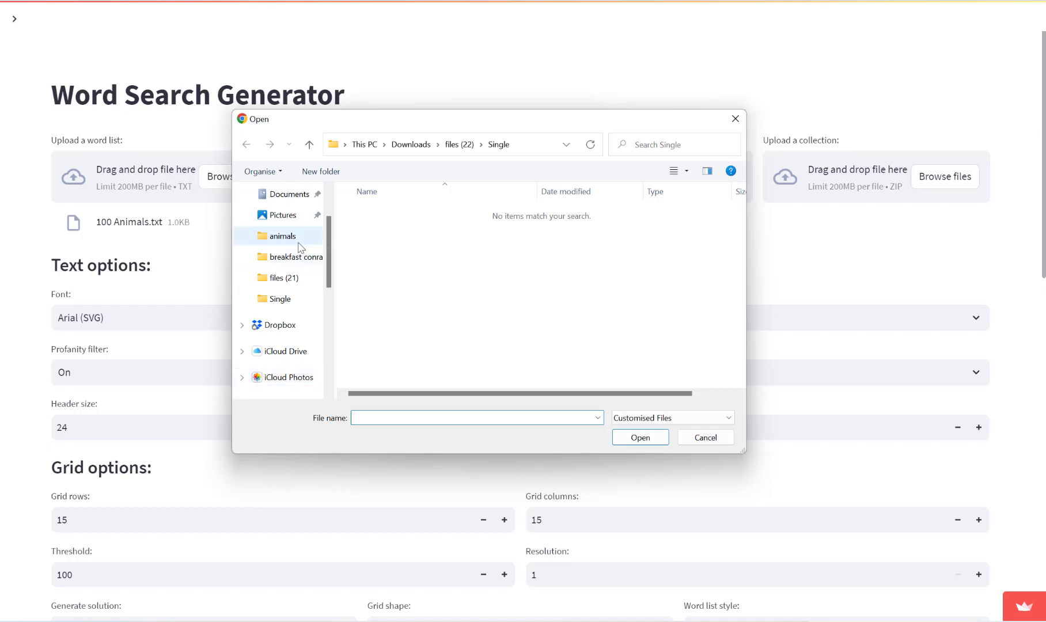
{"action": "double_click", "coordinate": [284, 234]}
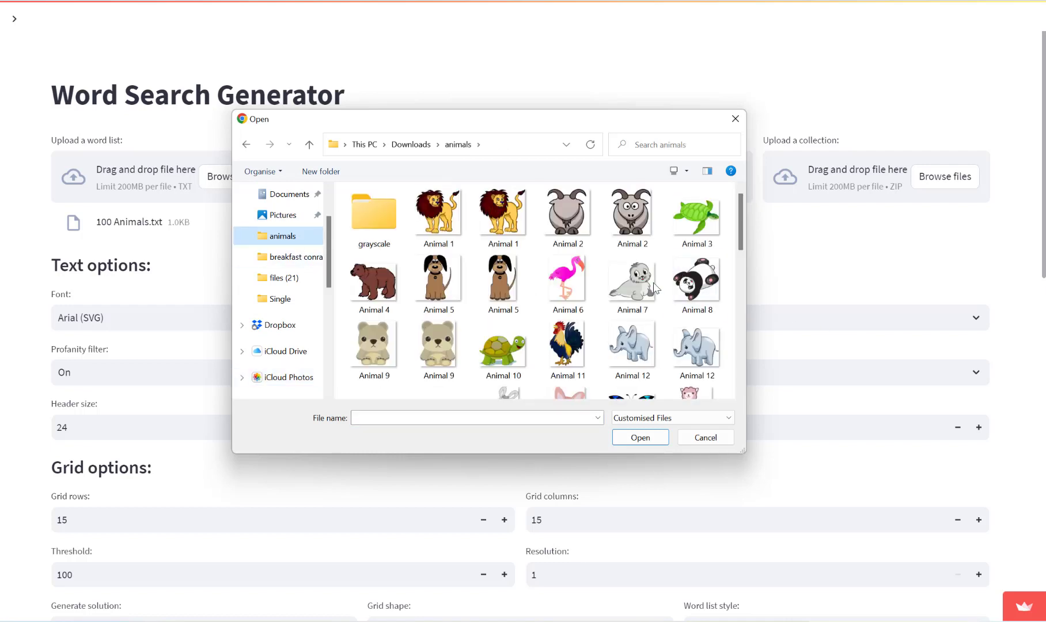
{"action": "scroll", "scroll_direction": "down", "scroll_amount": 3}
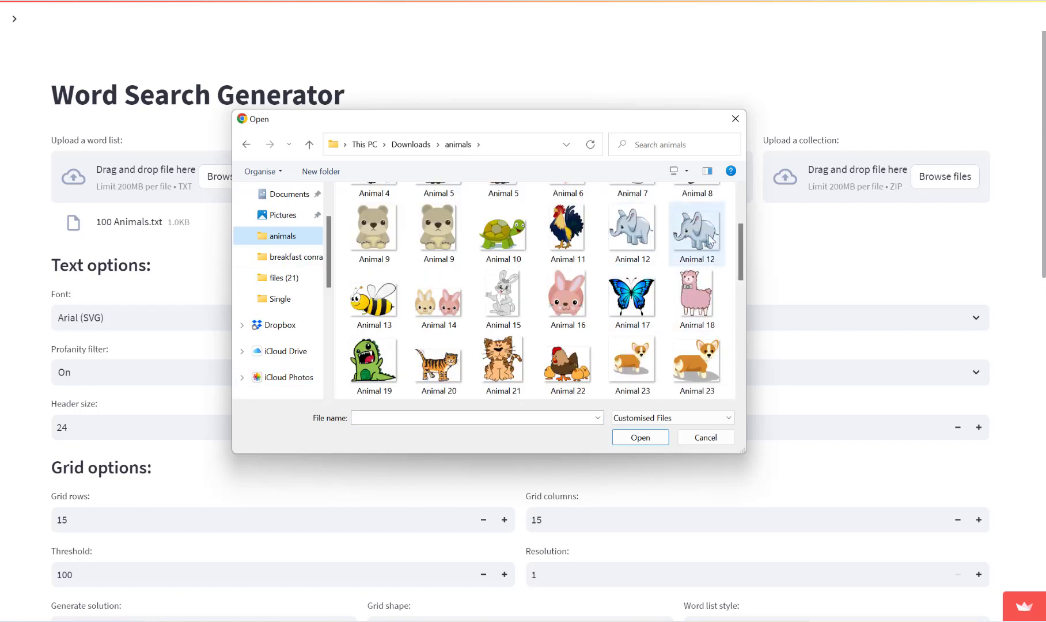
{"action": "left_click", "coordinate": [695, 230]}
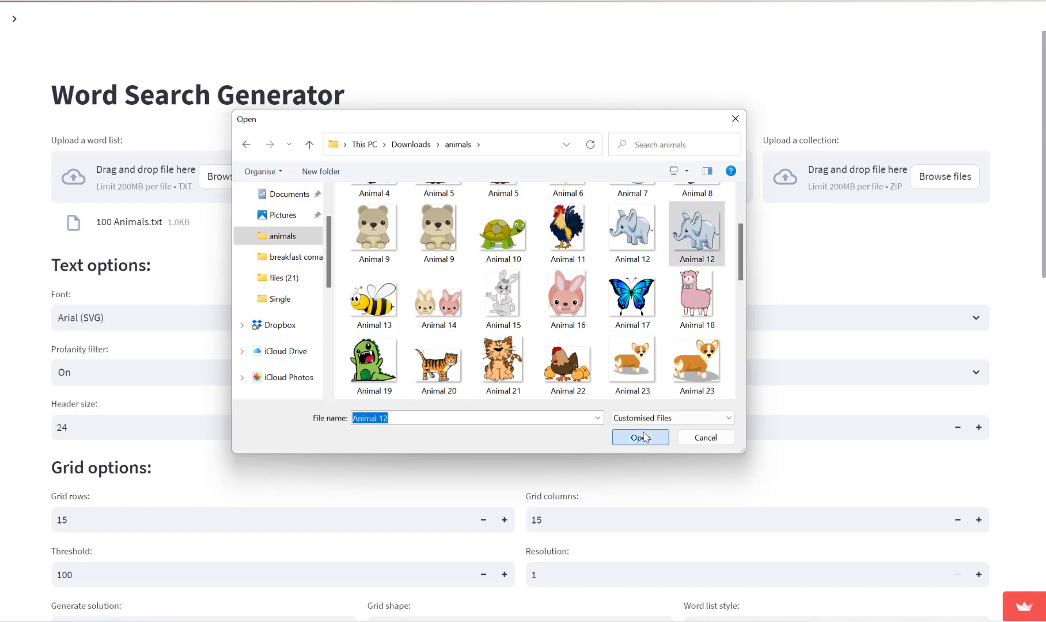
{"action": "left_click", "coordinate": [638, 438]}
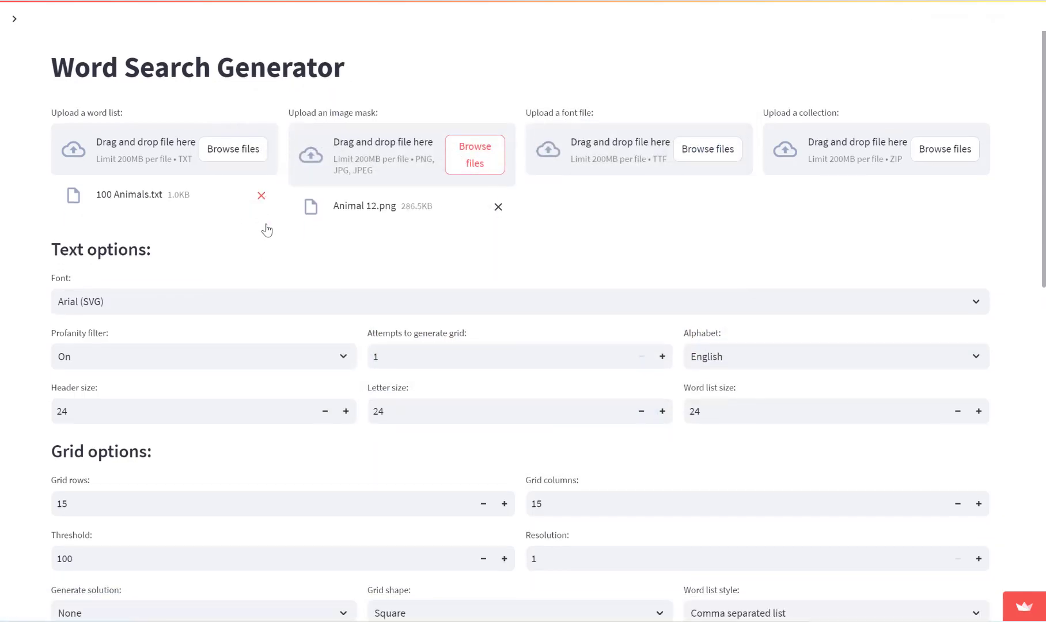
Set Grid rows to 20 and raise the mask Threshold to 250.
{"action": "scroll", "scroll_direction": "down", "scroll_amount": 3}
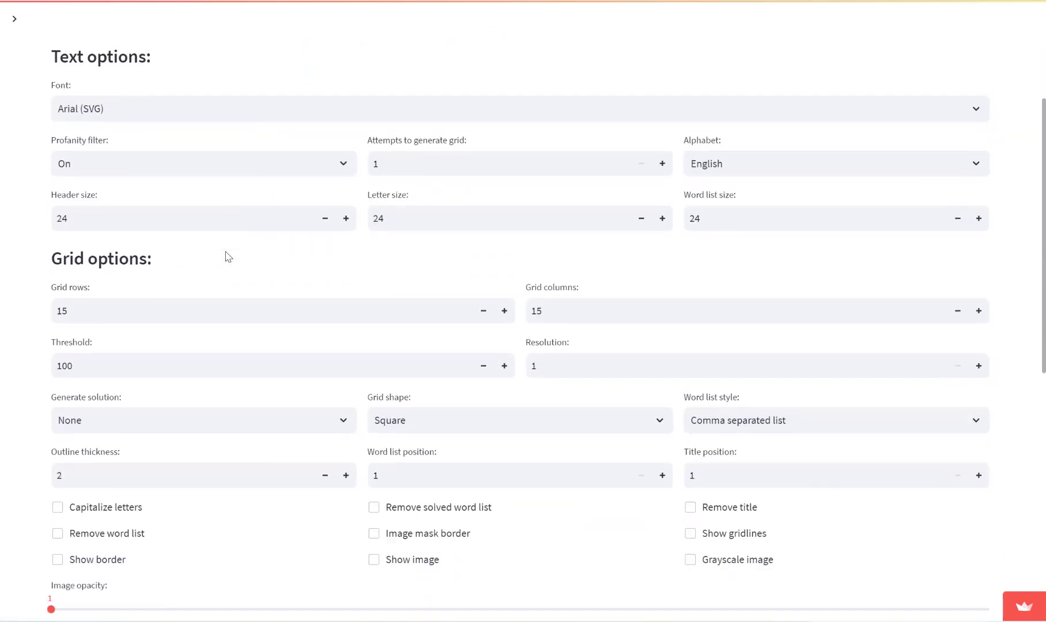
{"action": "scroll", "scroll_direction": "down", "scroll_amount": 3}
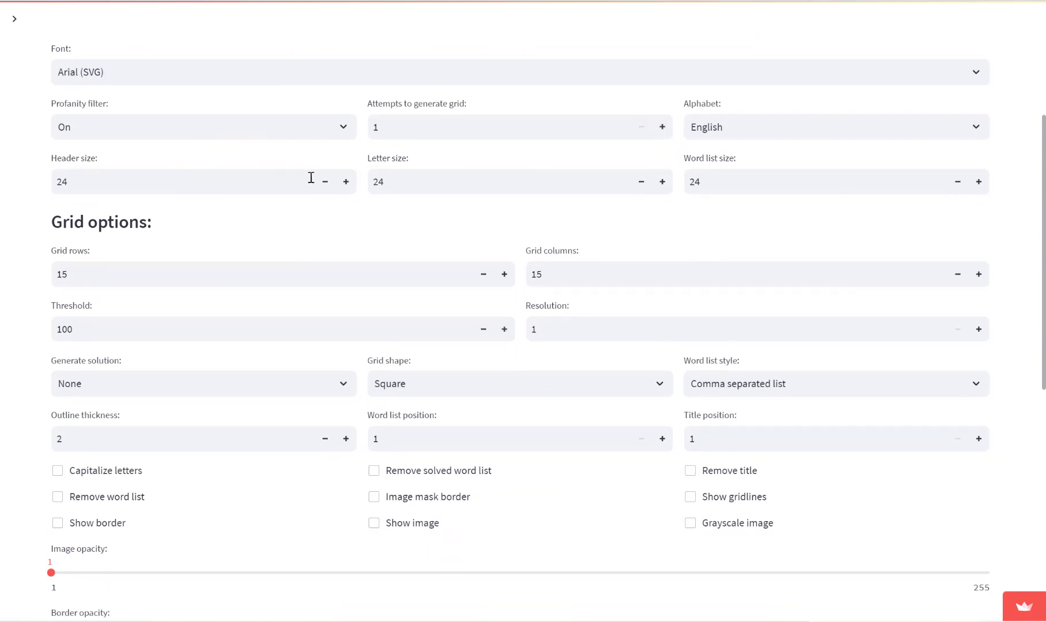
{"action": "scroll", "scroll_direction": "down", "scroll_amount": 3}
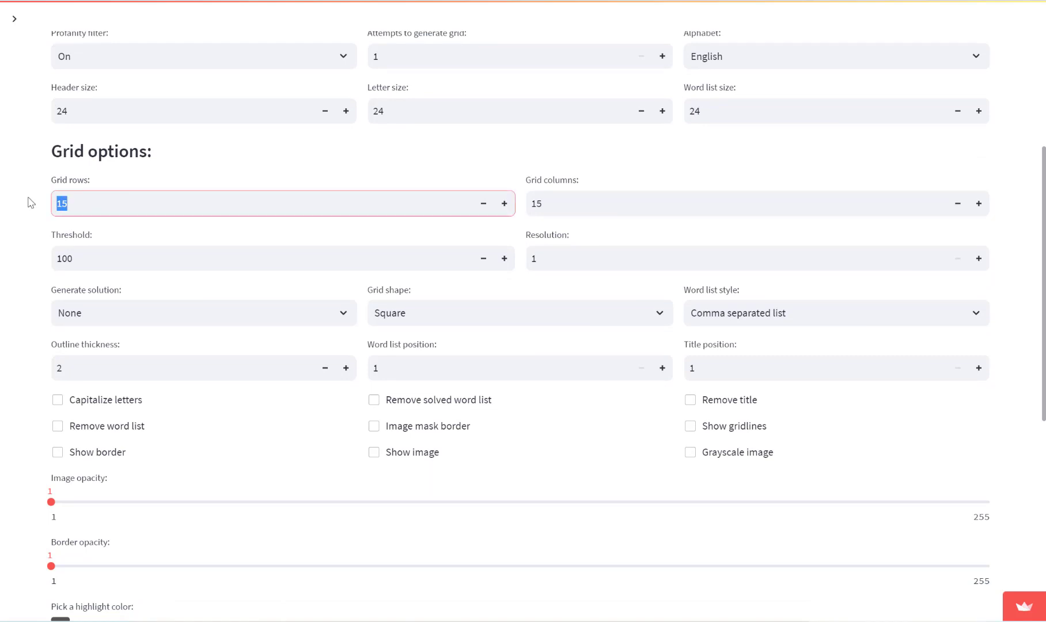
{"action": "type", "text": "20"}
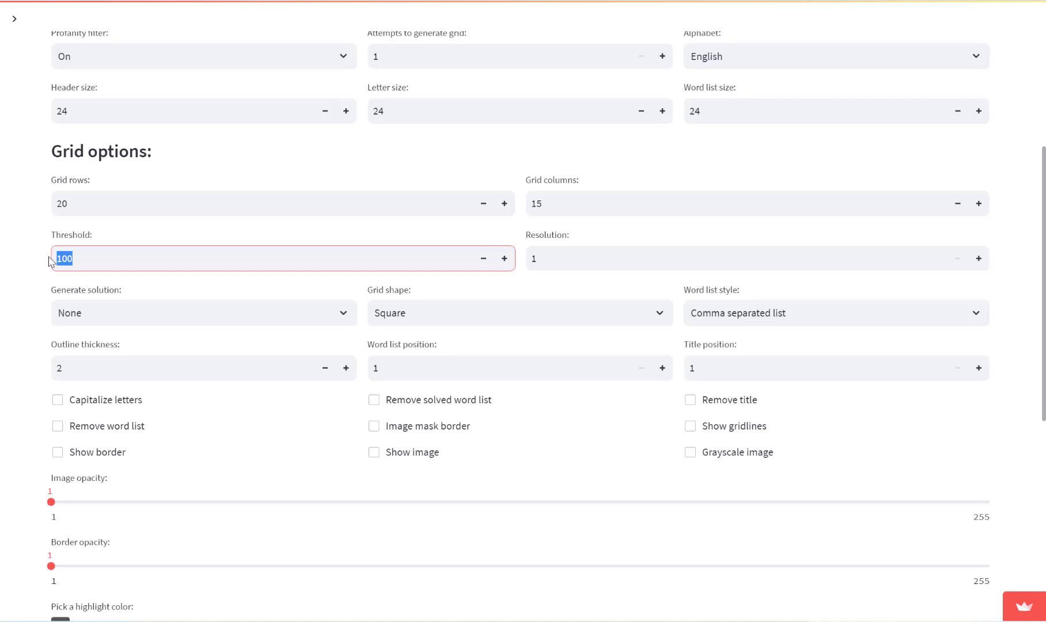
{"action": "type", "text": "250"}
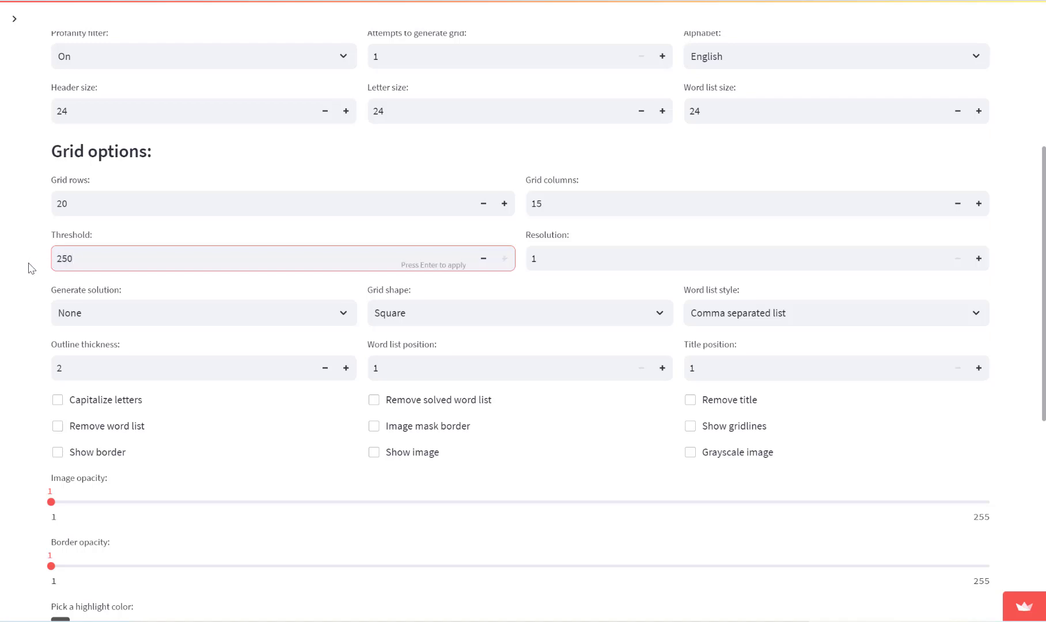
Choose Strikethrough words as the solution style, keeping the comma-separated word list.
{"action": "scroll", "scroll_direction": "down", "scroll_amount": 3}
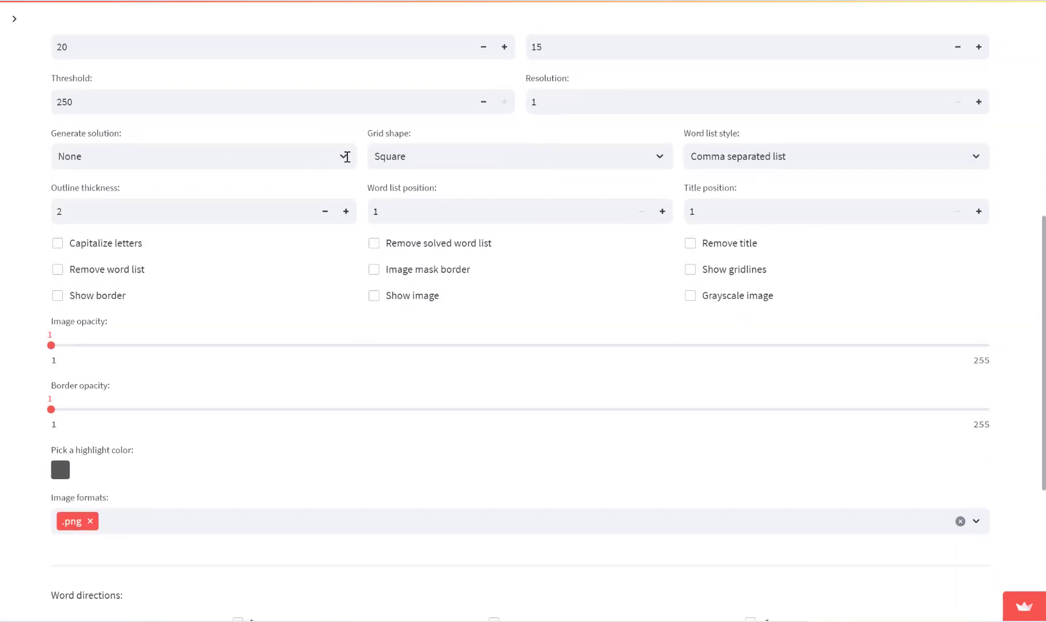
{"action": "left_click", "coordinate": [203, 155]}
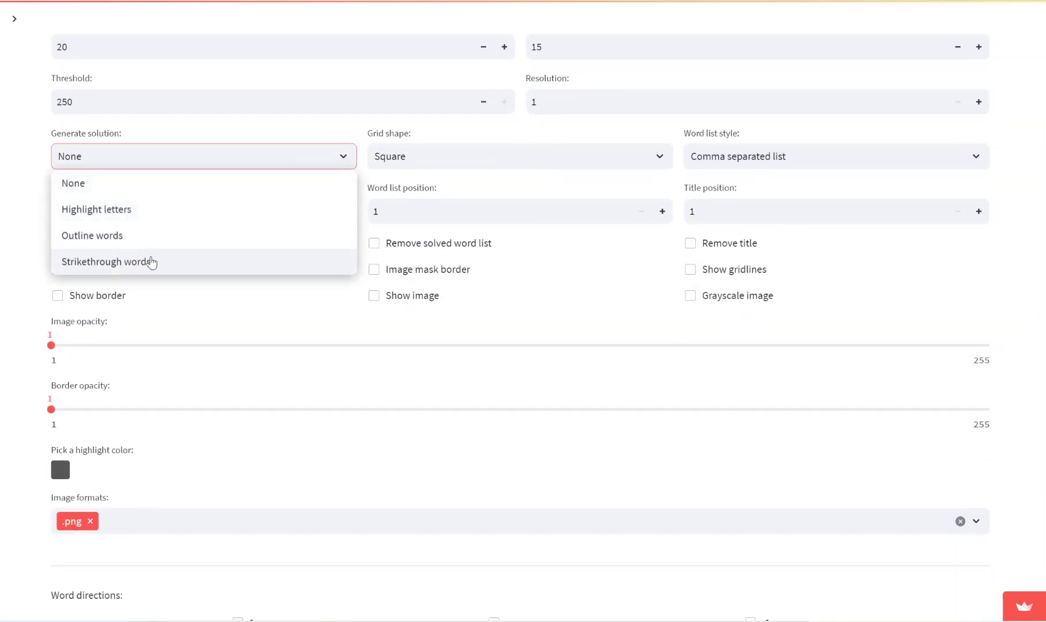
{"action": "left_click", "coordinate": [107, 262]}
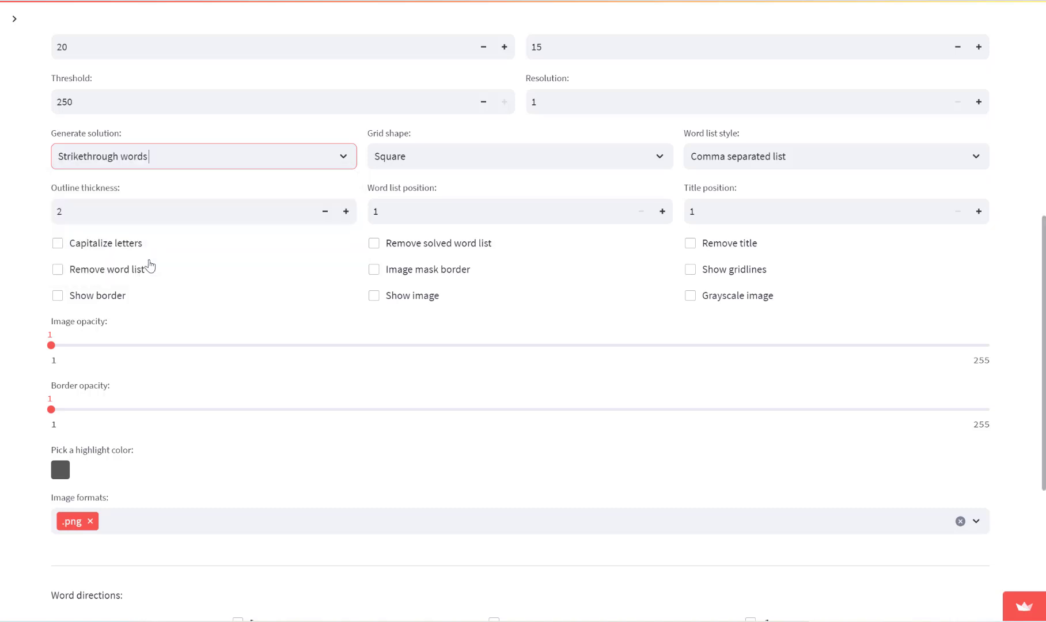
{"action": "mouse_move", "coordinate": [543, 118]}
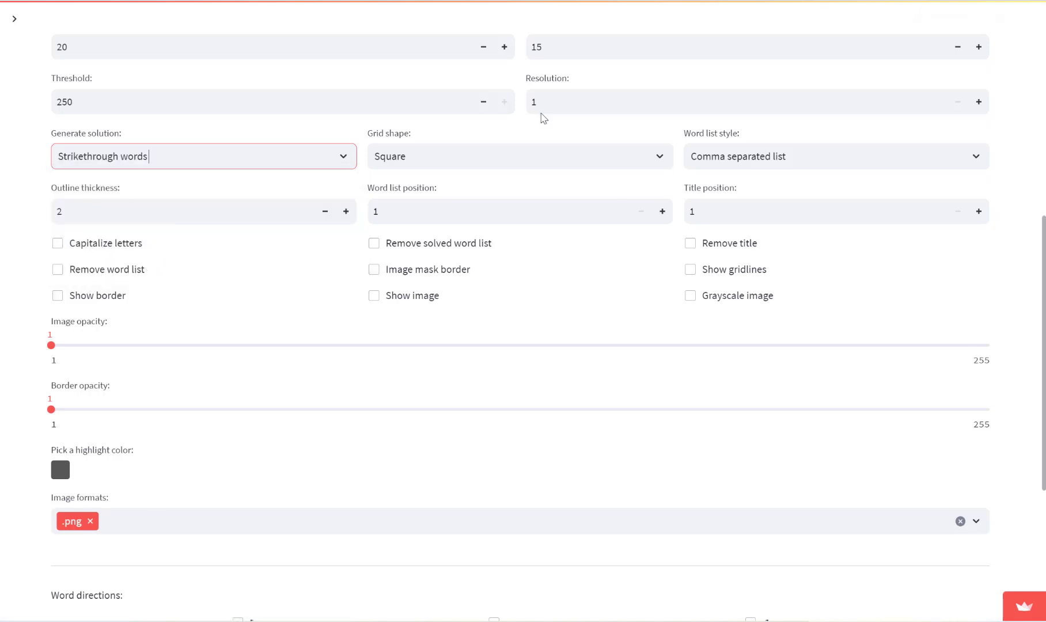
{"action": "mouse_move", "coordinate": [424, 141]}
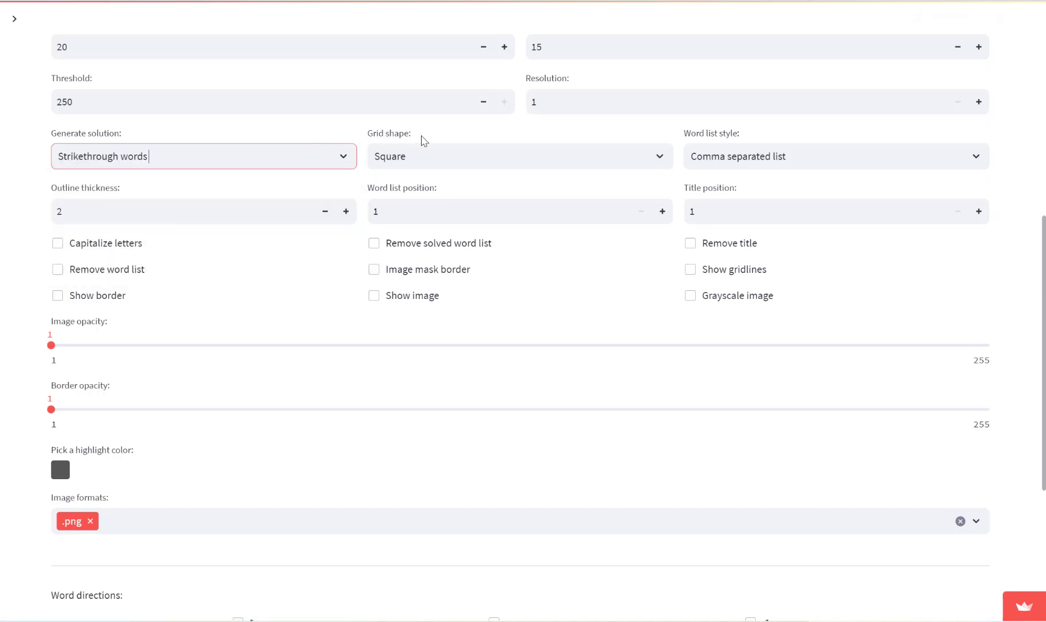
{"action": "mouse_move", "coordinate": [439, 194]}
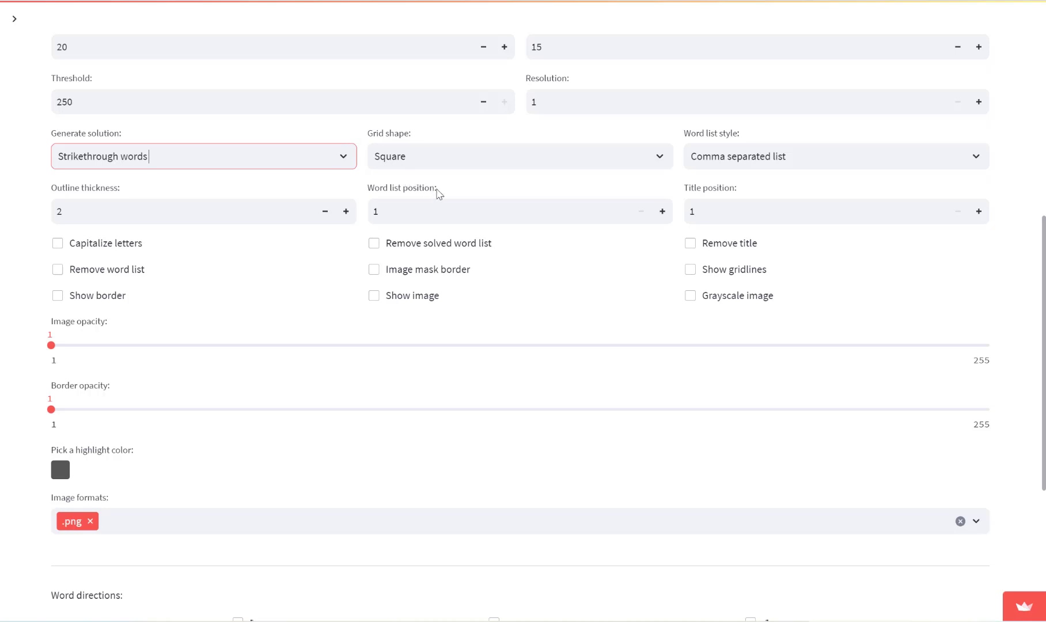
{"action": "mouse_move", "coordinate": [638, 208]}
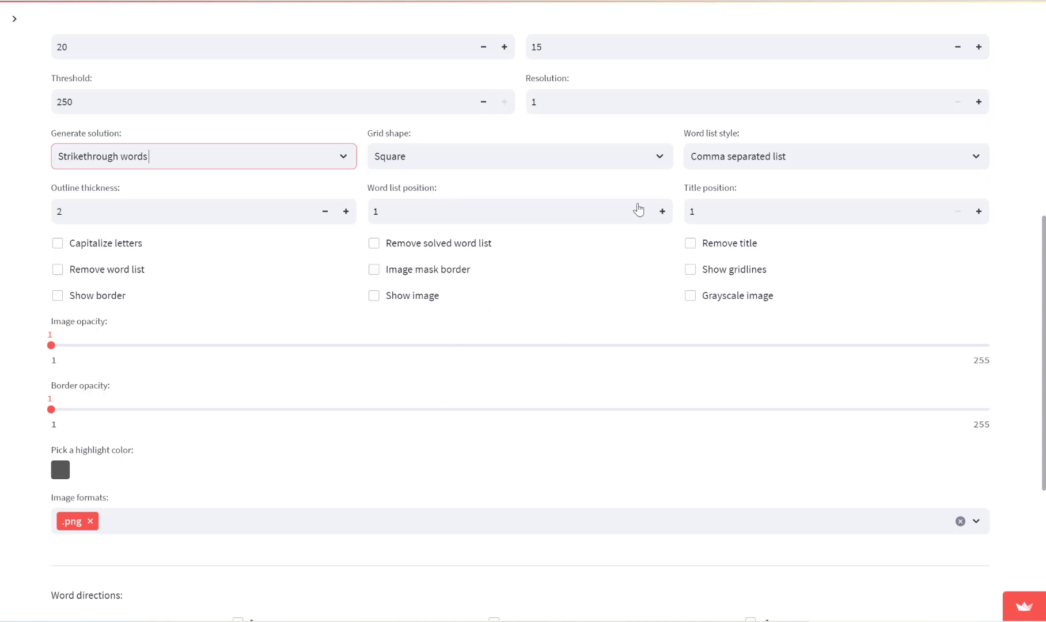
{"action": "mouse_move", "coordinate": [470, 140]}
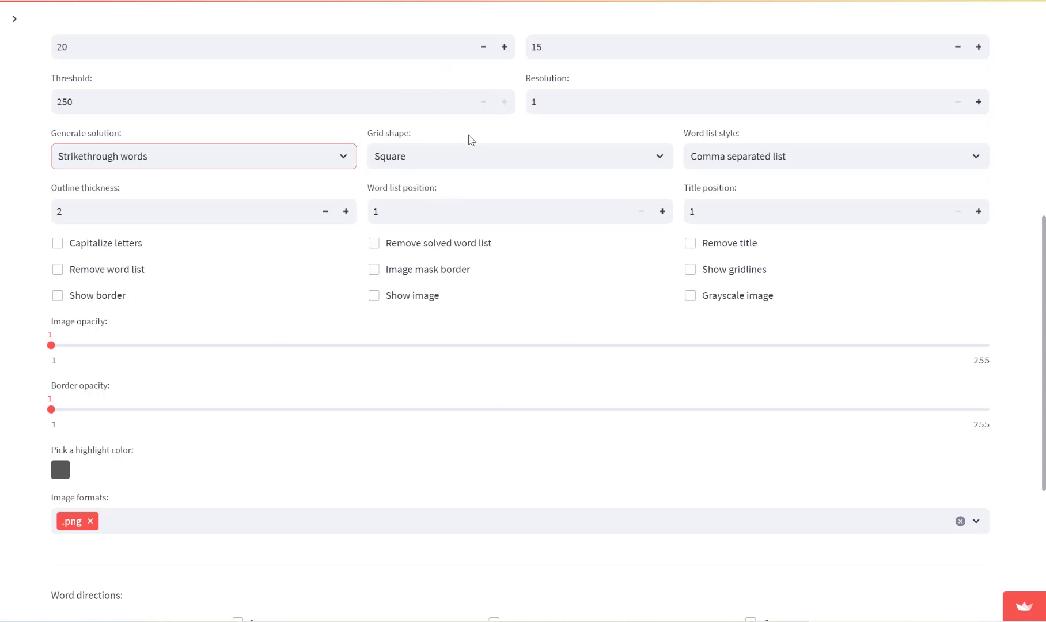
{"action": "scroll", "scroll_direction": "down", "scroll_amount": 3}
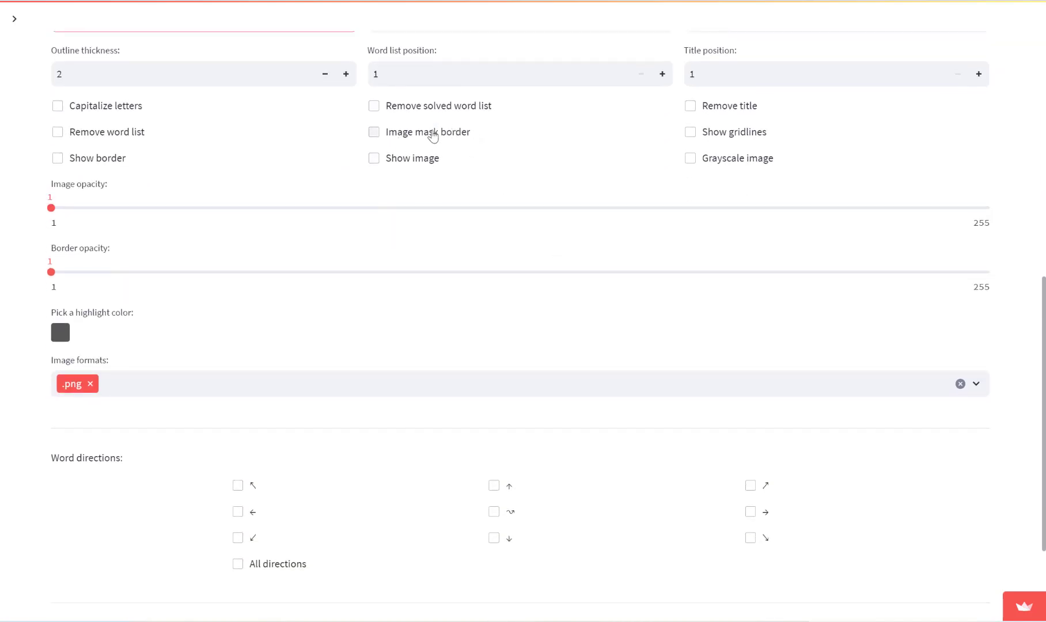
{"action": "mouse_move", "coordinate": [407, 166]}
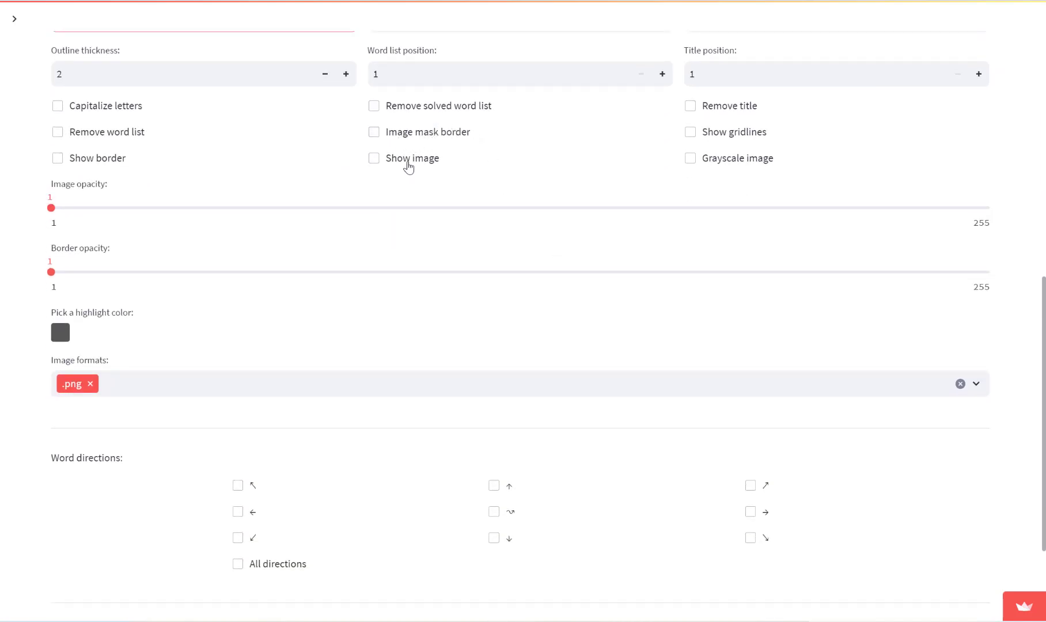
{"action": "mouse_move", "coordinate": [544, 204]}
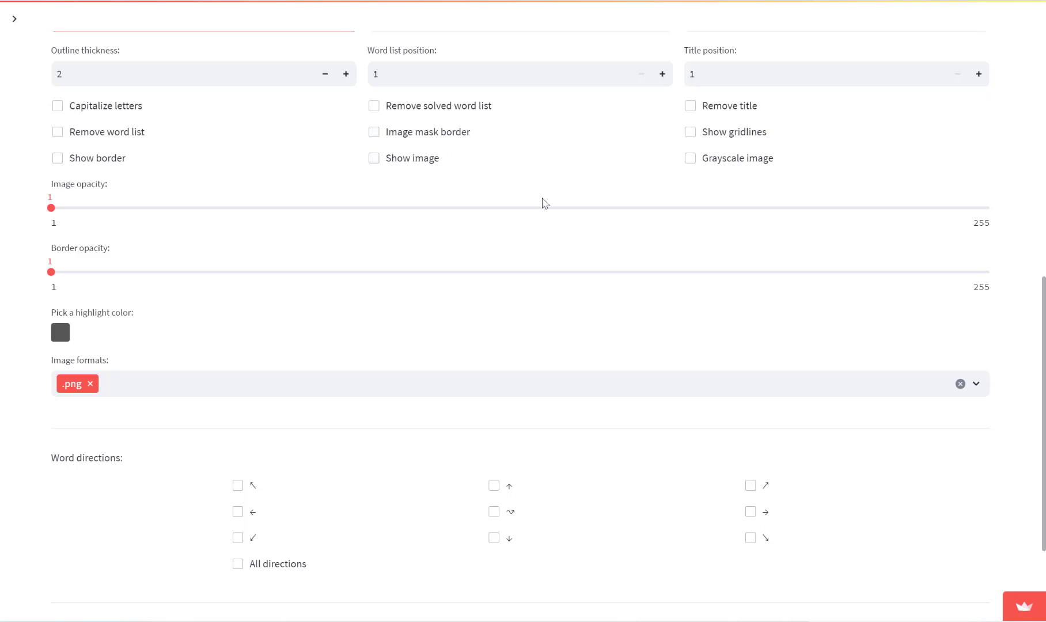
{"action": "mouse_move", "coordinate": [764, 167]}
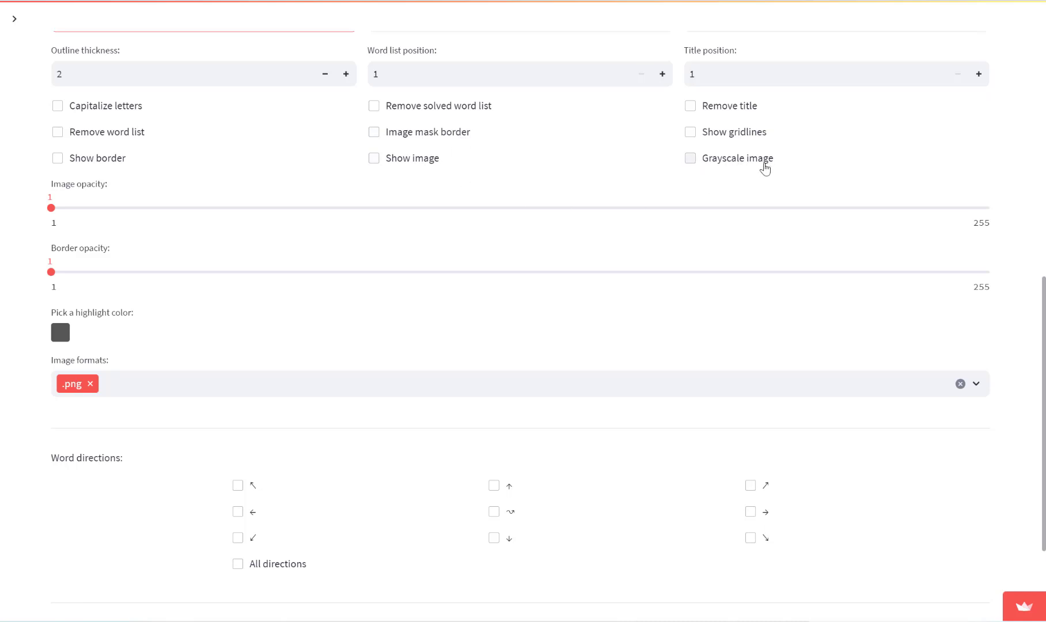
{"action": "mouse_move", "coordinate": [744, 172]}
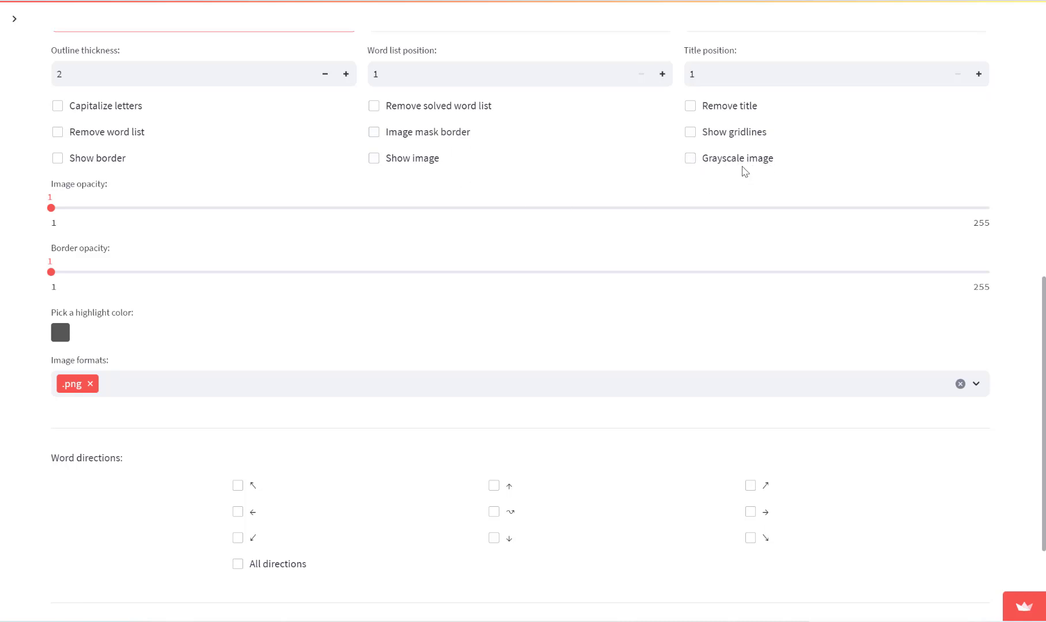
{"action": "mouse_move", "coordinate": [651, 164]}
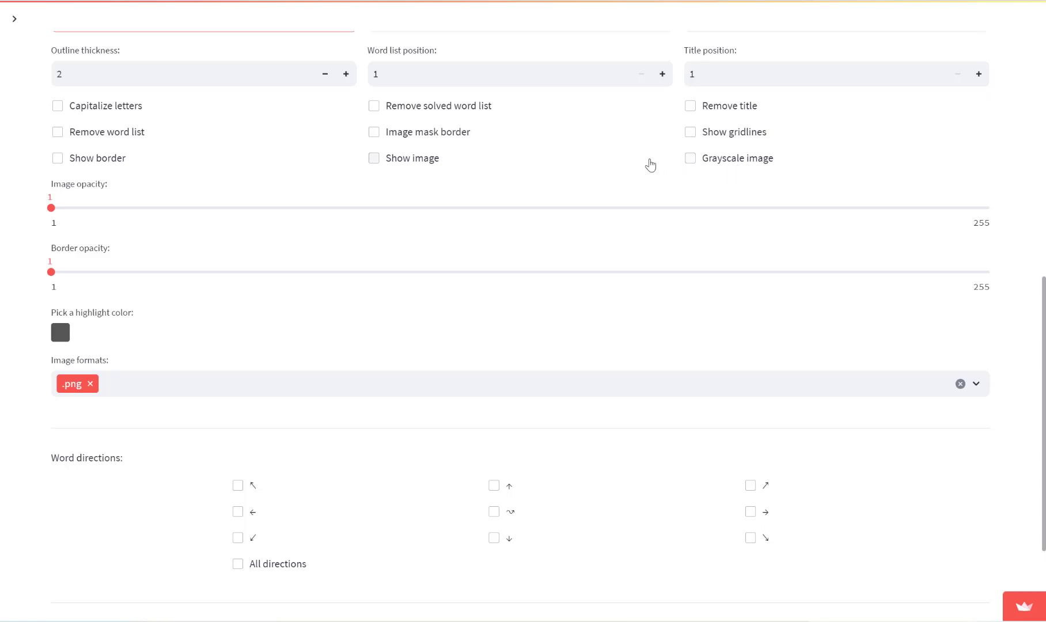
{"action": "scroll", "scroll_direction": "down", "scroll_amount": 3}
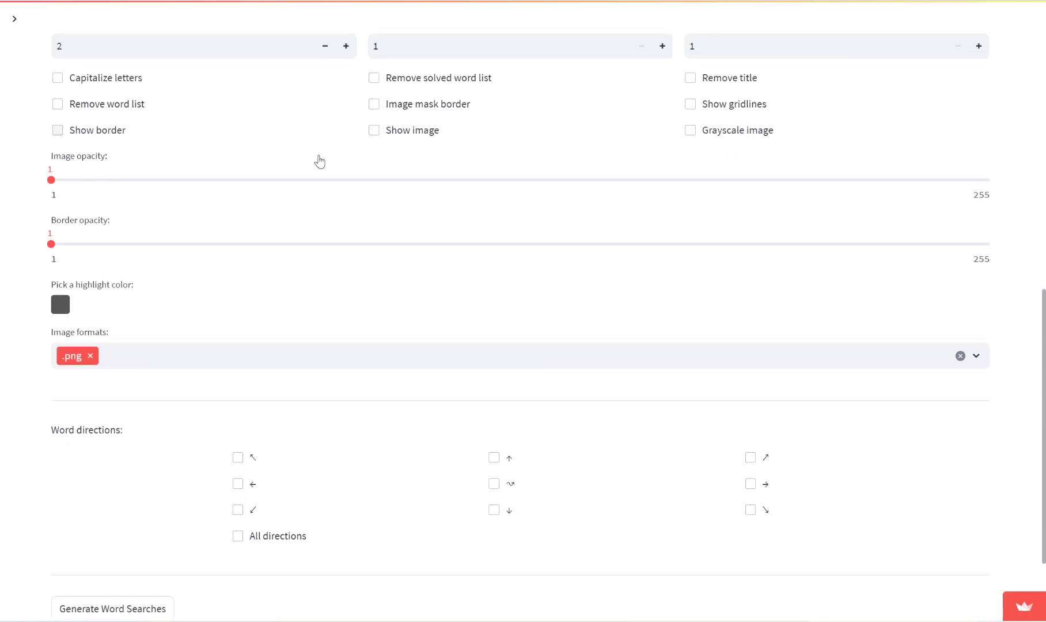
{"action": "left_click", "coordinate": [238, 536]}
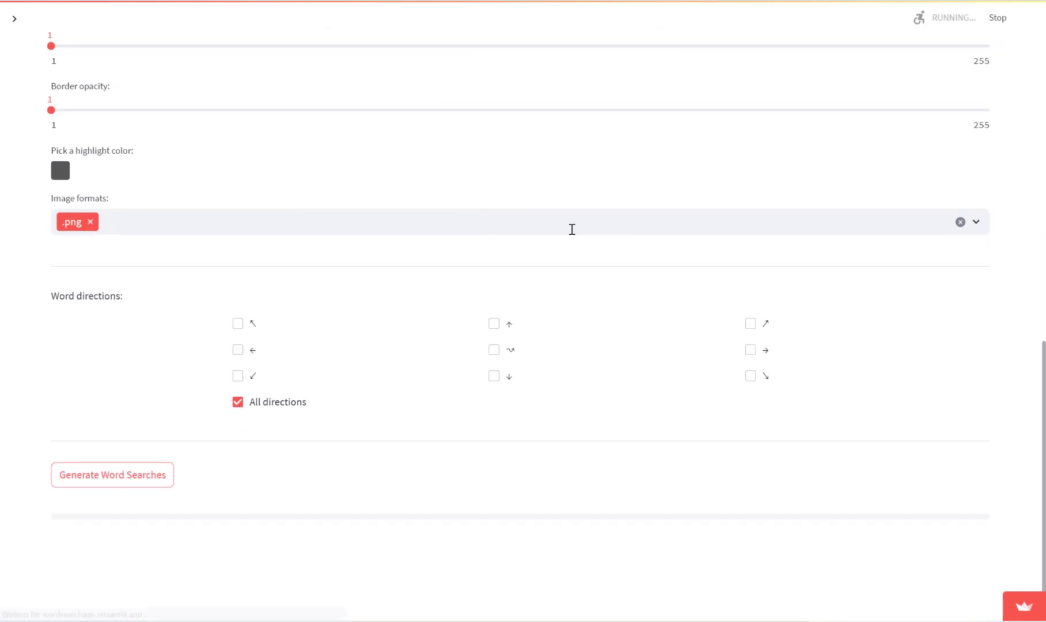
{"action": "left_click", "coordinate": [112, 475]}
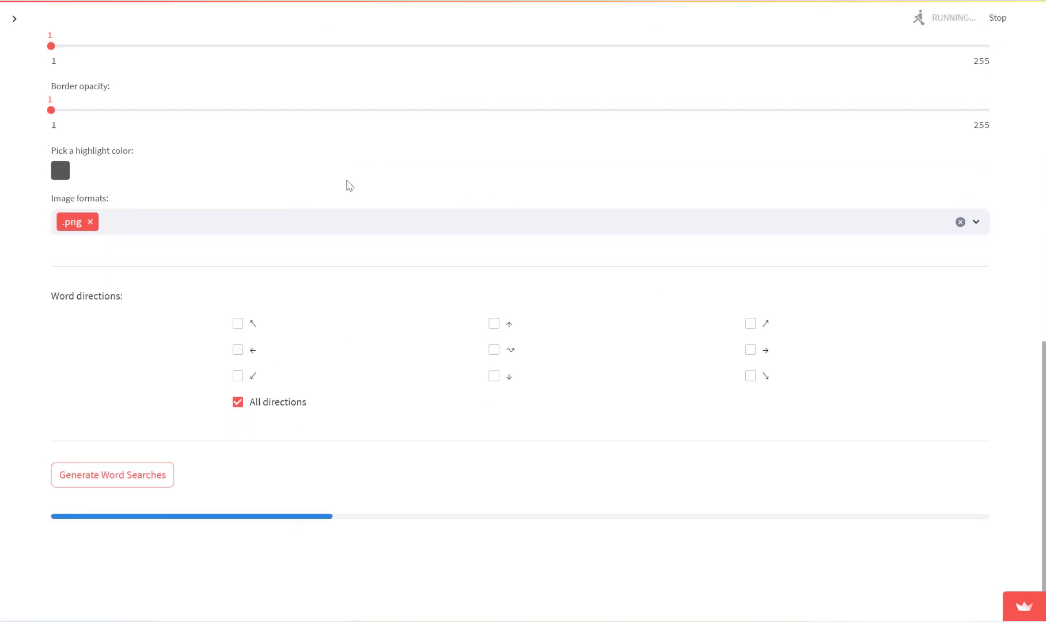
{"action": "mouse_move", "coordinate": [555, 316]}
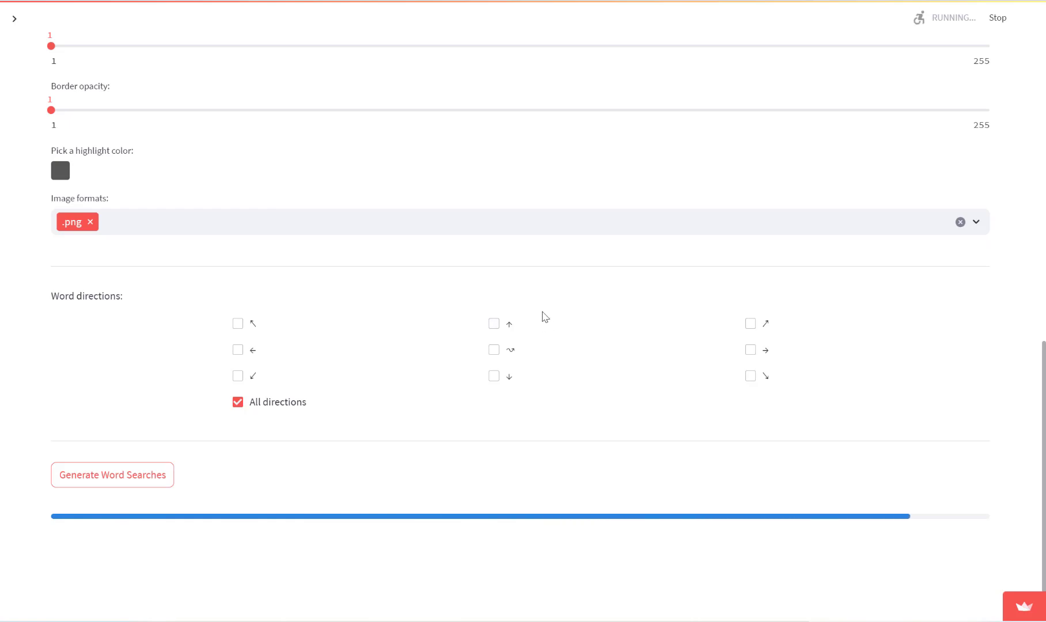
{"action": "left_click", "coordinate": [112, 475]}
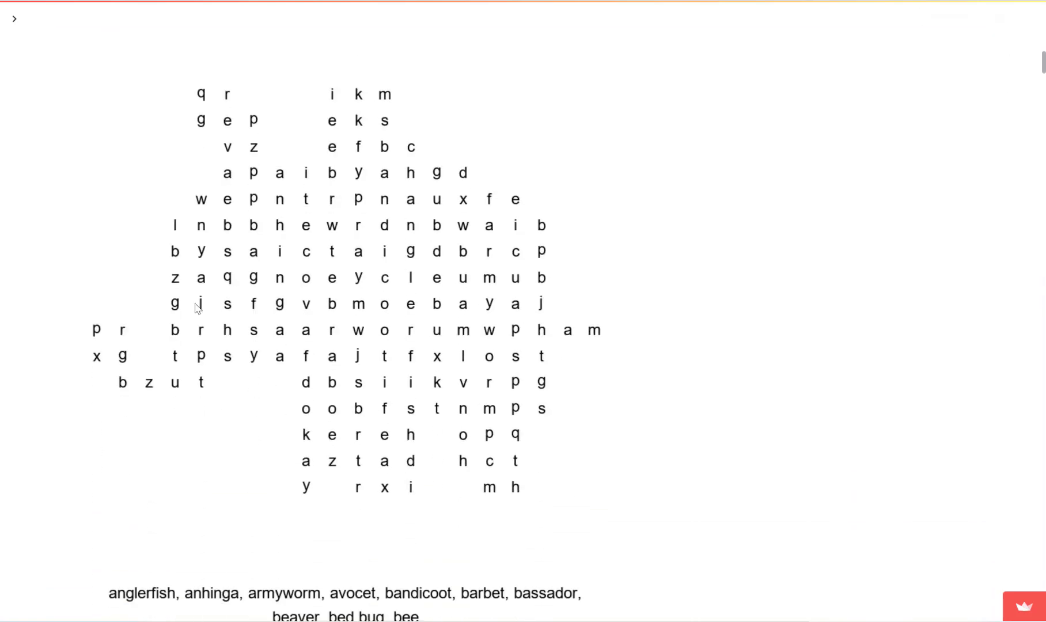
{"action": "mouse_move", "coordinate": [207, 92]}
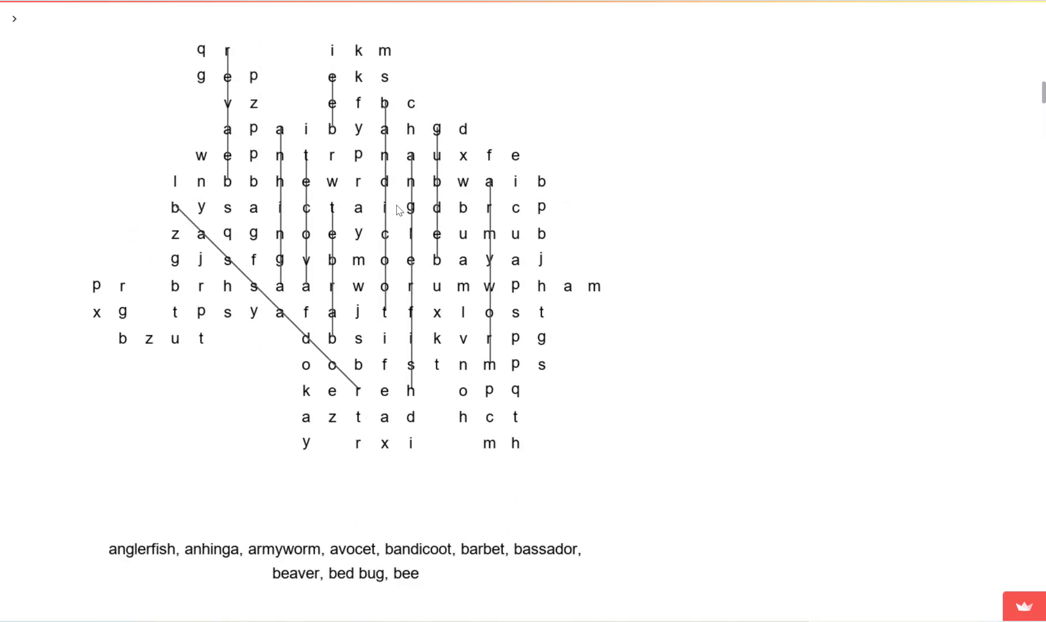
{"action": "scroll", "scroll_direction": "up", "scroll_amount": 3}
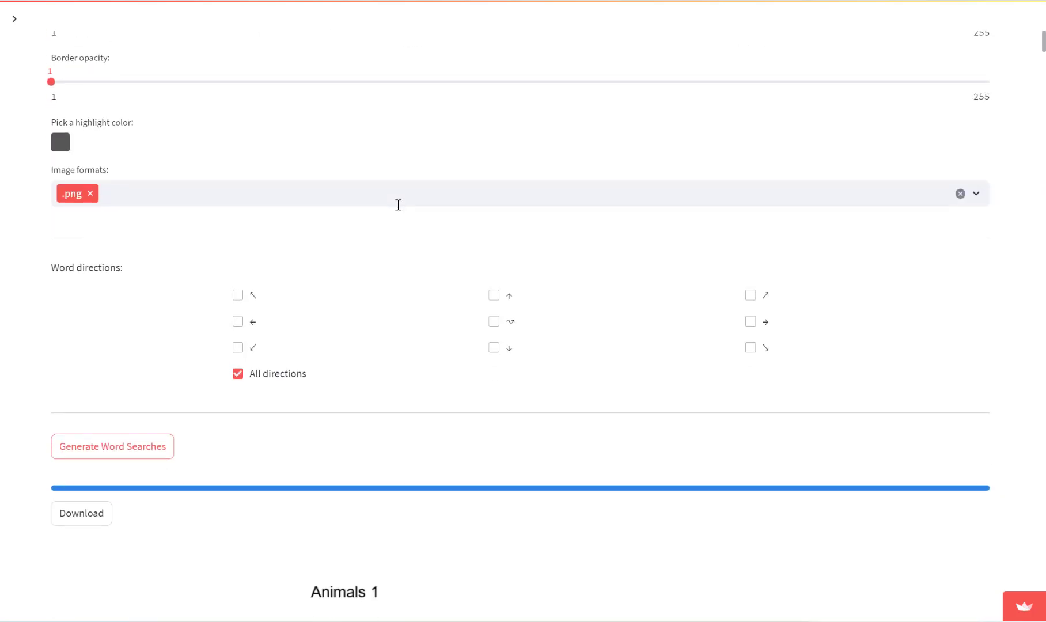
Enable Show image at opacity 64 and regenerate the elephant word searches.
{"action": "scroll", "scroll_direction": "up", "scroll_amount": 3}
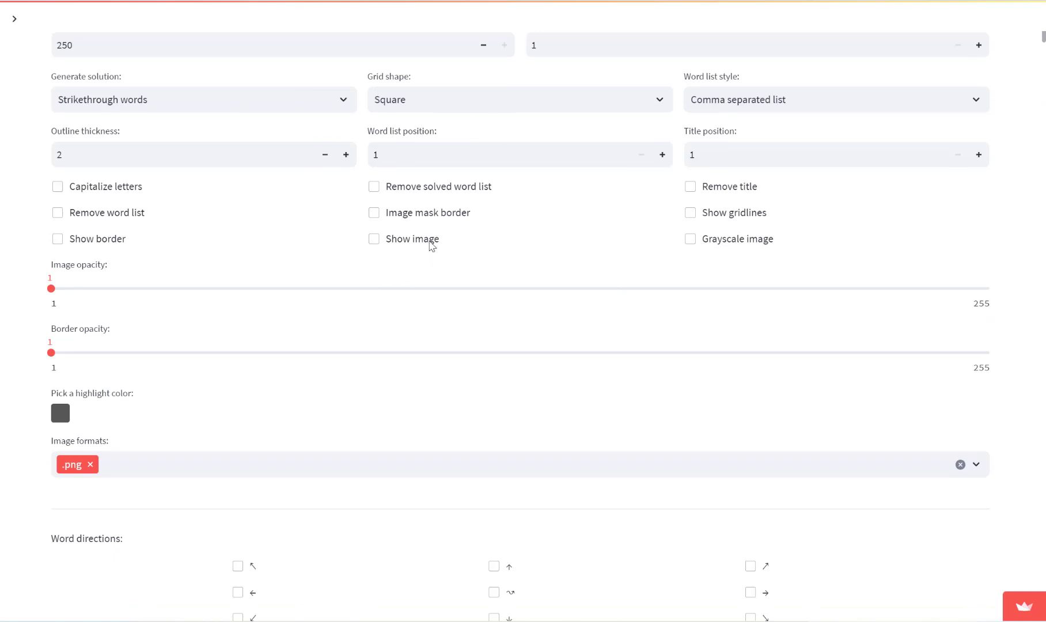
{"action": "left_click", "coordinate": [373, 238]}
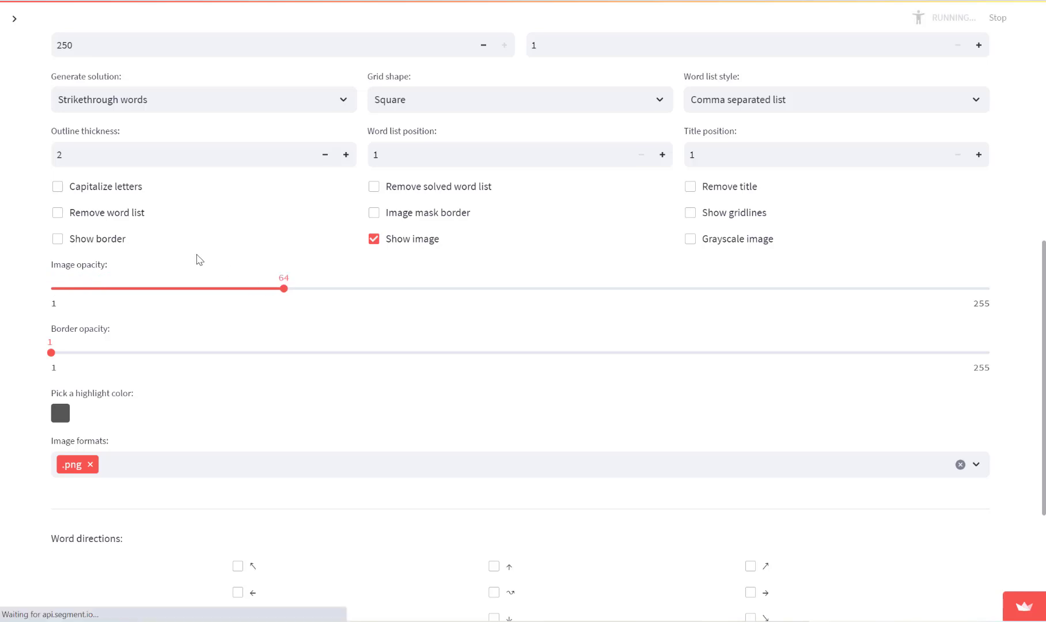
{"action": "scroll", "scroll_direction": "down", "scroll_amount": 3}
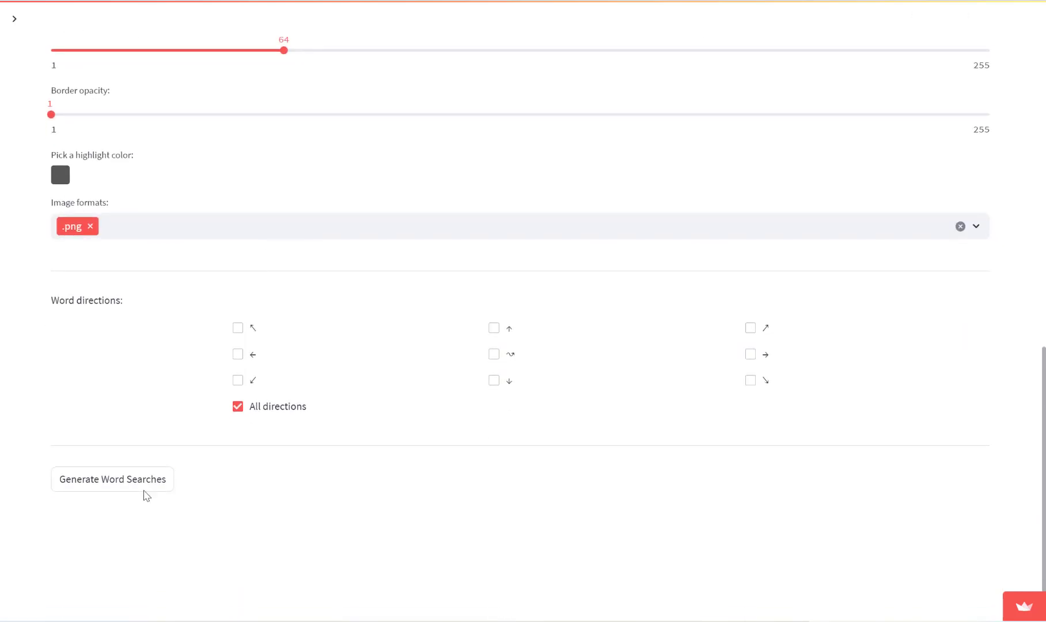
{"action": "left_click", "coordinate": [111, 479]}
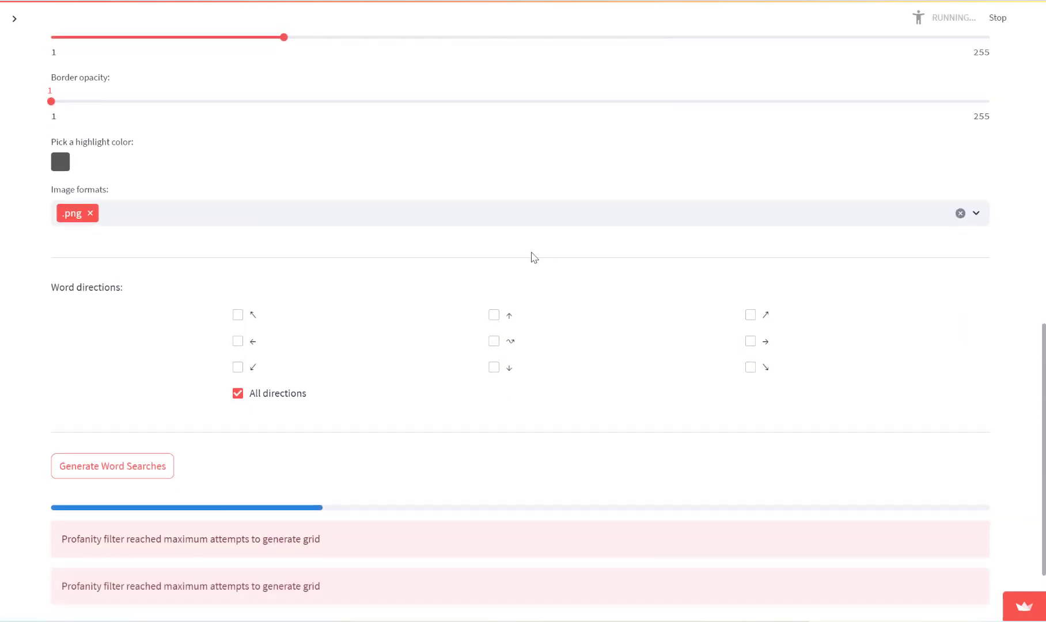
Scroll through the Animals 2 result with the elephant picture faintly behind the letters.
{"action": "scroll", "scroll_direction": "down", "scroll_amount": 3}
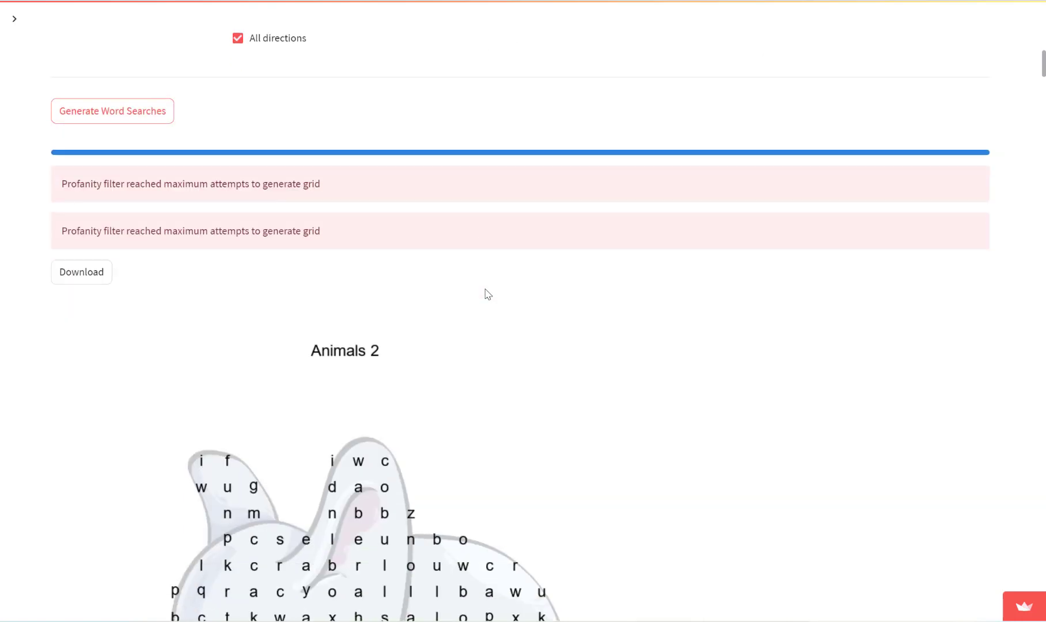
{"action": "scroll", "scroll_direction": "down", "scroll_amount": 3}
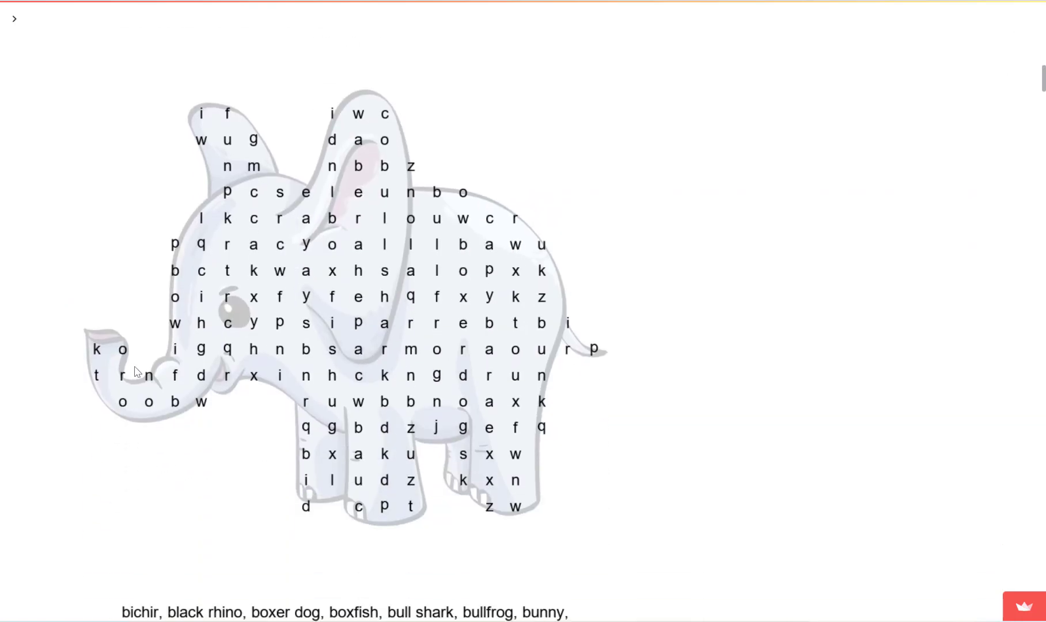
{"action": "mouse_move", "coordinate": [543, 265]}
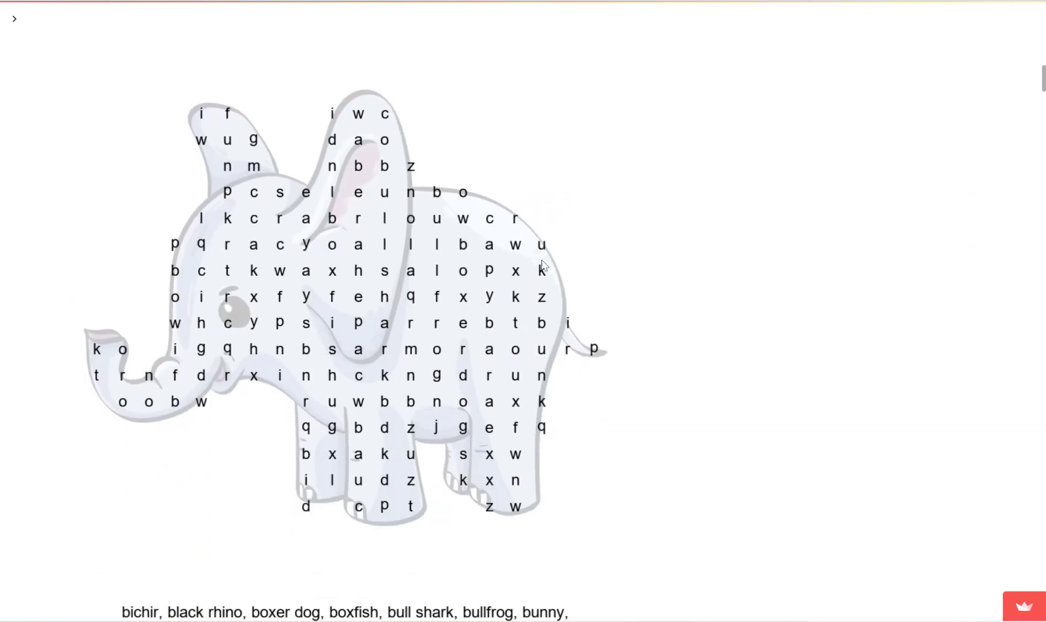
{"action": "scroll", "scroll_direction": "up", "scroll_amount": 3}
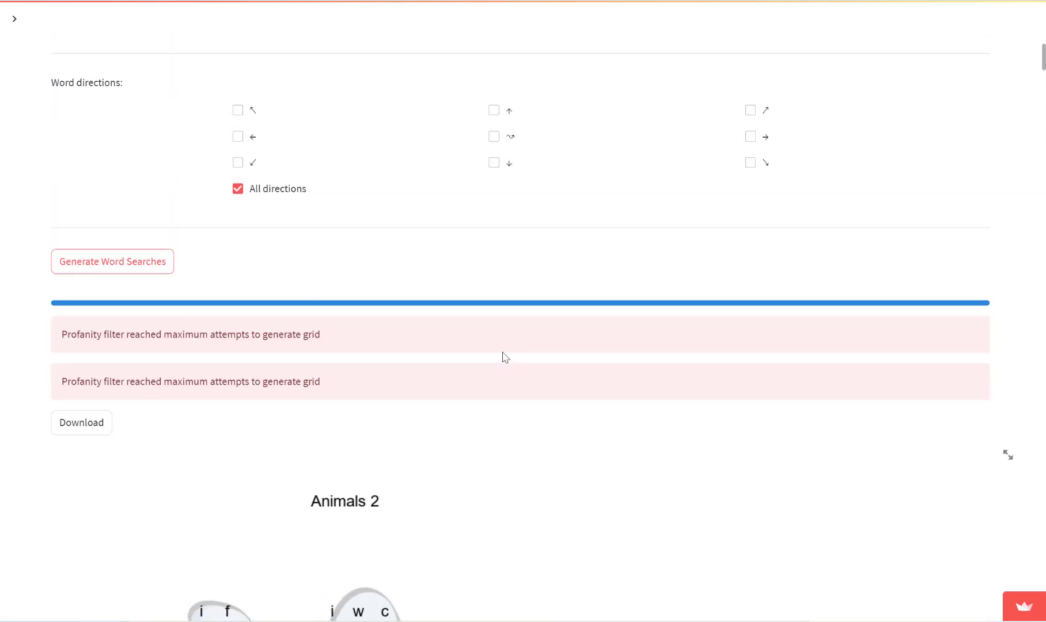
{"action": "scroll", "scroll_direction": "up", "scroll_amount": 3}
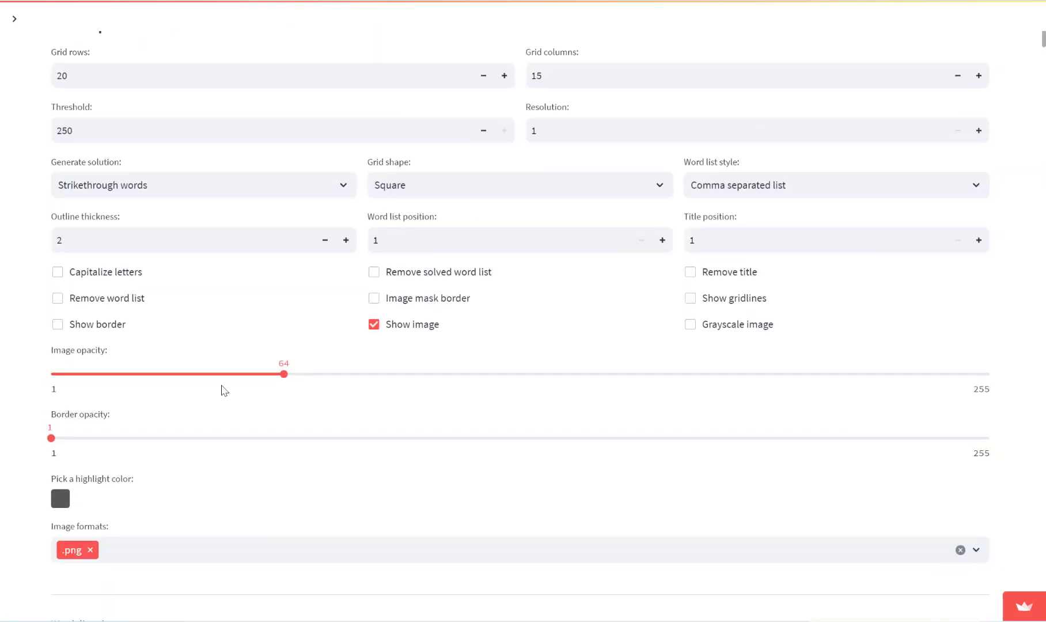
{"action": "mouse_move", "coordinate": [729, 333]}
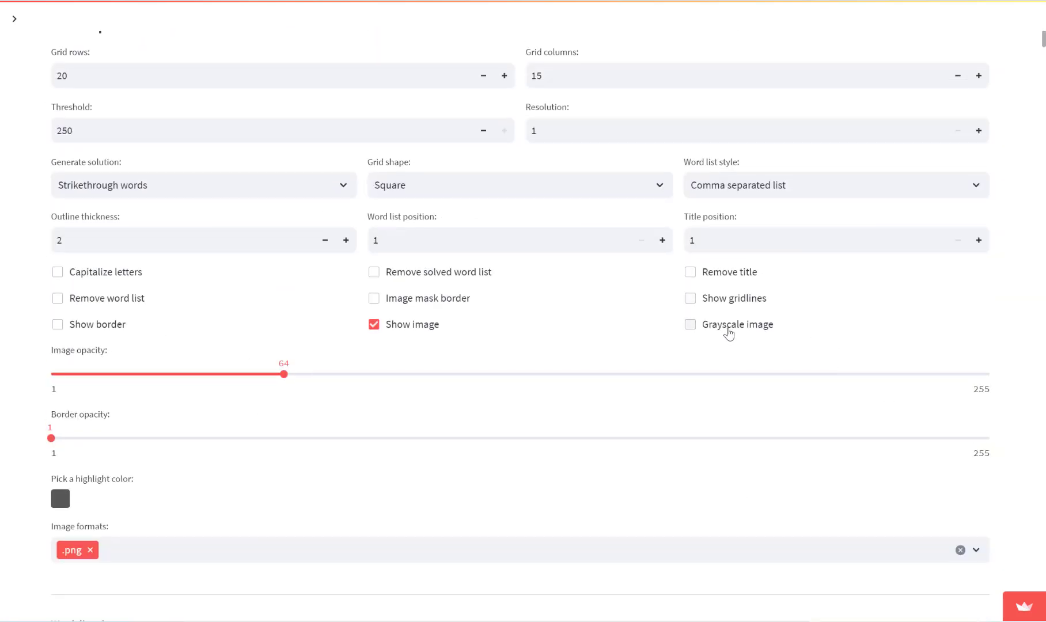
Regenerate the puzzles with the elephant backdrop rendered in grayscale and review the grey result.
{"action": "scroll", "scroll_direction": "down", "scroll_amount": 3}
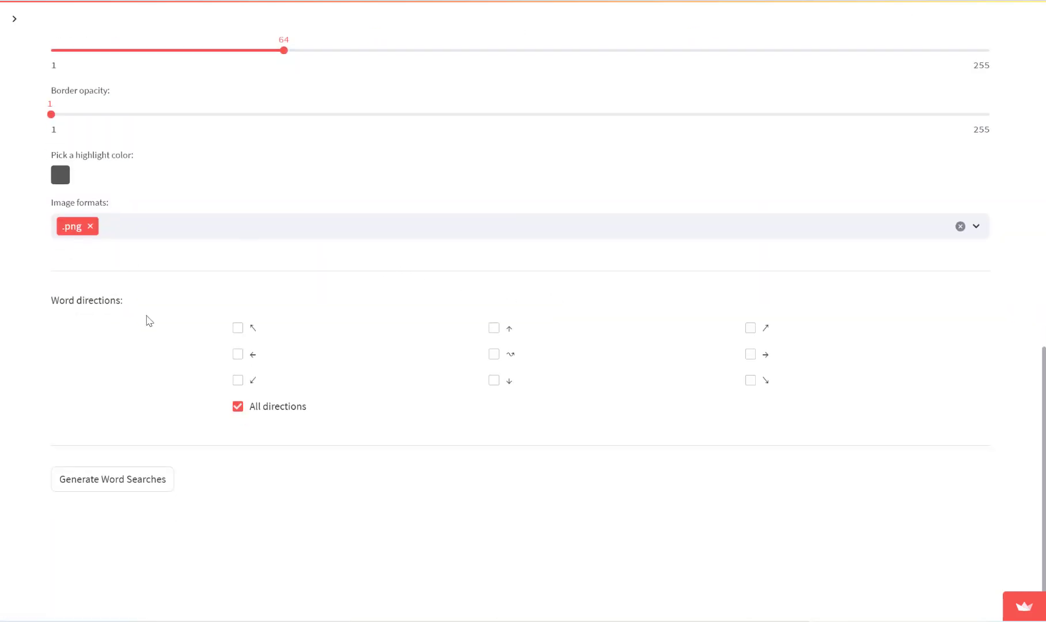
{"action": "left_click", "coordinate": [112, 479]}
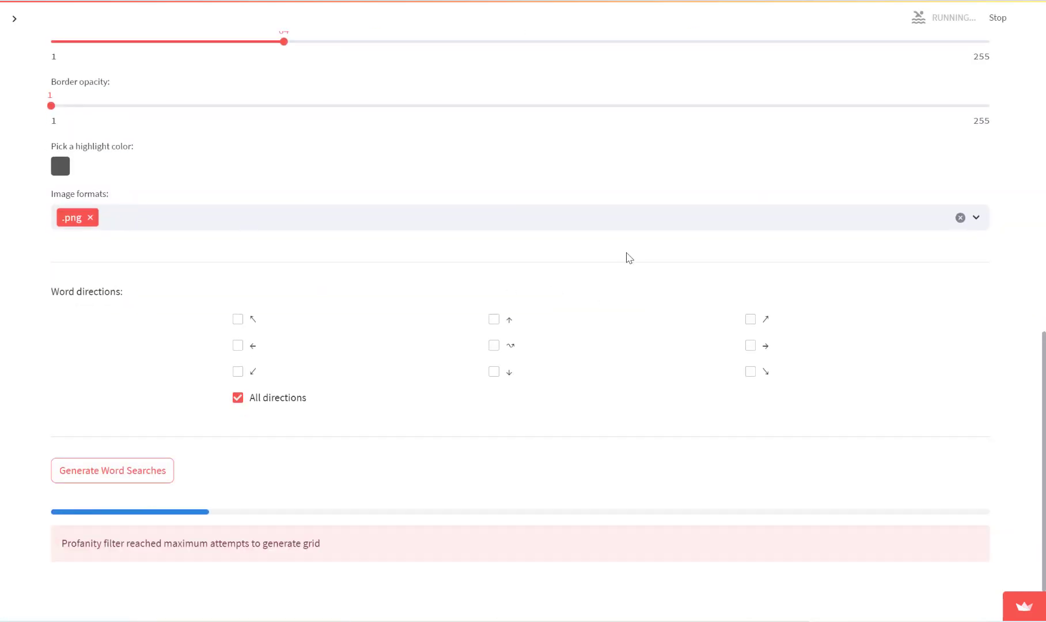
{"action": "scroll", "scroll_direction": "down", "scroll_amount": 3}
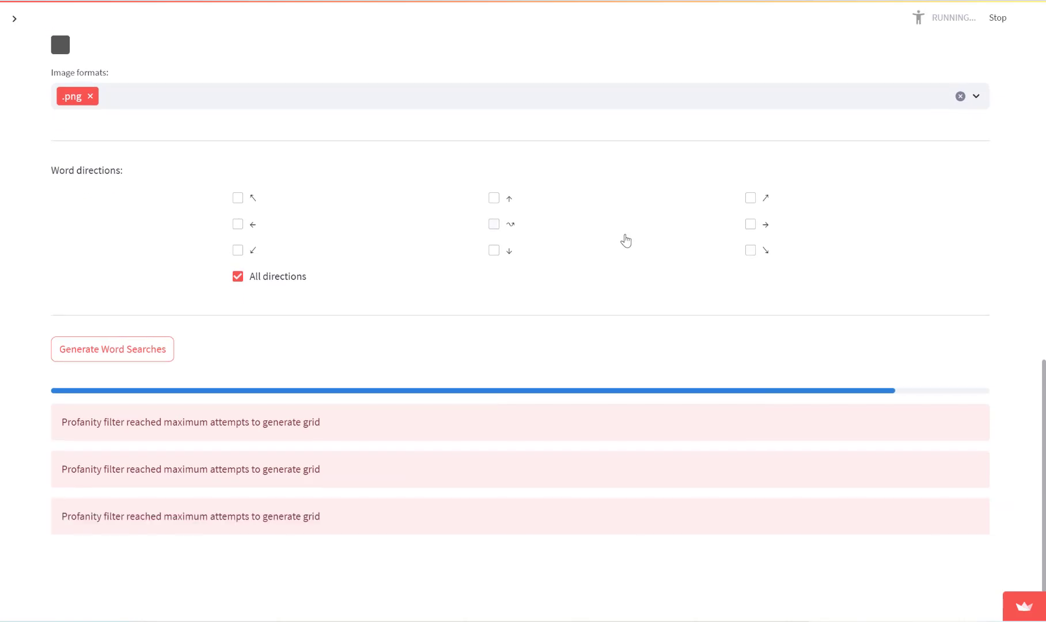
{"action": "left_click", "coordinate": [112, 349]}
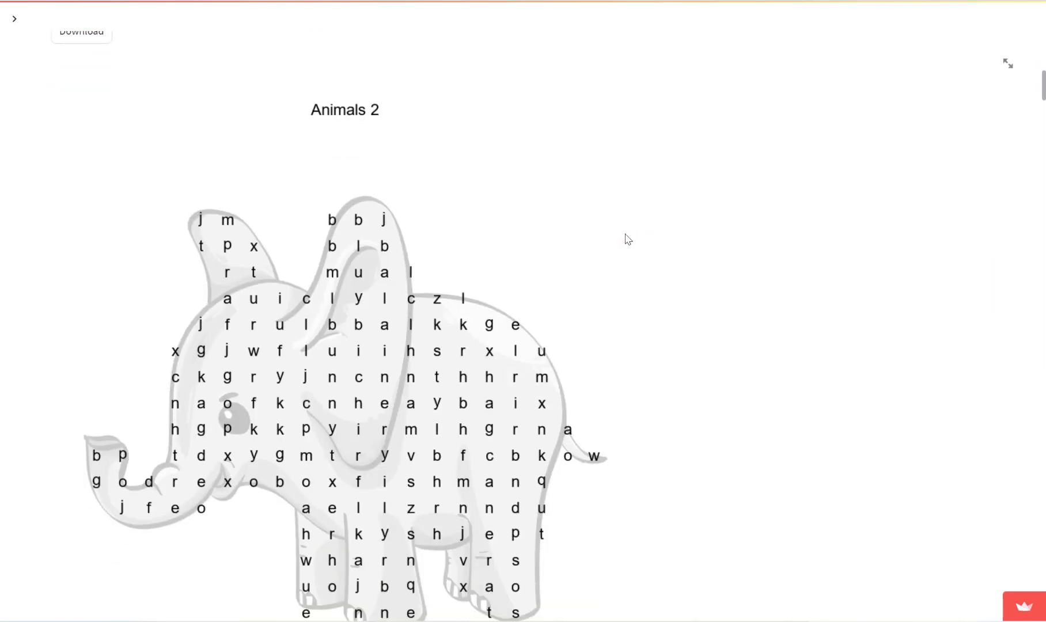
{"action": "scroll", "scroll_direction": "up", "scroll_amount": 3}
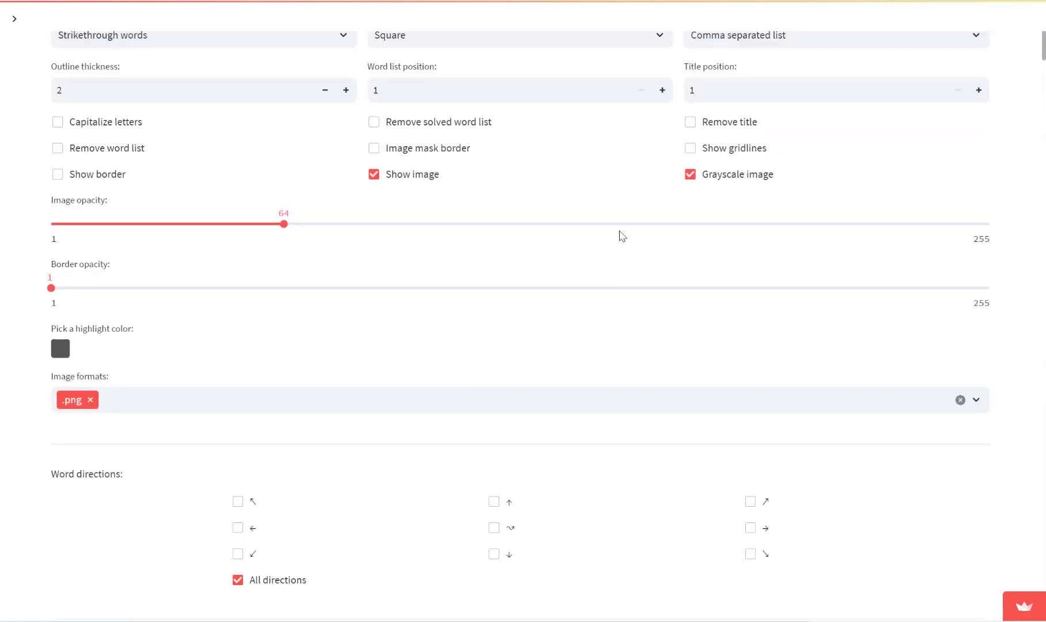
{"action": "scroll", "scroll_direction": "up", "scroll_amount": 3}
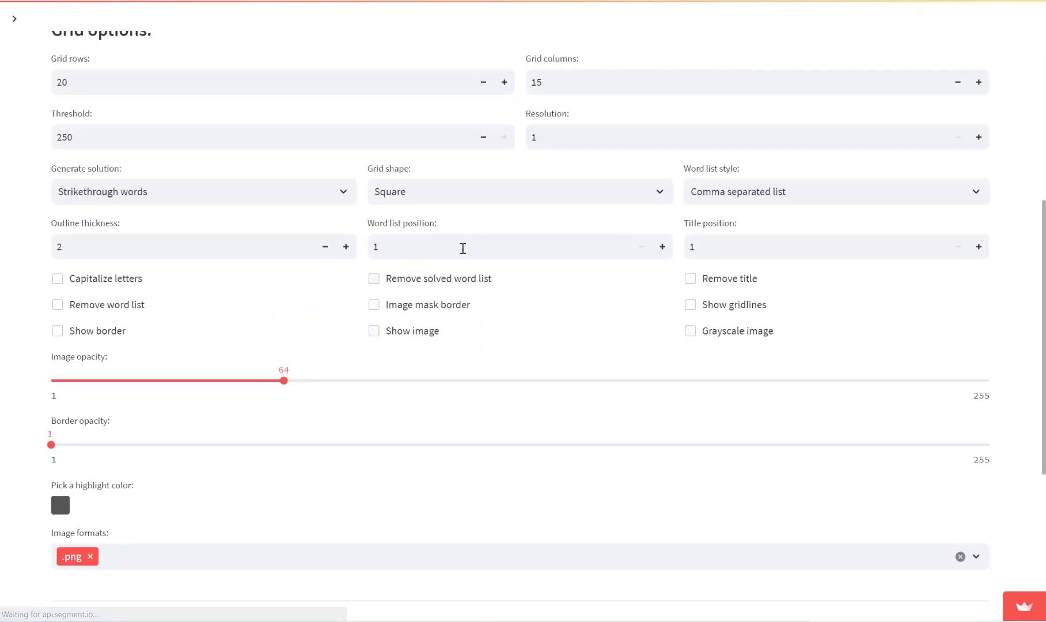
{"action": "mouse_move", "coordinate": [434, 320]}
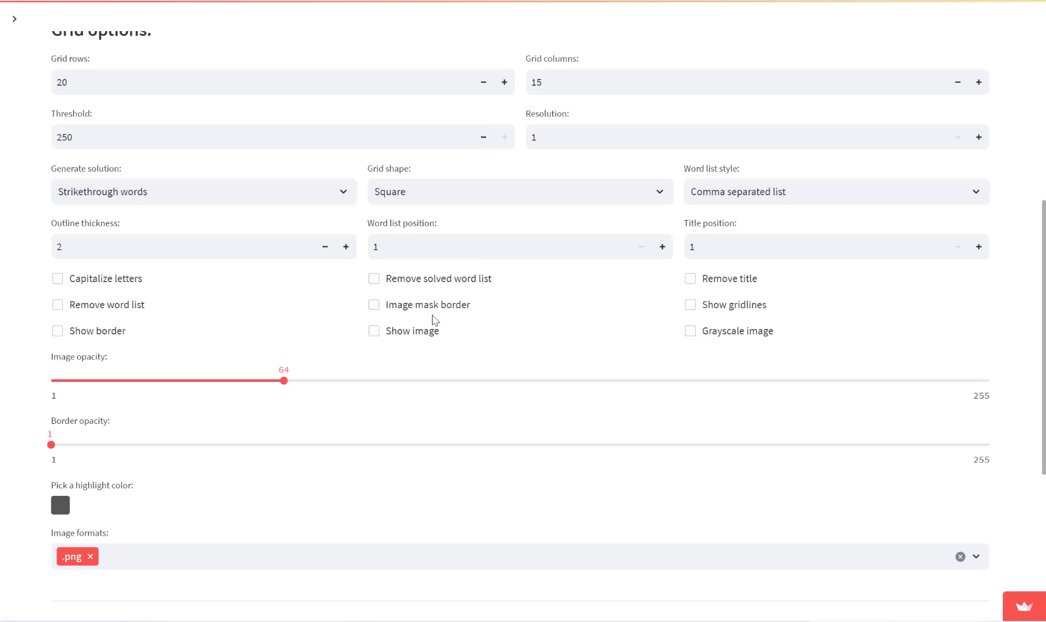
Replace the picture with an Image mask border at opacity 36 and regenerate the outlined elephant puzzle.
{"action": "left_click", "coordinate": [373, 305]}
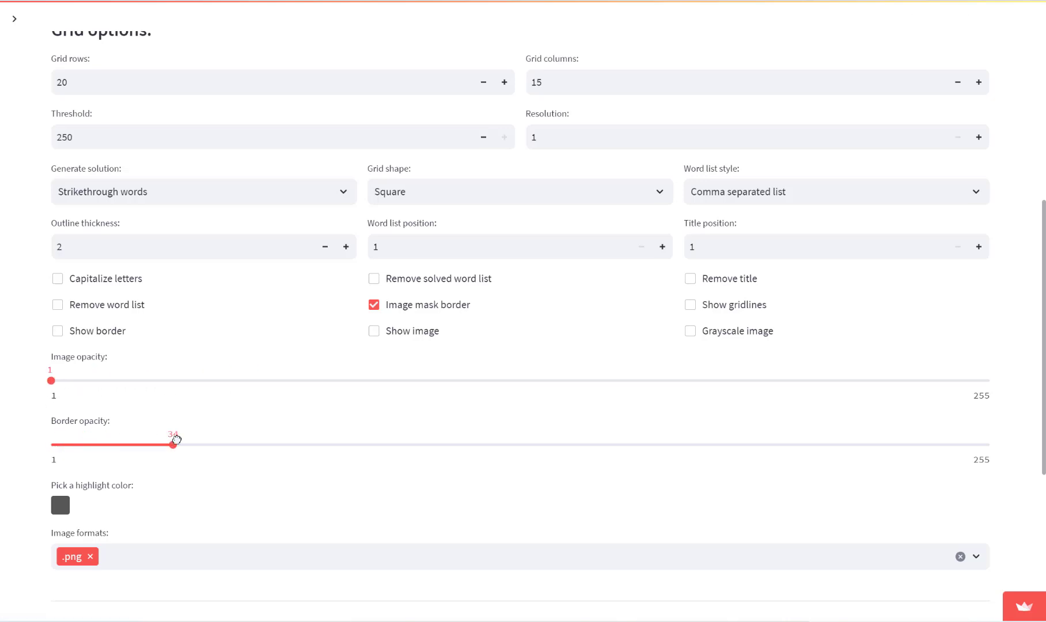
{"action": "scroll", "scroll_direction": "down", "scroll_amount": 3}
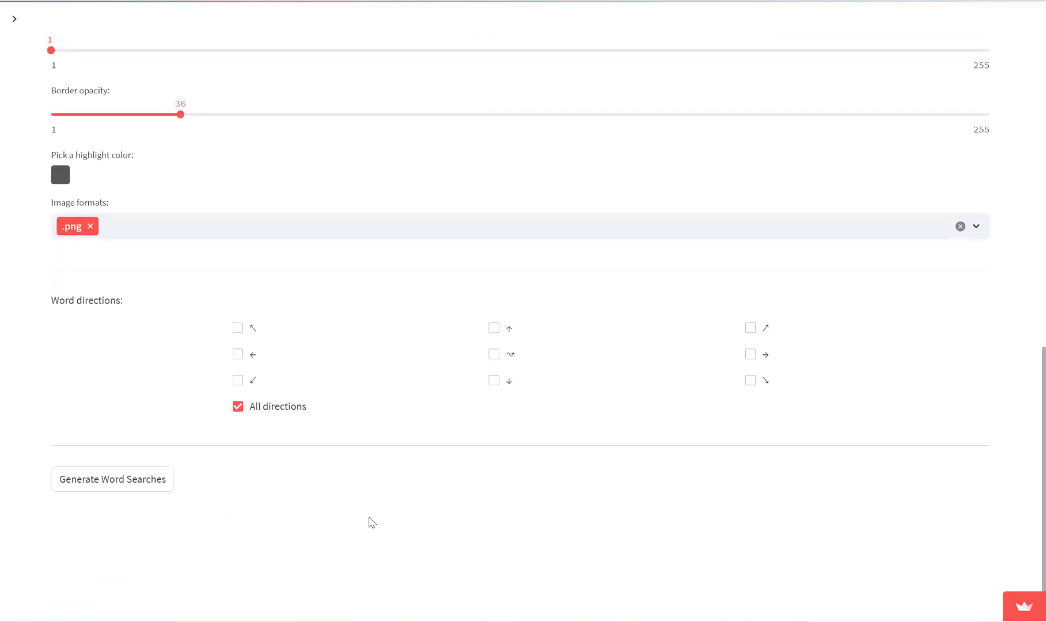
{"action": "left_click", "coordinate": [112, 479]}
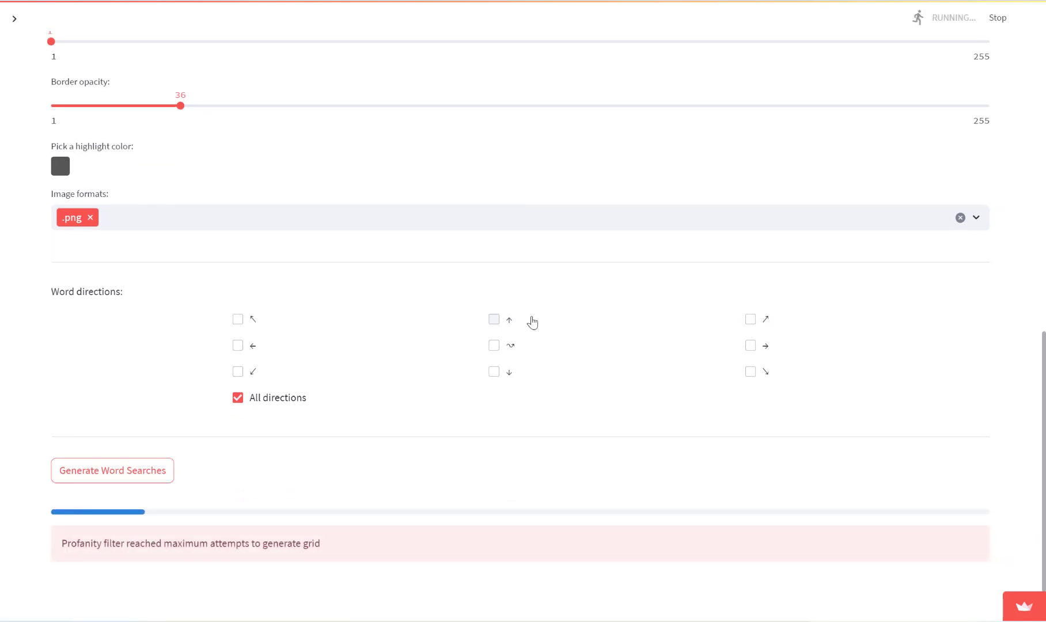
{"action": "scroll", "scroll_direction": "down", "scroll_amount": 3}
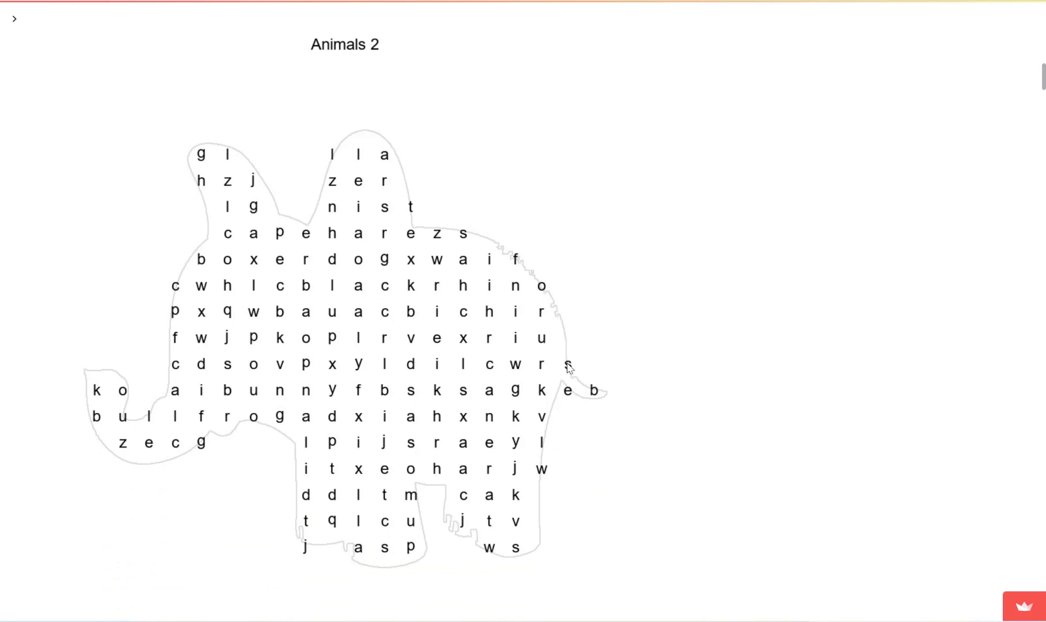
{"action": "mouse_move", "coordinate": [153, 408]}
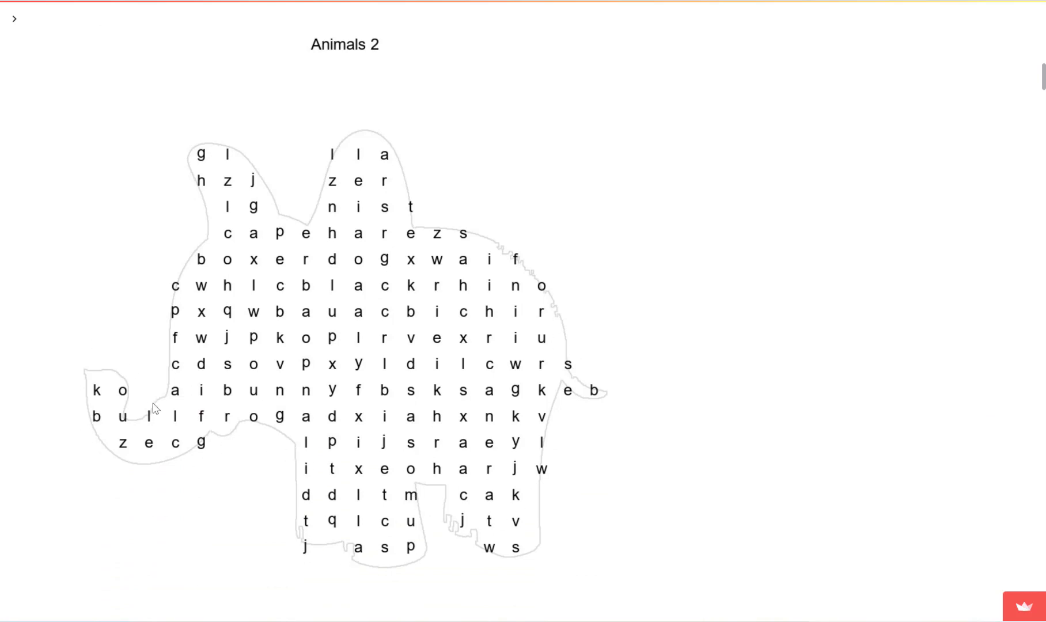
{"action": "mouse_move", "coordinate": [516, 262]}
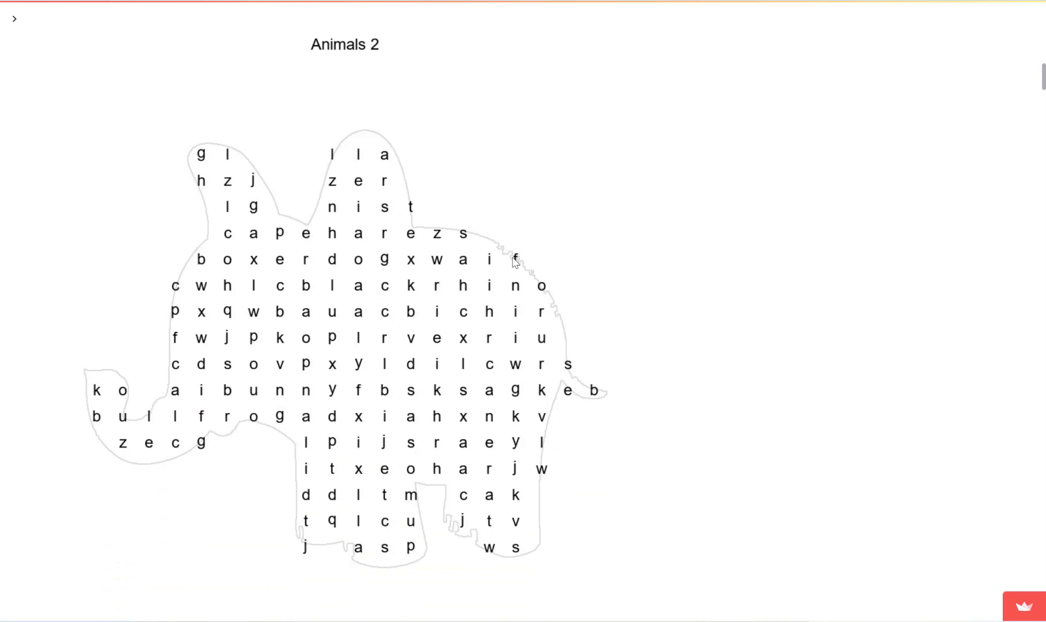
{"action": "scroll", "scroll_direction": "down", "scroll_amount": 3}
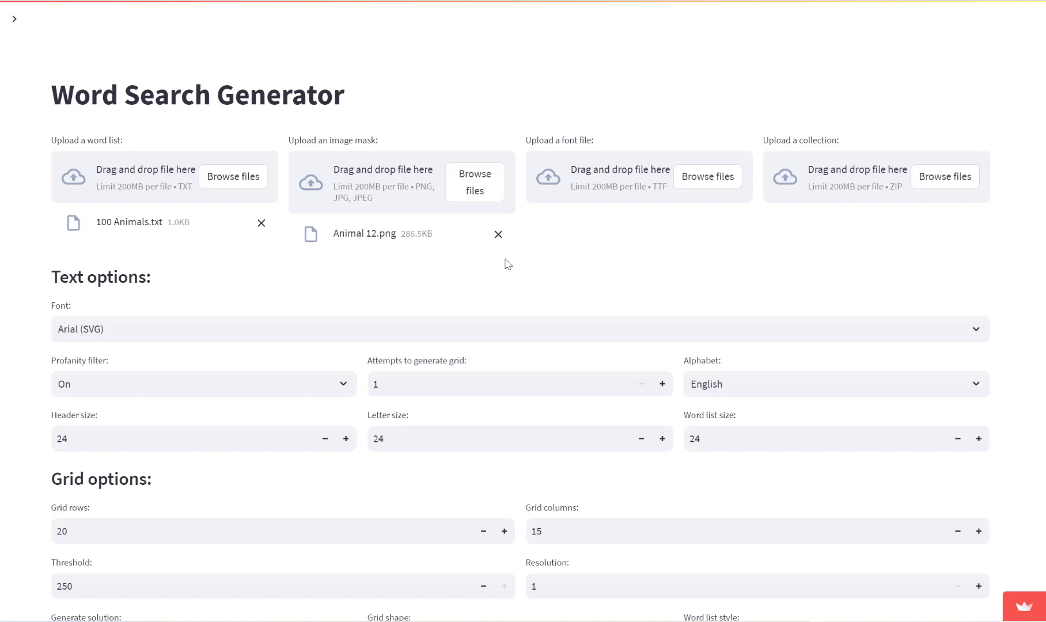
Remove both Animal 12.png and 100 Animals.txt, leaving the bare upload page.
{"action": "left_click", "coordinate": [497, 234]}
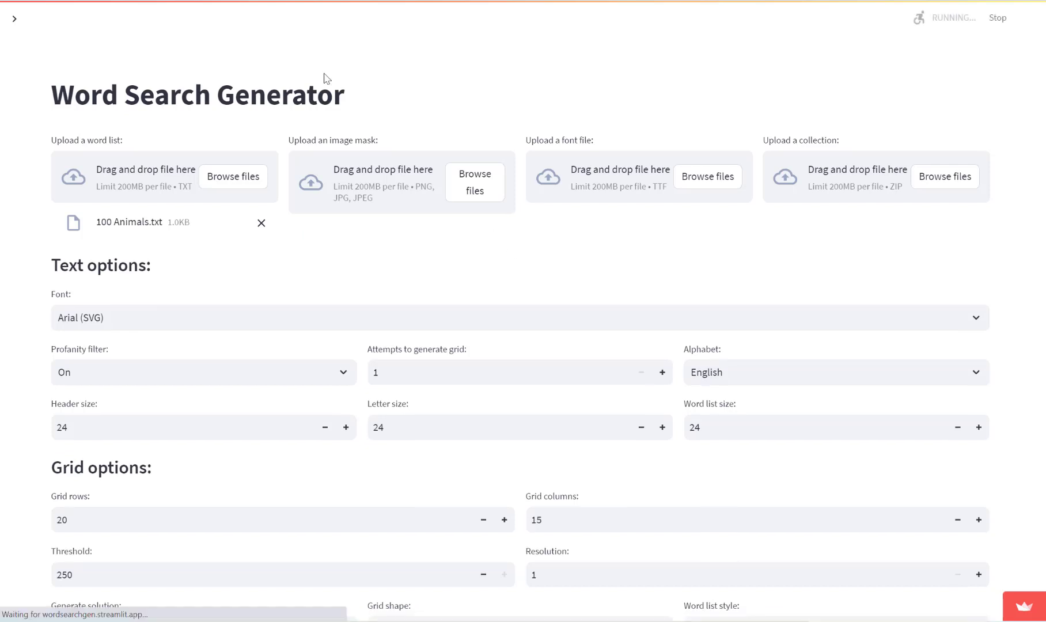
{"action": "left_click", "coordinate": [260, 222]}
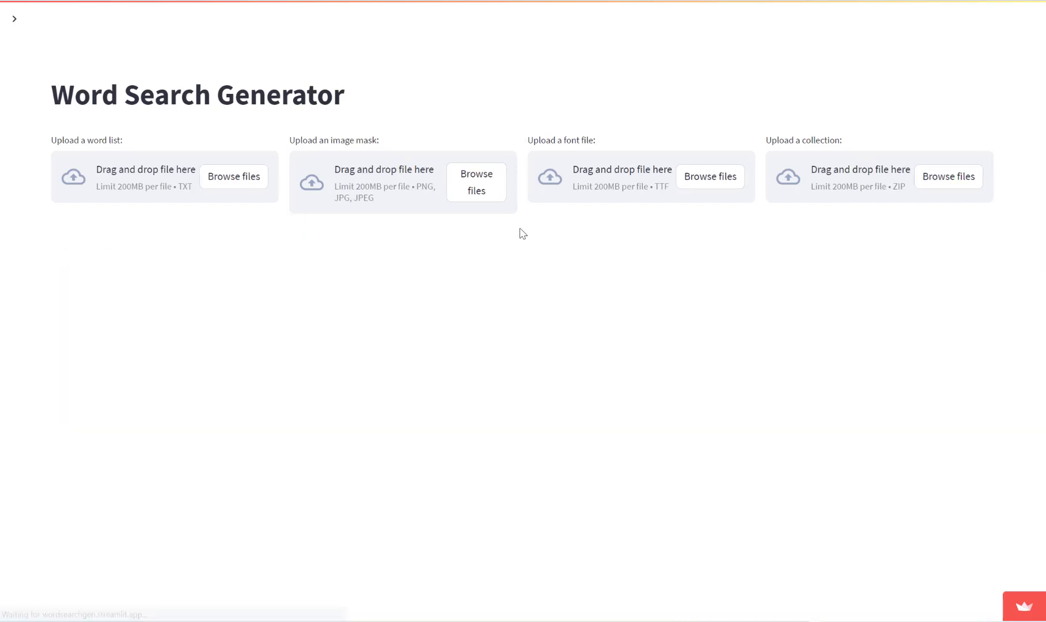
{"action": "mouse_move", "coordinate": [838, 145]}
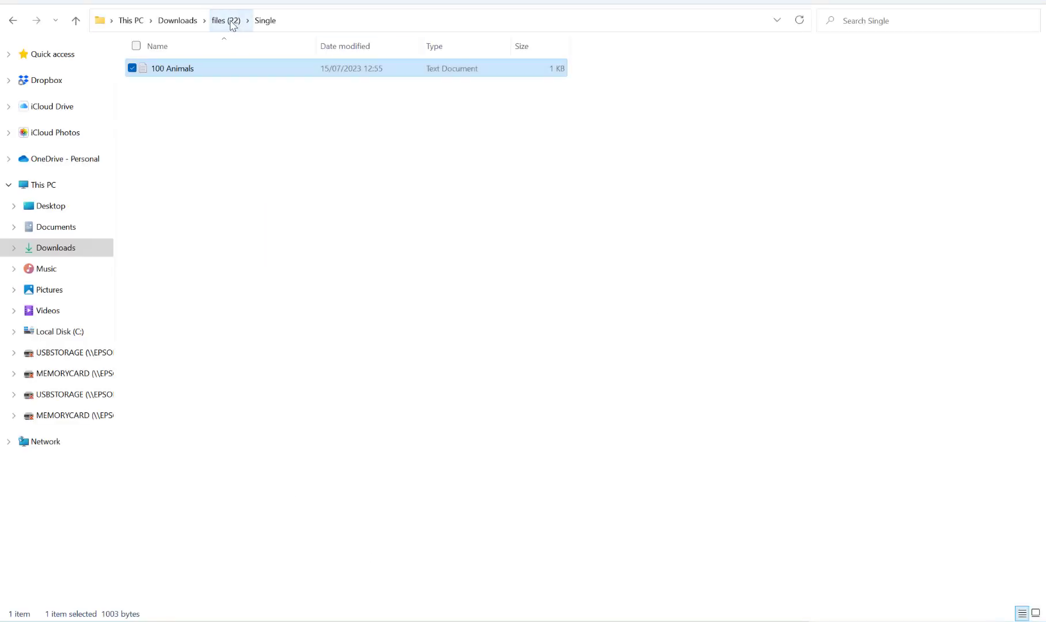
Go up to files (22), enter the Bulk folder and inspect the Animal 1 word list file.
{"action": "left_click", "coordinate": [225, 20]}
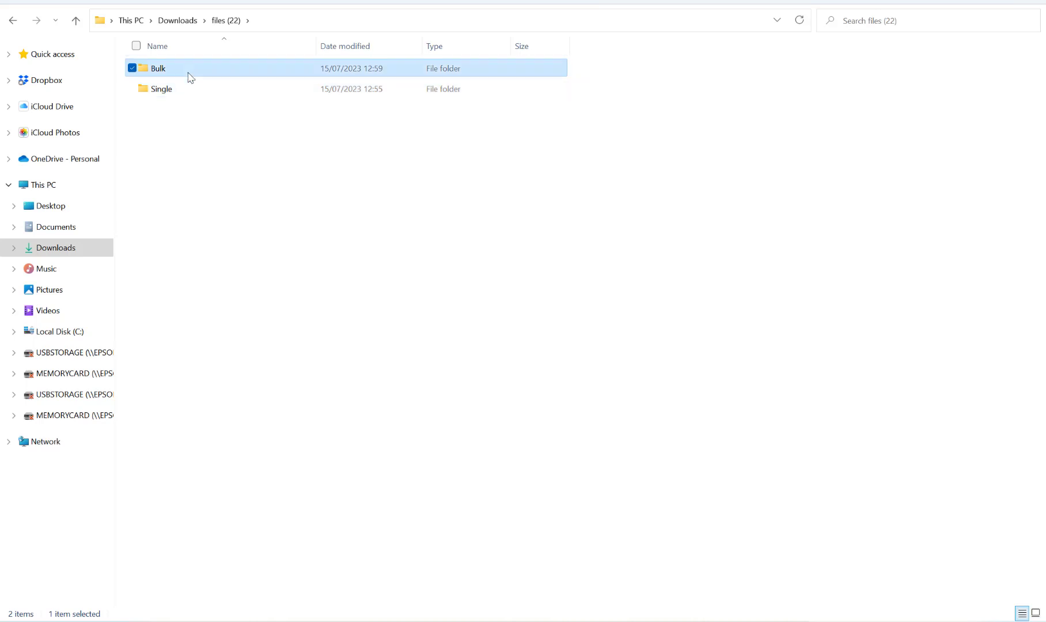
{"action": "double_click", "coordinate": [158, 68]}
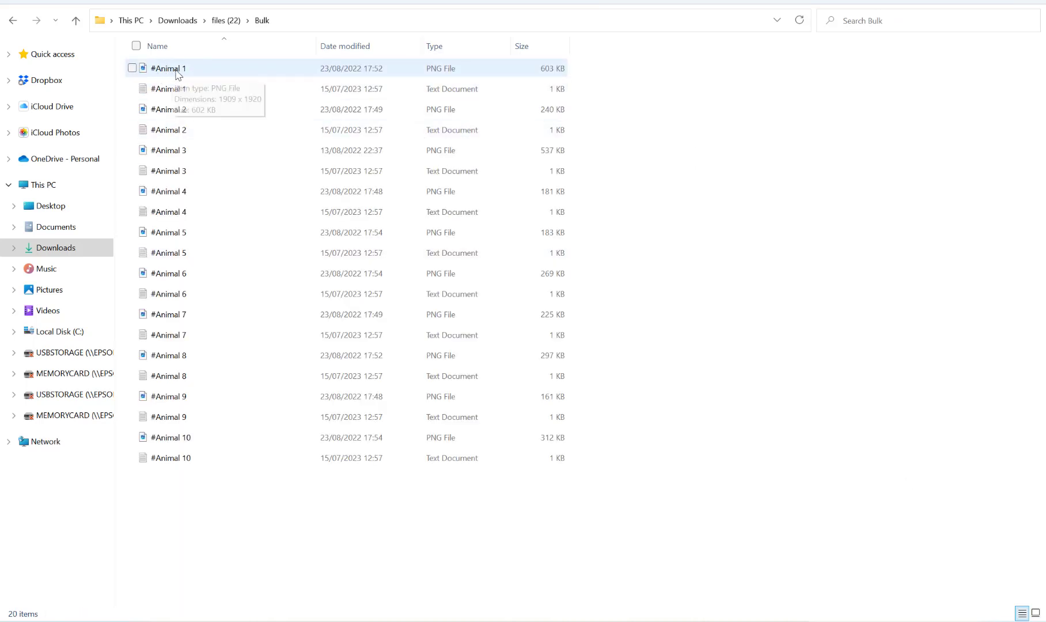
{"action": "left_click", "coordinate": [169, 130]}
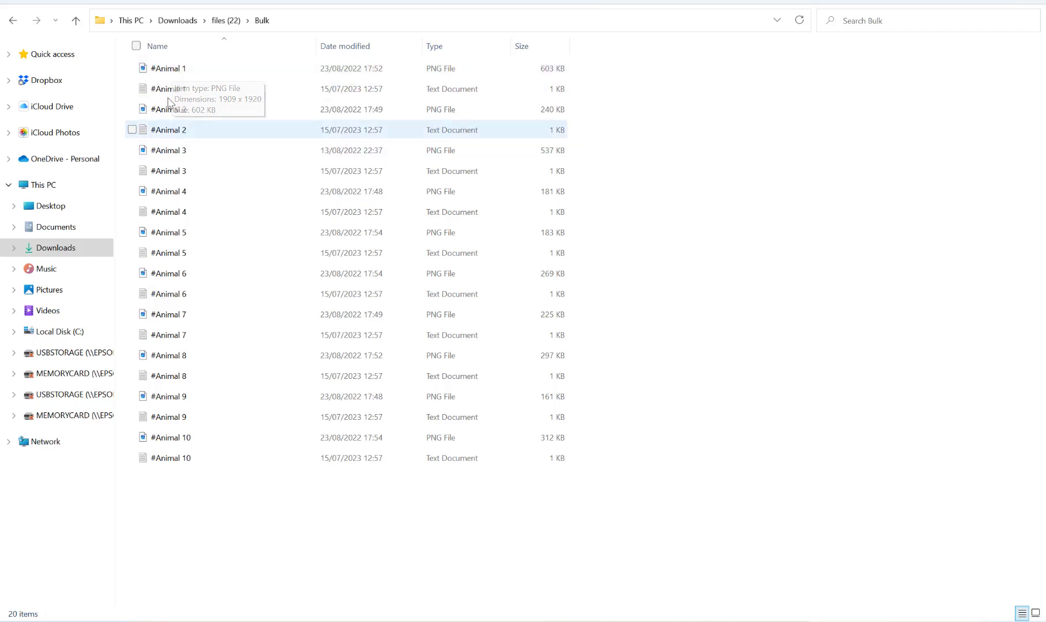
{"action": "mouse_move", "coordinate": [190, 89]}
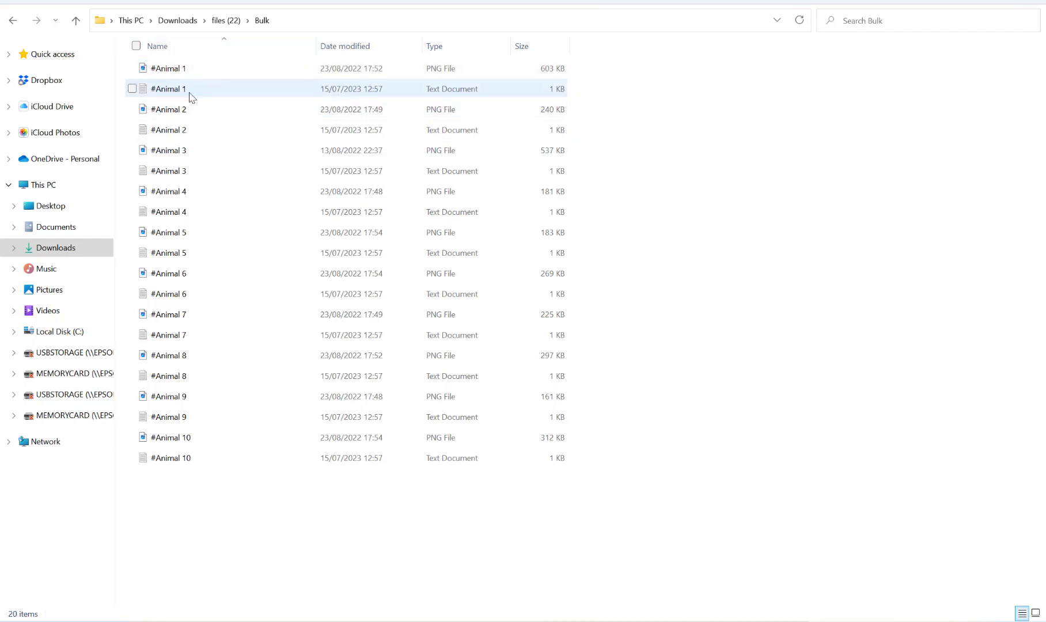
{"action": "left_click", "coordinate": [132, 88]}
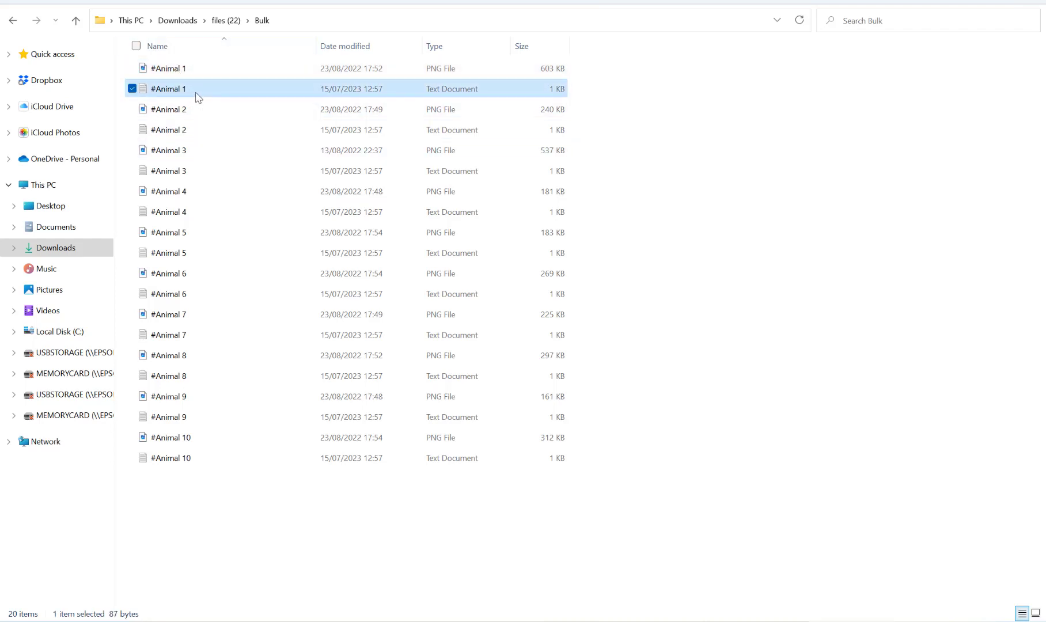
{"action": "double_click", "coordinate": [168, 88]}
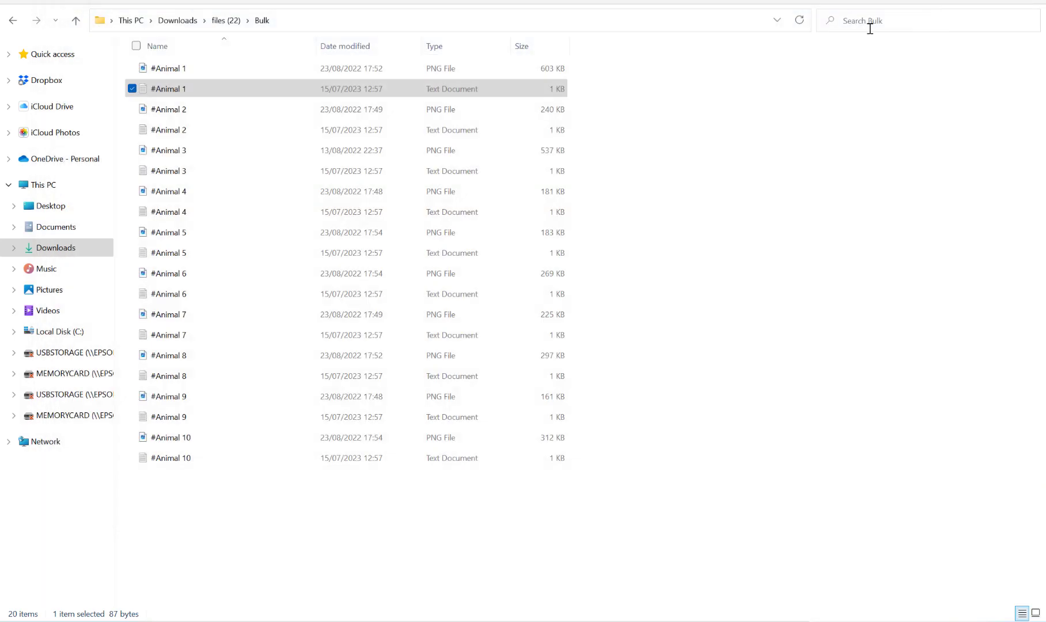
Archive all the Bulk folder's animal images and word lists into Bulk.zip in ZIP format.
{"action": "left_click", "coordinate": [243, 514]}
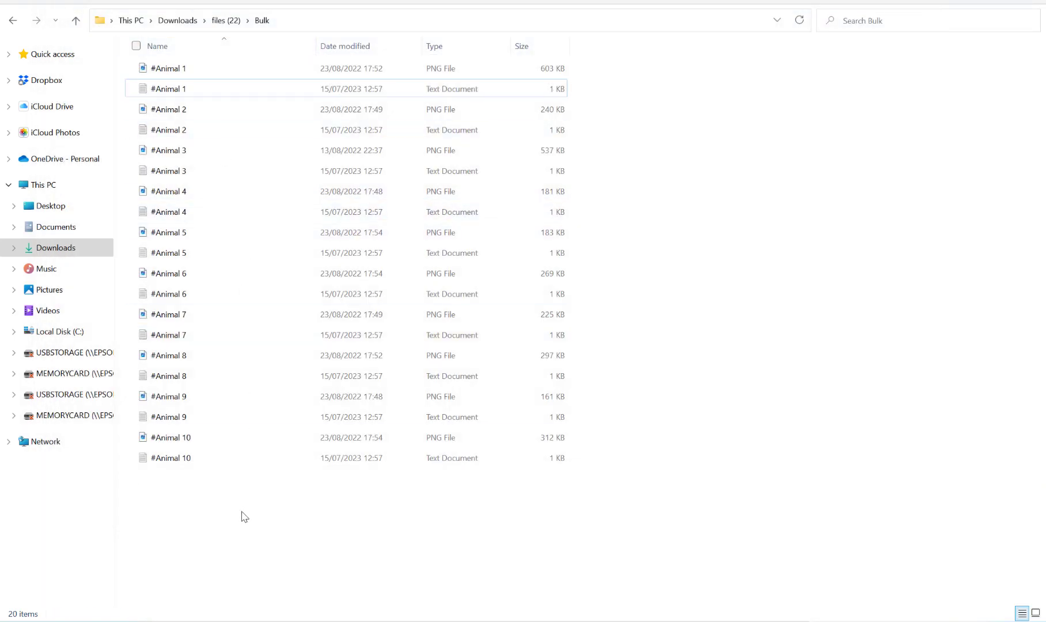
{"action": "left_click", "coordinate": [137, 45]}
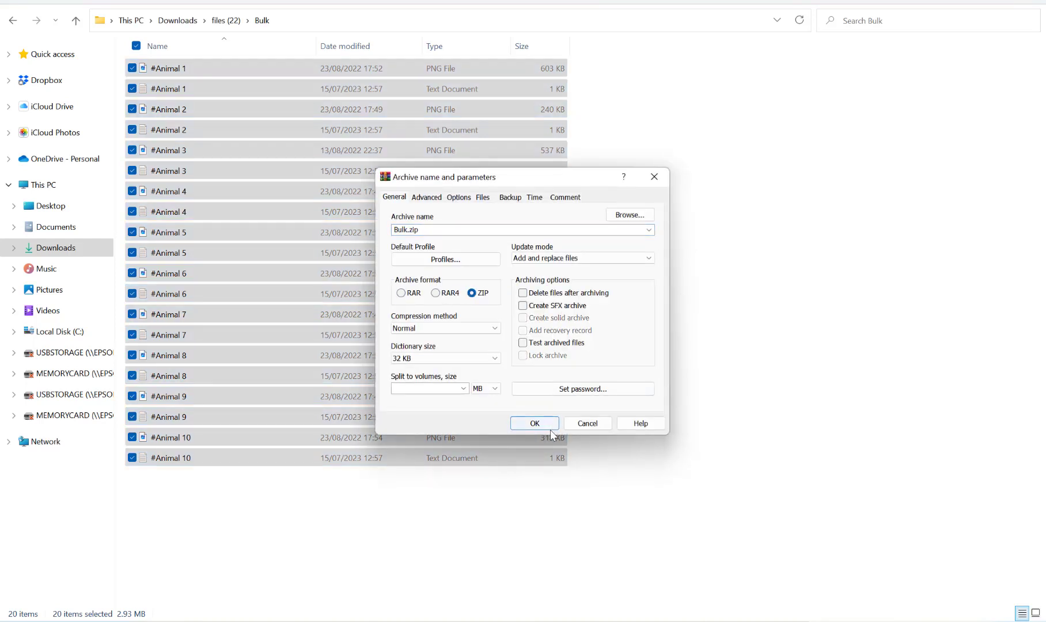
{"action": "left_click", "coordinate": [533, 424]}
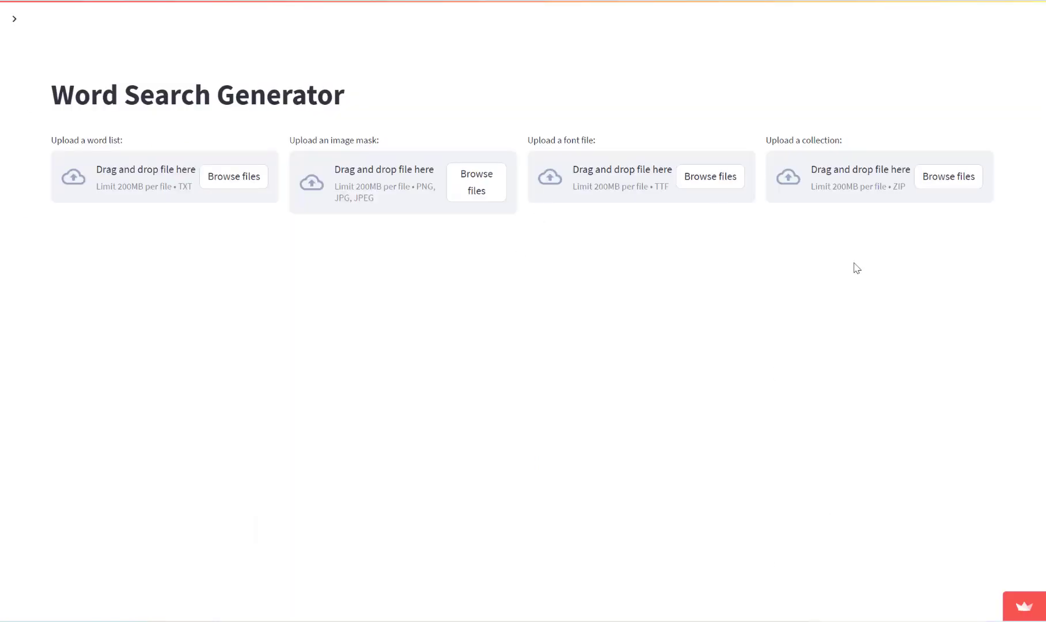
Upload Downloads > files (22) > Bulk > Bulk.zip as the collection of word lists and image masks.
{"action": "left_click", "coordinate": [948, 177]}
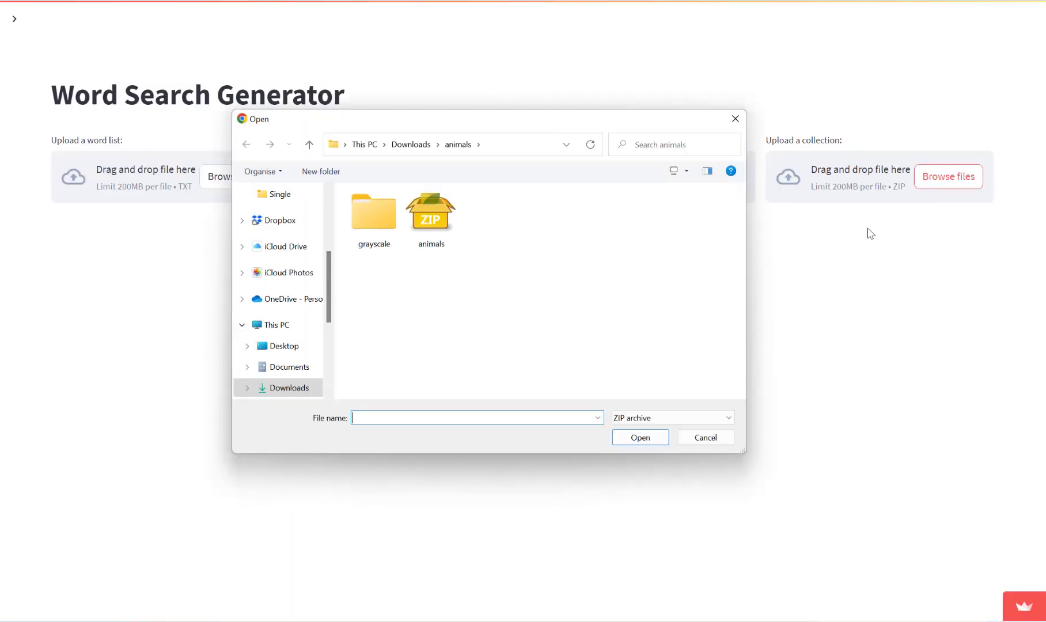
{"action": "scroll", "scroll_direction": "down", "scroll_amount": 3}
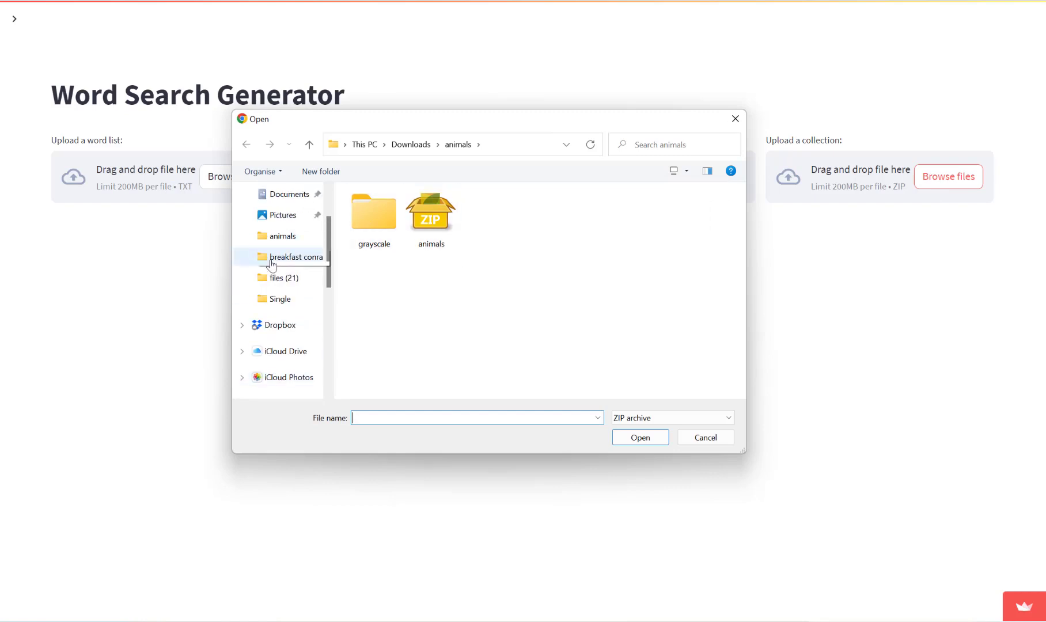
{"action": "left_click", "coordinate": [411, 145]}
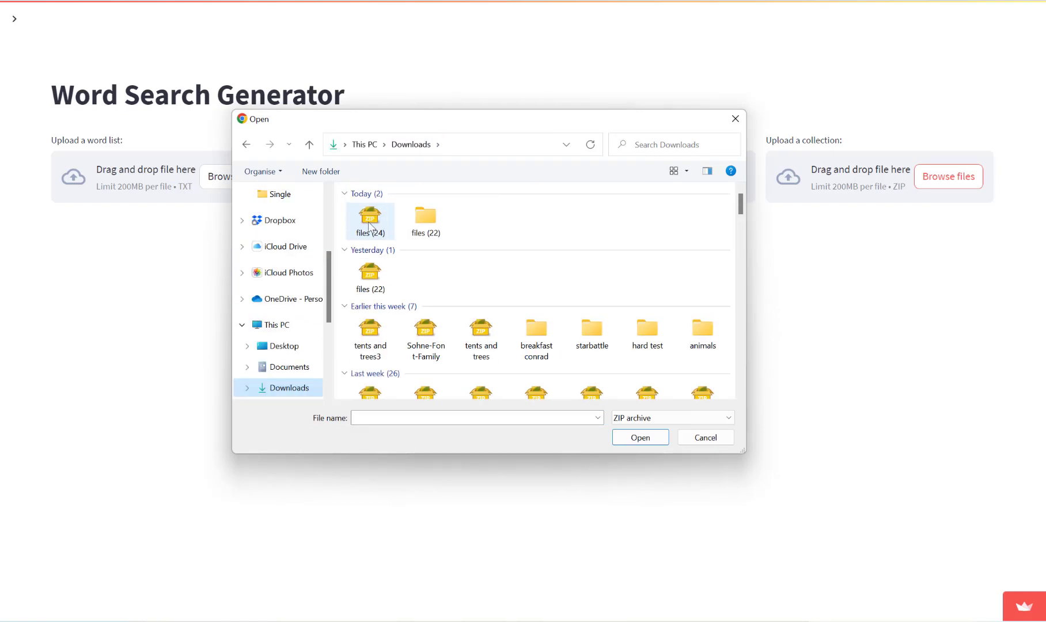
{"action": "double_click", "coordinate": [425, 217]}
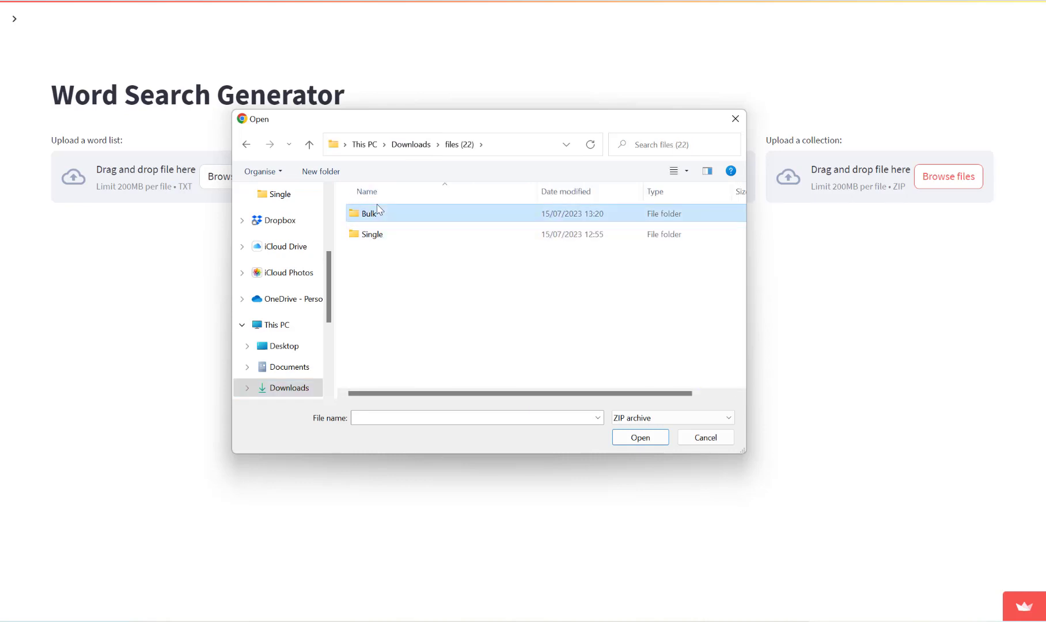
{"action": "double_click", "coordinate": [370, 213]}
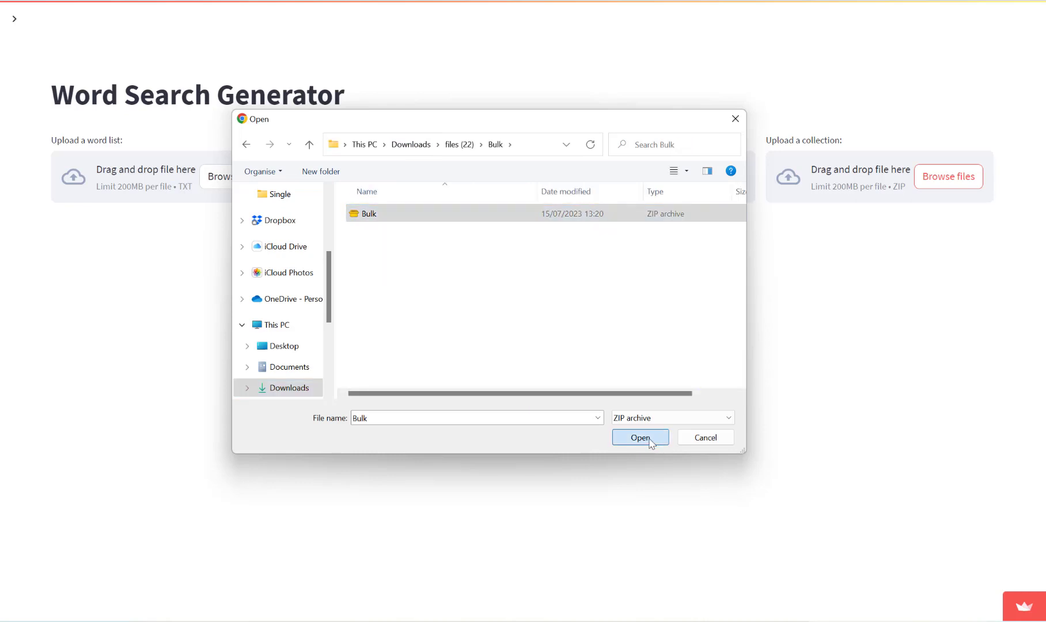
{"action": "left_click", "coordinate": [639, 438]}
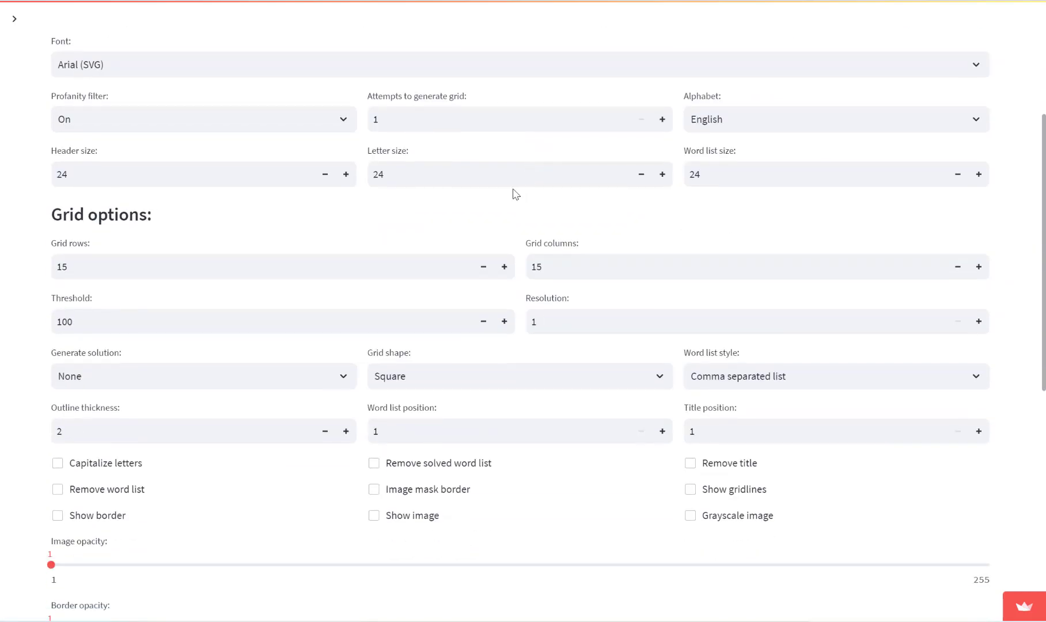
Set the image threshold to 250 and mark solutions with strikethrough words.
{"action": "scroll", "scroll_direction": "down", "scroll_amount": 3}
{"action": "type", "text": "15"}
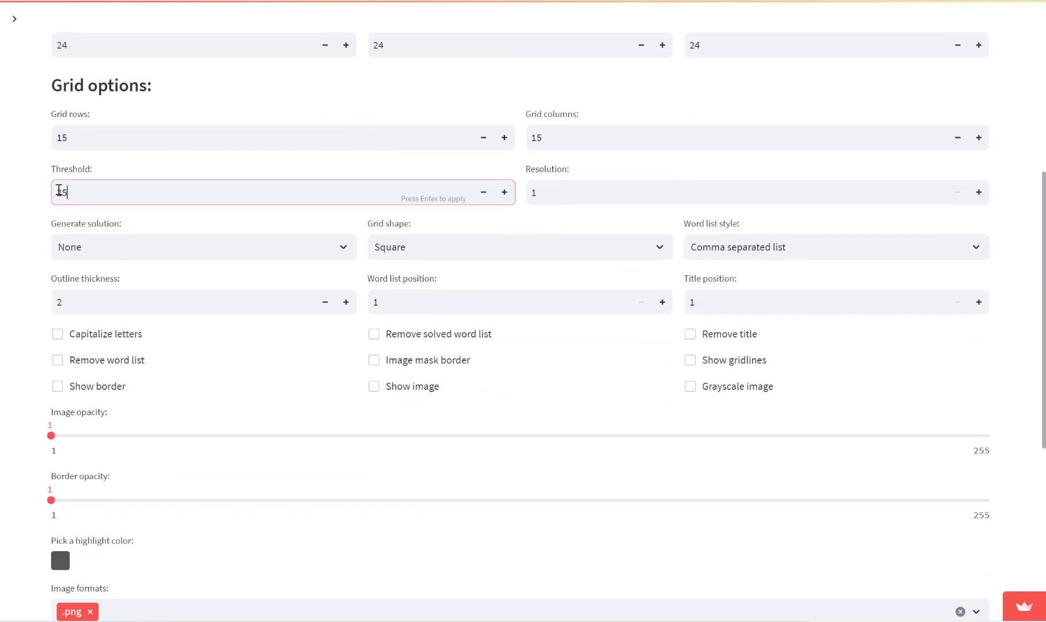
{"action": "type", "text": "250"}
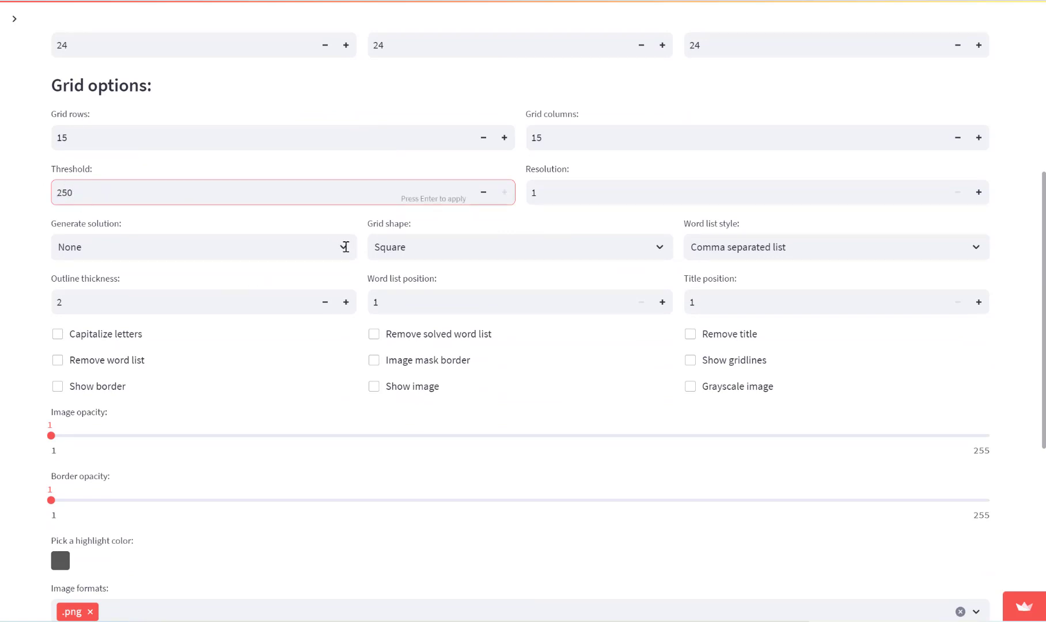
{"action": "left_click", "coordinate": [203, 248]}
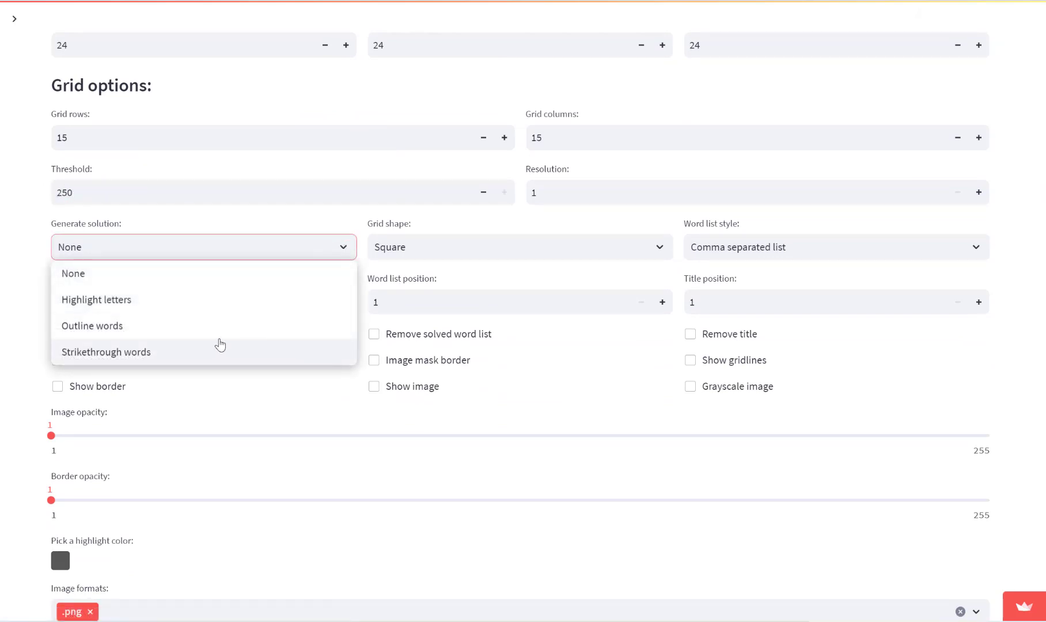
{"action": "left_click", "coordinate": [105, 352]}
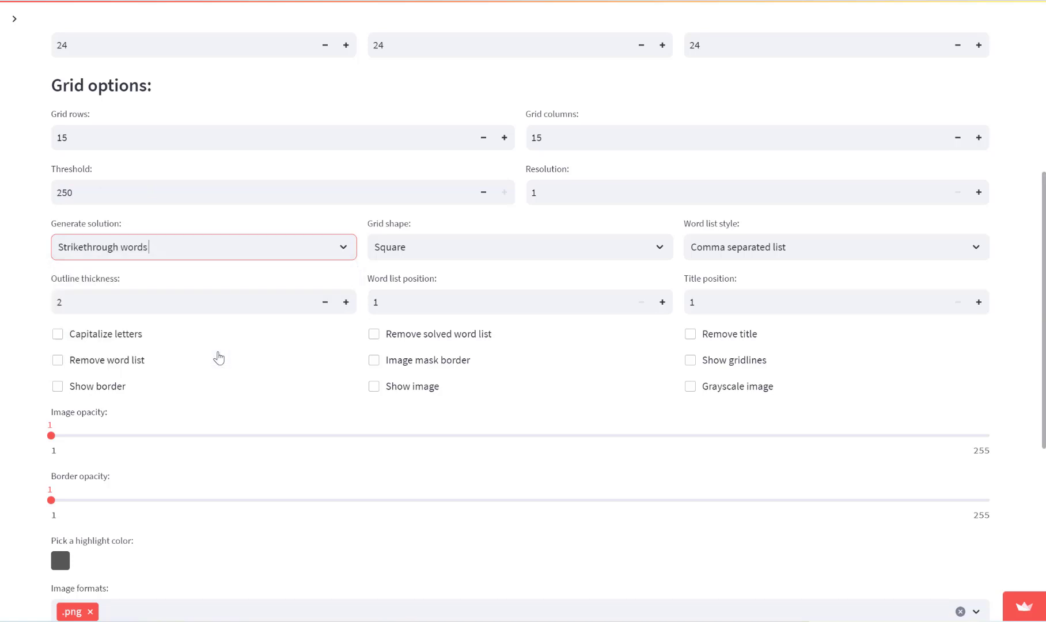
Show the grayscale animal image behind the letters and allow words in all directions.
{"action": "scroll", "scroll_direction": "down", "scroll_amount": 3}
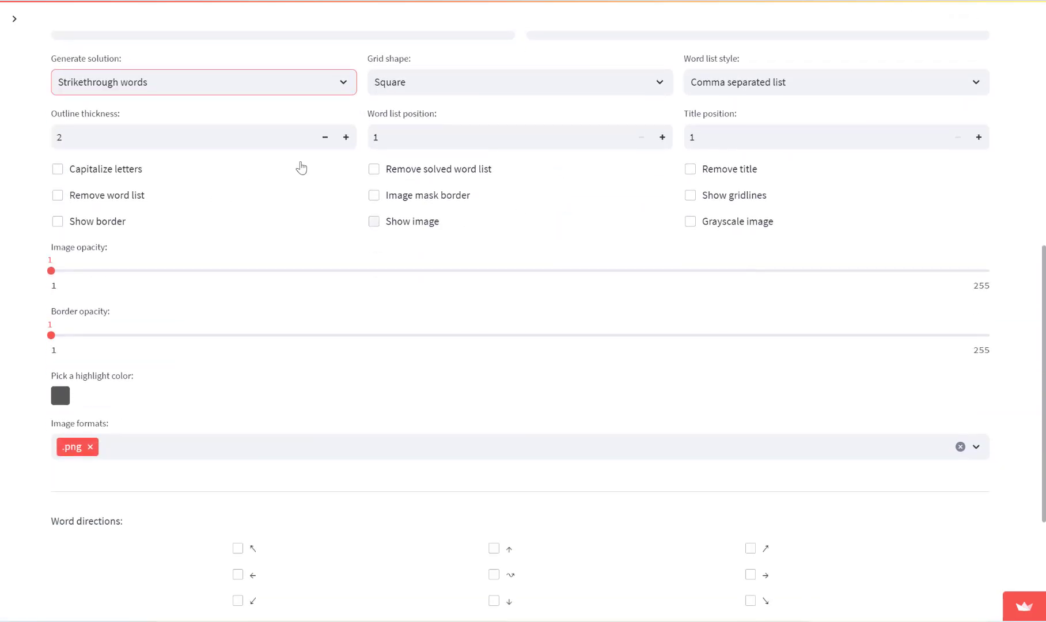
{"action": "scroll", "scroll_direction": "down", "scroll_amount": 3}
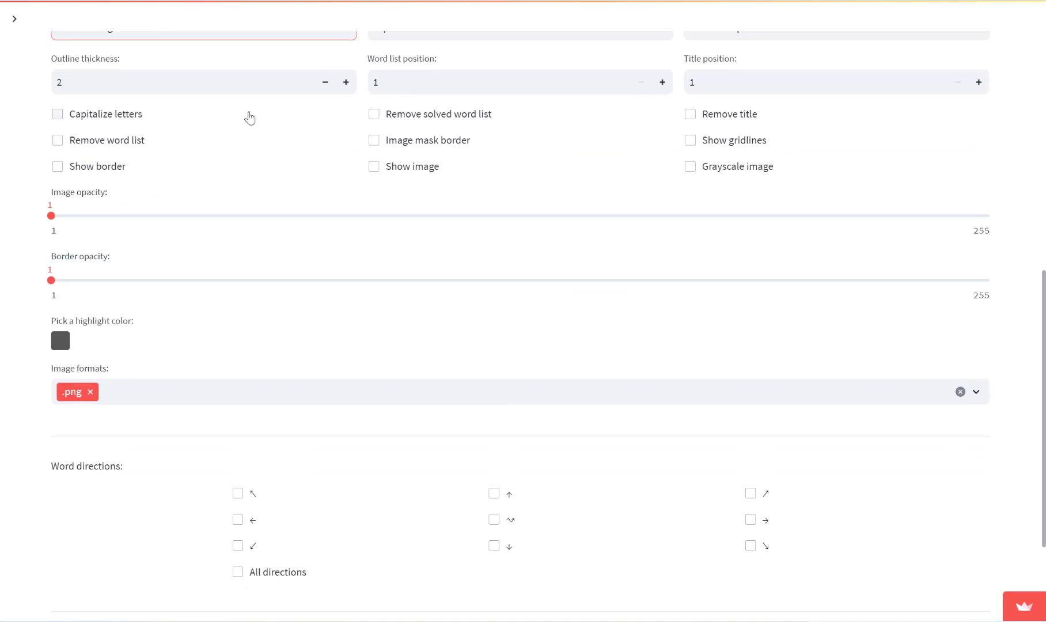
{"action": "left_click", "coordinate": [375, 167]}
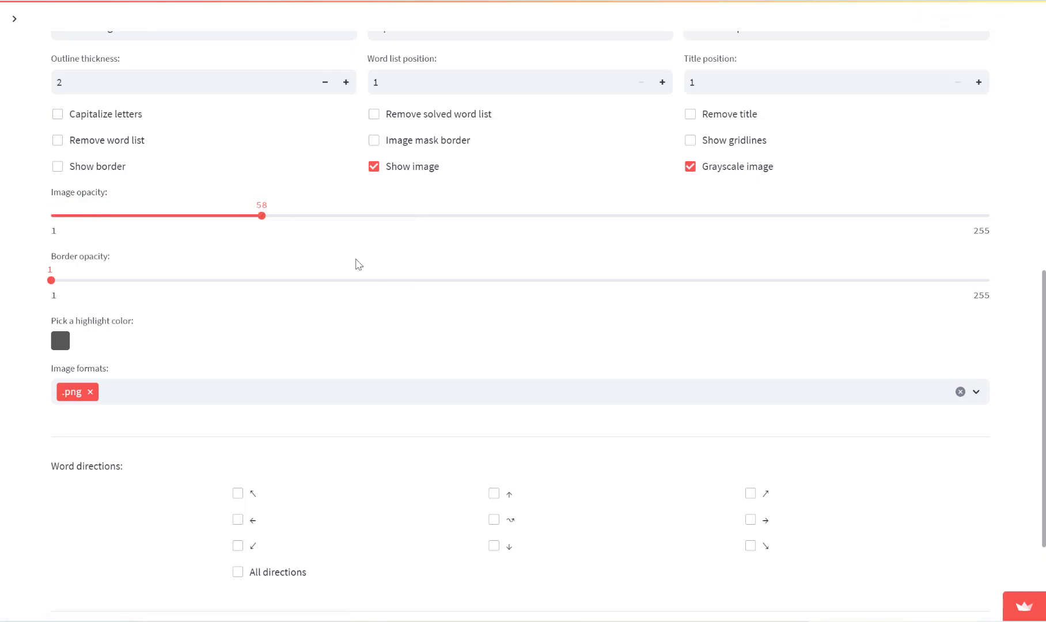
{"action": "left_click", "coordinate": [237, 571]}
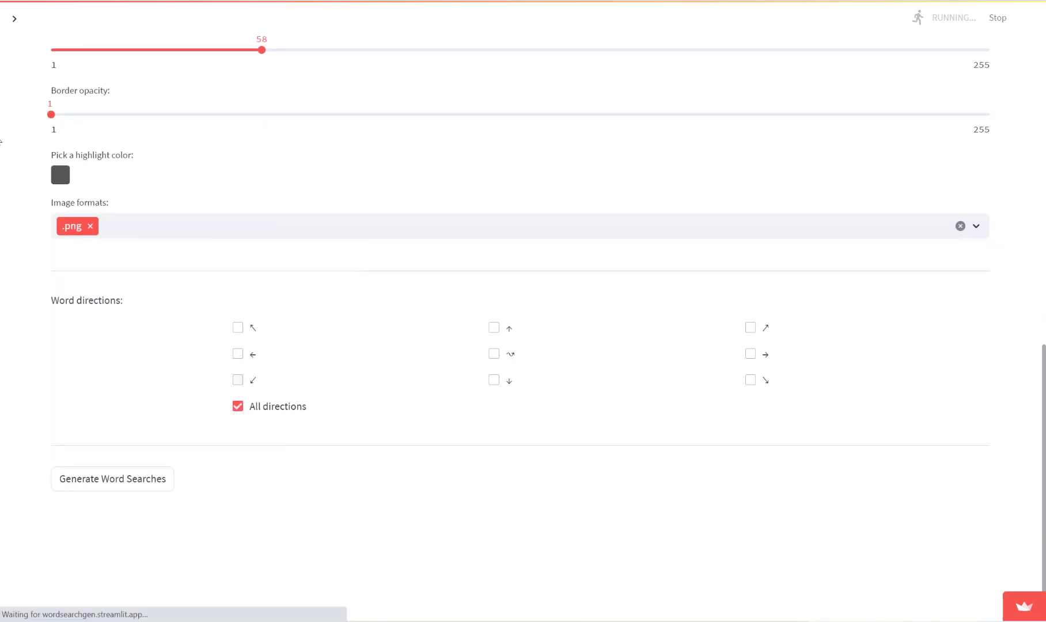
Start generating the word searches from Bulk.zip.
{"action": "scroll", "scroll_direction": "up", "scroll_amount": 3}
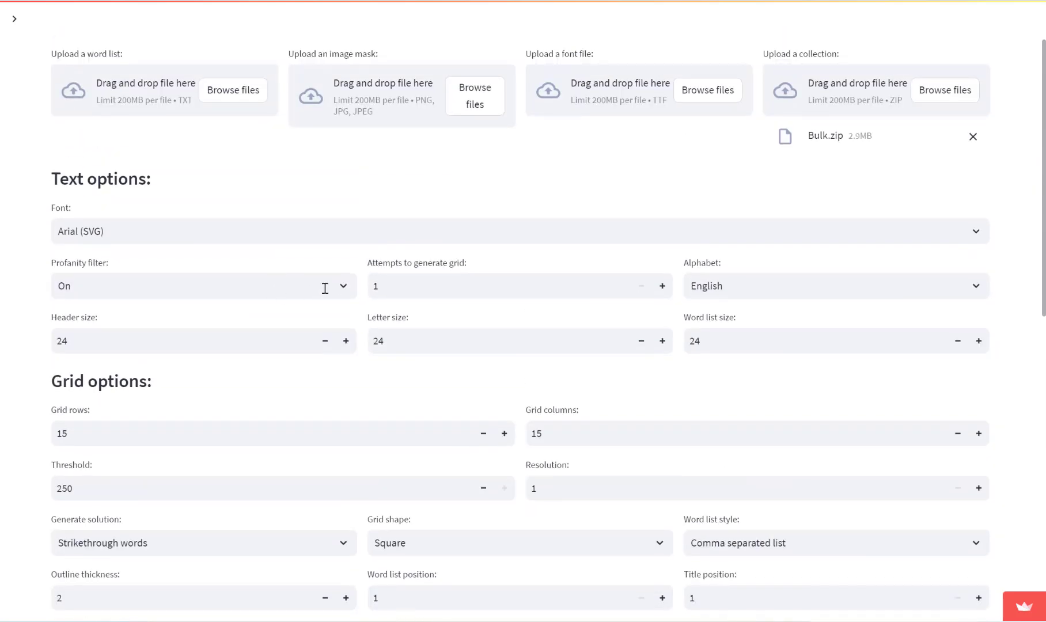
{"action": "scroll", "scroll_direction": "down", "scroll_amount": 3}
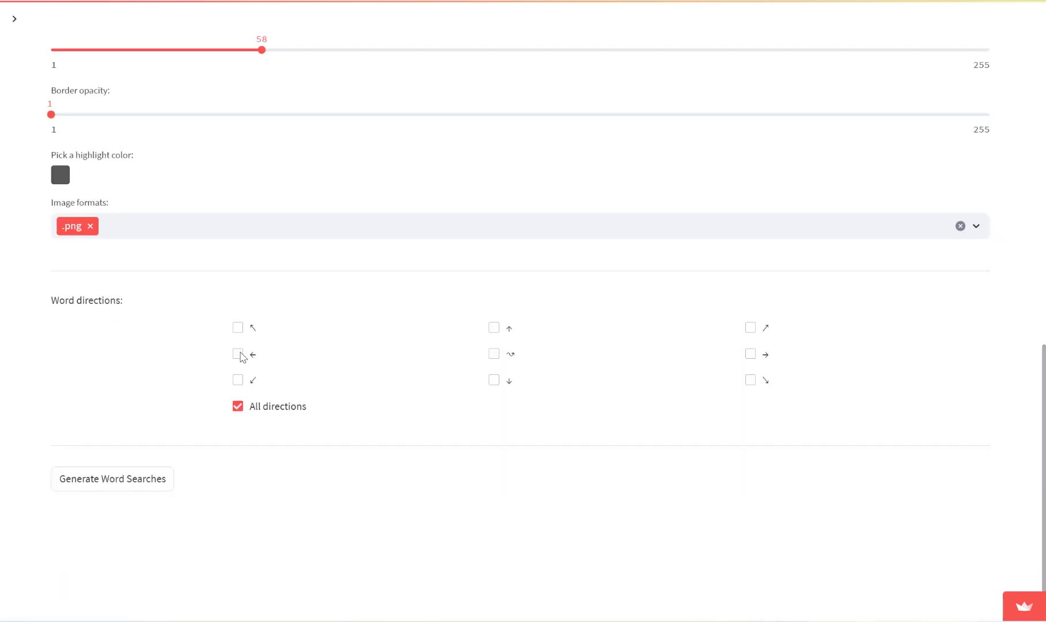
{"action": "left_click", "coordinate": [111, 479]}
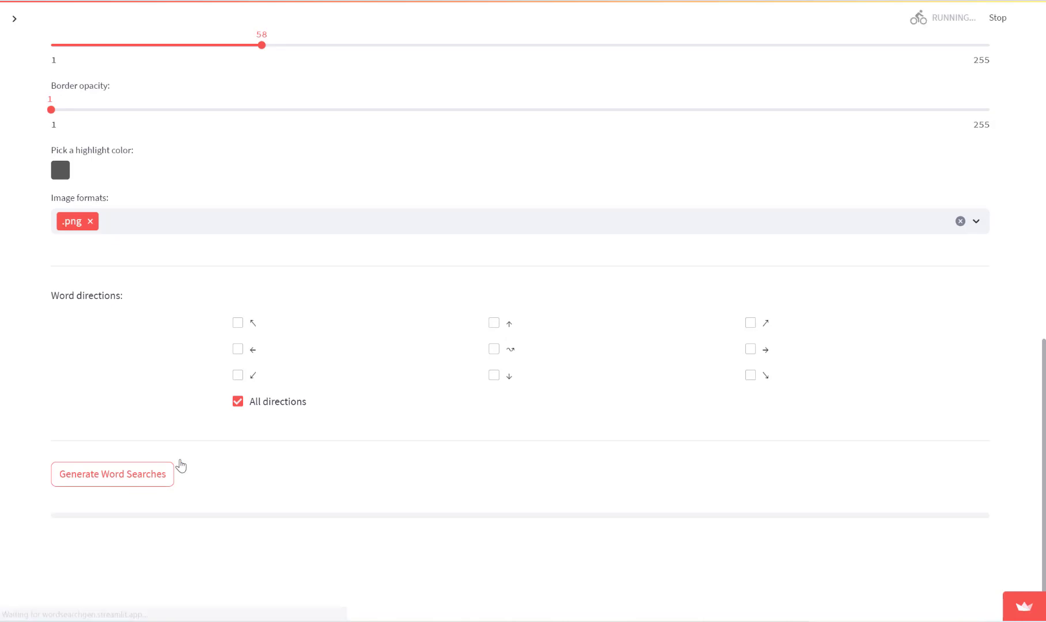
Wait for generation to finish until 'Animal 1' shows its lion-shaped grid with strikethrough solutions.
{"action": "left_click", "coordinate": [112, 475]}
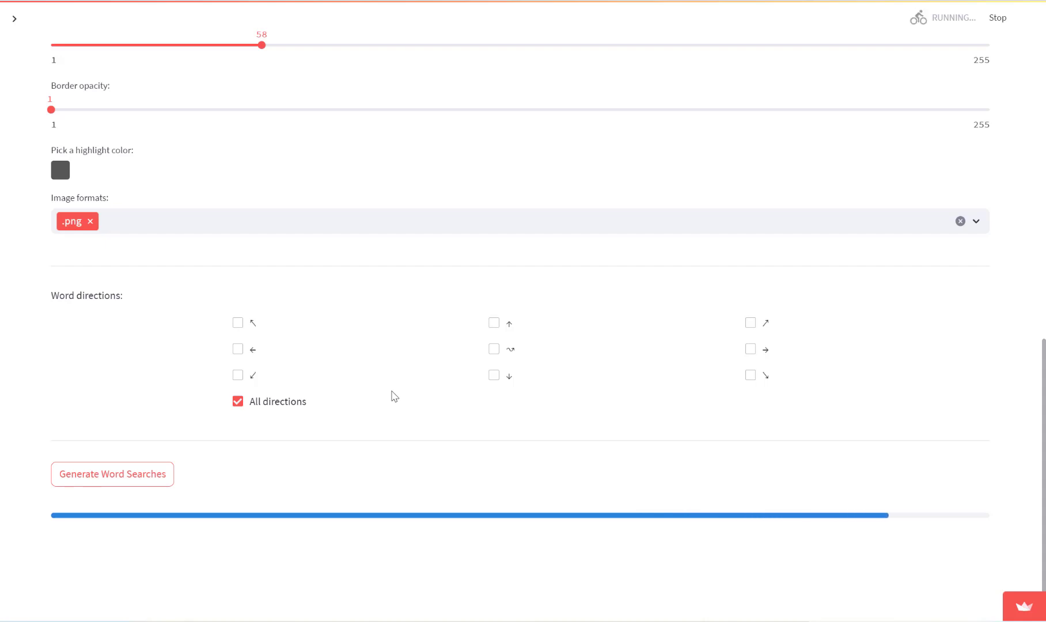
{"action": "left_click", "coordinate": [112, 474]}
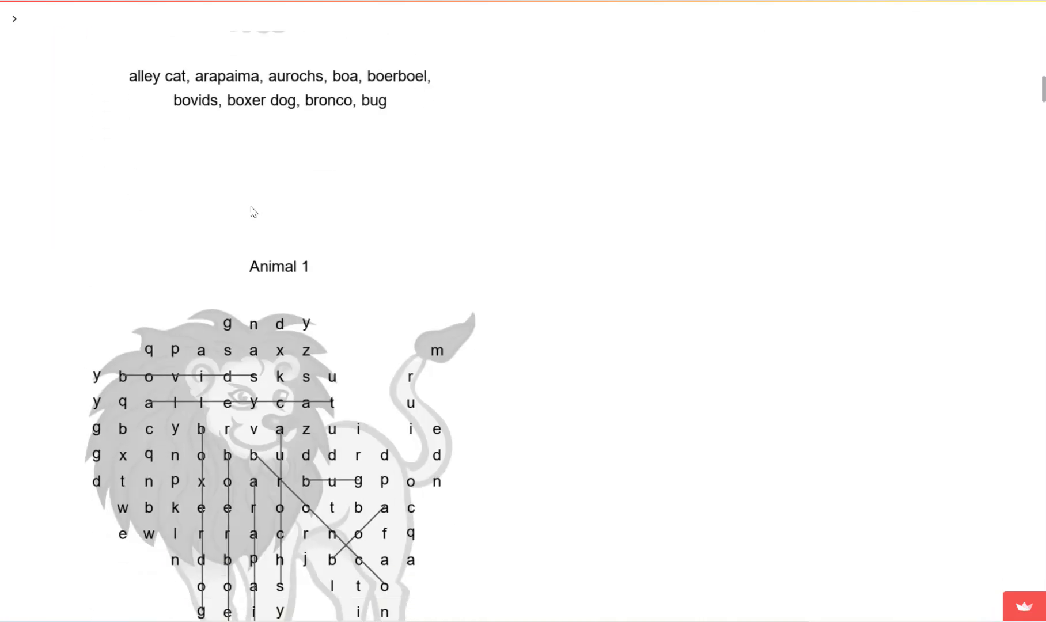
{"action": "scroll", "scroll_direction": "down", "scroll_amount": 3}
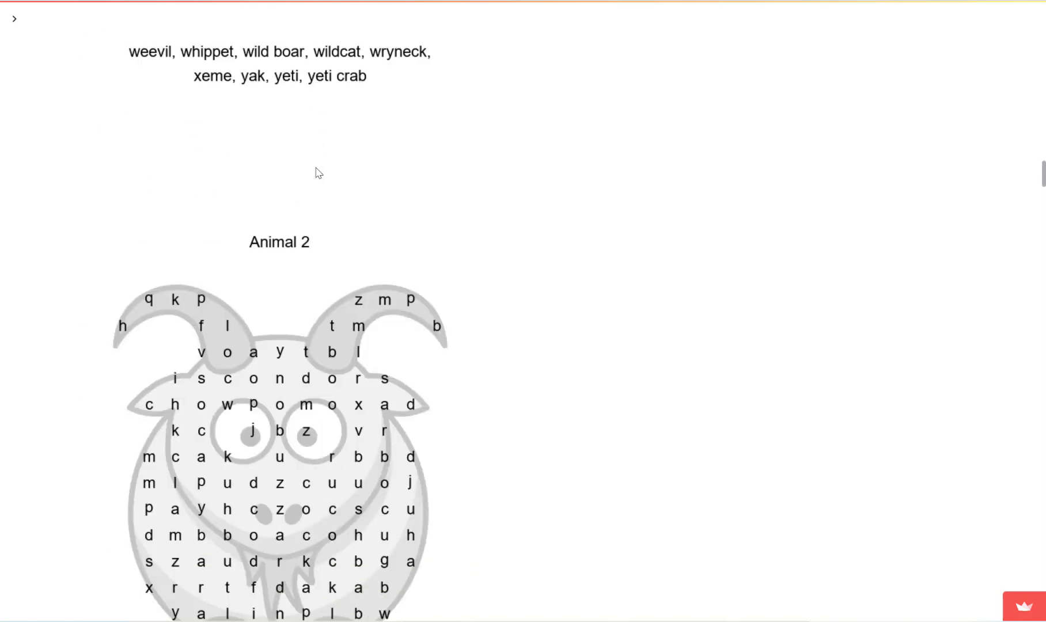
{"action": "scroll", "scroll_direction": "down", "scroll_amount": 3}
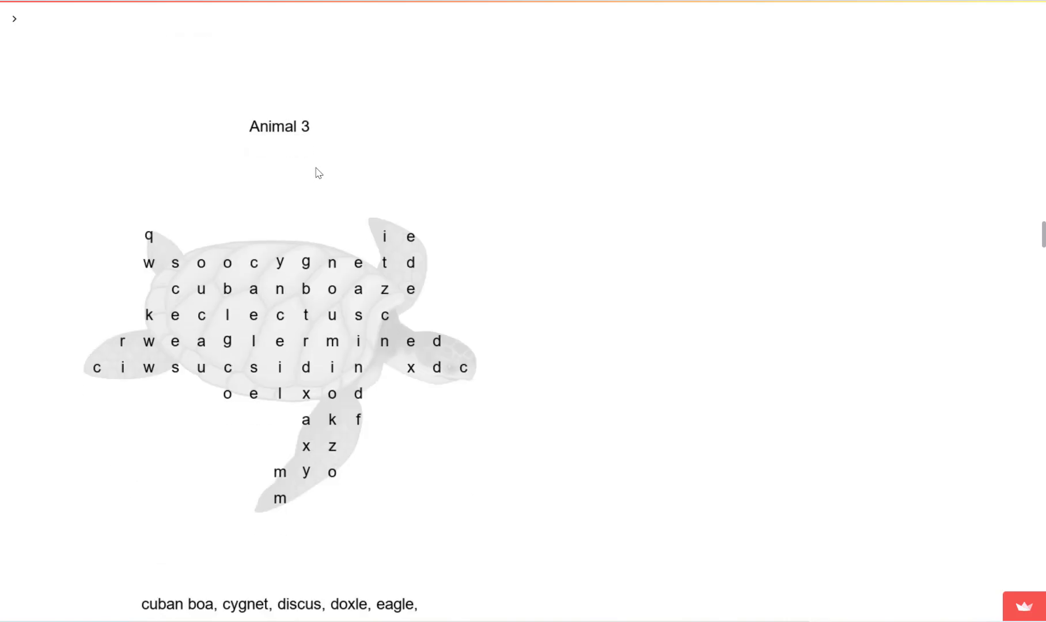
{"action": "scroll", "scroll_direction": "down", "scroll_amount": 3}
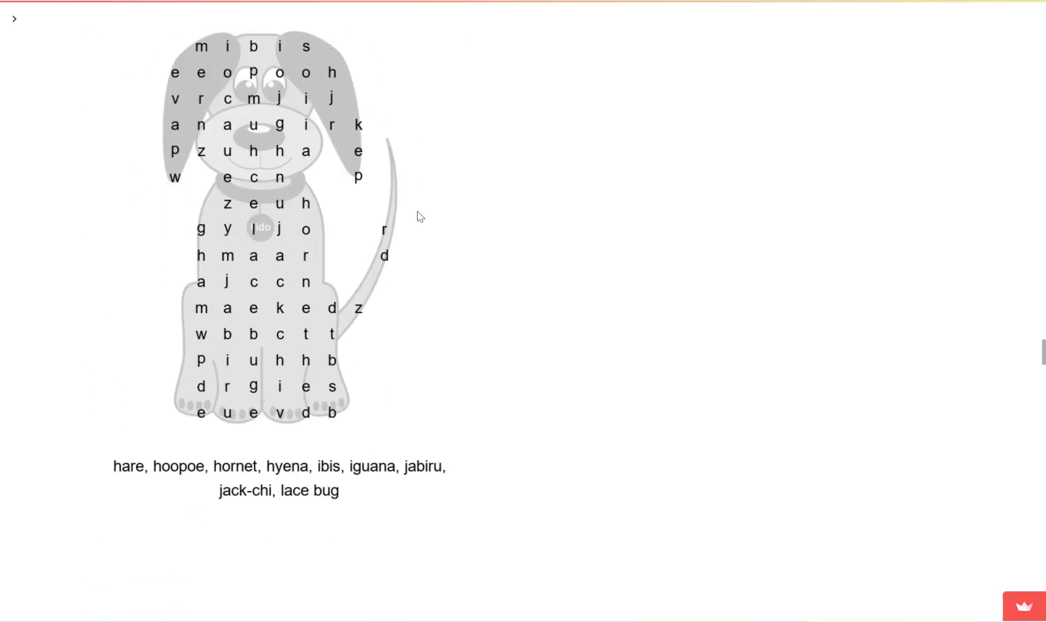
{"action": "scroll", "scroll_direction": "down", "scroll_amount": 3}
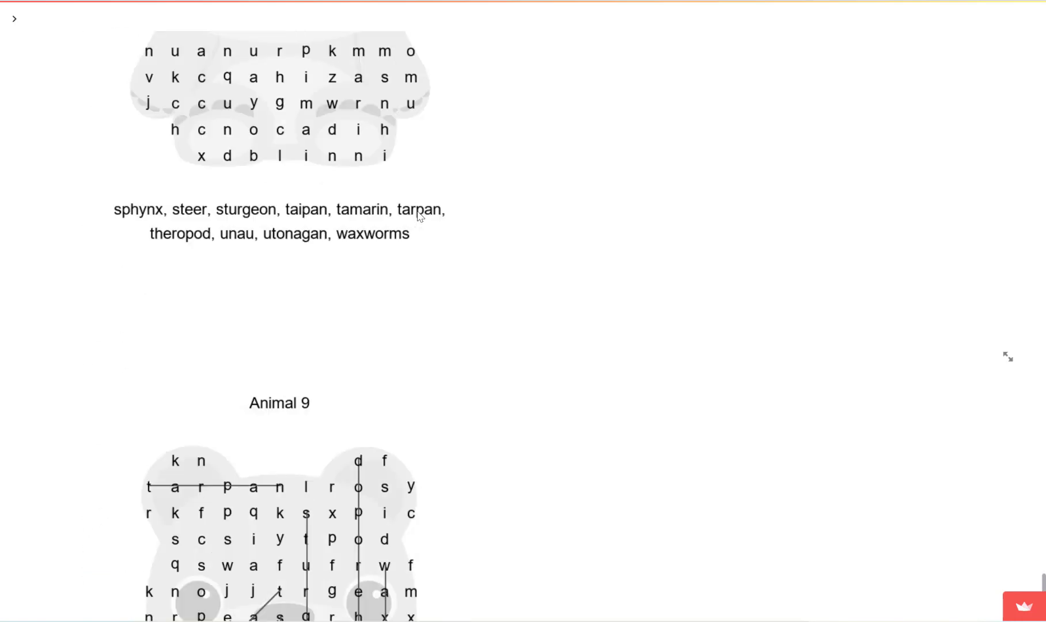
{"action": "scroll", "scroll_direction": "down", "scroll_amount": 3}
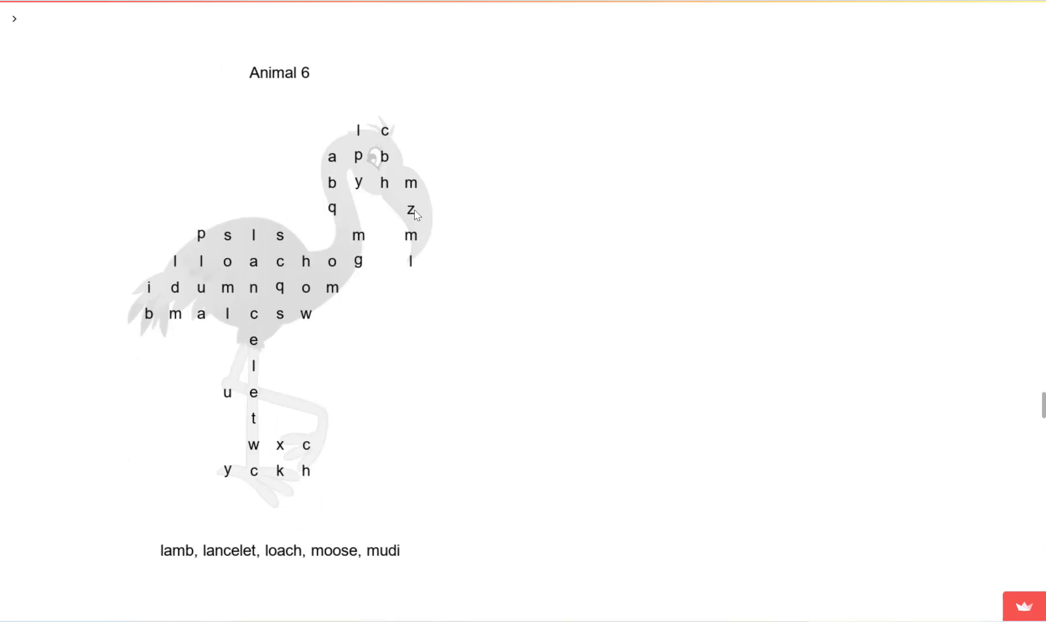
{"action": "scroll", "scroll_direction": "down", "scroll_amount": 3}
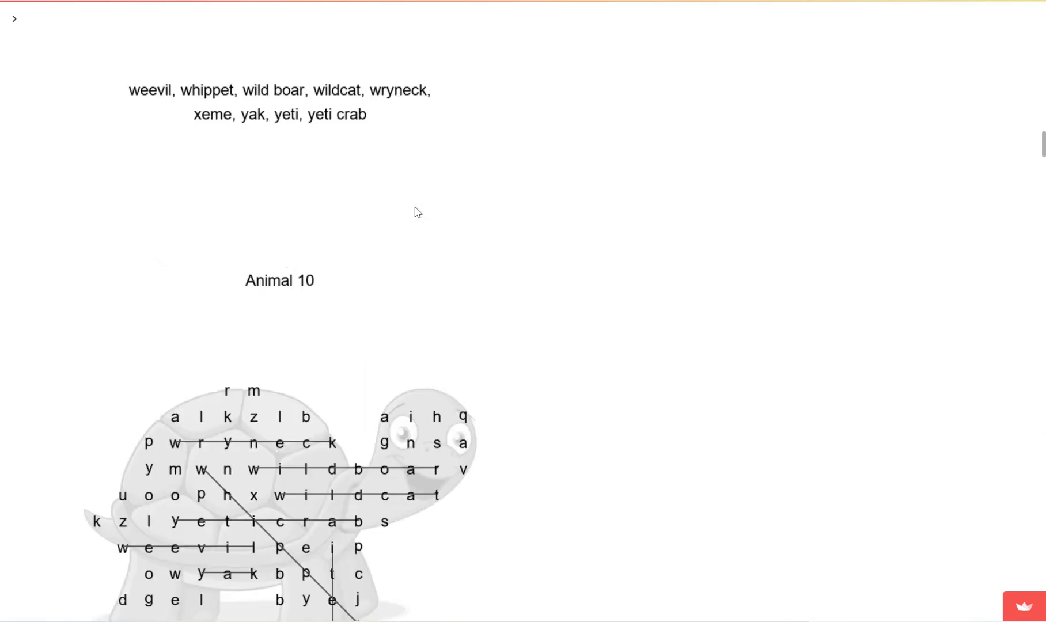
{"action": "scroll", "scroll_direction": "up", "scroll_amount": 3}
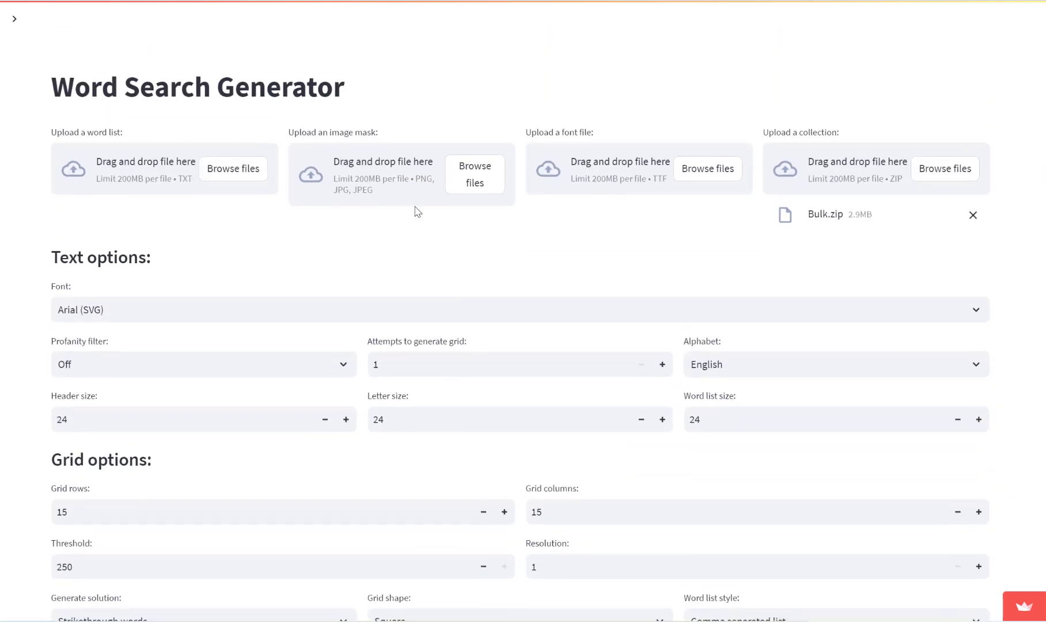